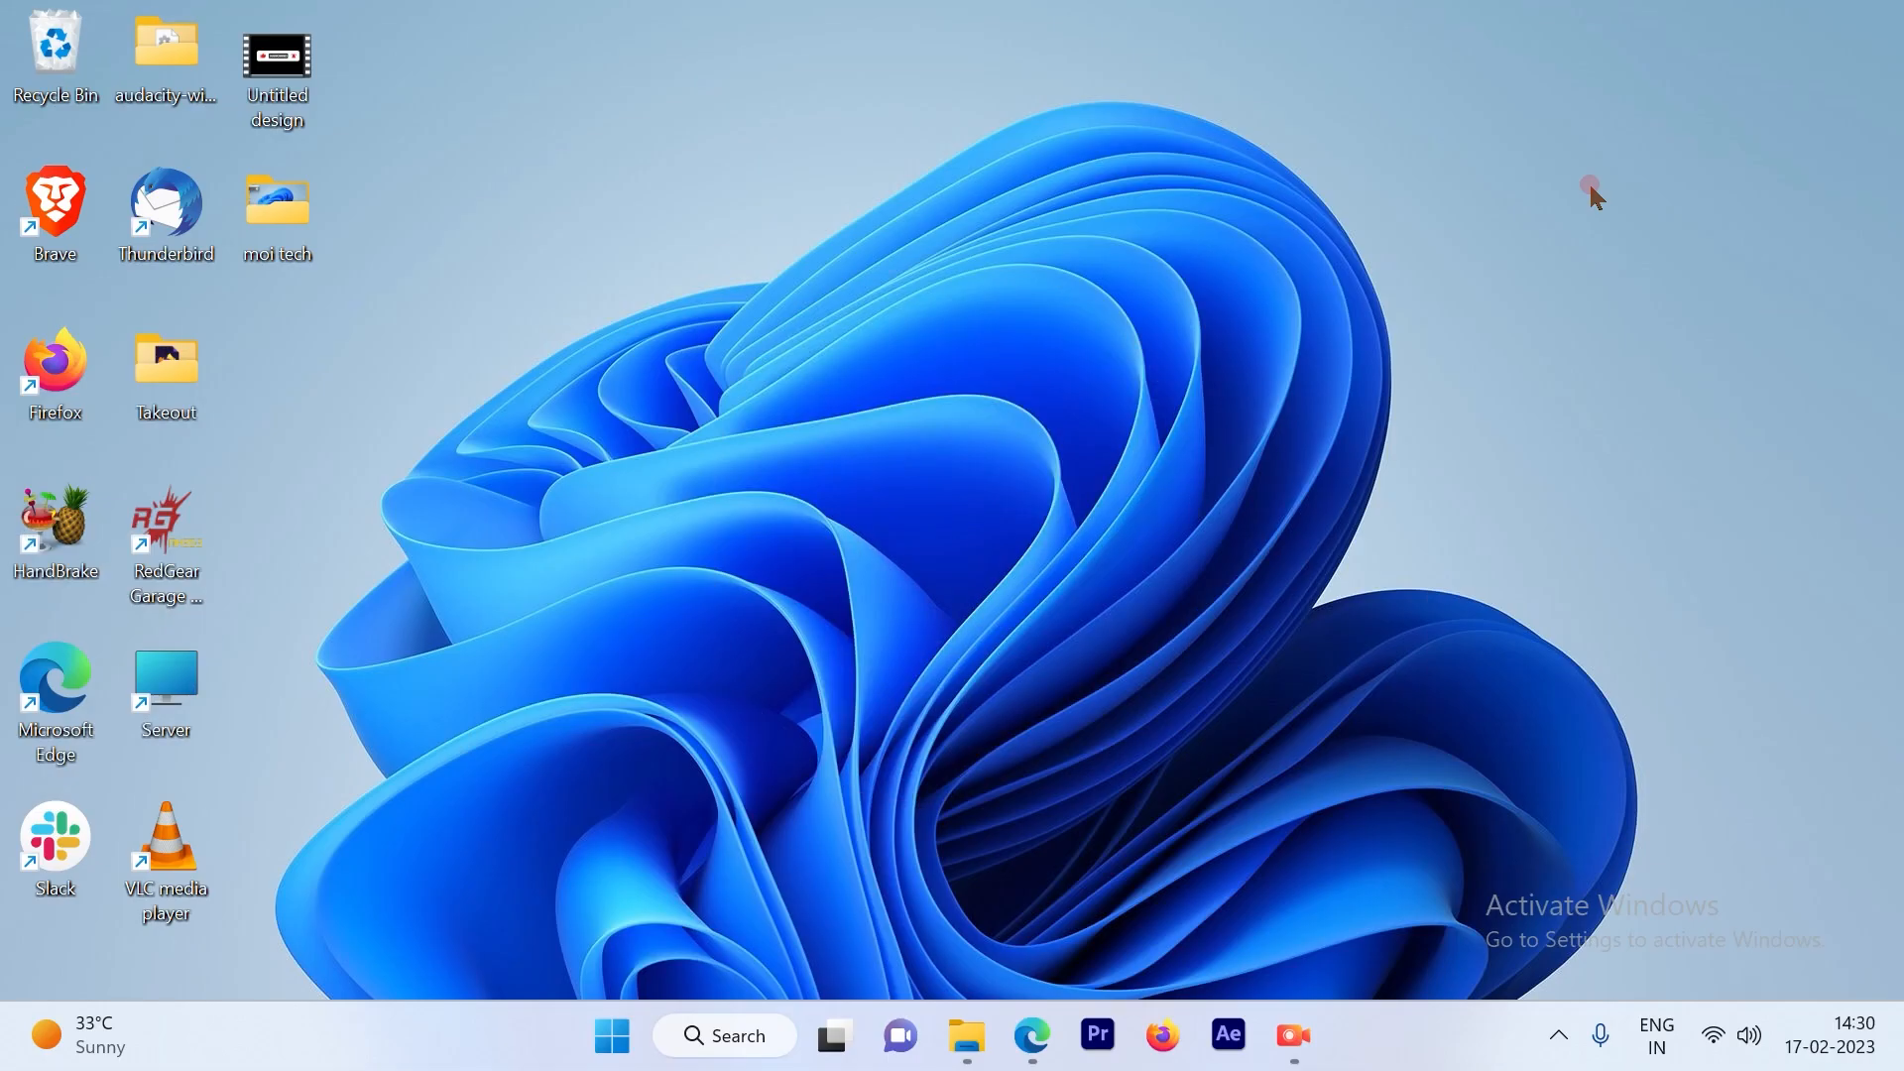
mouse_move(1031, 1035)
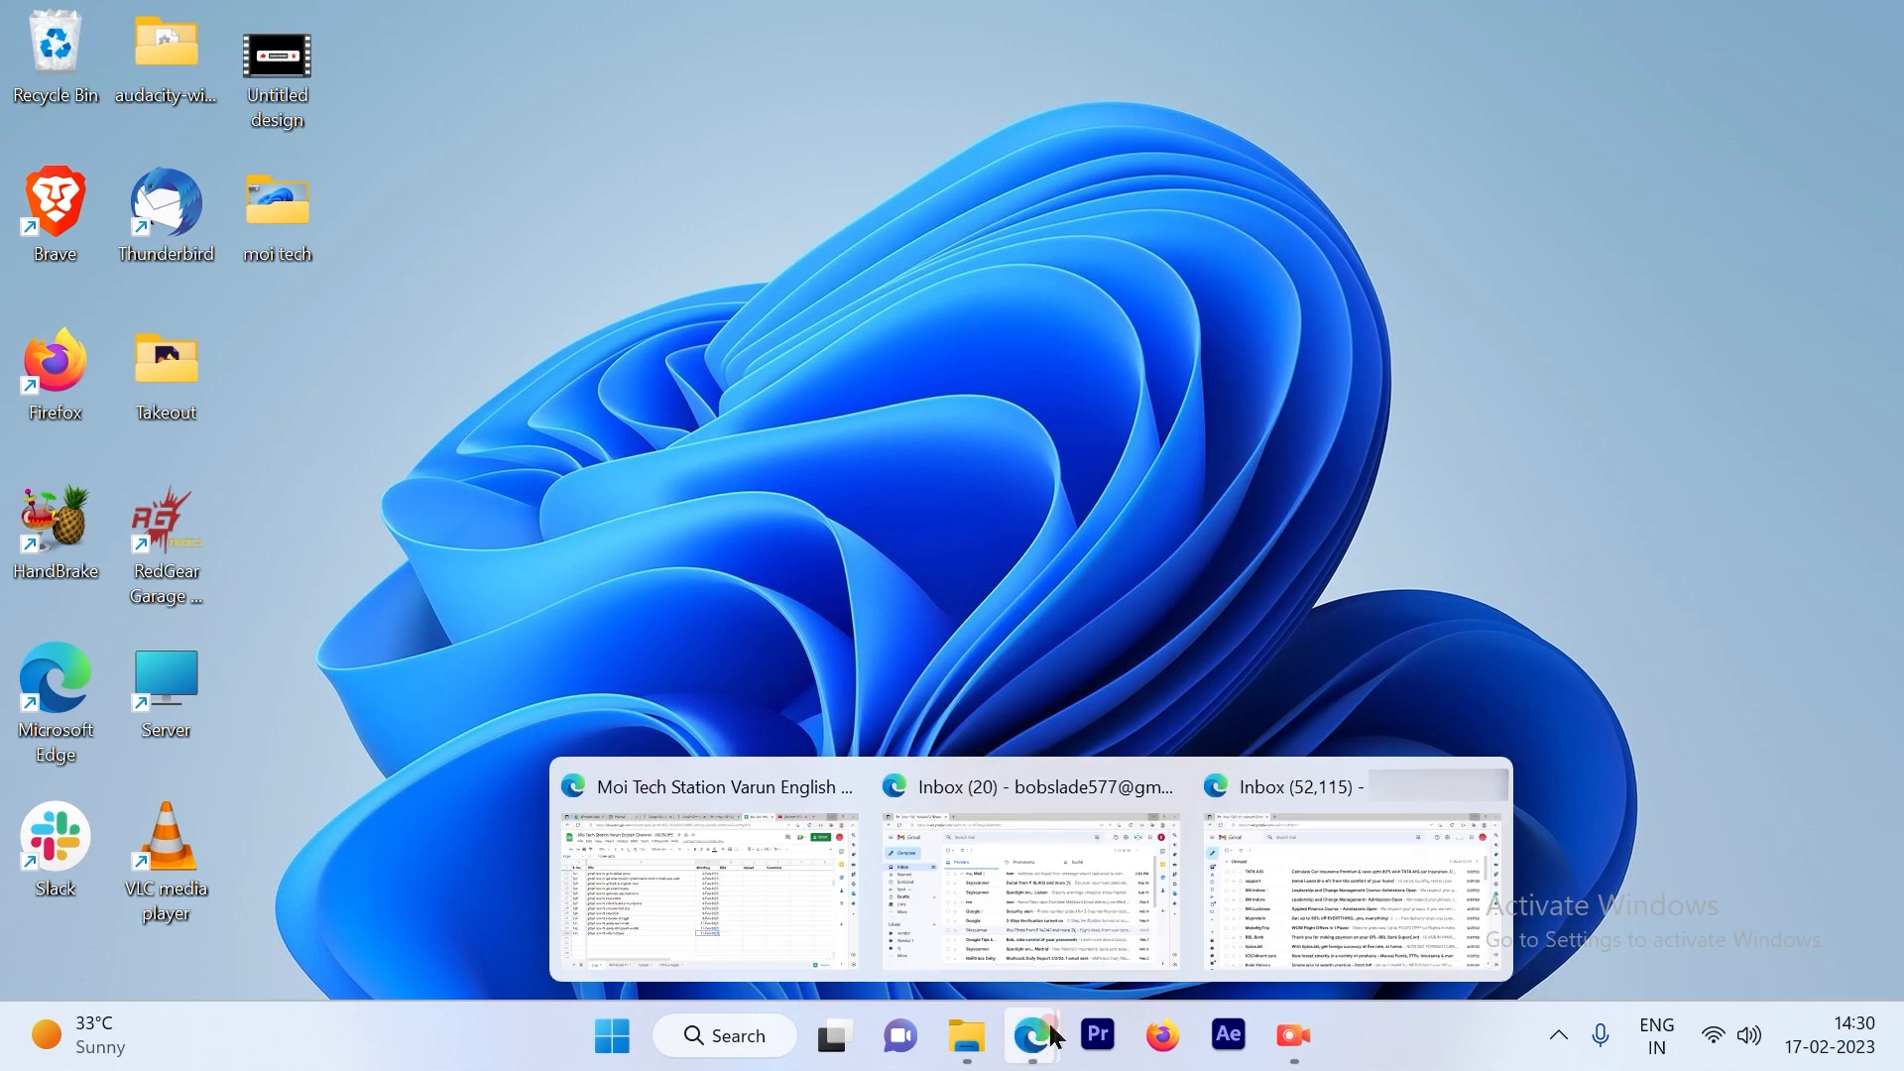
Step: Bring the Gmail inbox window to the front and show the Google apps launcher
left_click(1349, 874)
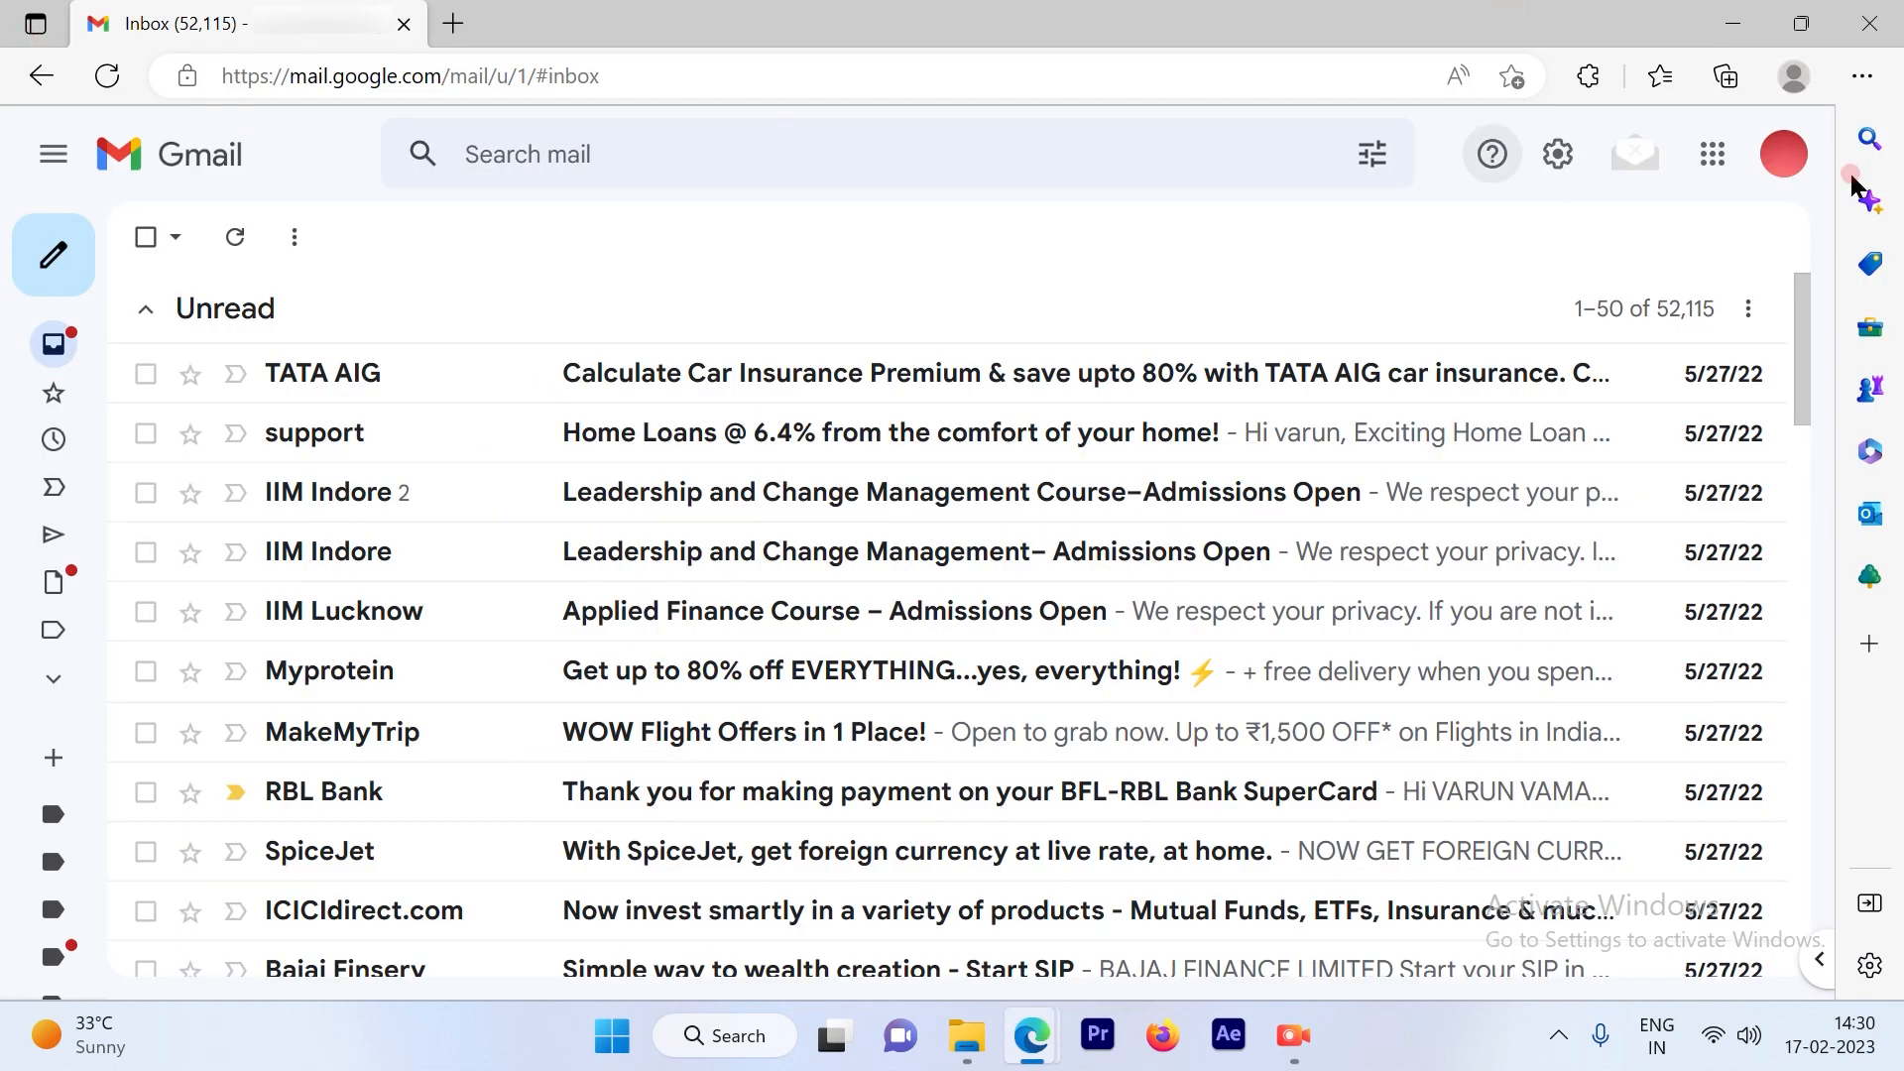
mouse_move(5, 127)
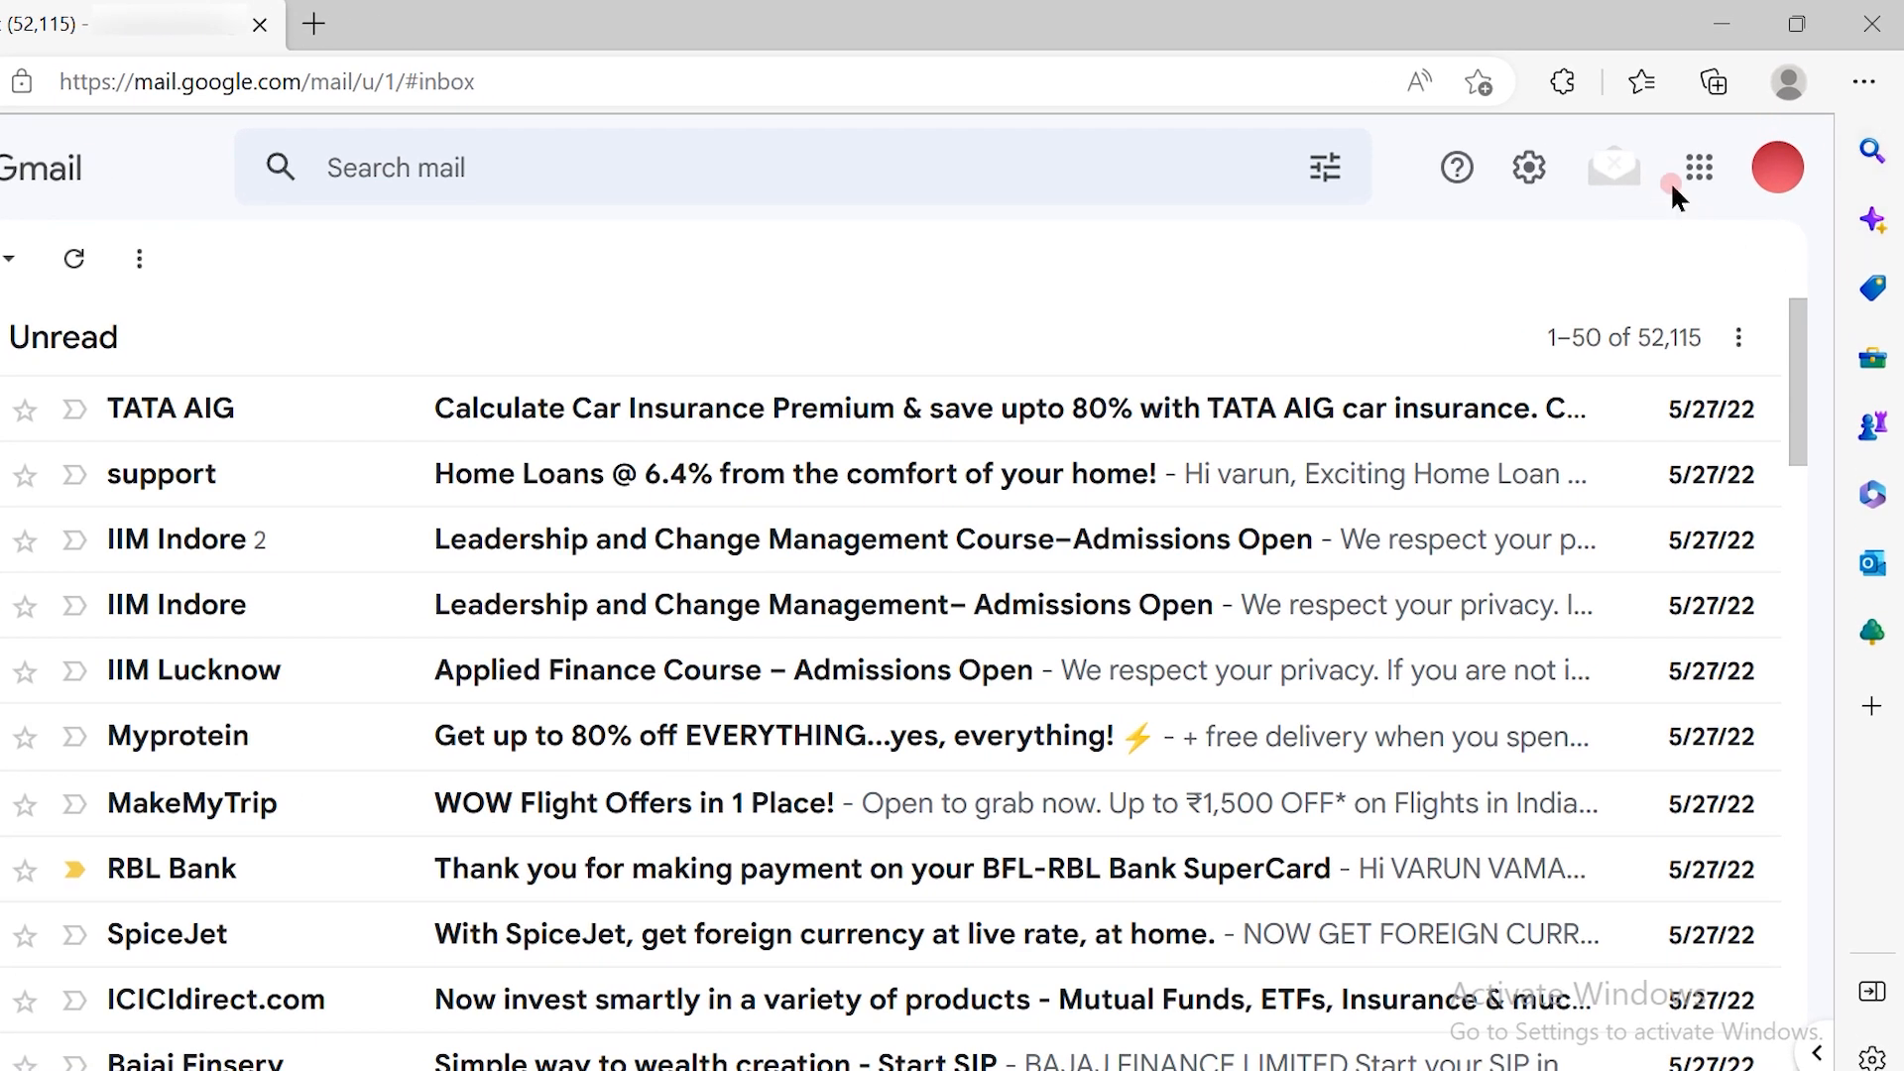
mouse_move(1699, 166)
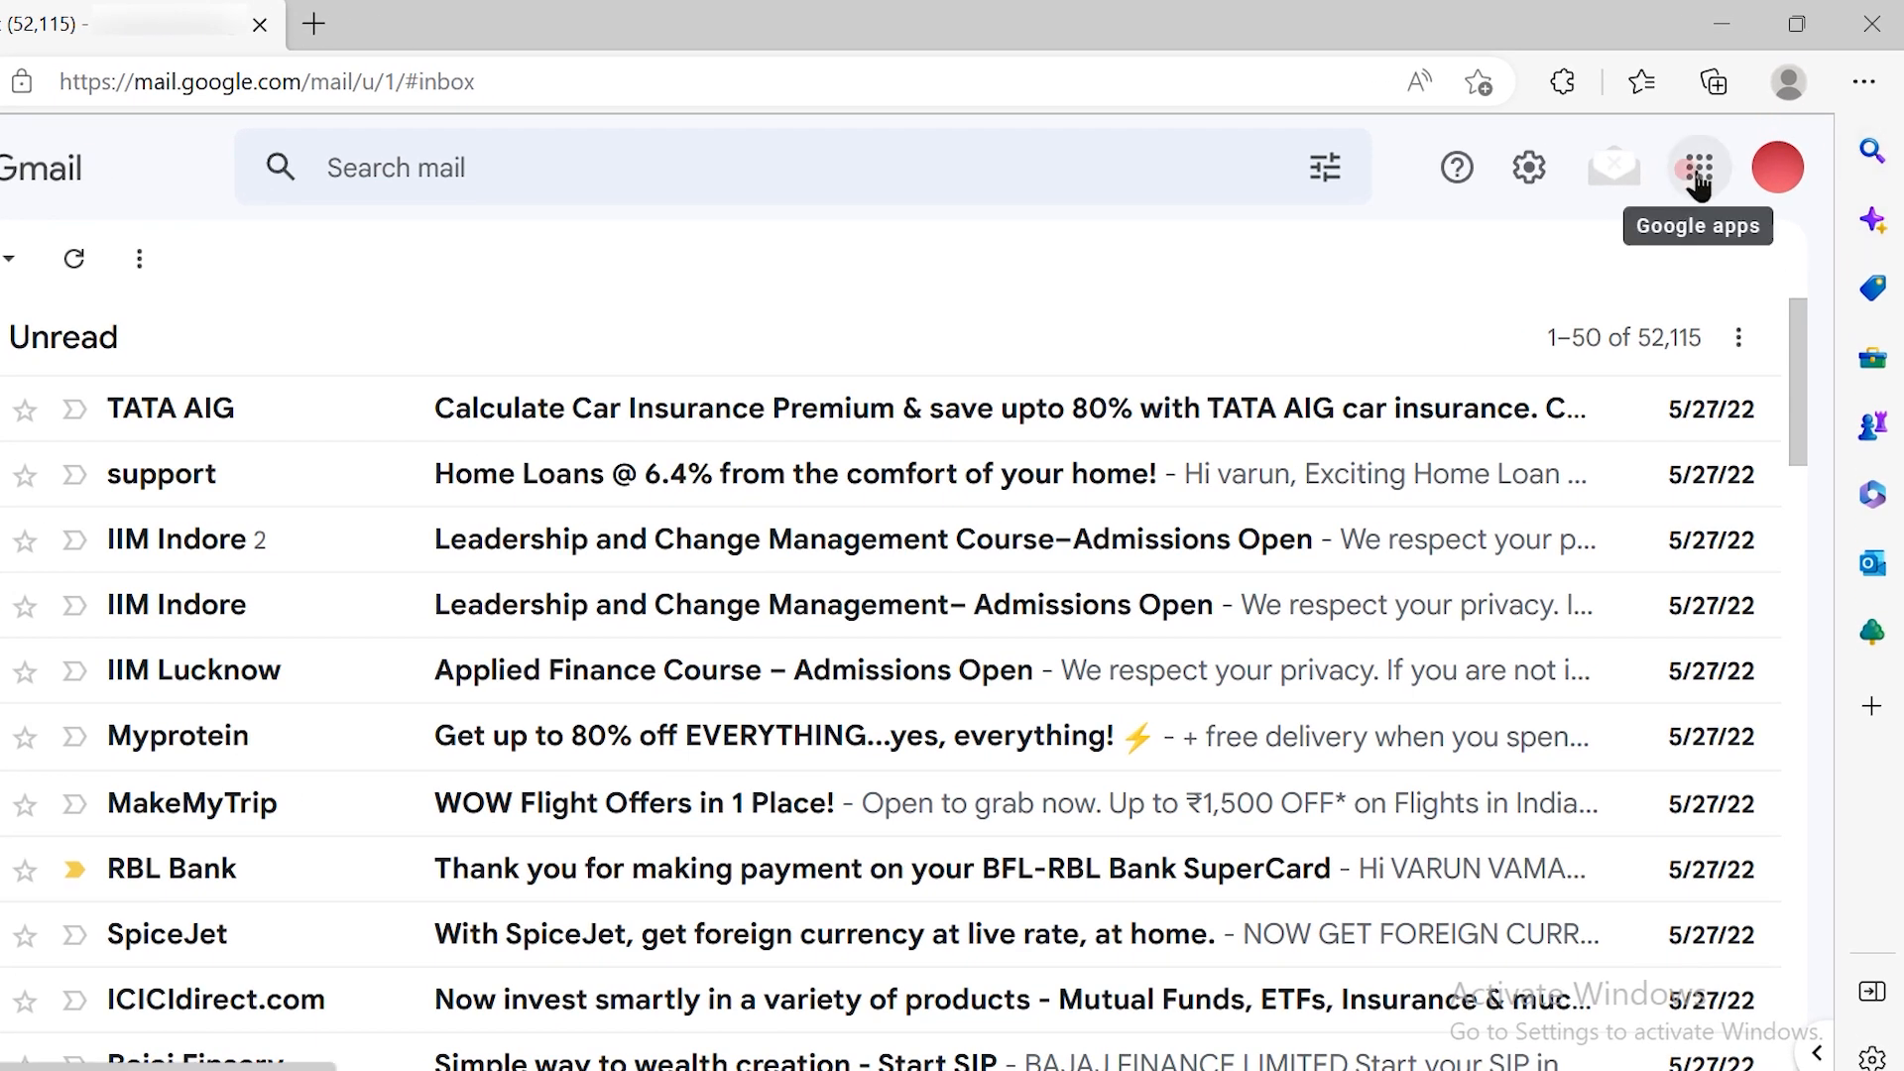
left_click(1698, 167)
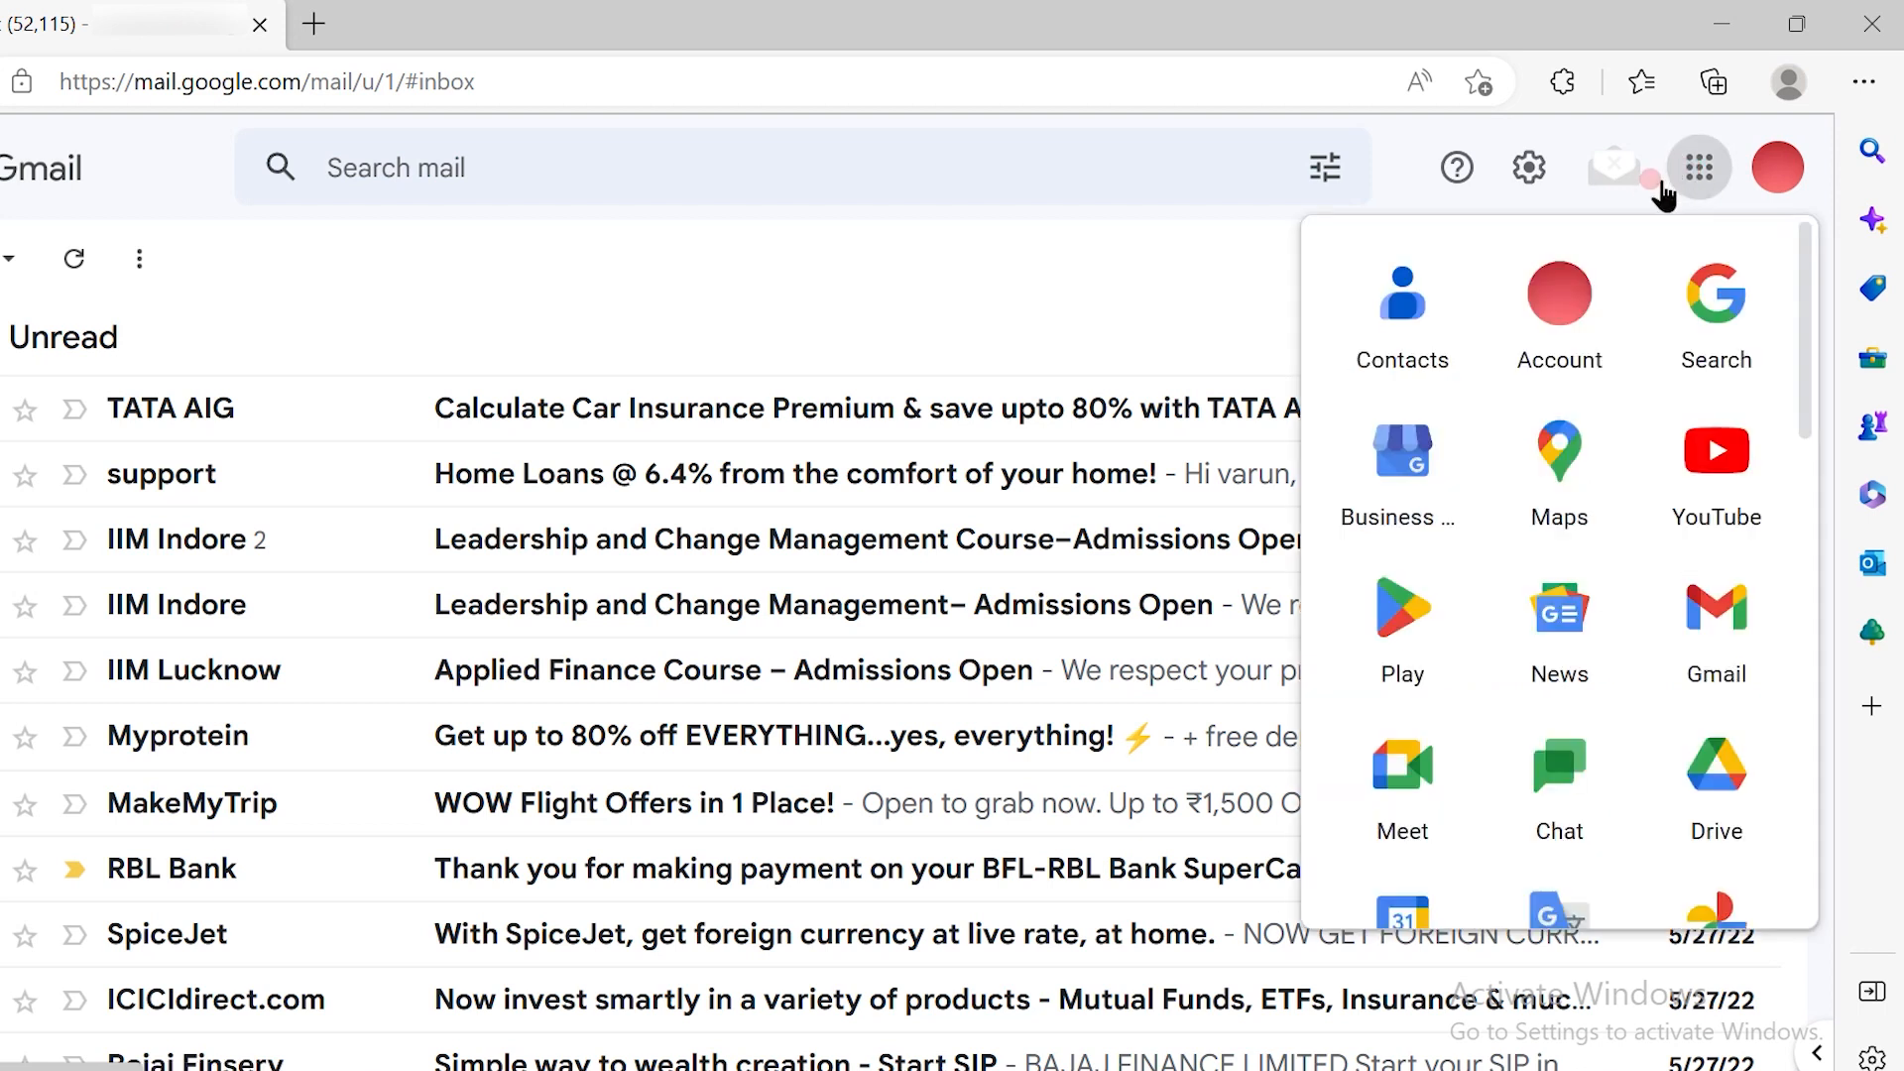
mouse_move(1559, 295)
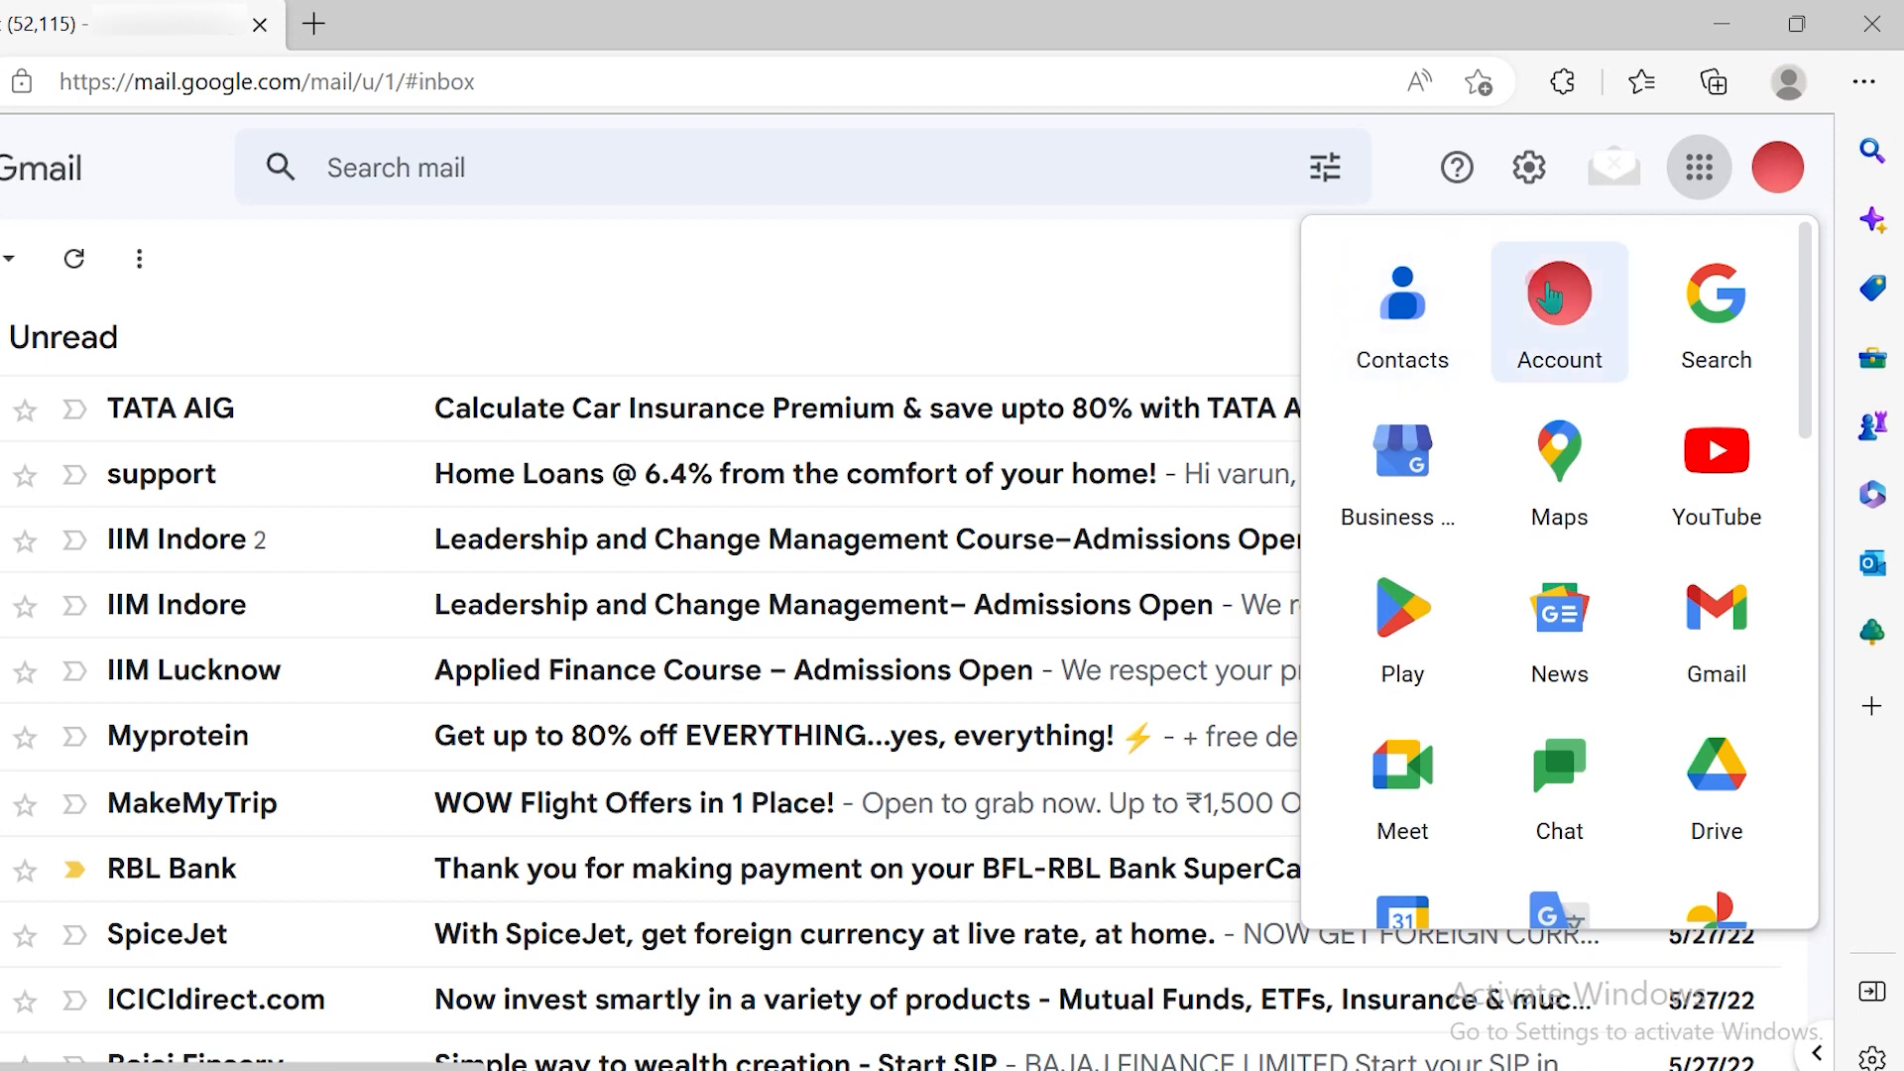
Step: Go from Gmail to the Google Account overview and into Data & privacy
left_click(1559, 294)
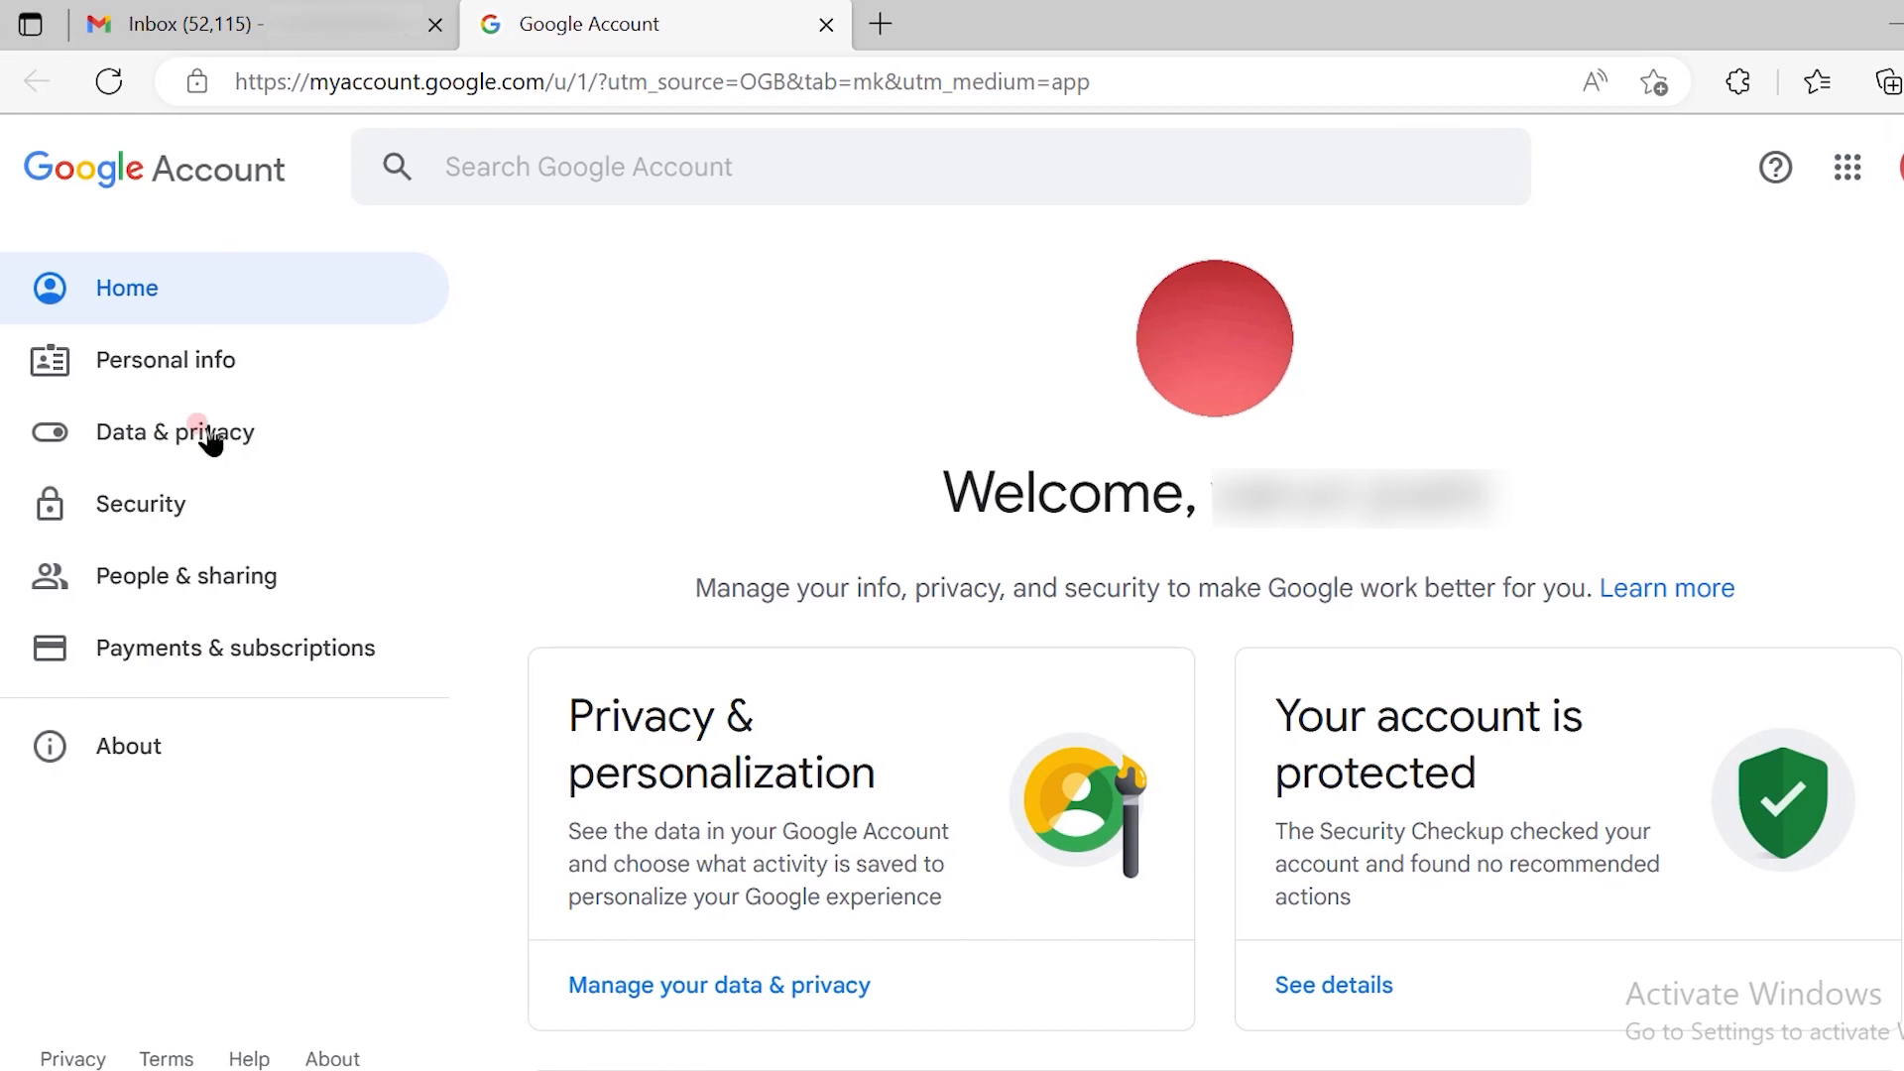
mouse_move(171, 938)
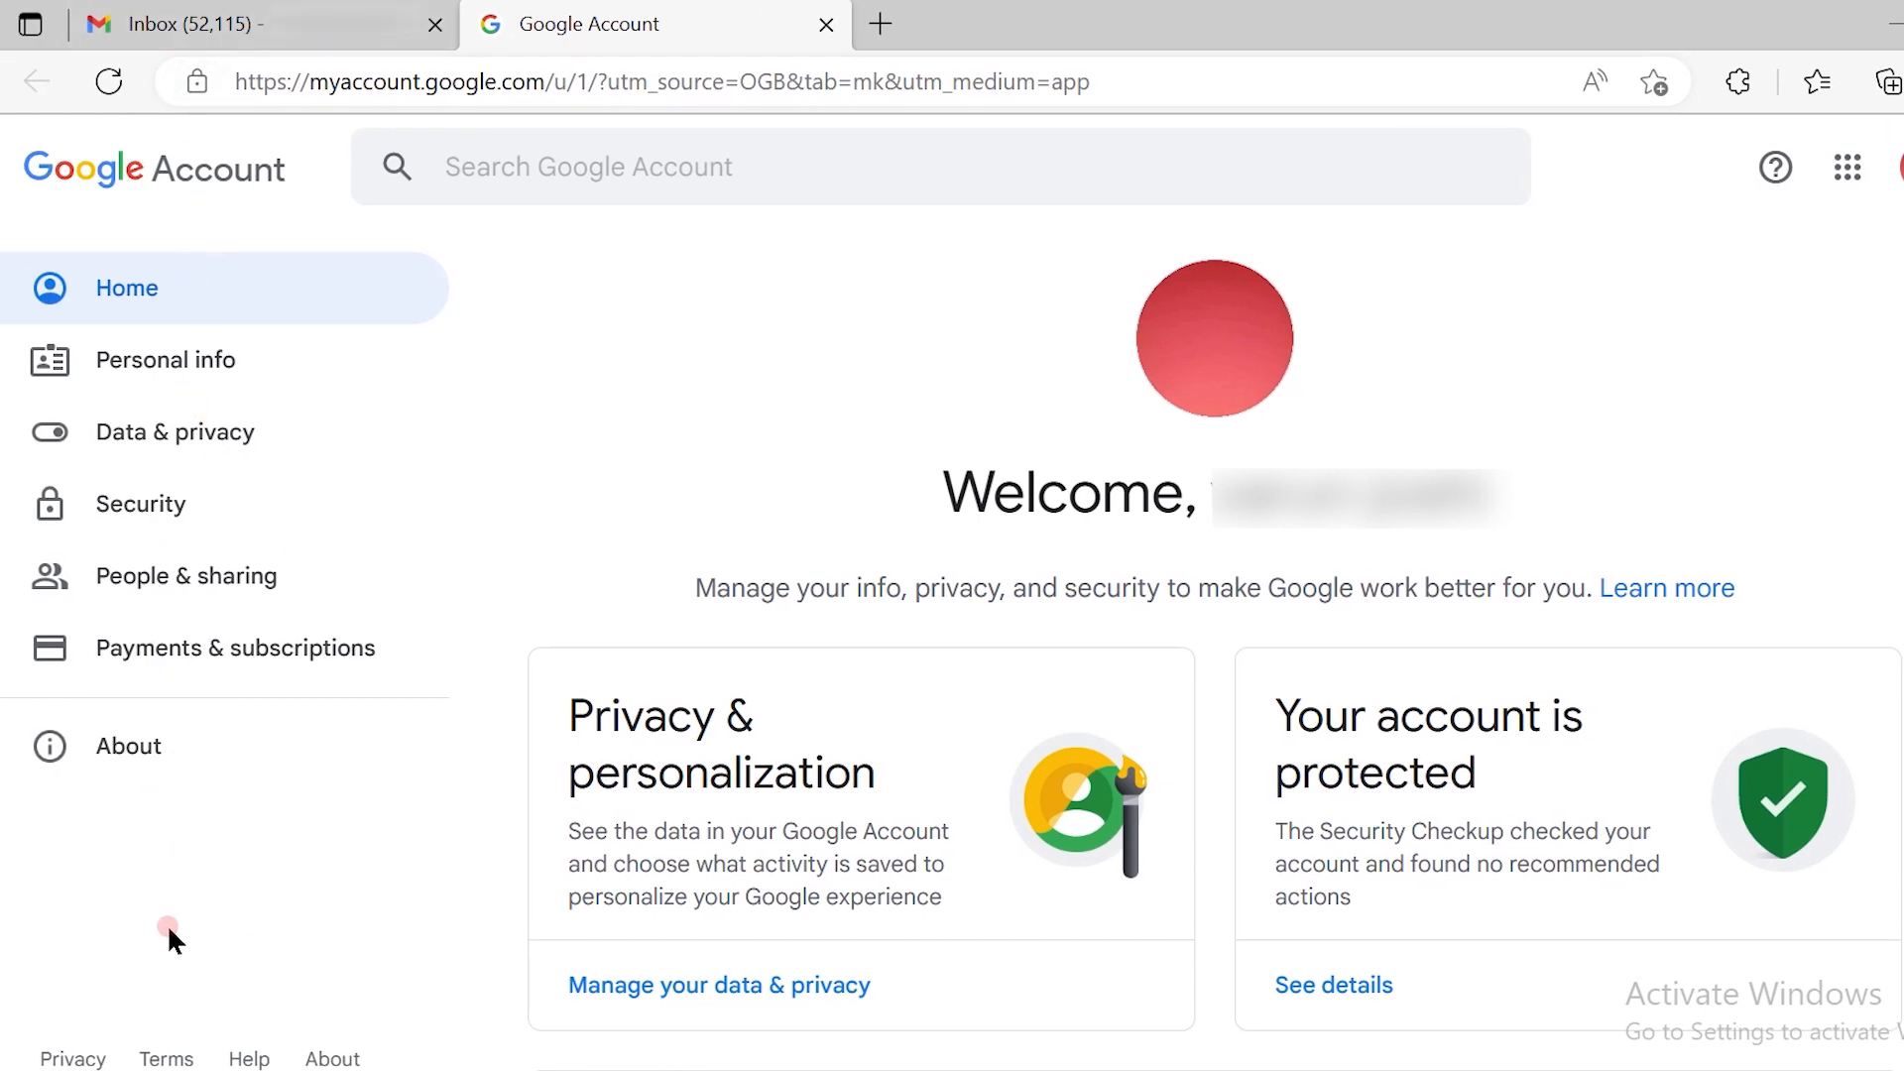
mouse_move(314, 398)
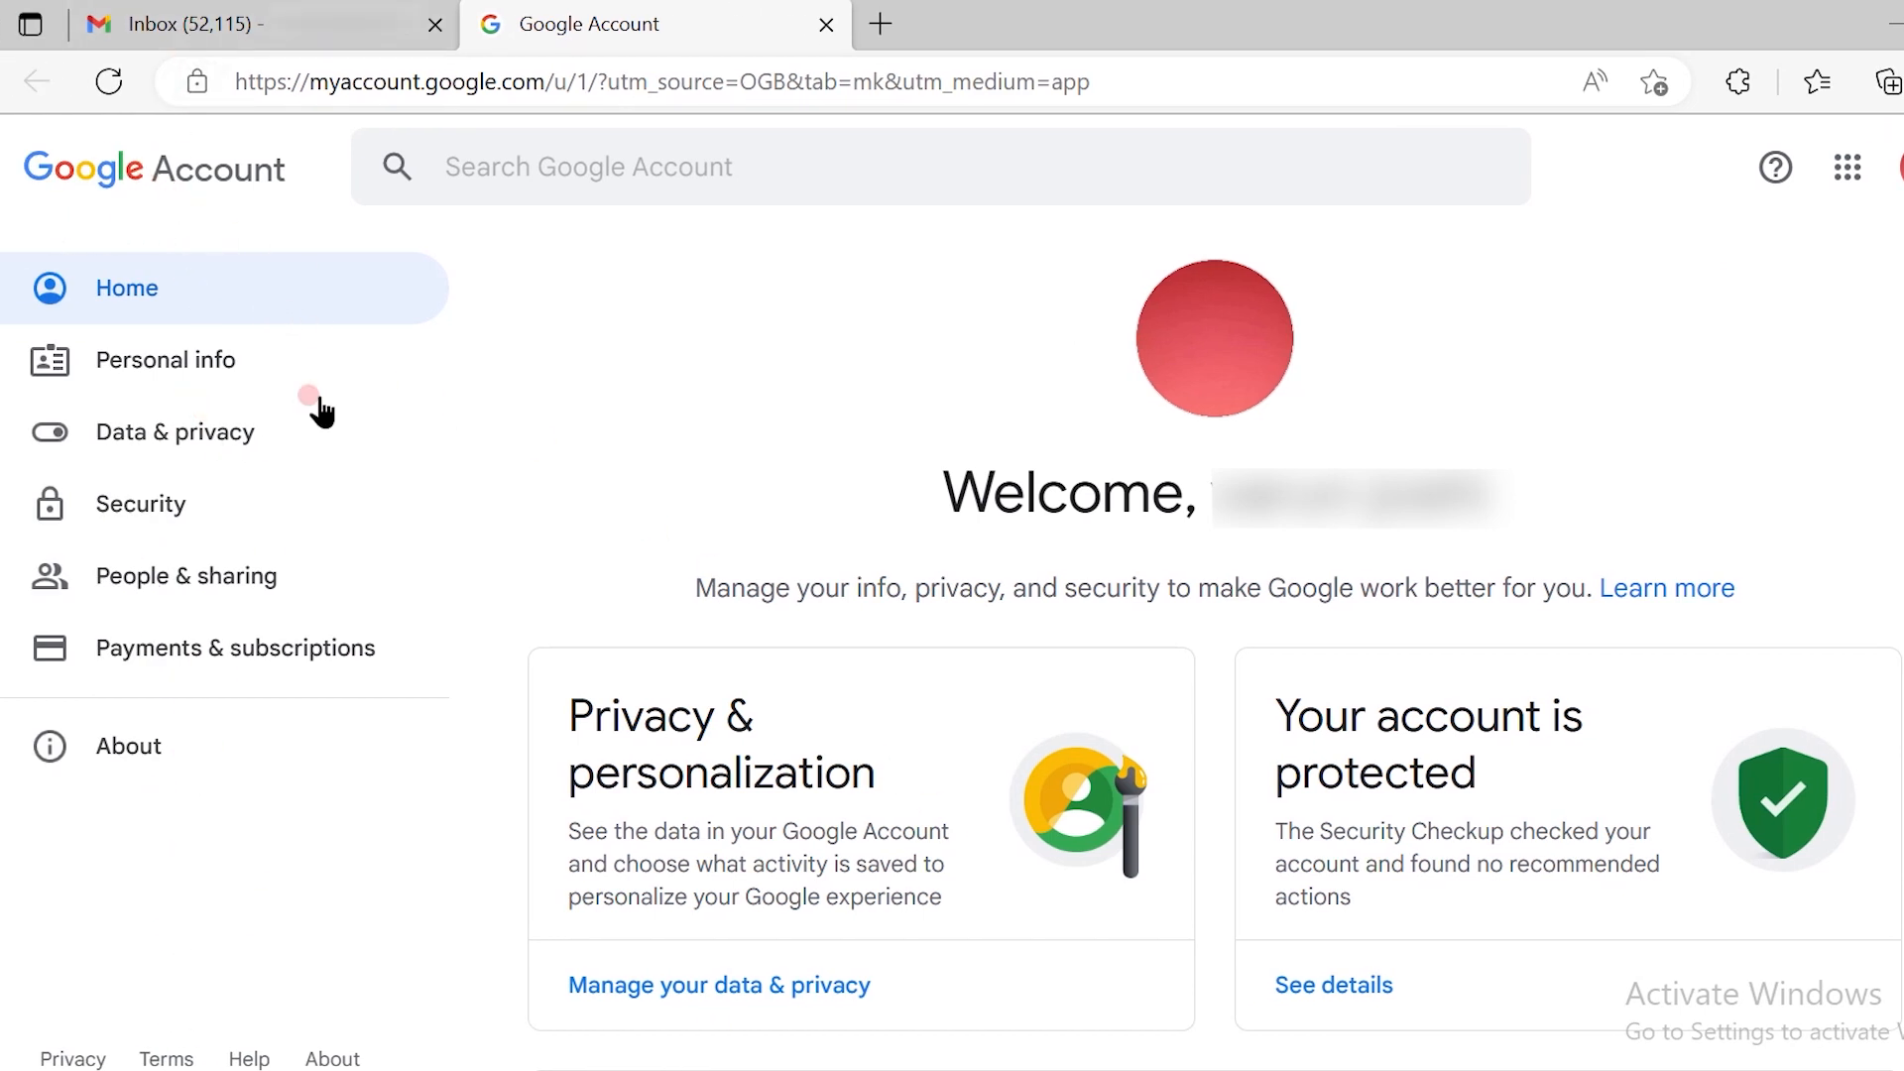
left_click(174, 430)
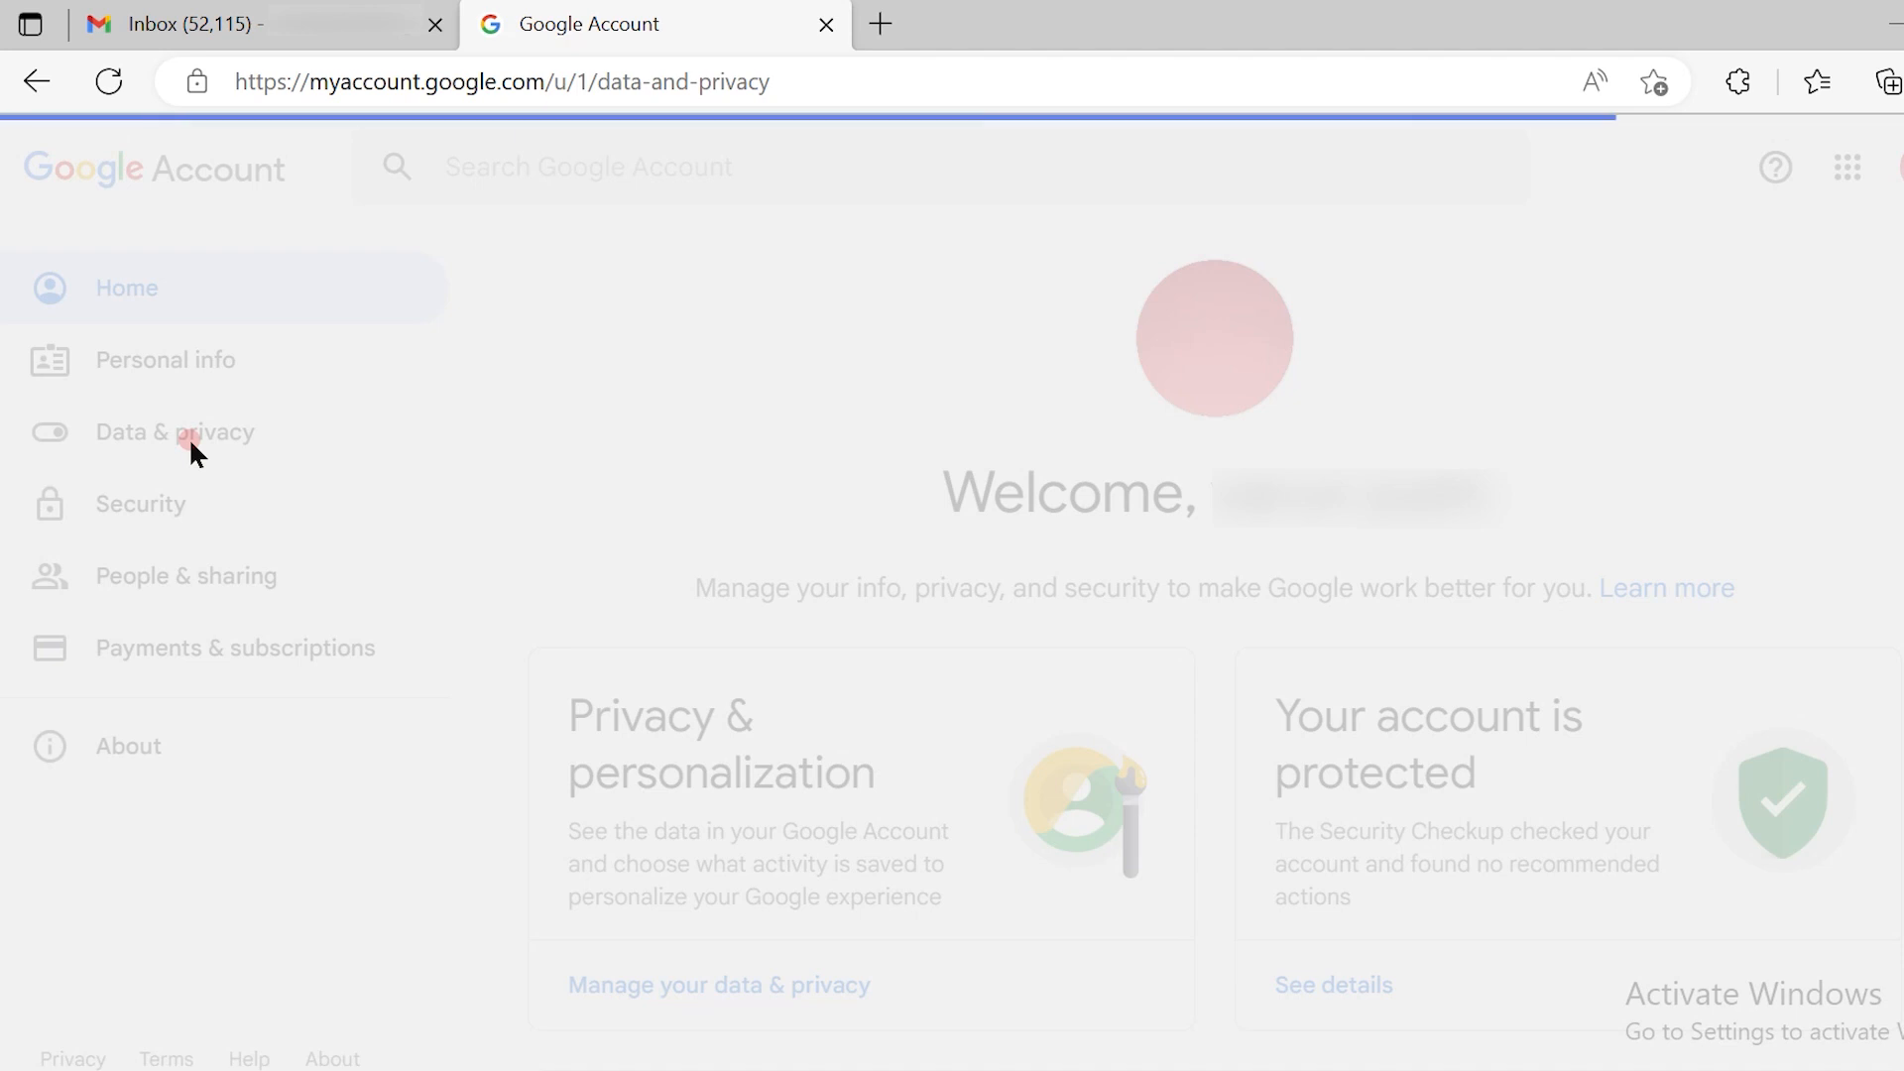
Step: Find 'Download your data' on the Data & privacy page and launch Google Takeout
left_click(175, 431)
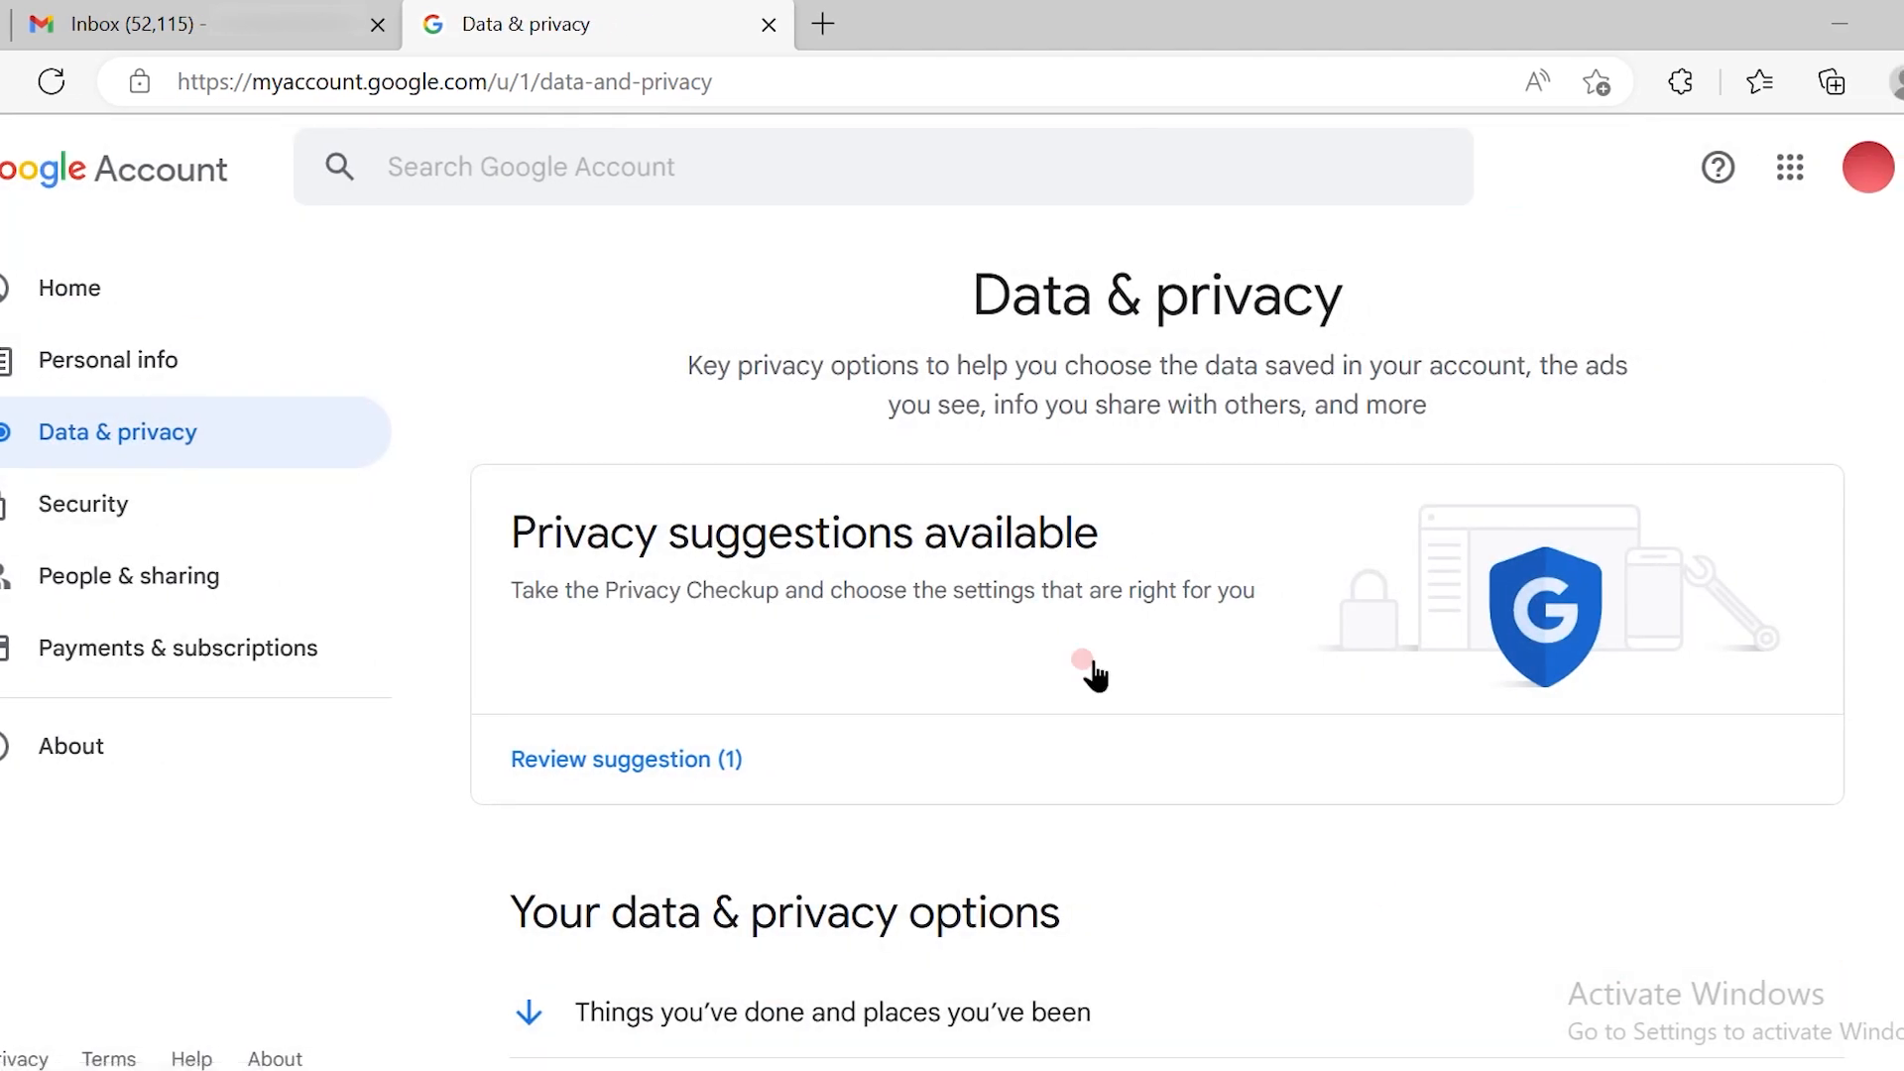
mouse_move(1398, 676)
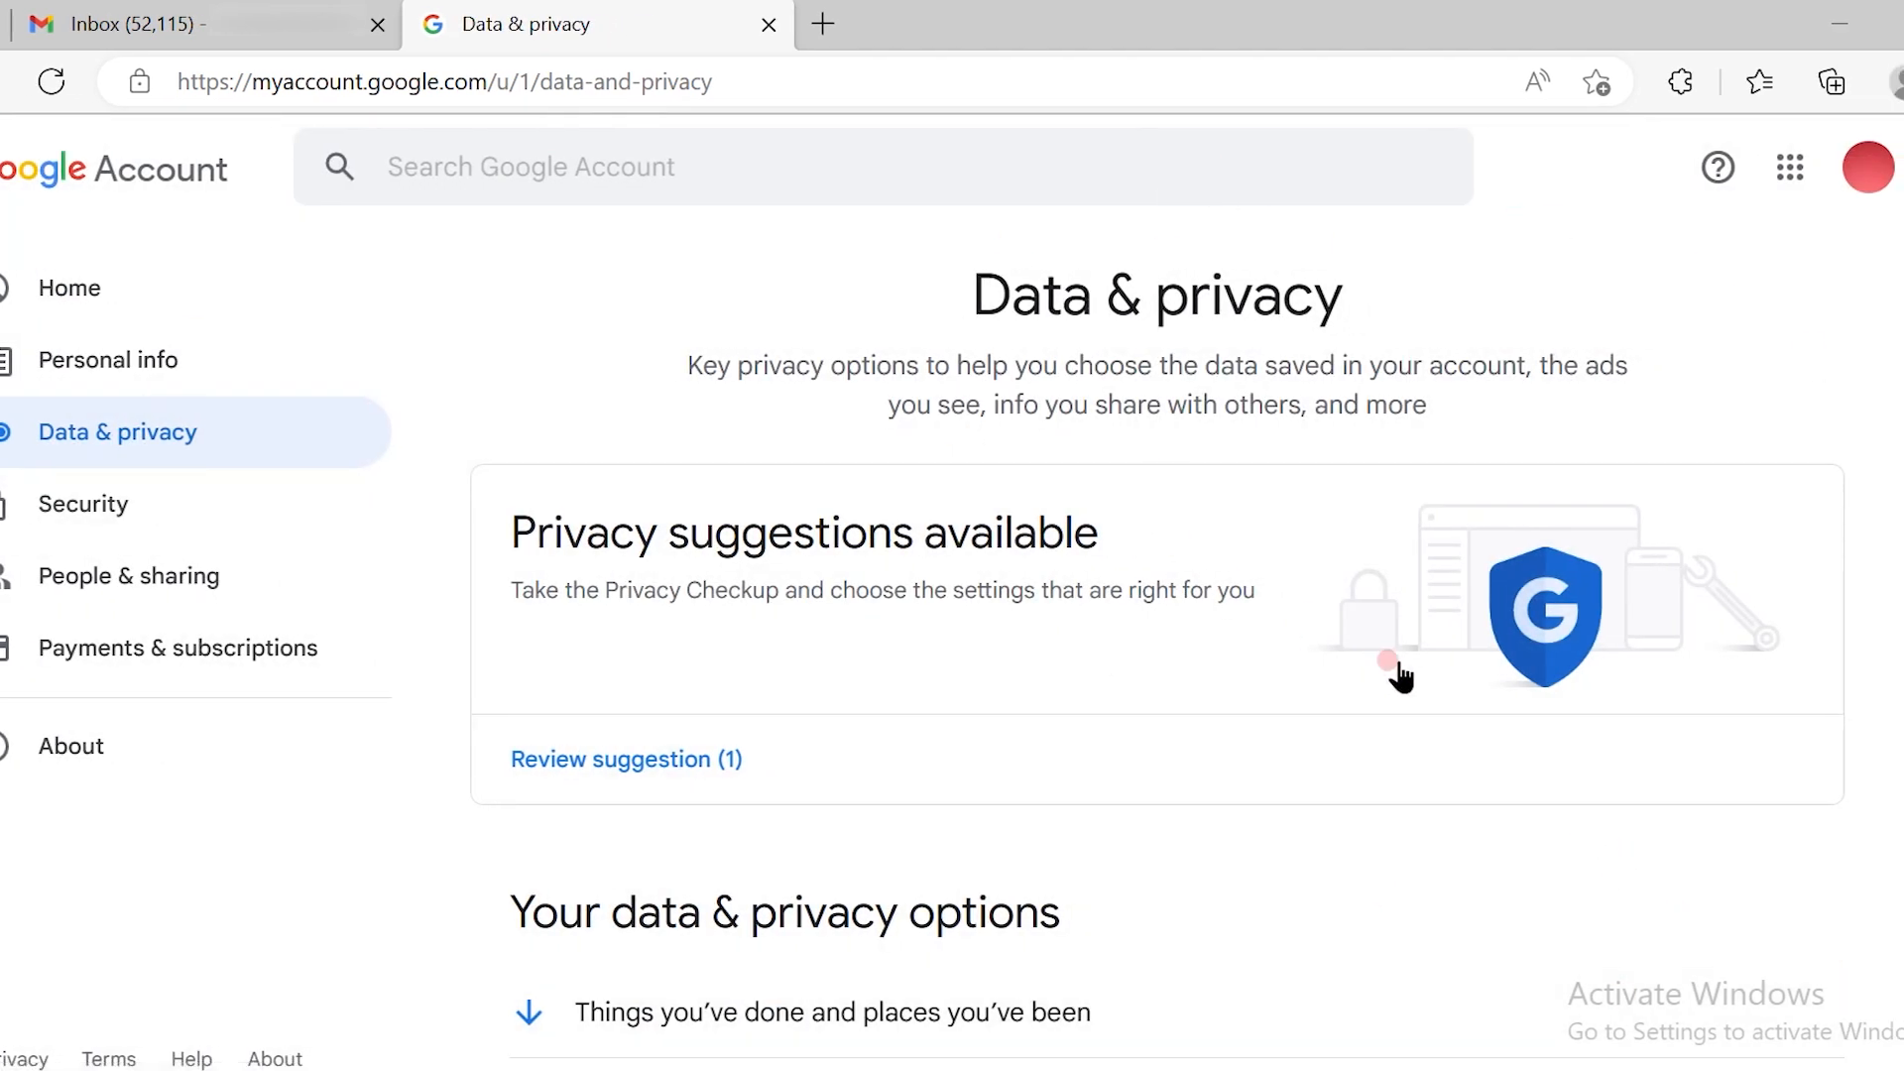
scroll("down", 3)
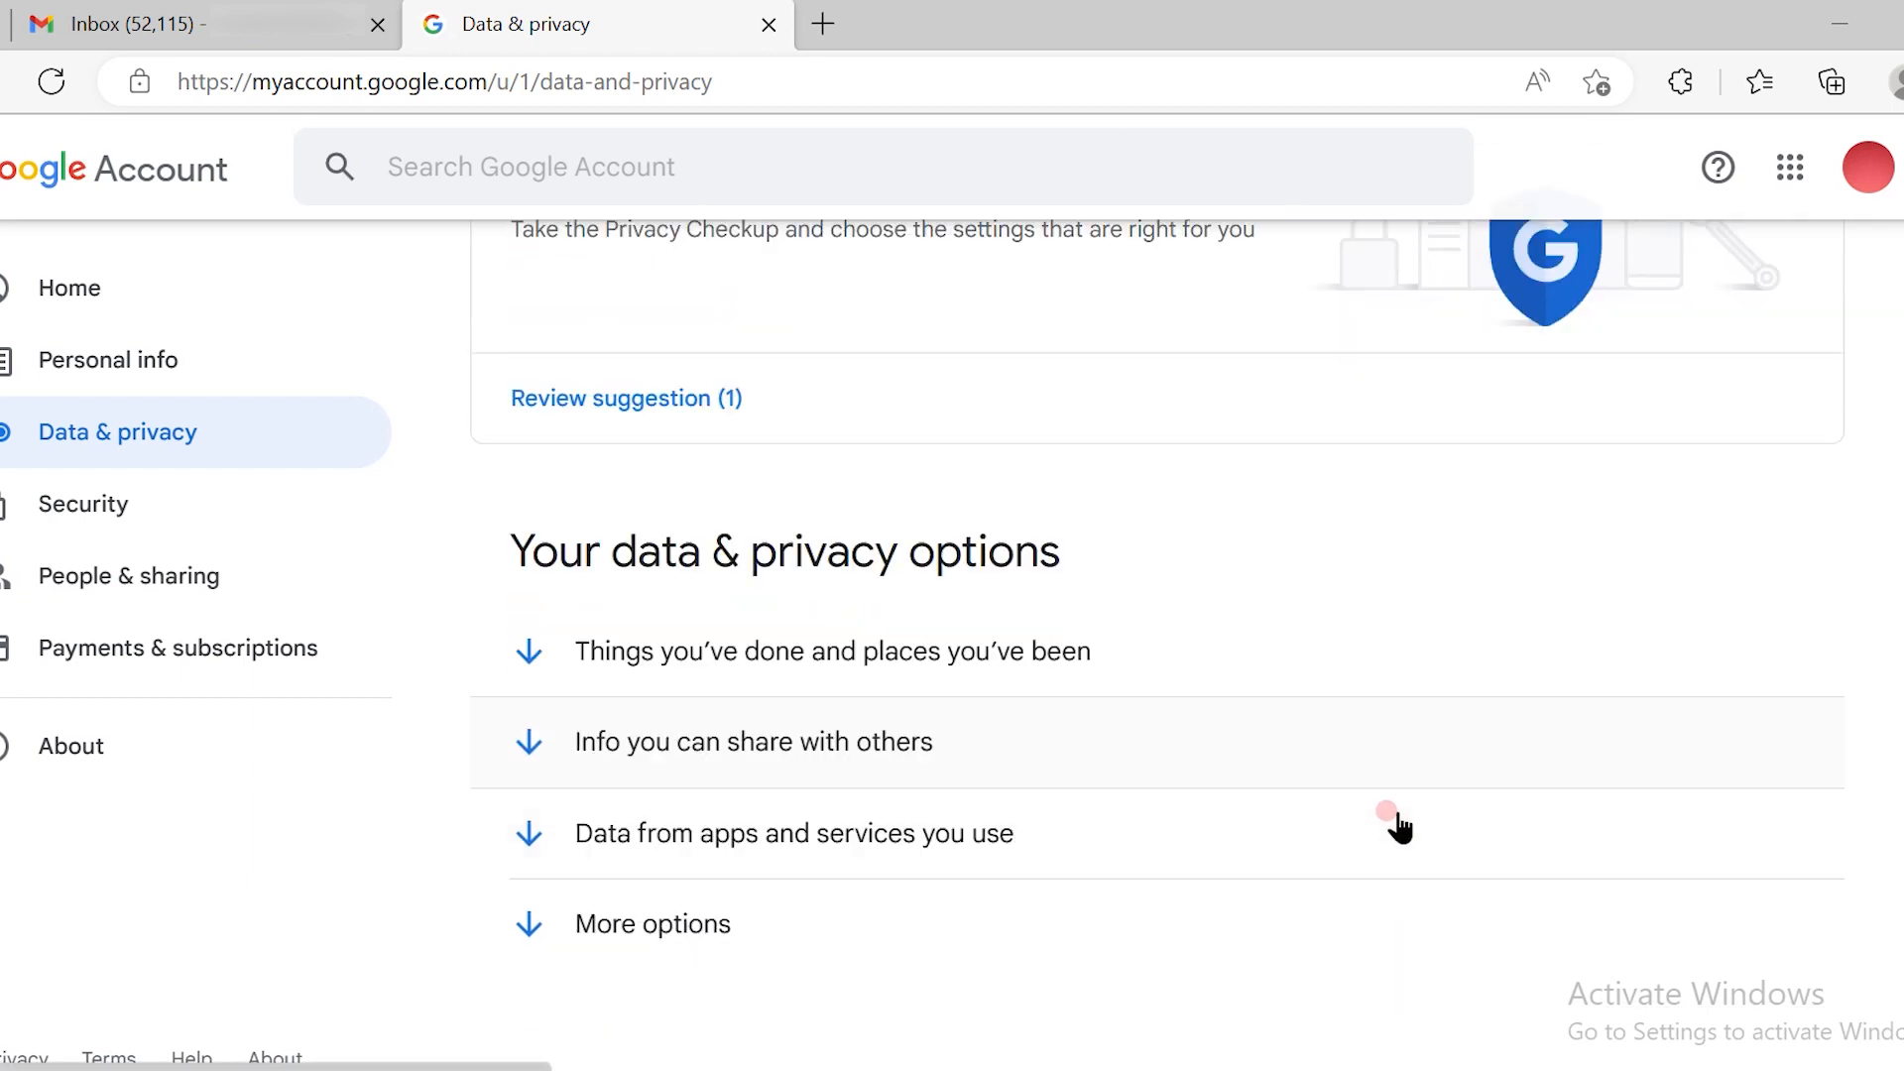
scroll("down", 3)
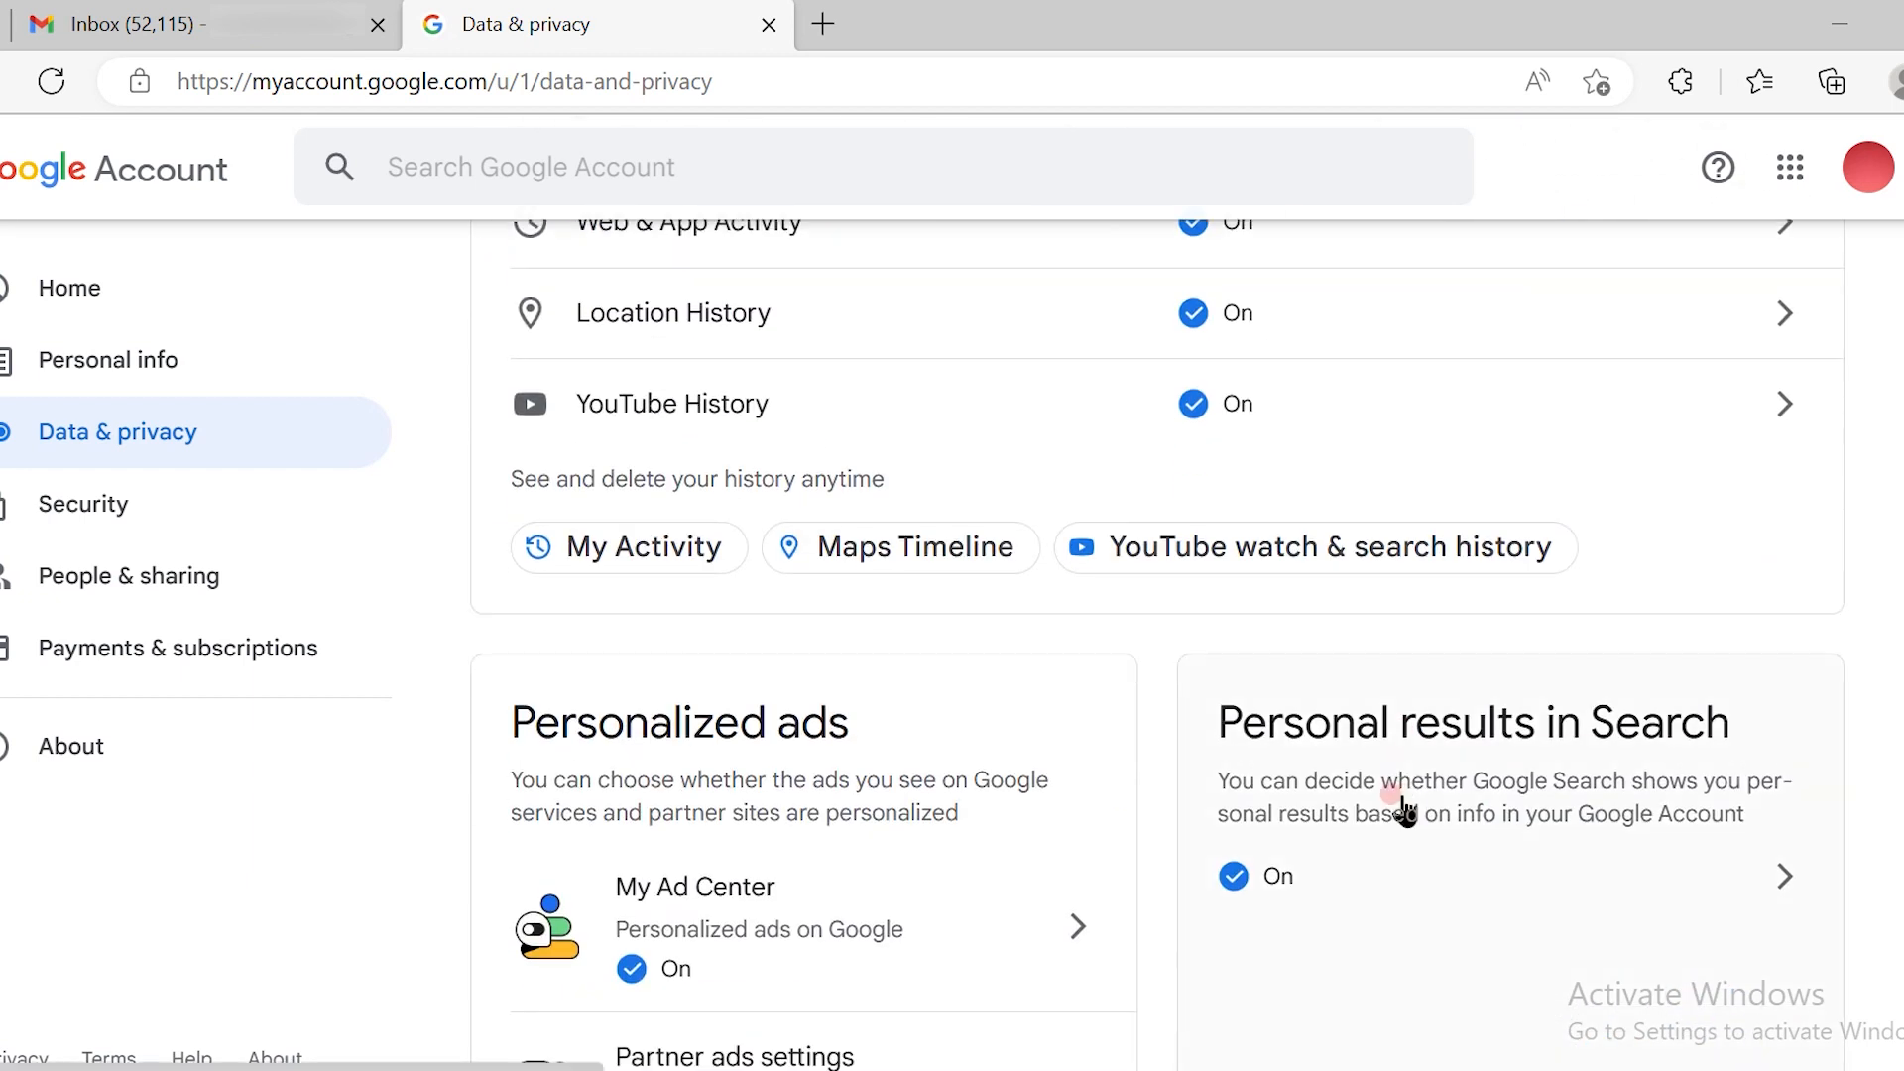
scroll("down", 3)
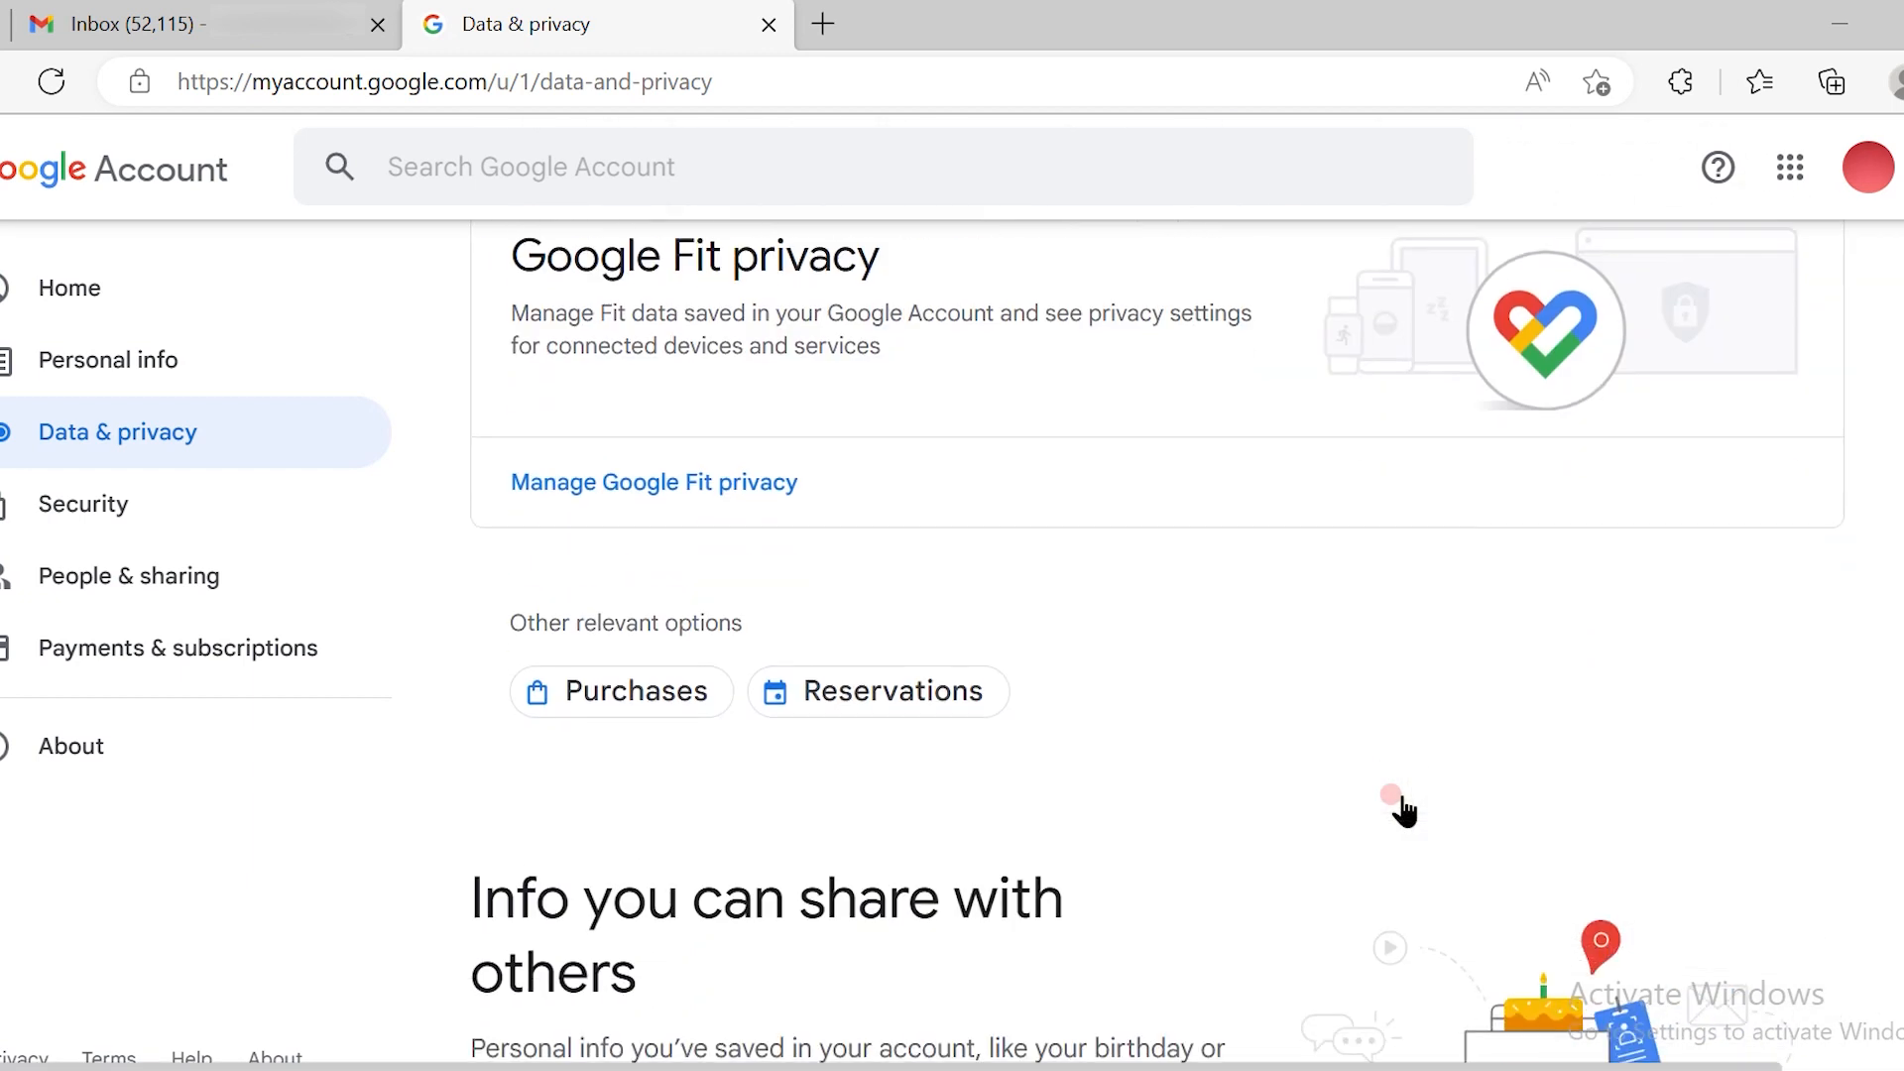
scroll("down", 3)
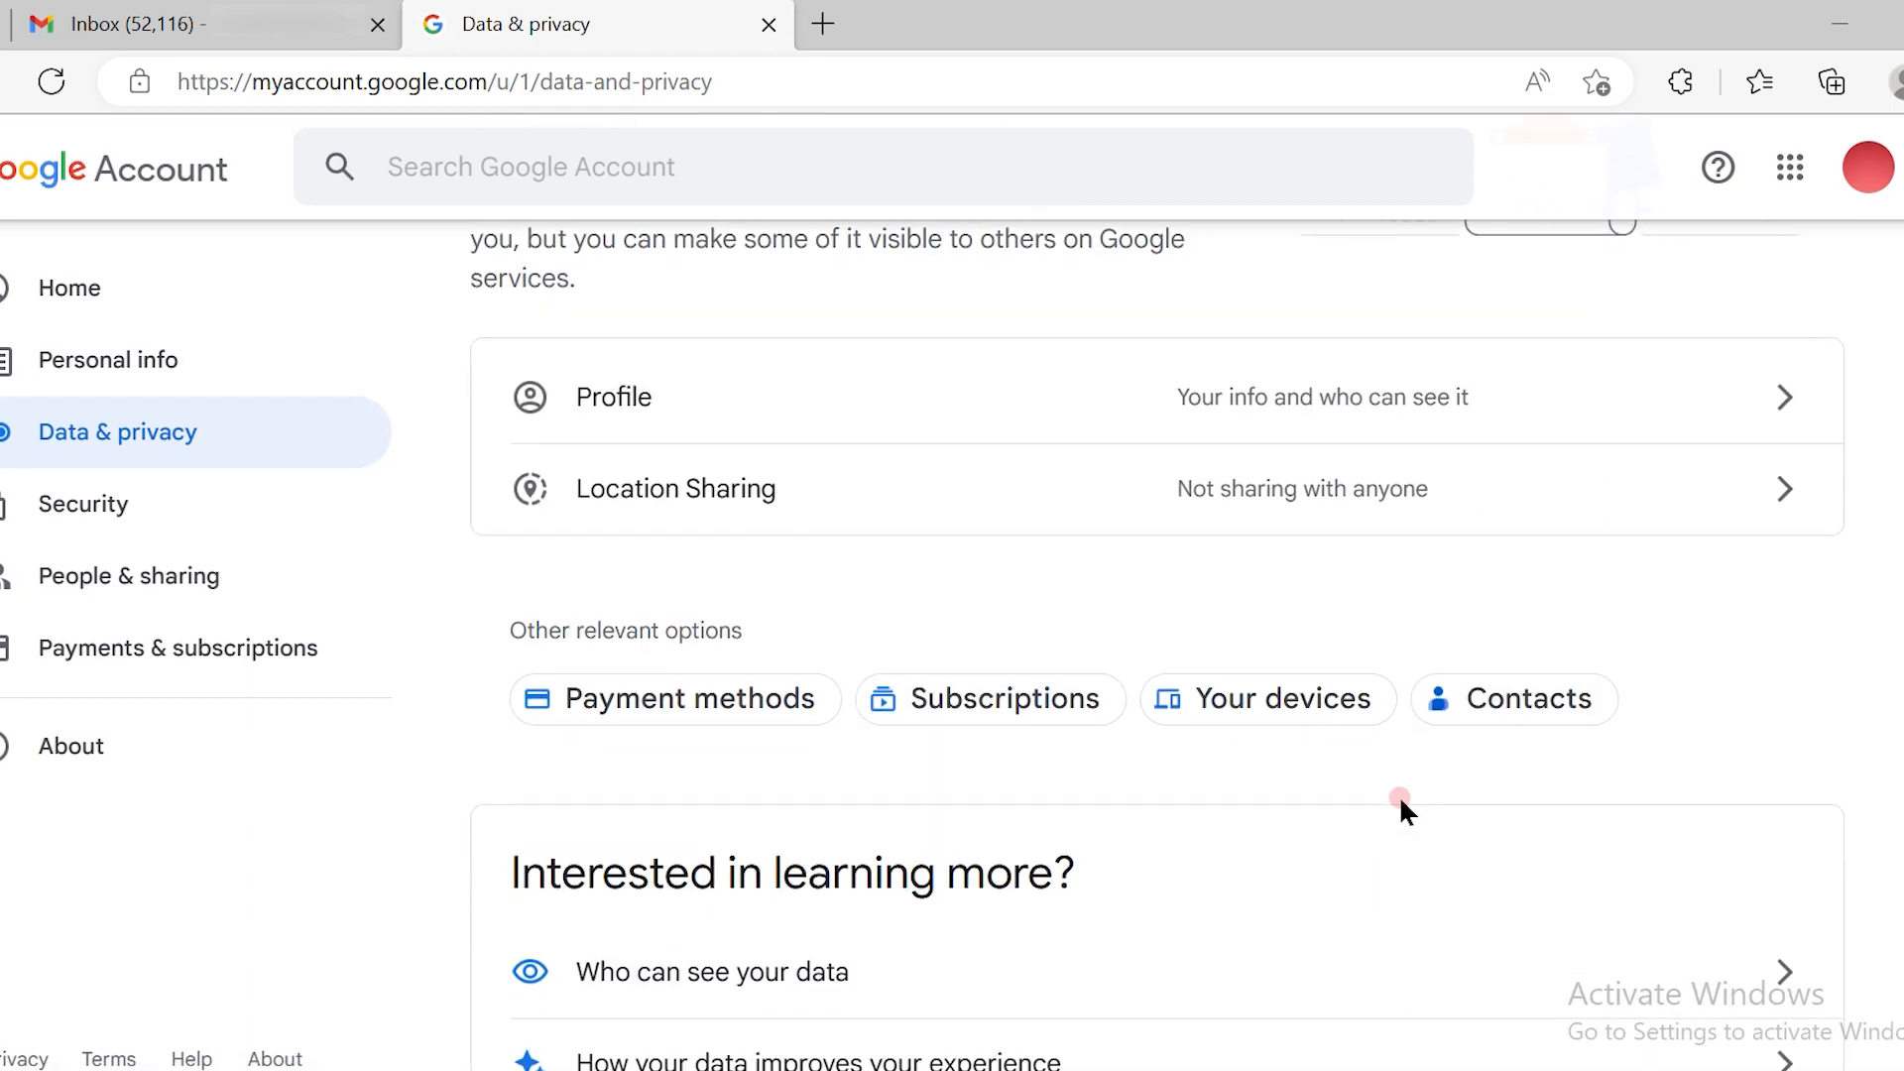
scroll("up", 3)
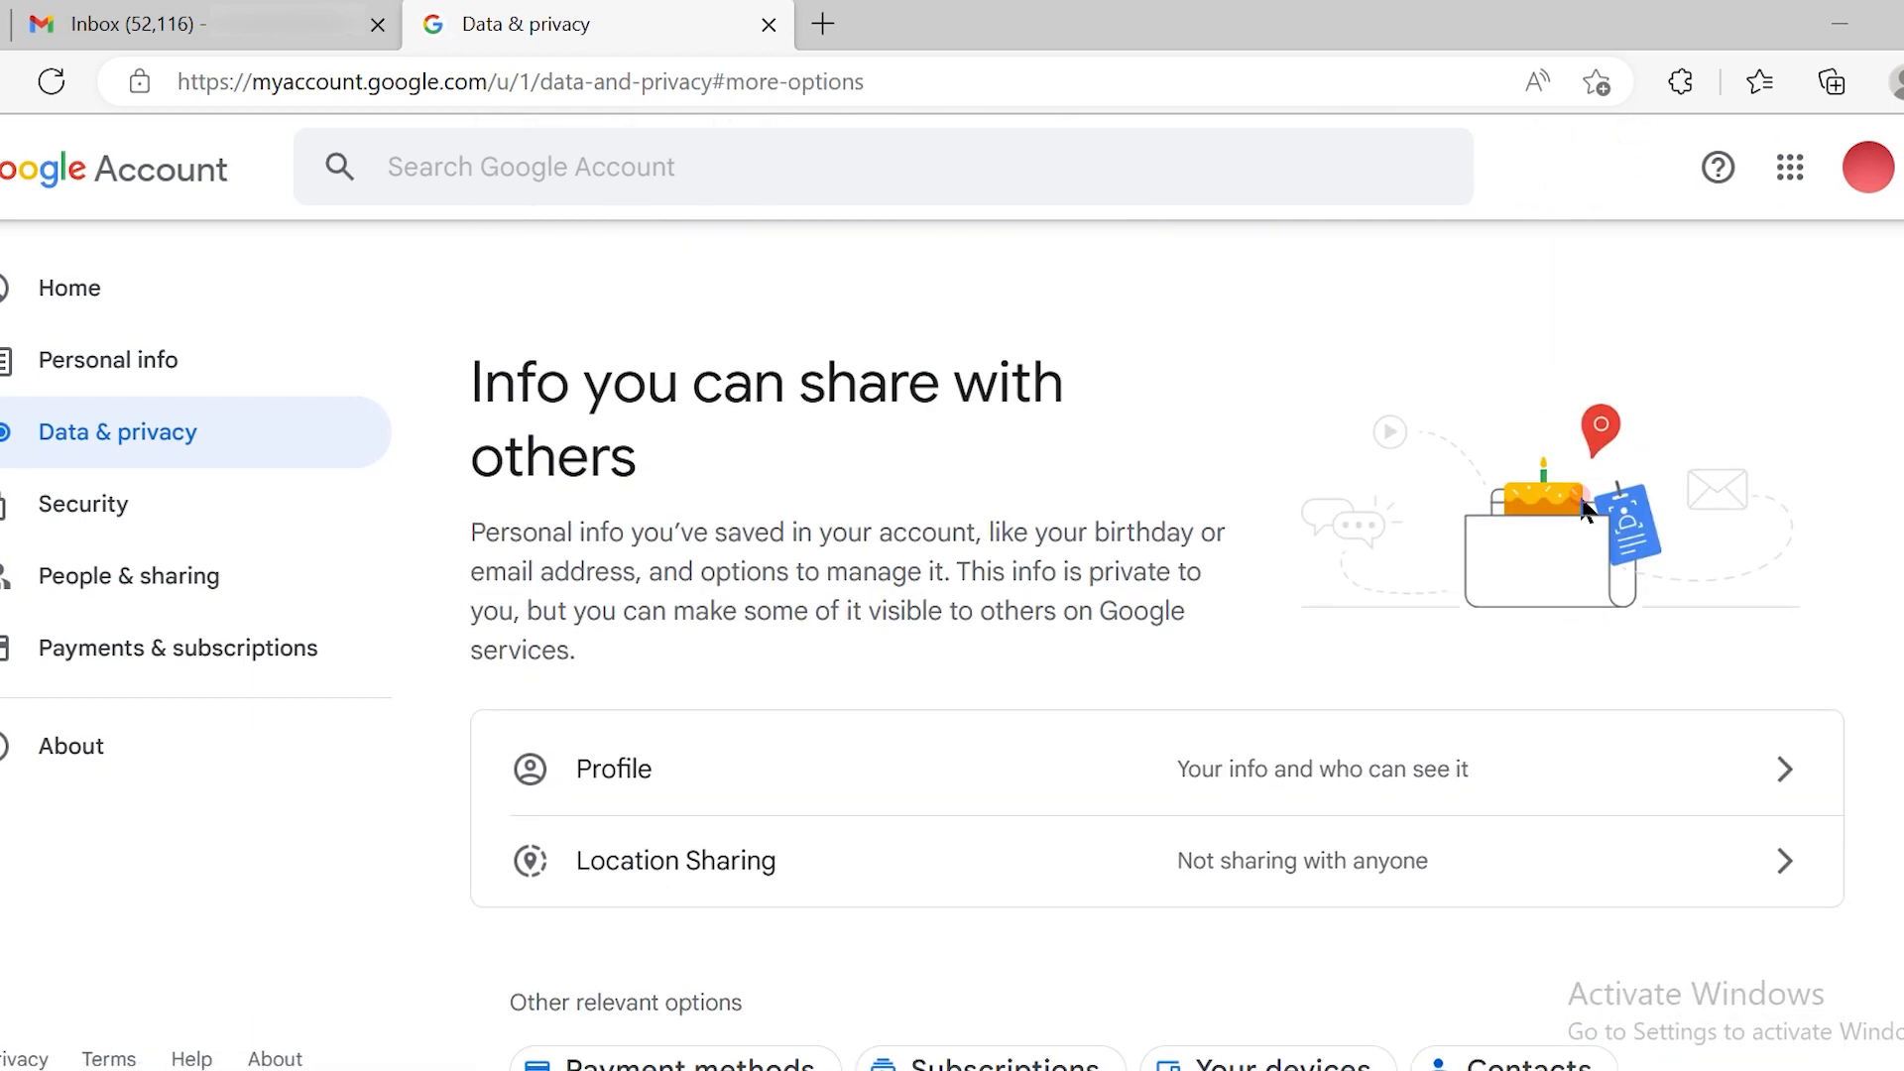
scroll("down", 3)
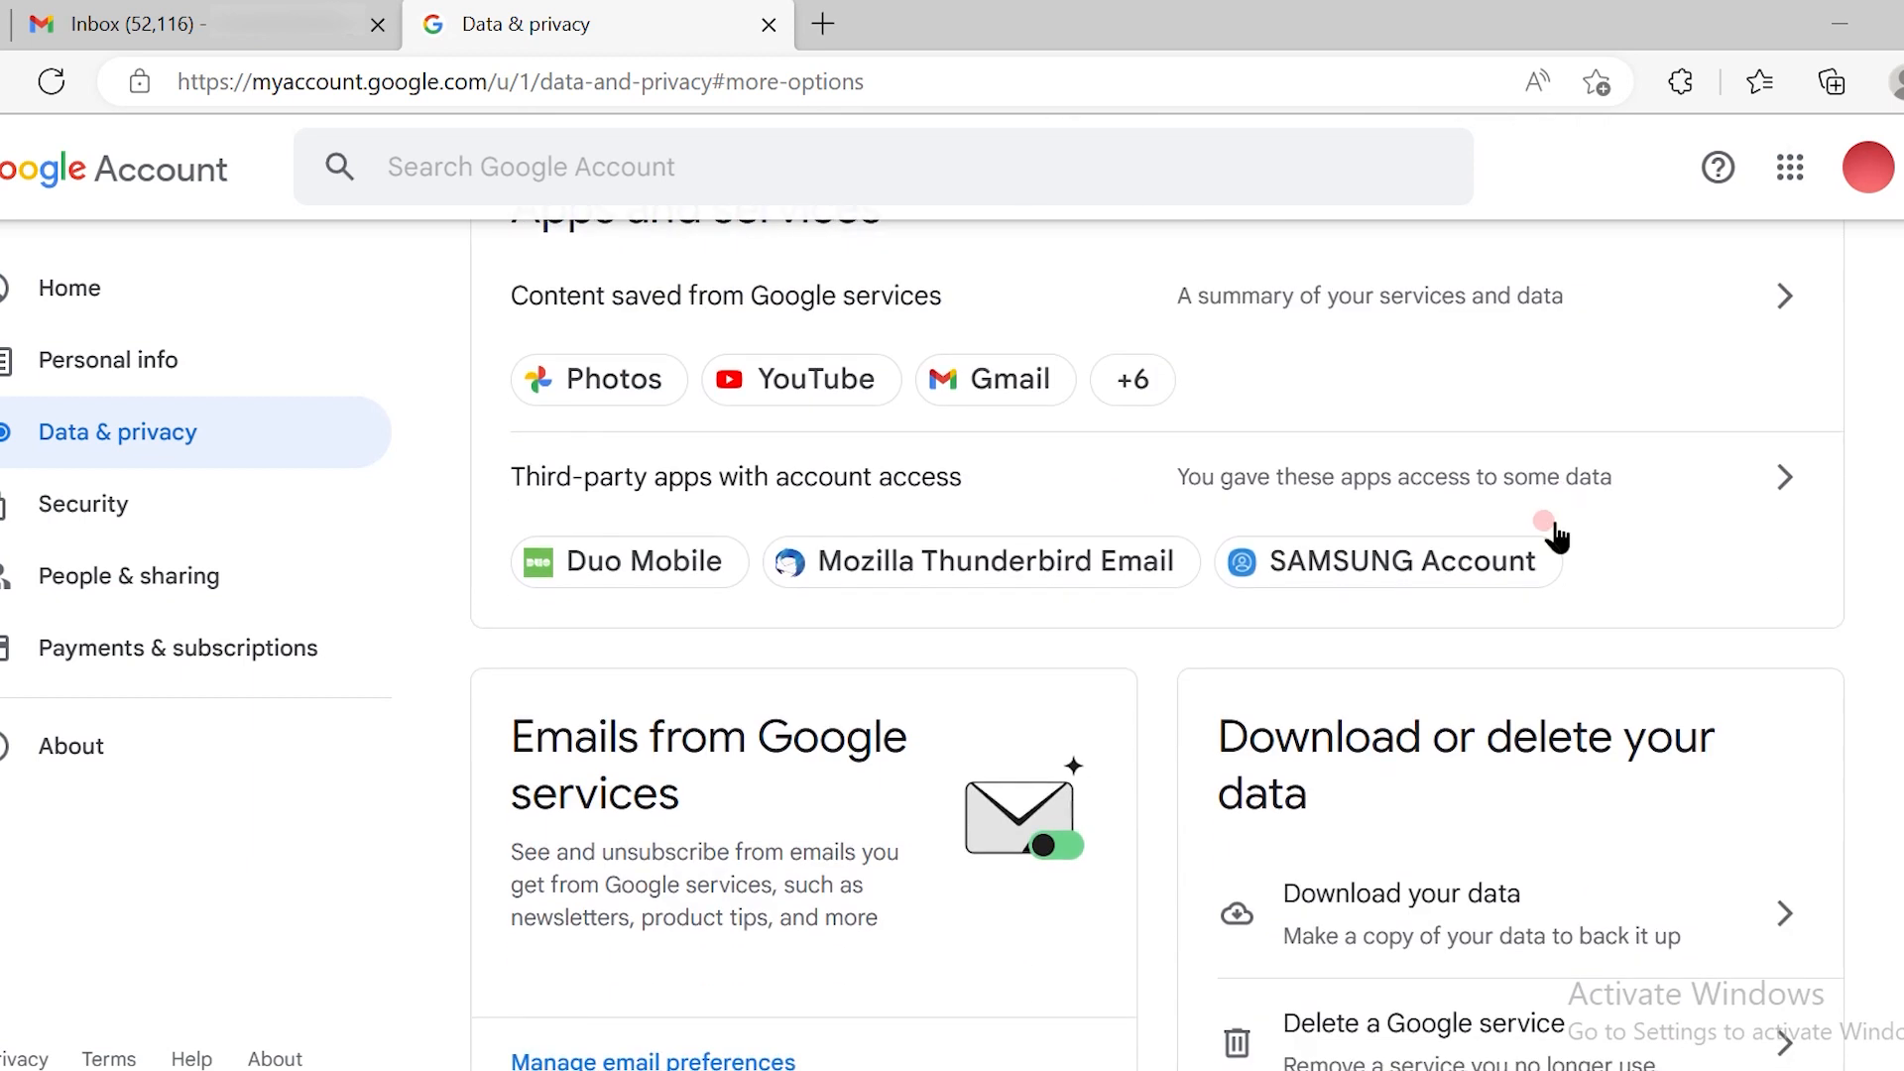
scroll("down", 3)
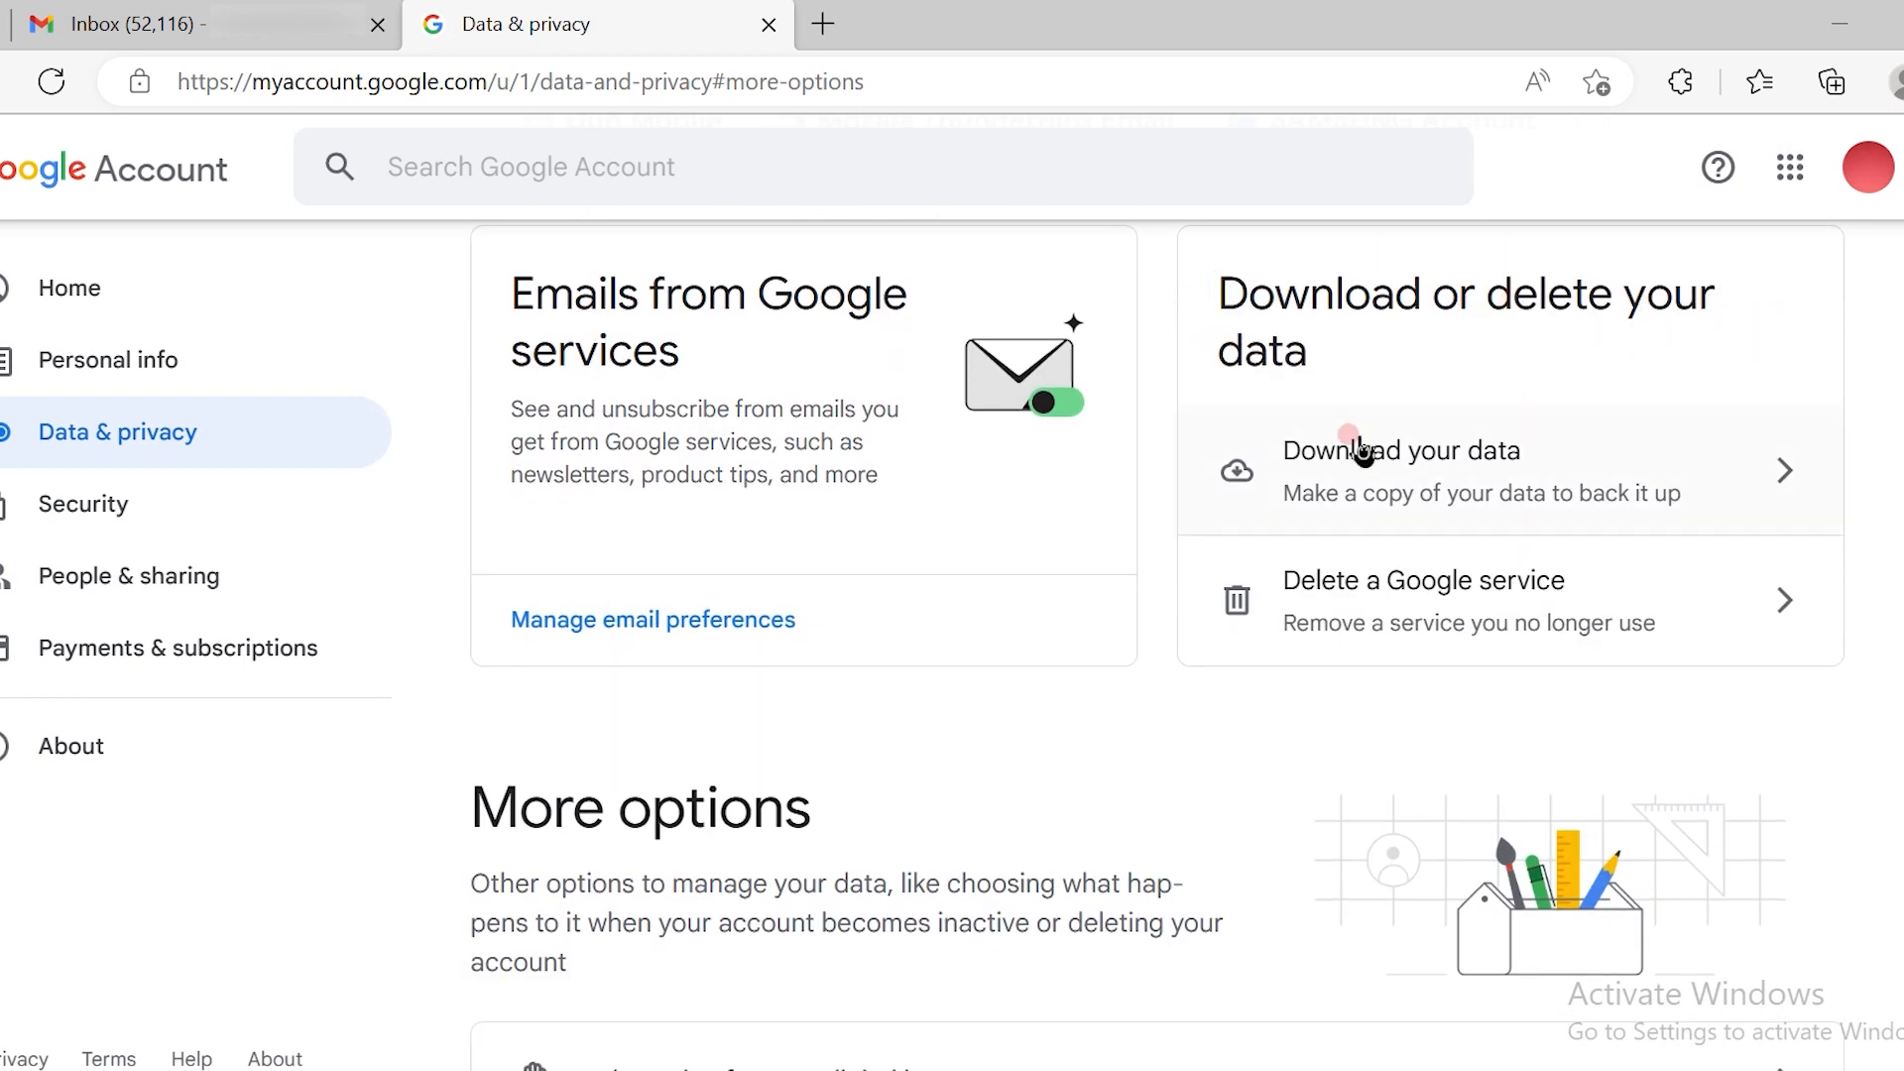
left_click(1402, 450)
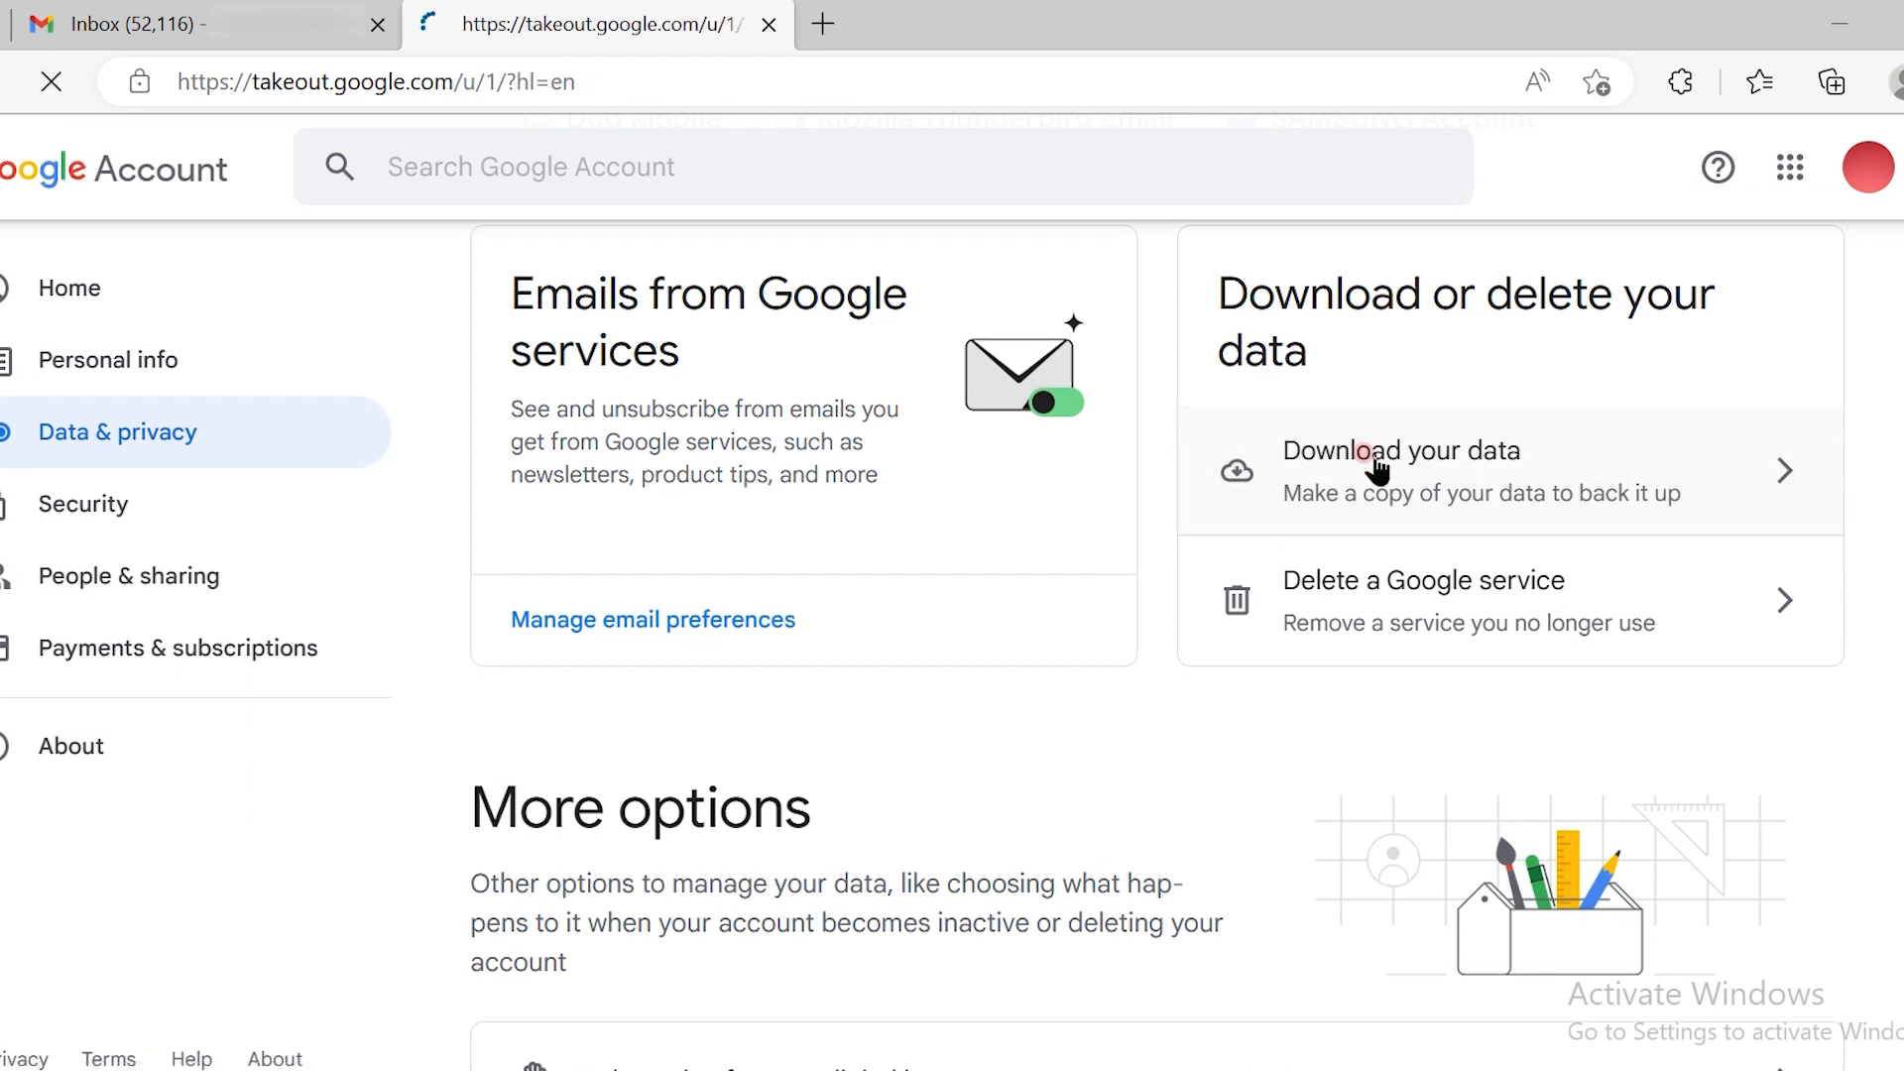
Step: Start a new Takeout export and deselect all products, leaving 0 of 48 selected
left_click(1402, 450)
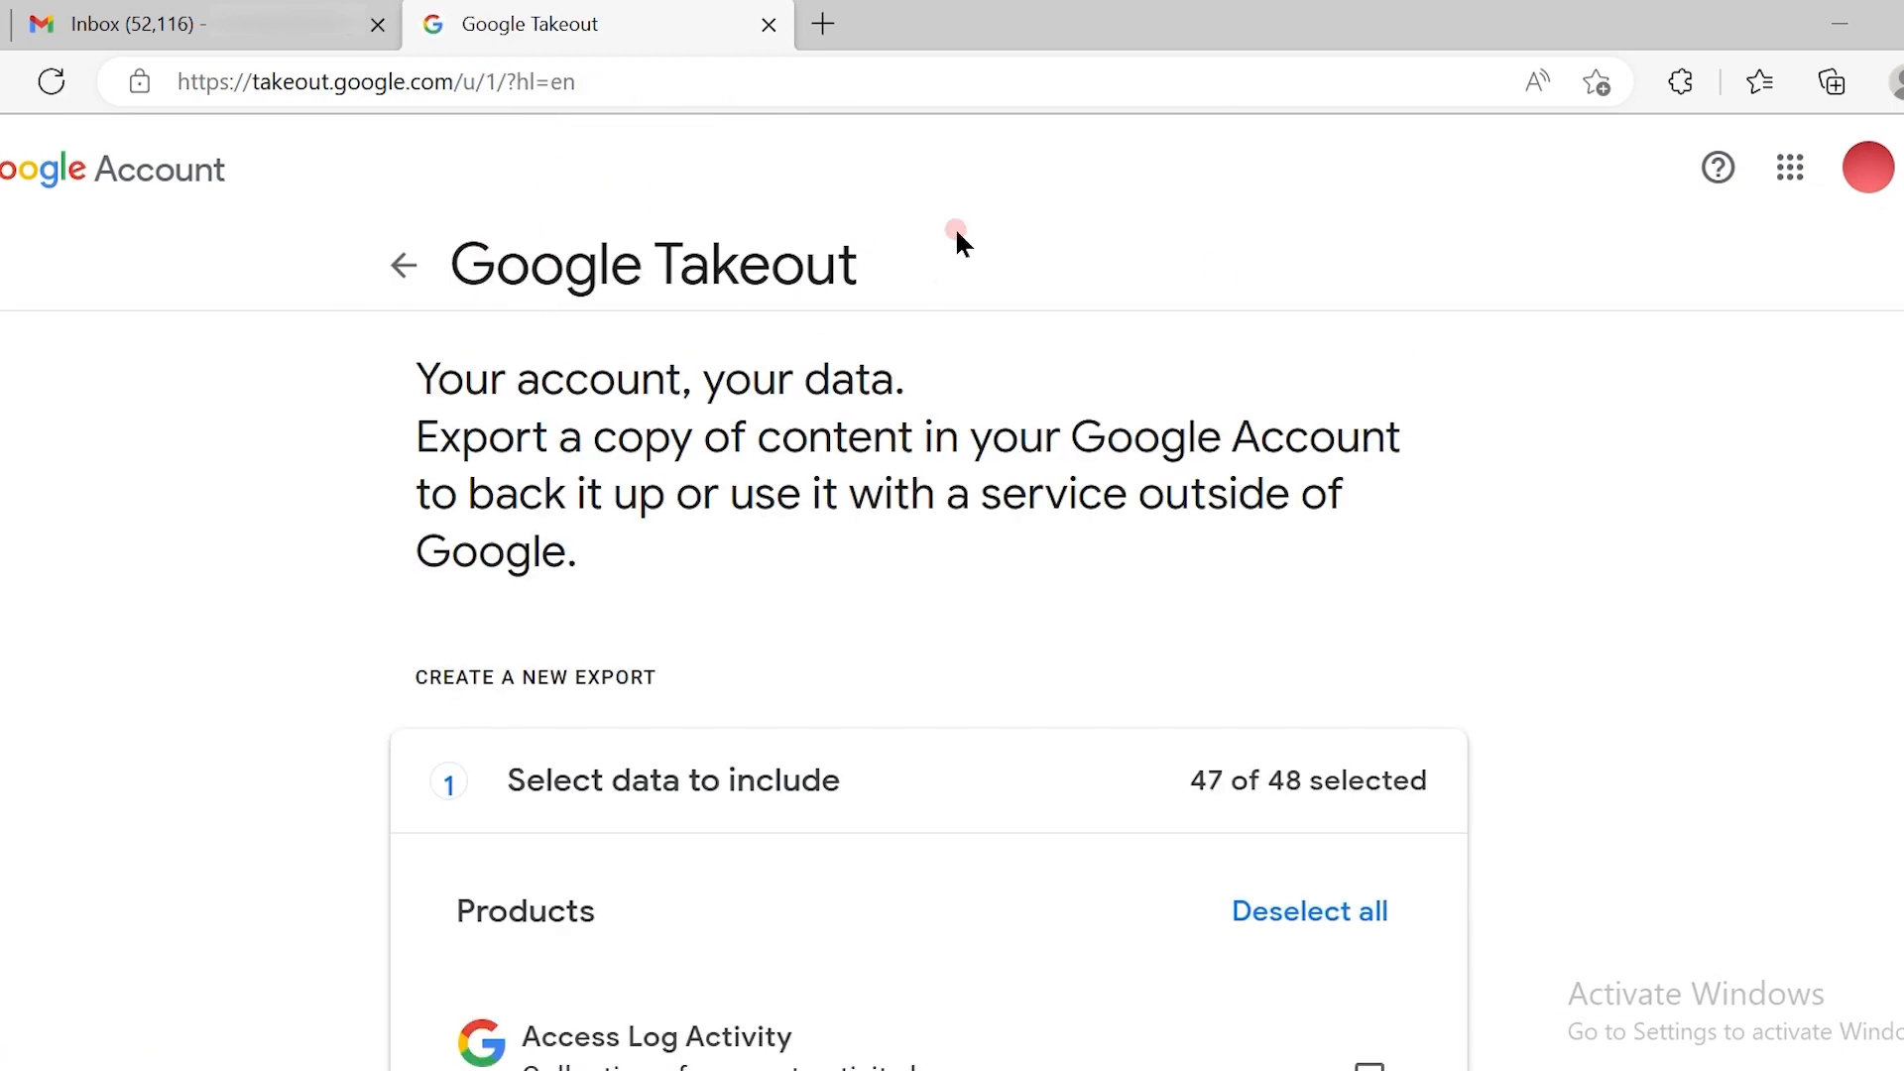
mouse_move(926, 716)
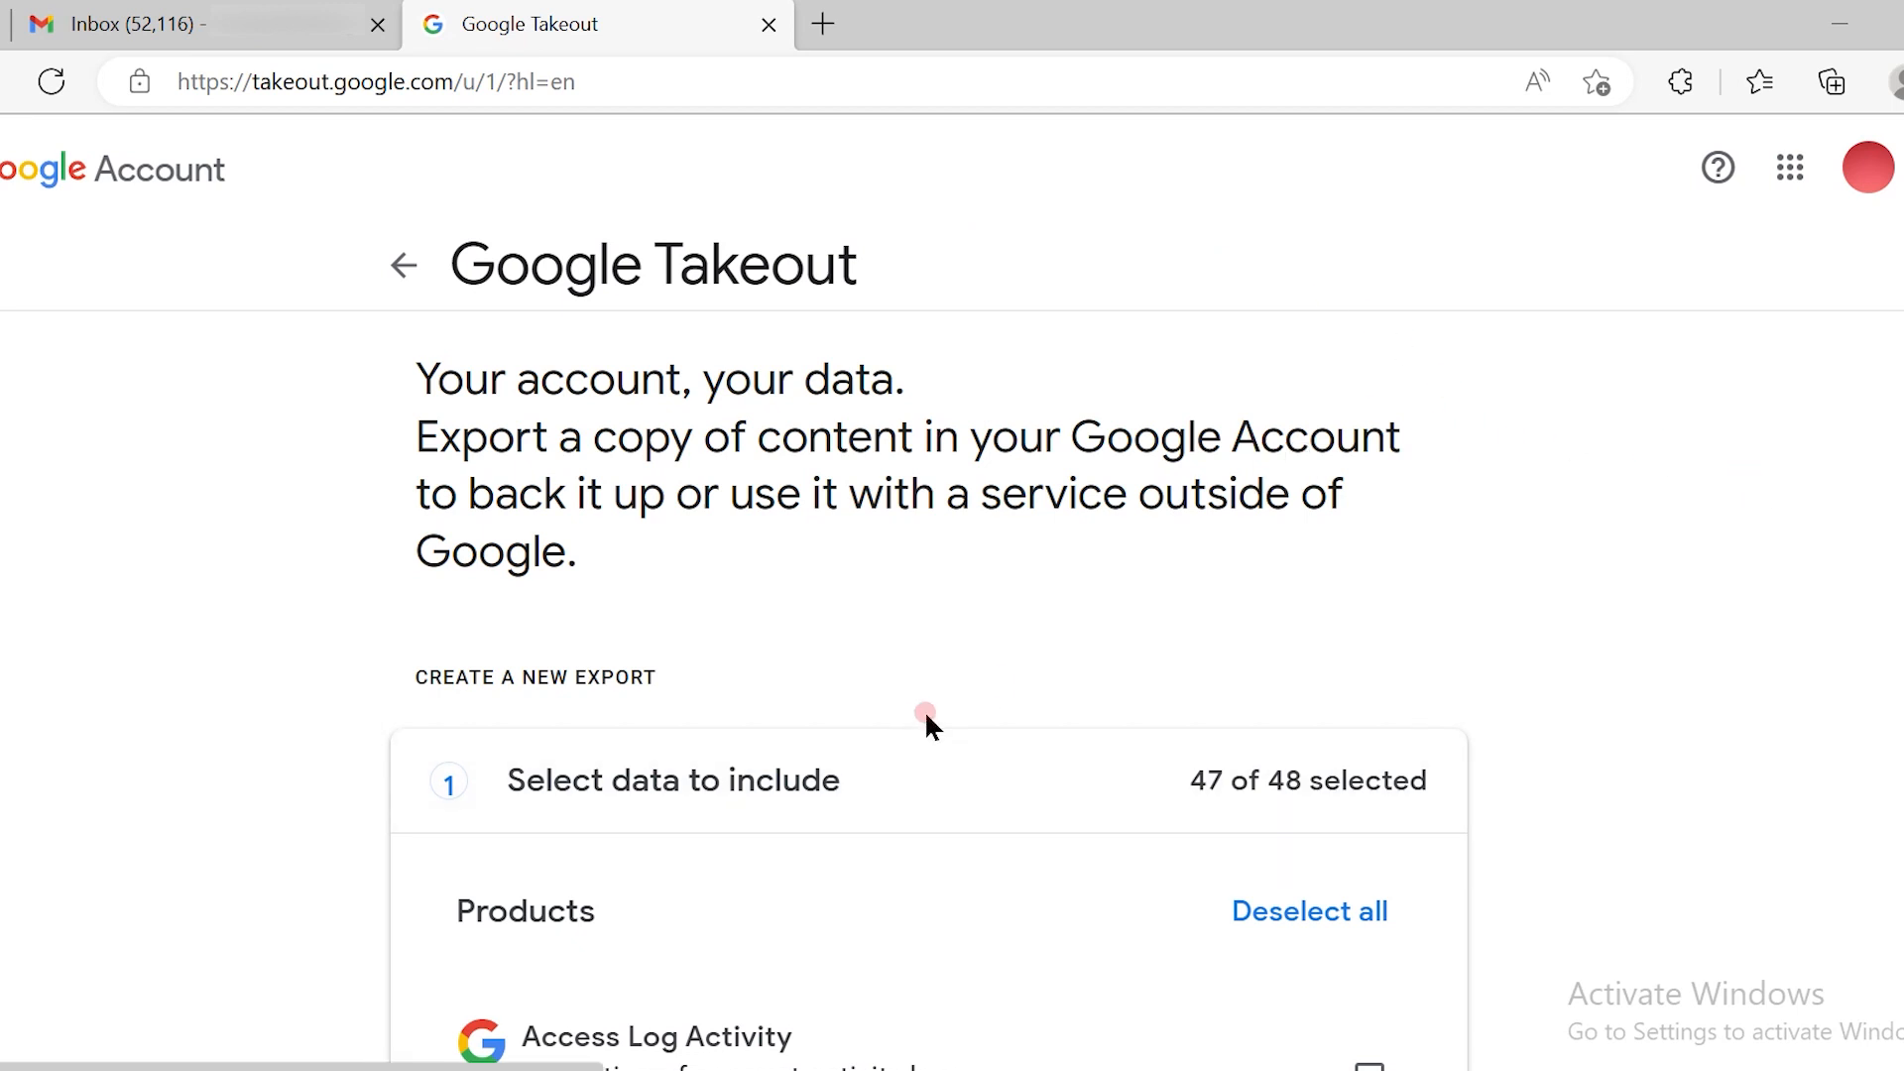
scroll("down", 3)
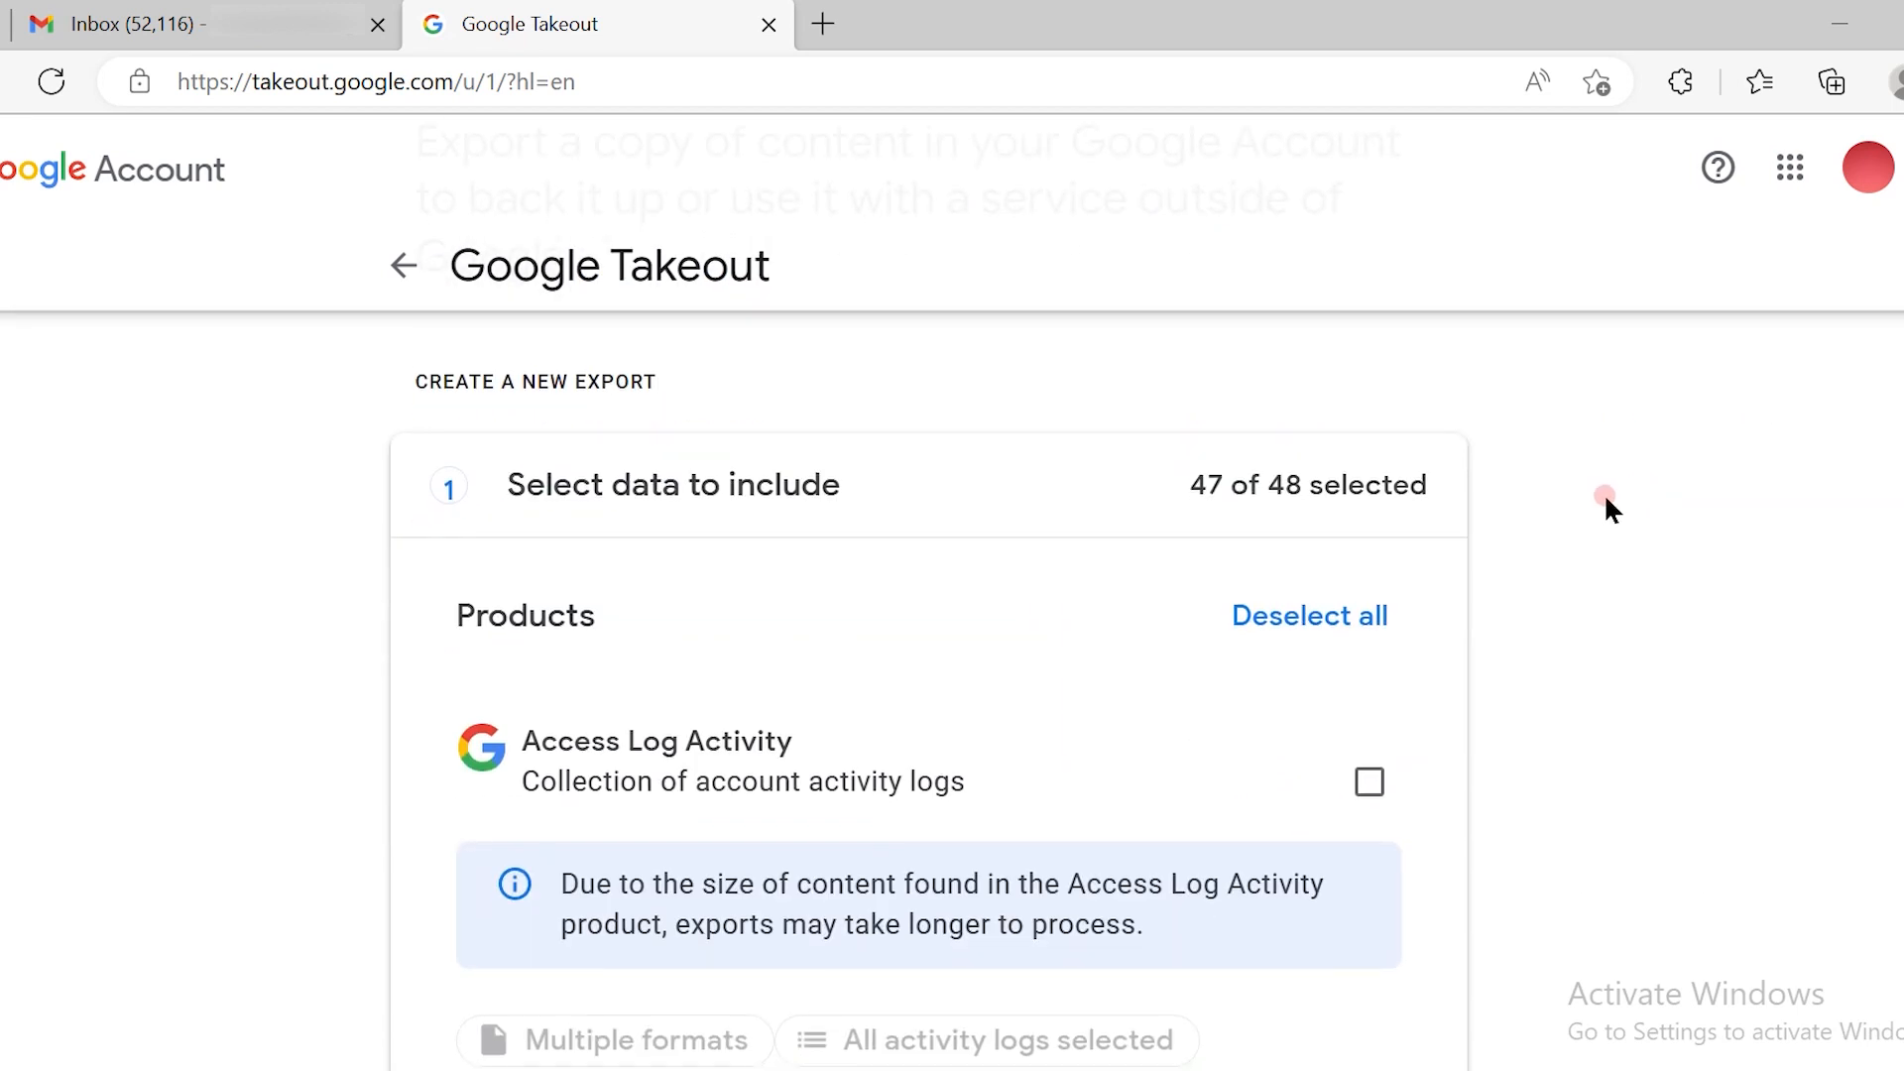
left_click(1308, 615)
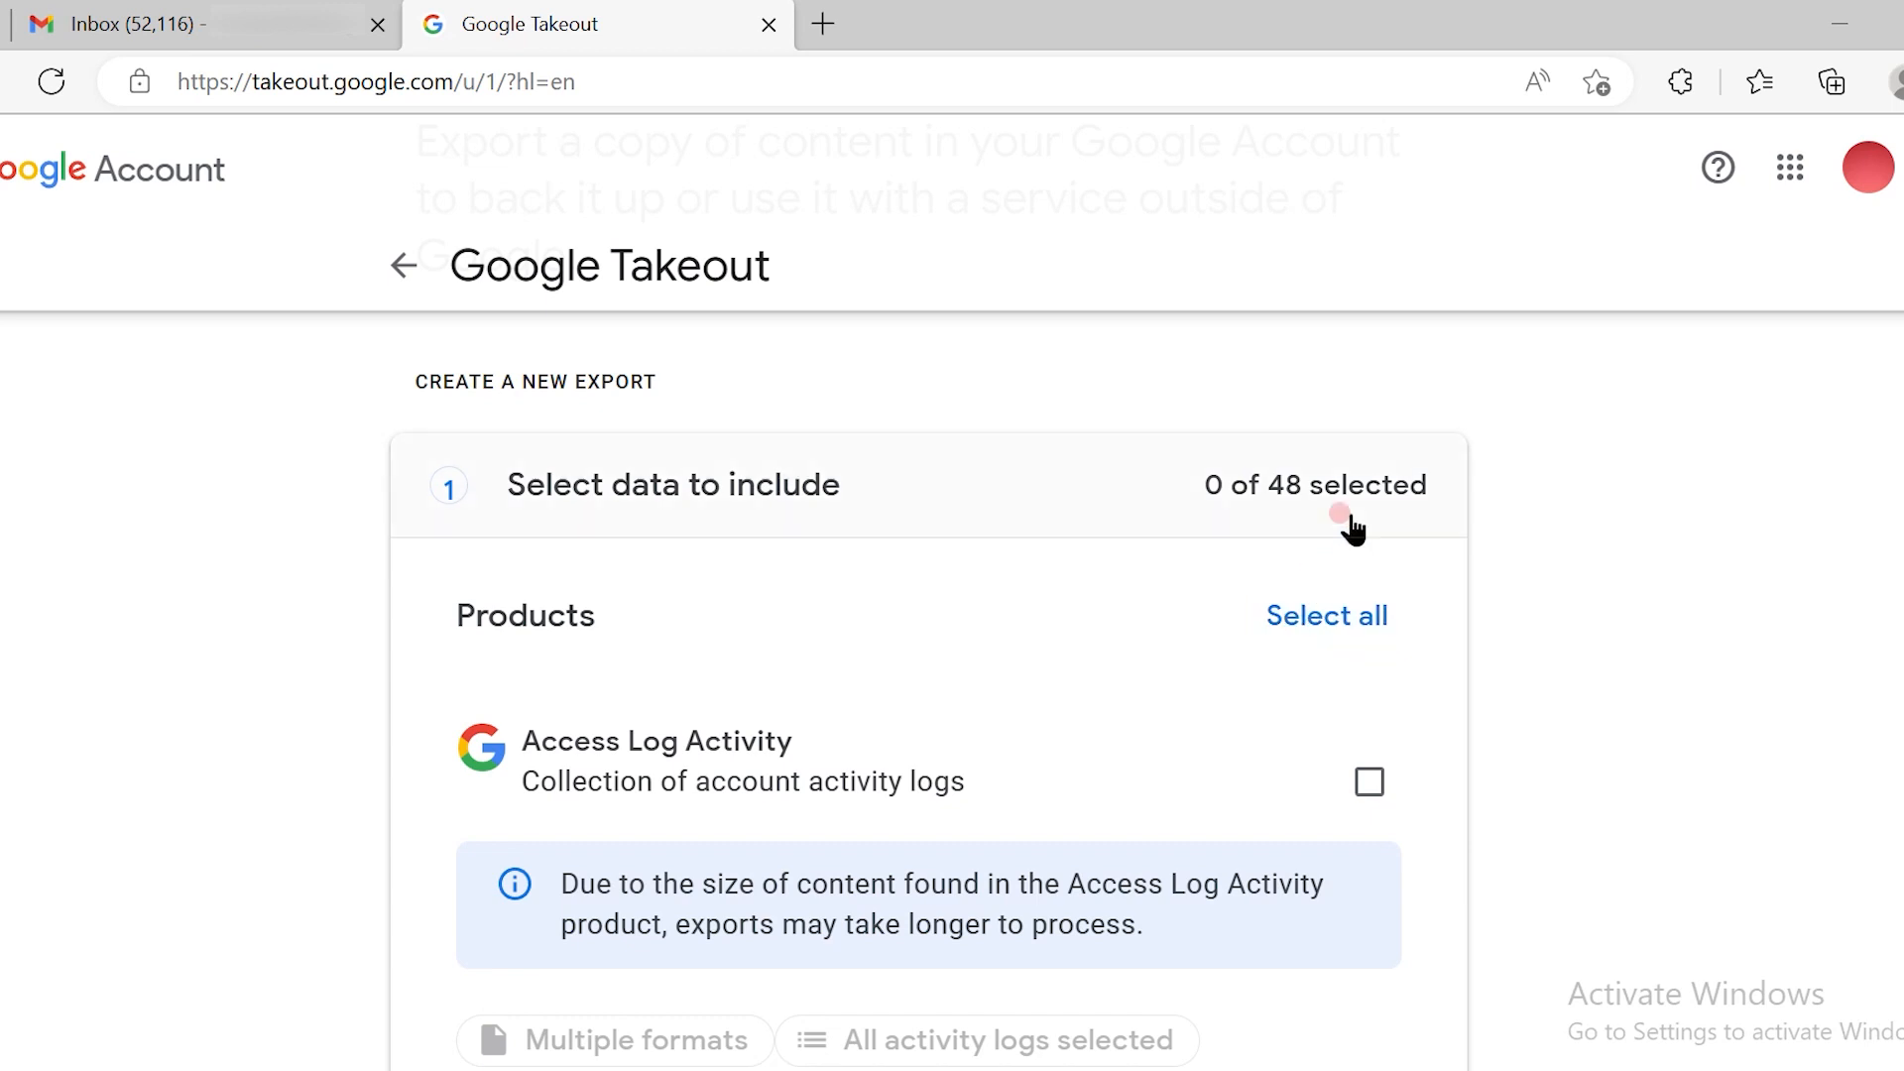
mouse_move(1847, 637)
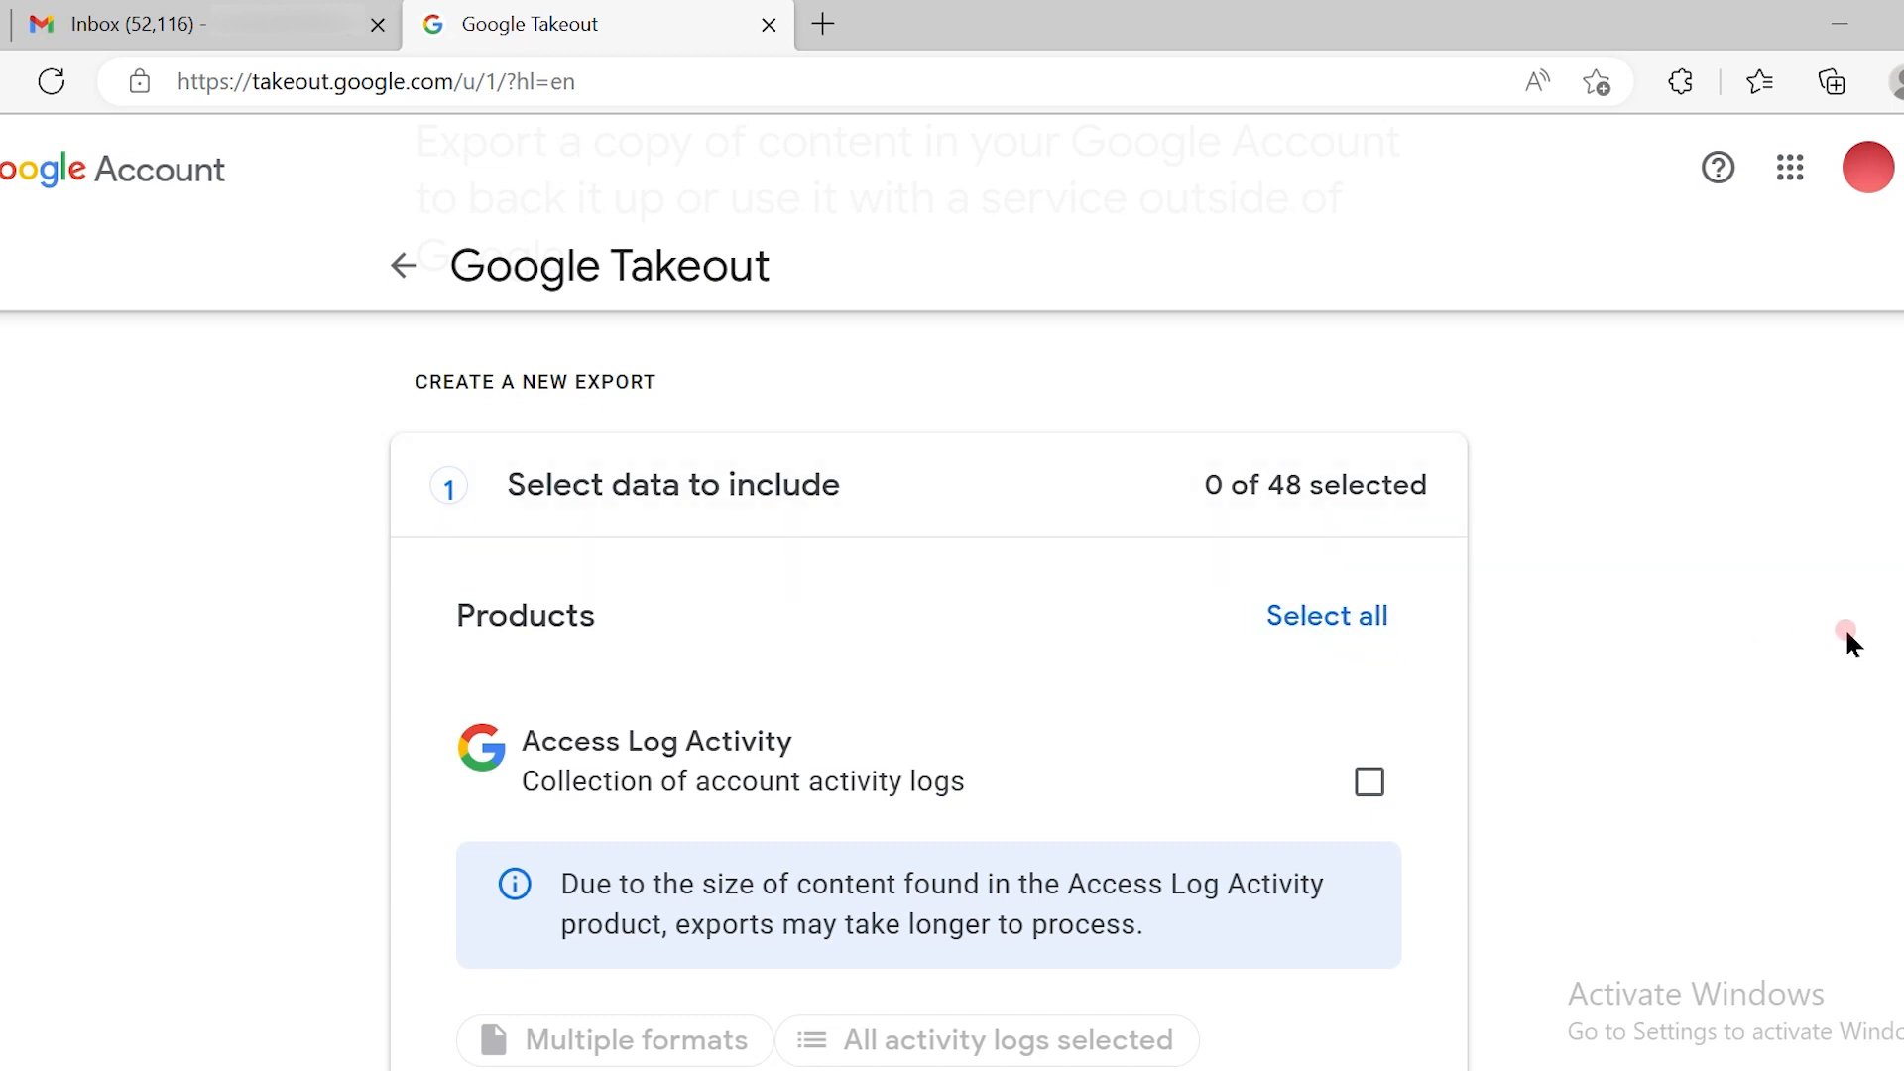
mouse_move(1326, 615)
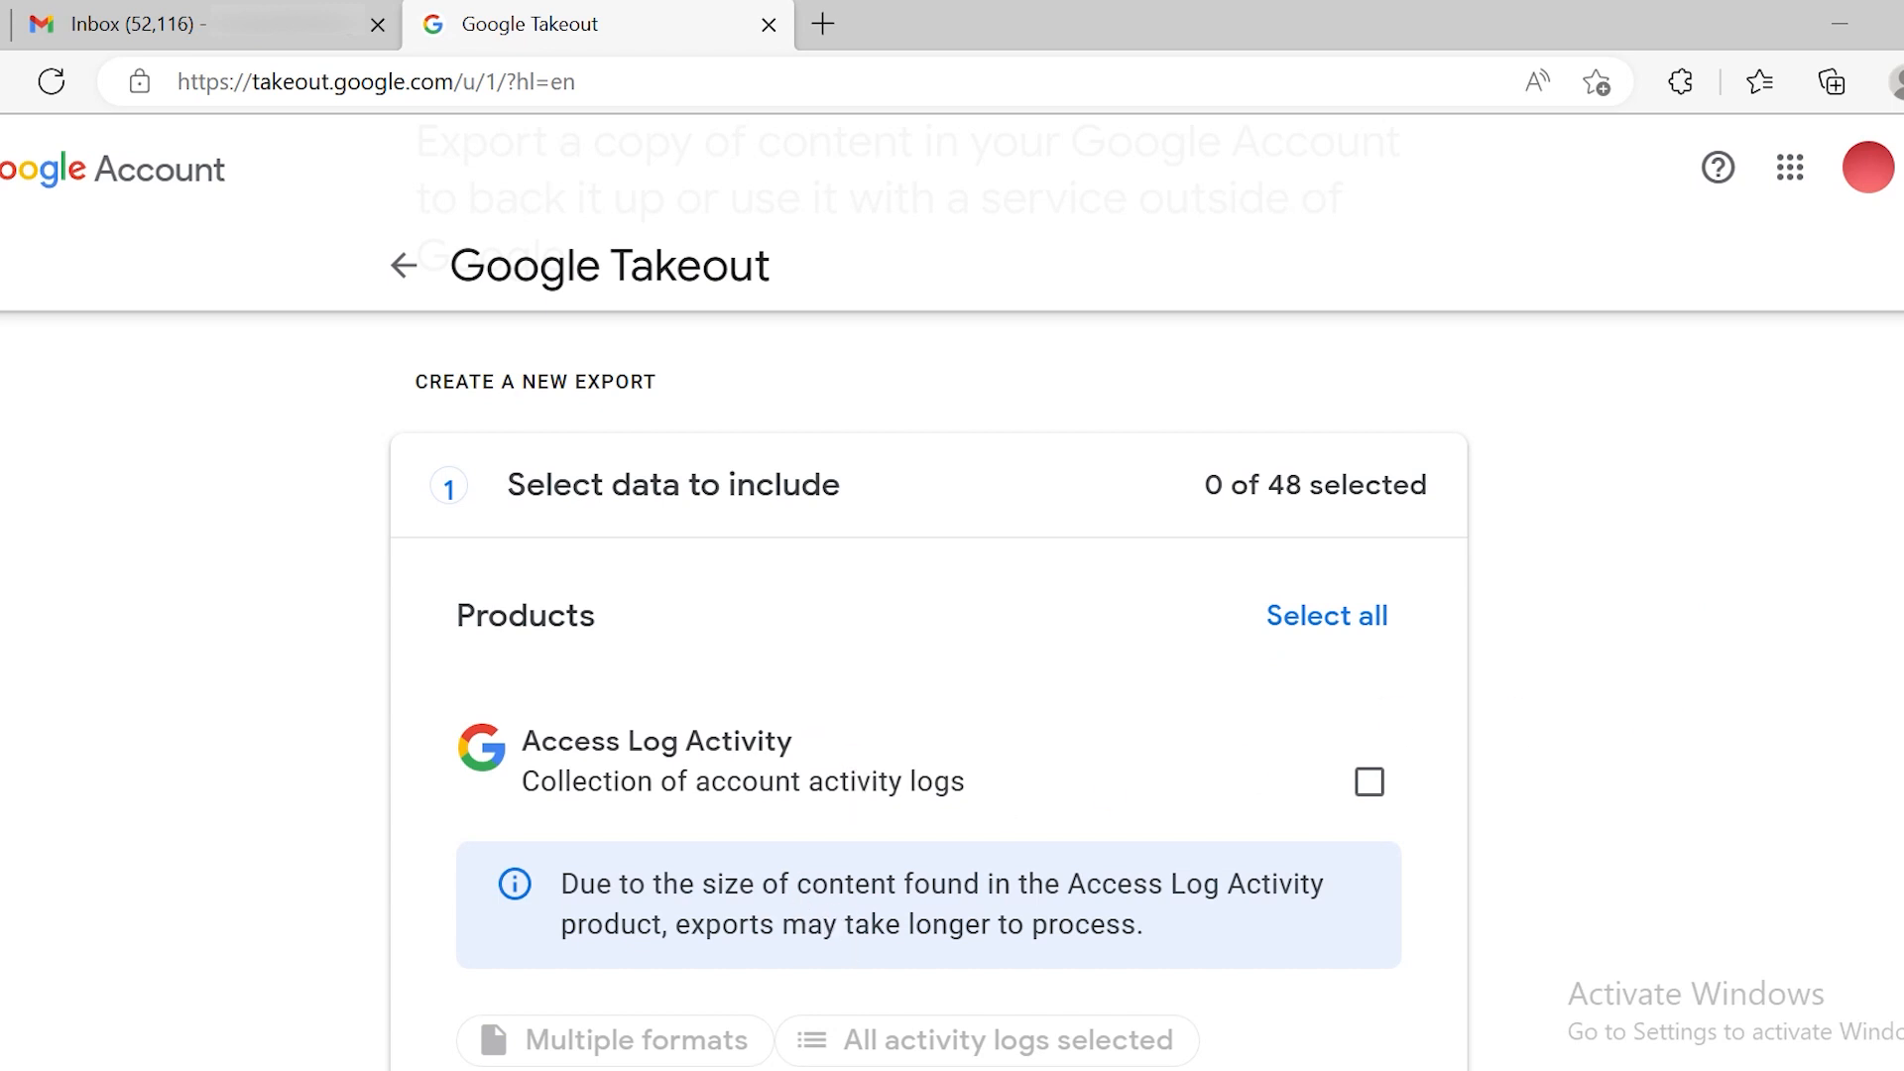
Step: Tick Mail in the products list so it is the only product selected, 1 of 48
scroll("down", 3)
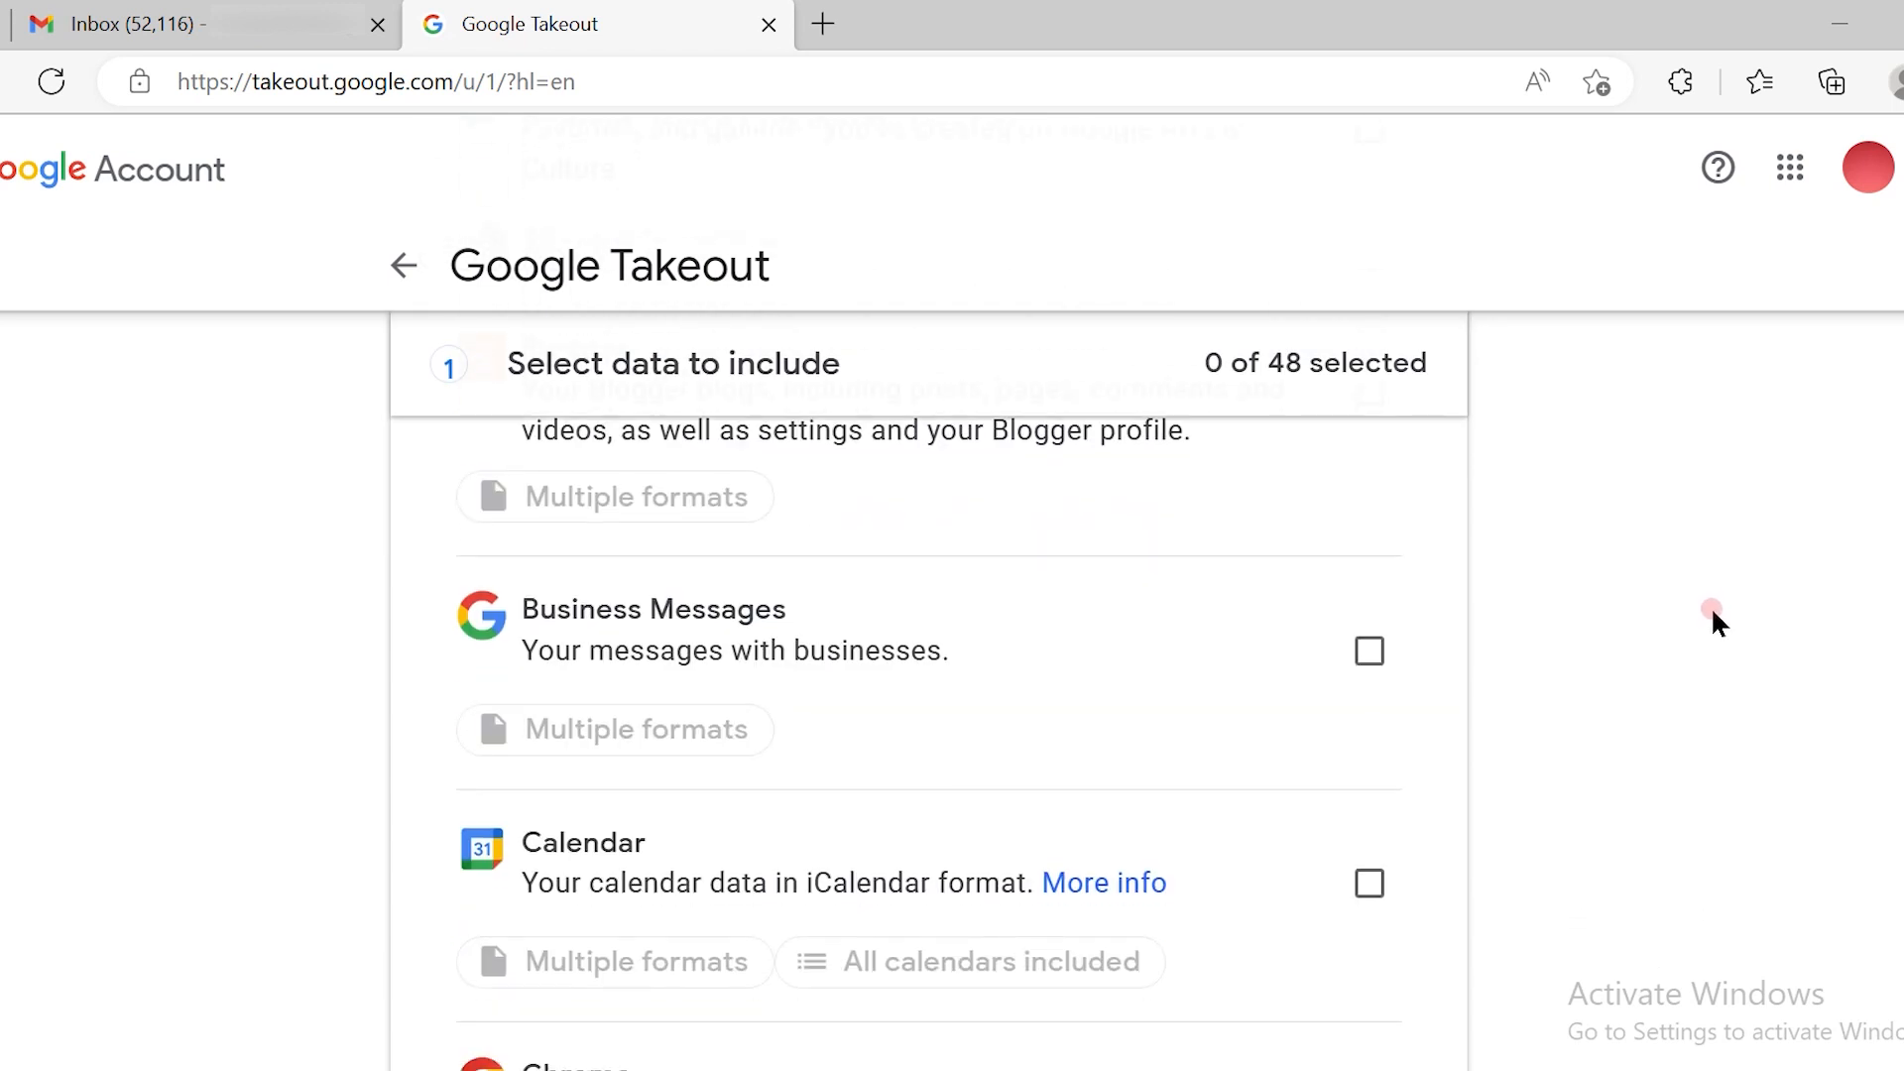
scroll("down", 3)
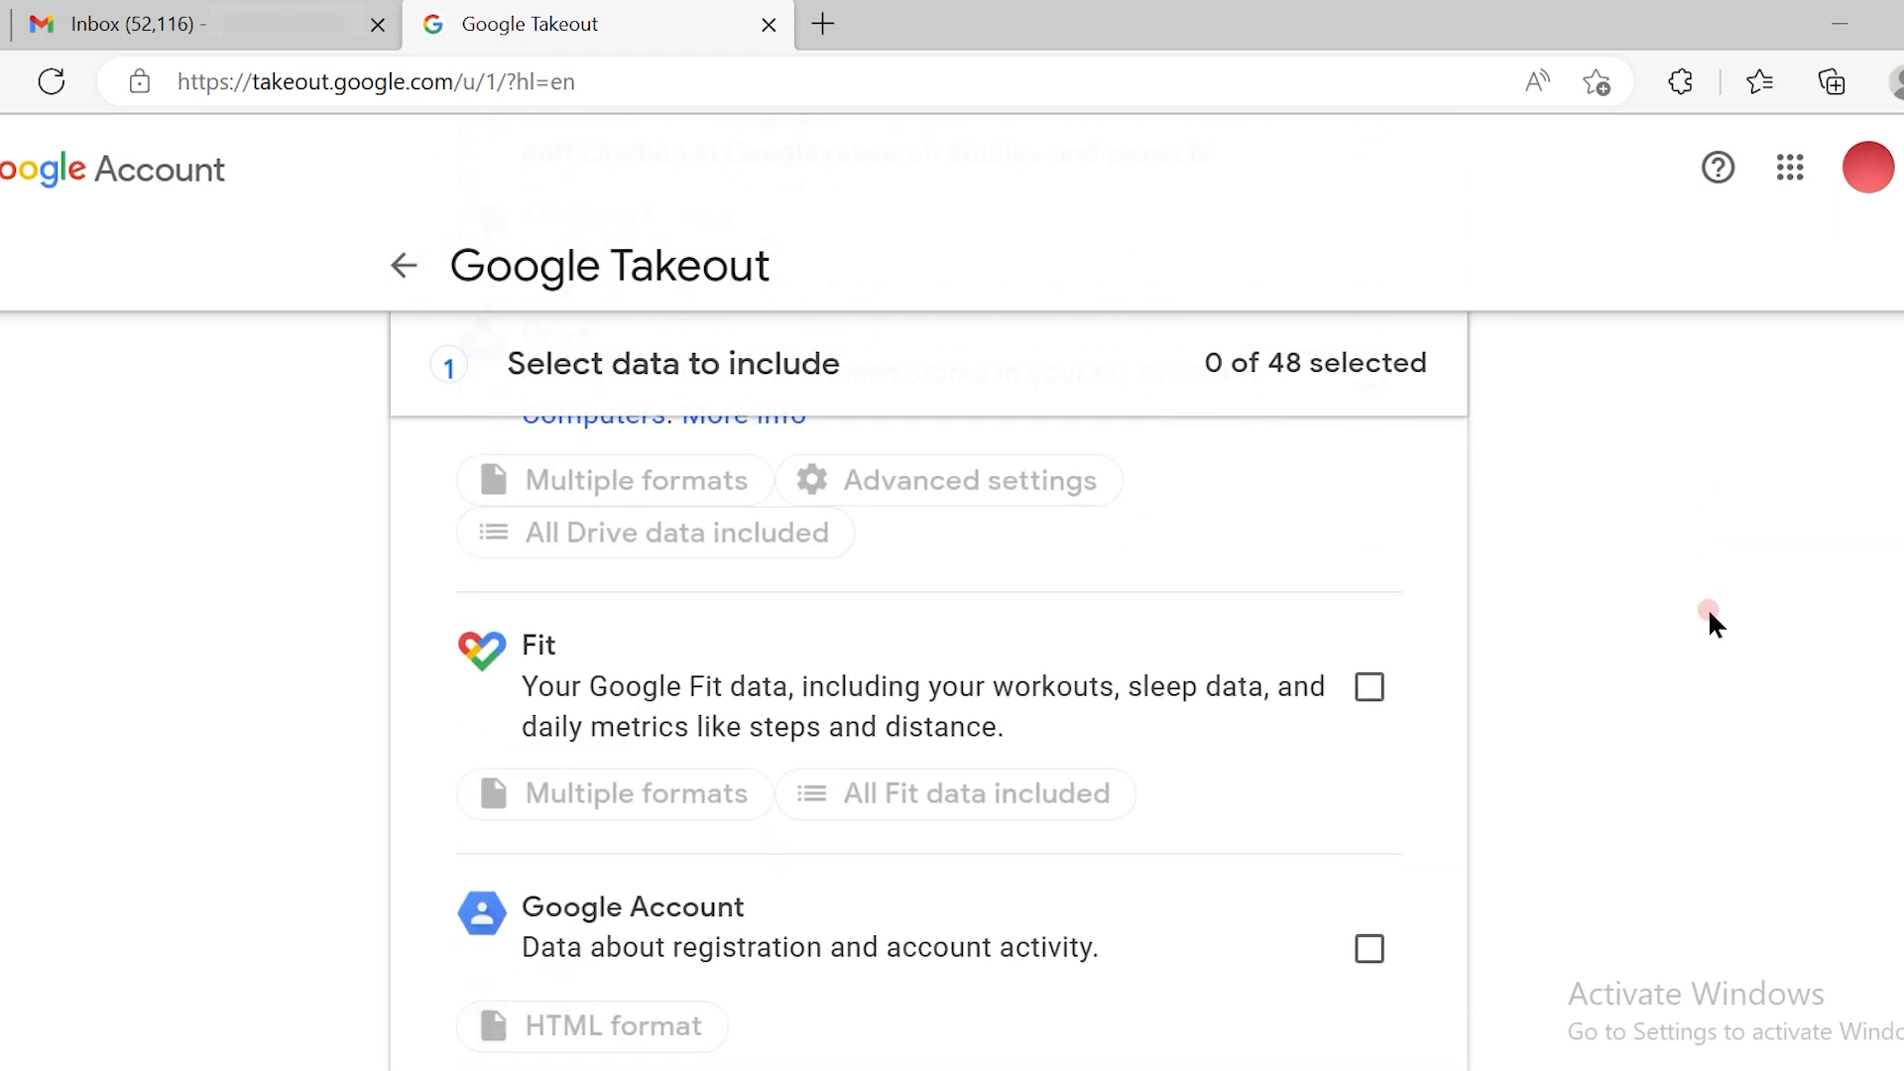
scroll("down", 3)
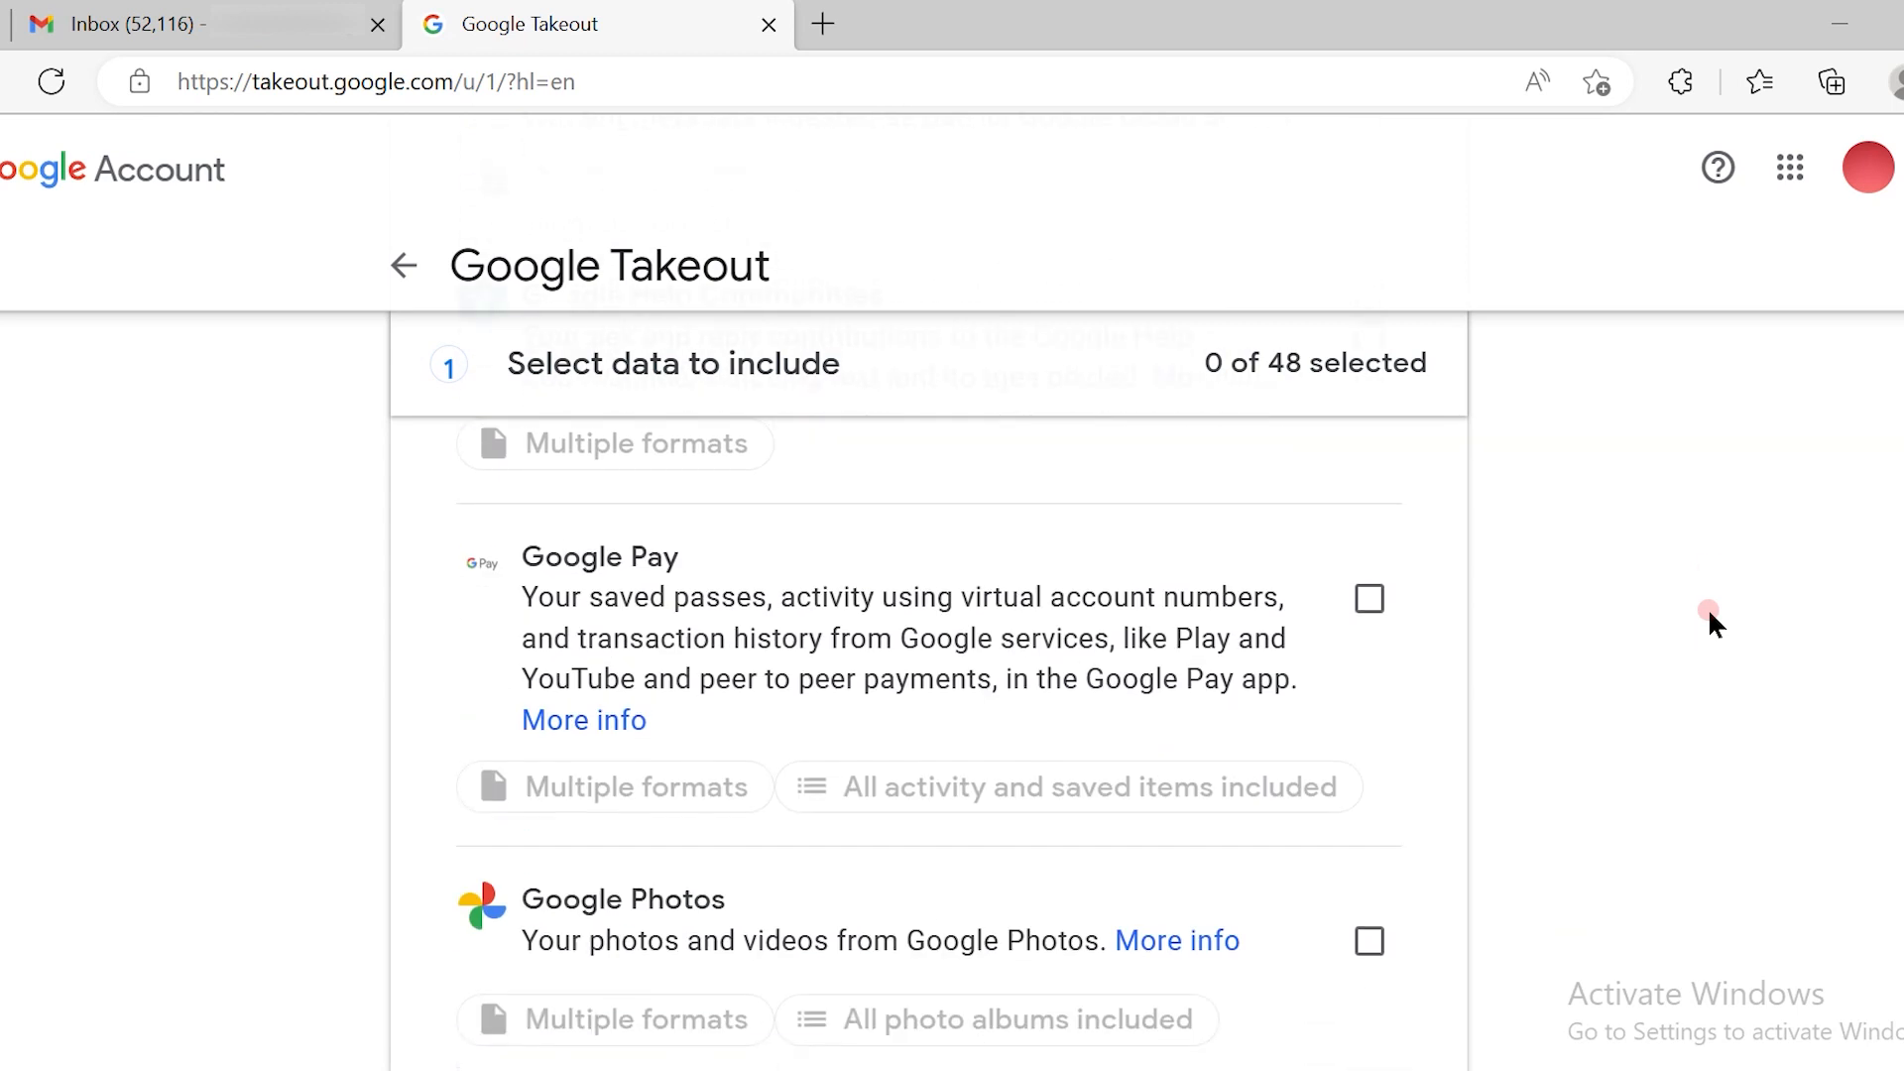
scroll("down", 3)
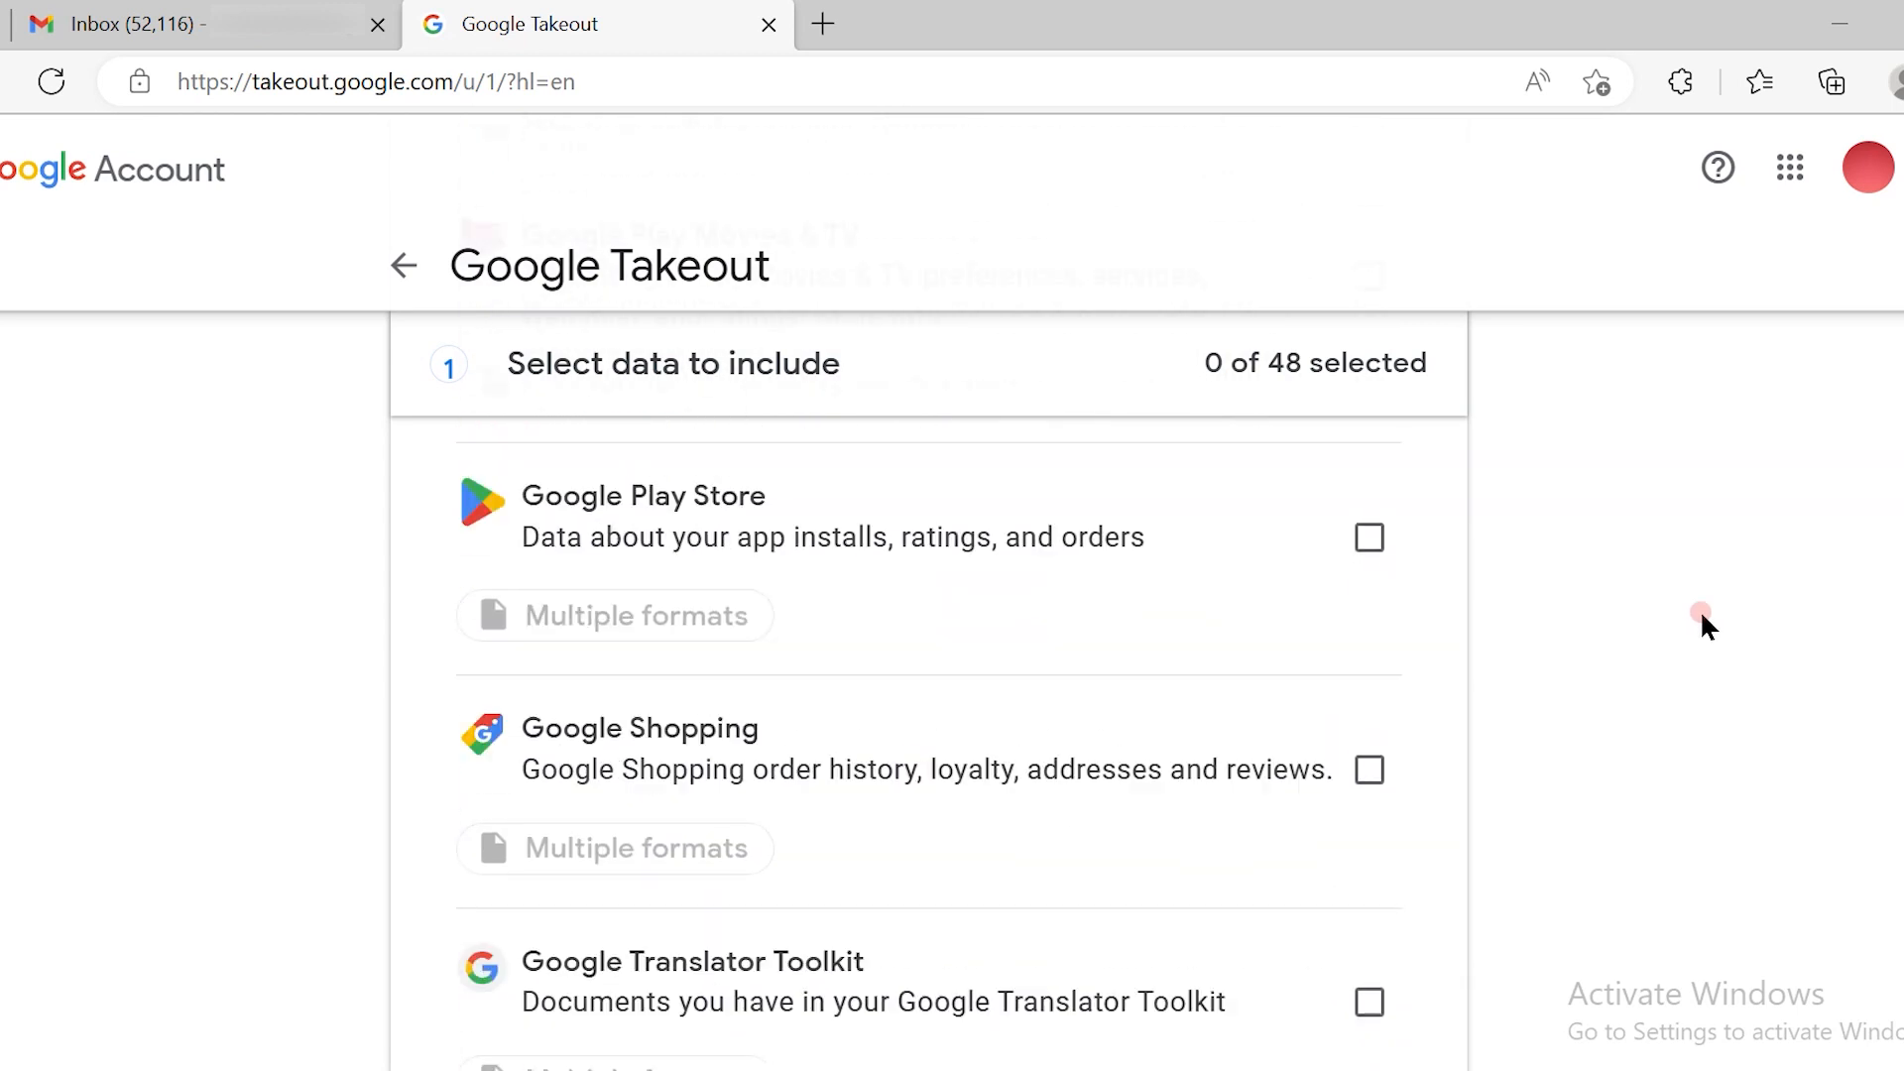
scroll("down", 3)
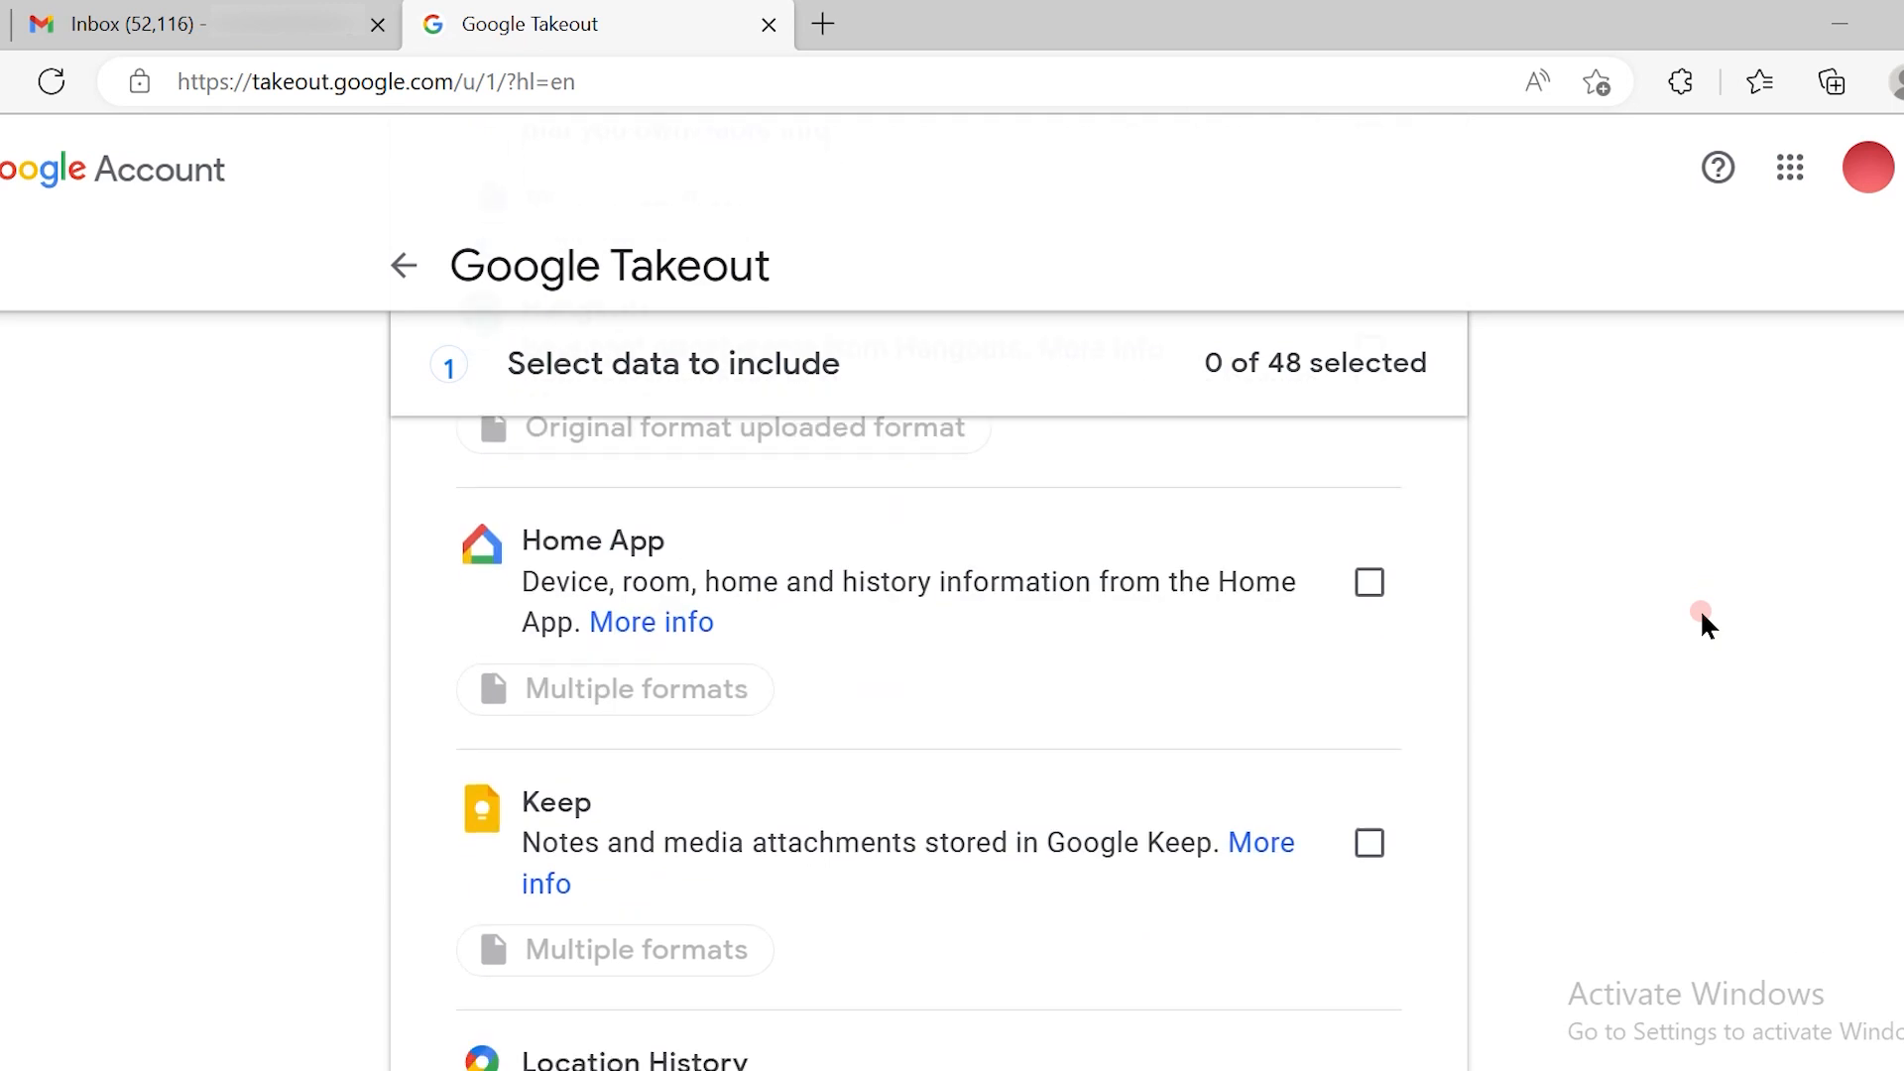
scroll("down", 3)
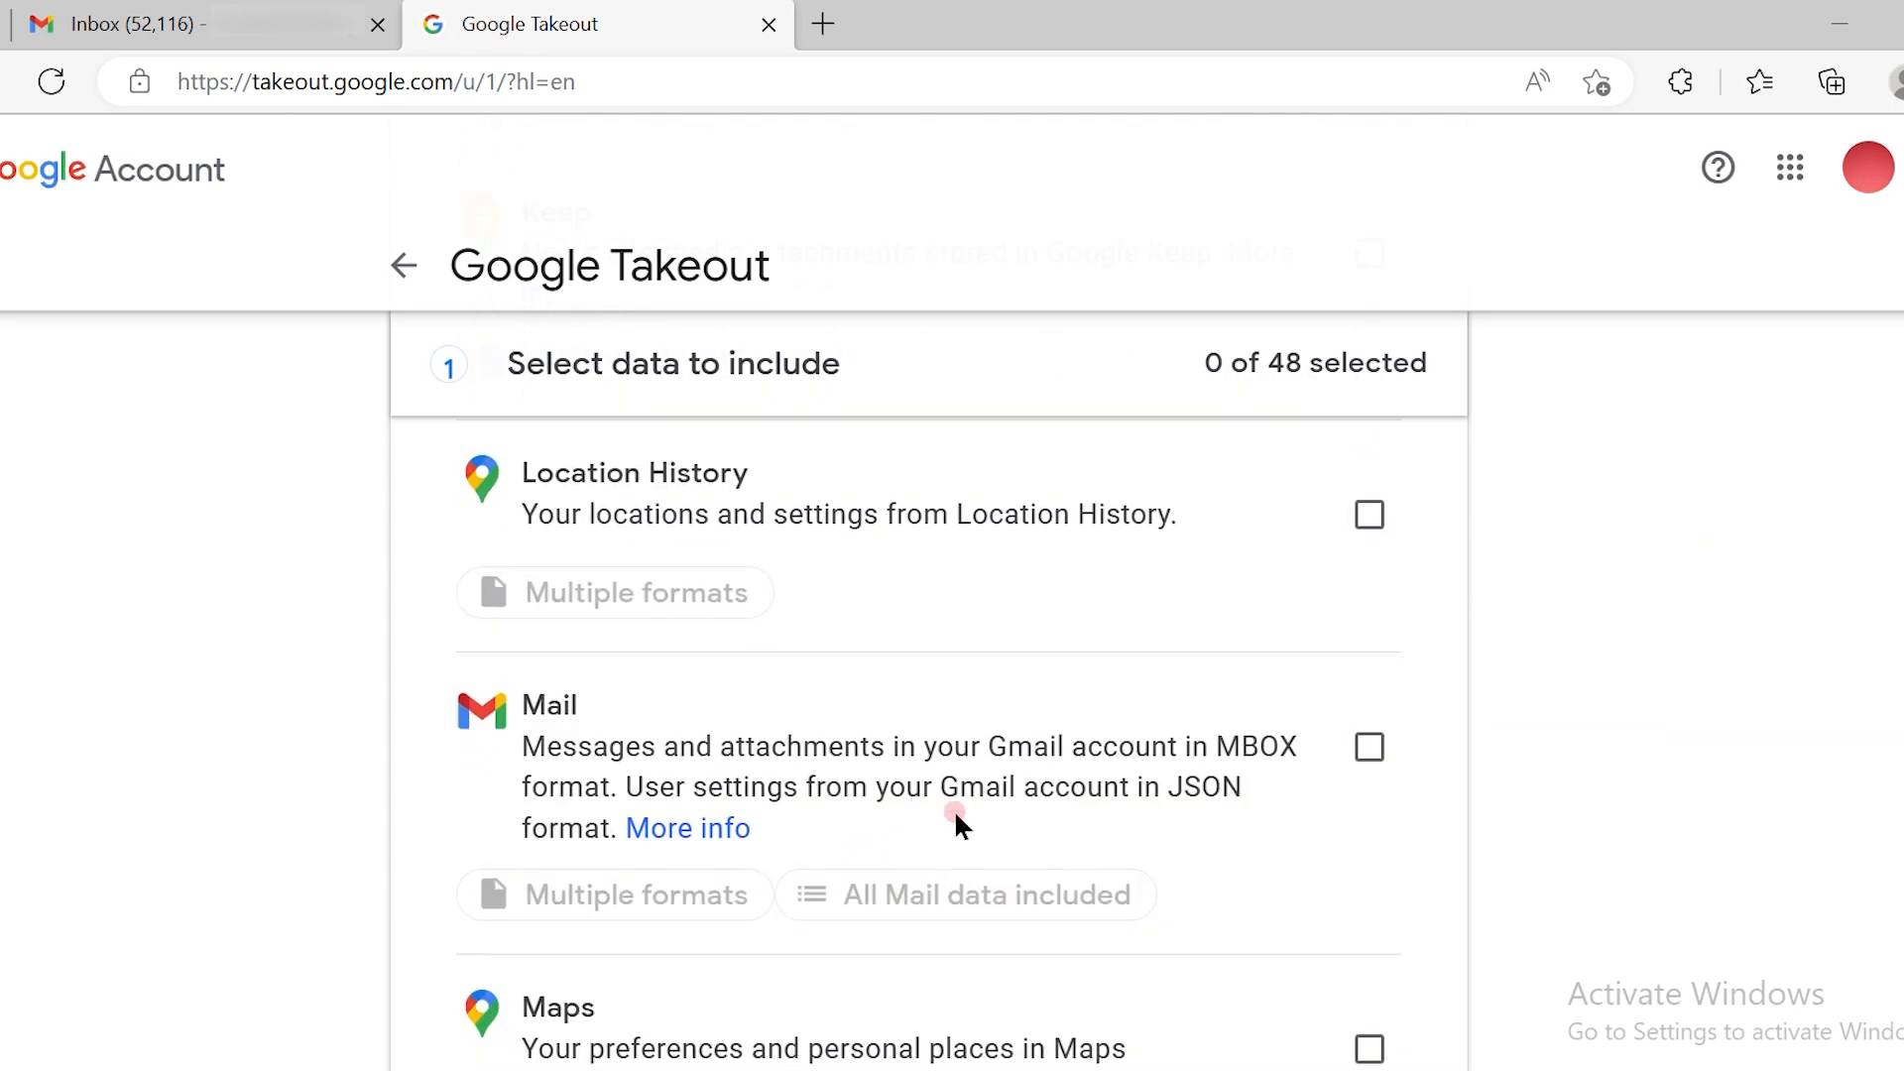
left_click(1369, 747)
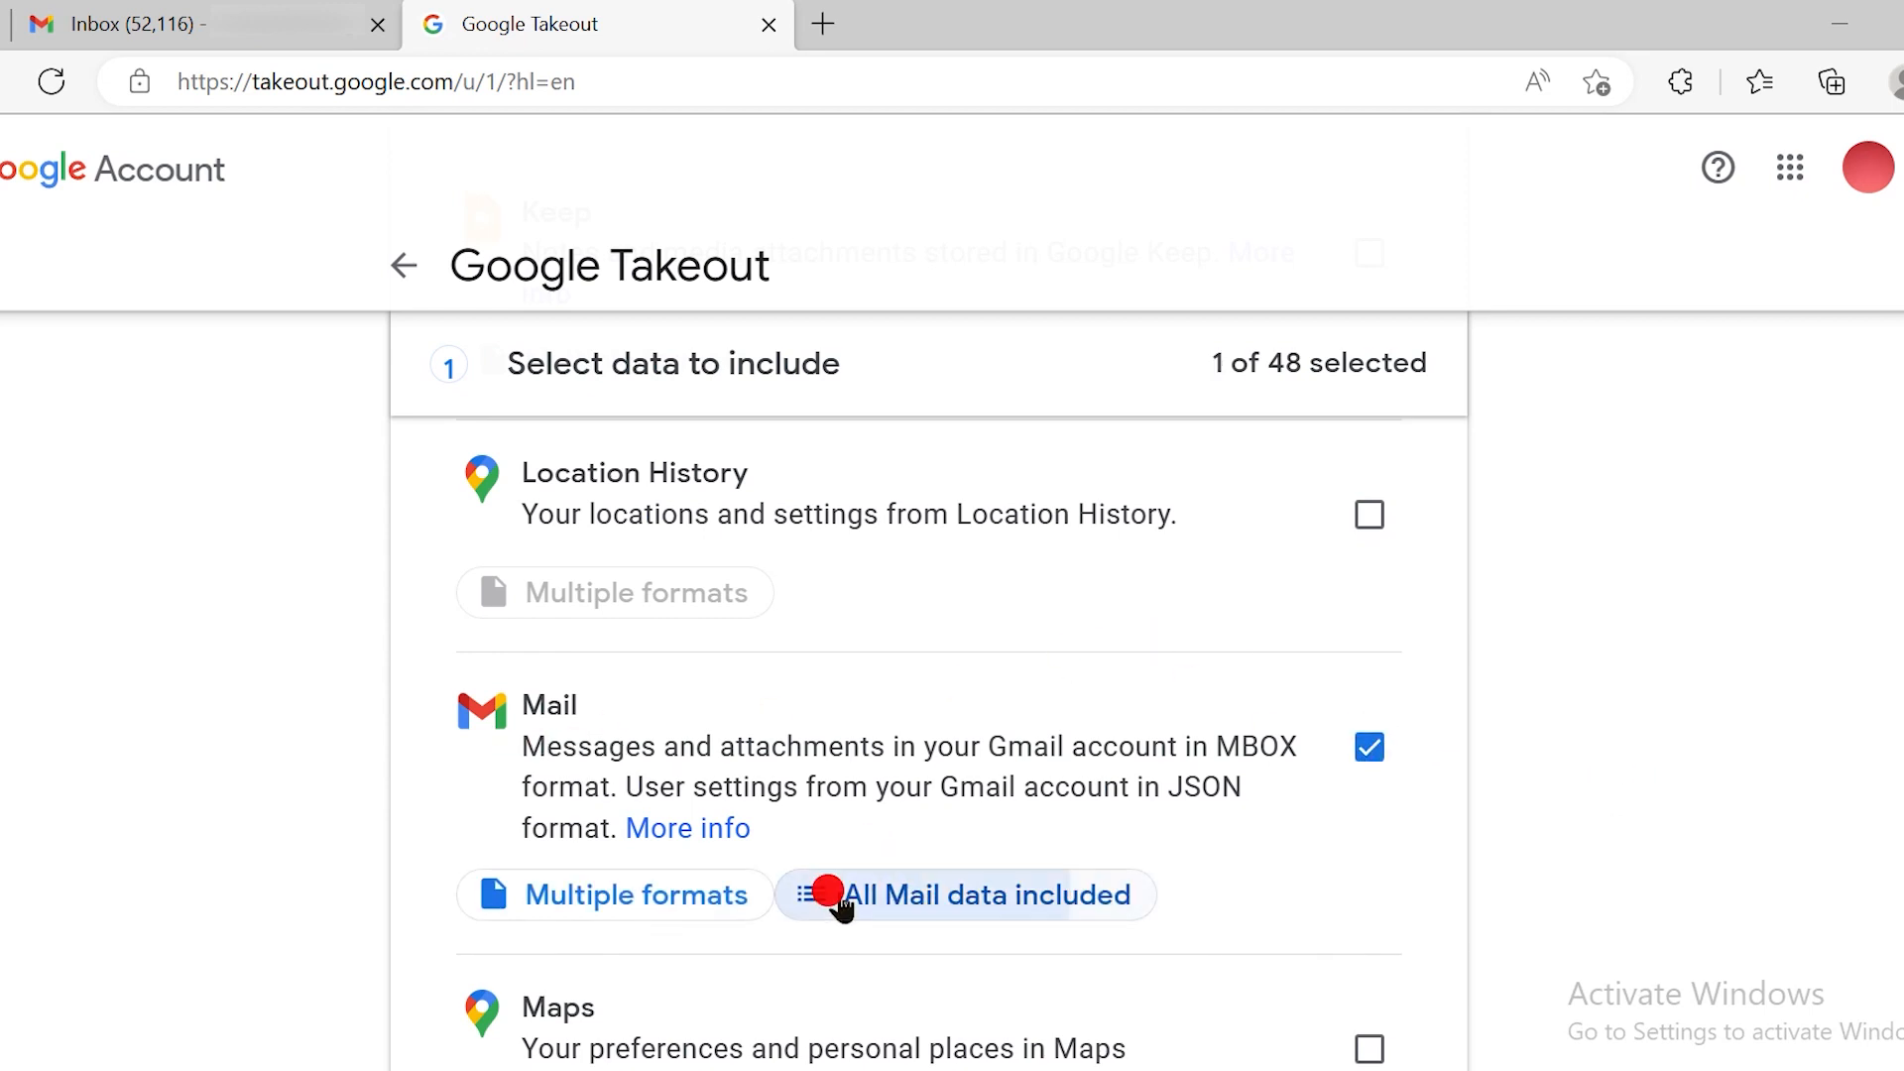
Step: Narrow the Mail data to seven labels, adding Inbox and Vendors, and confirm with OK
left_click(964, 894)
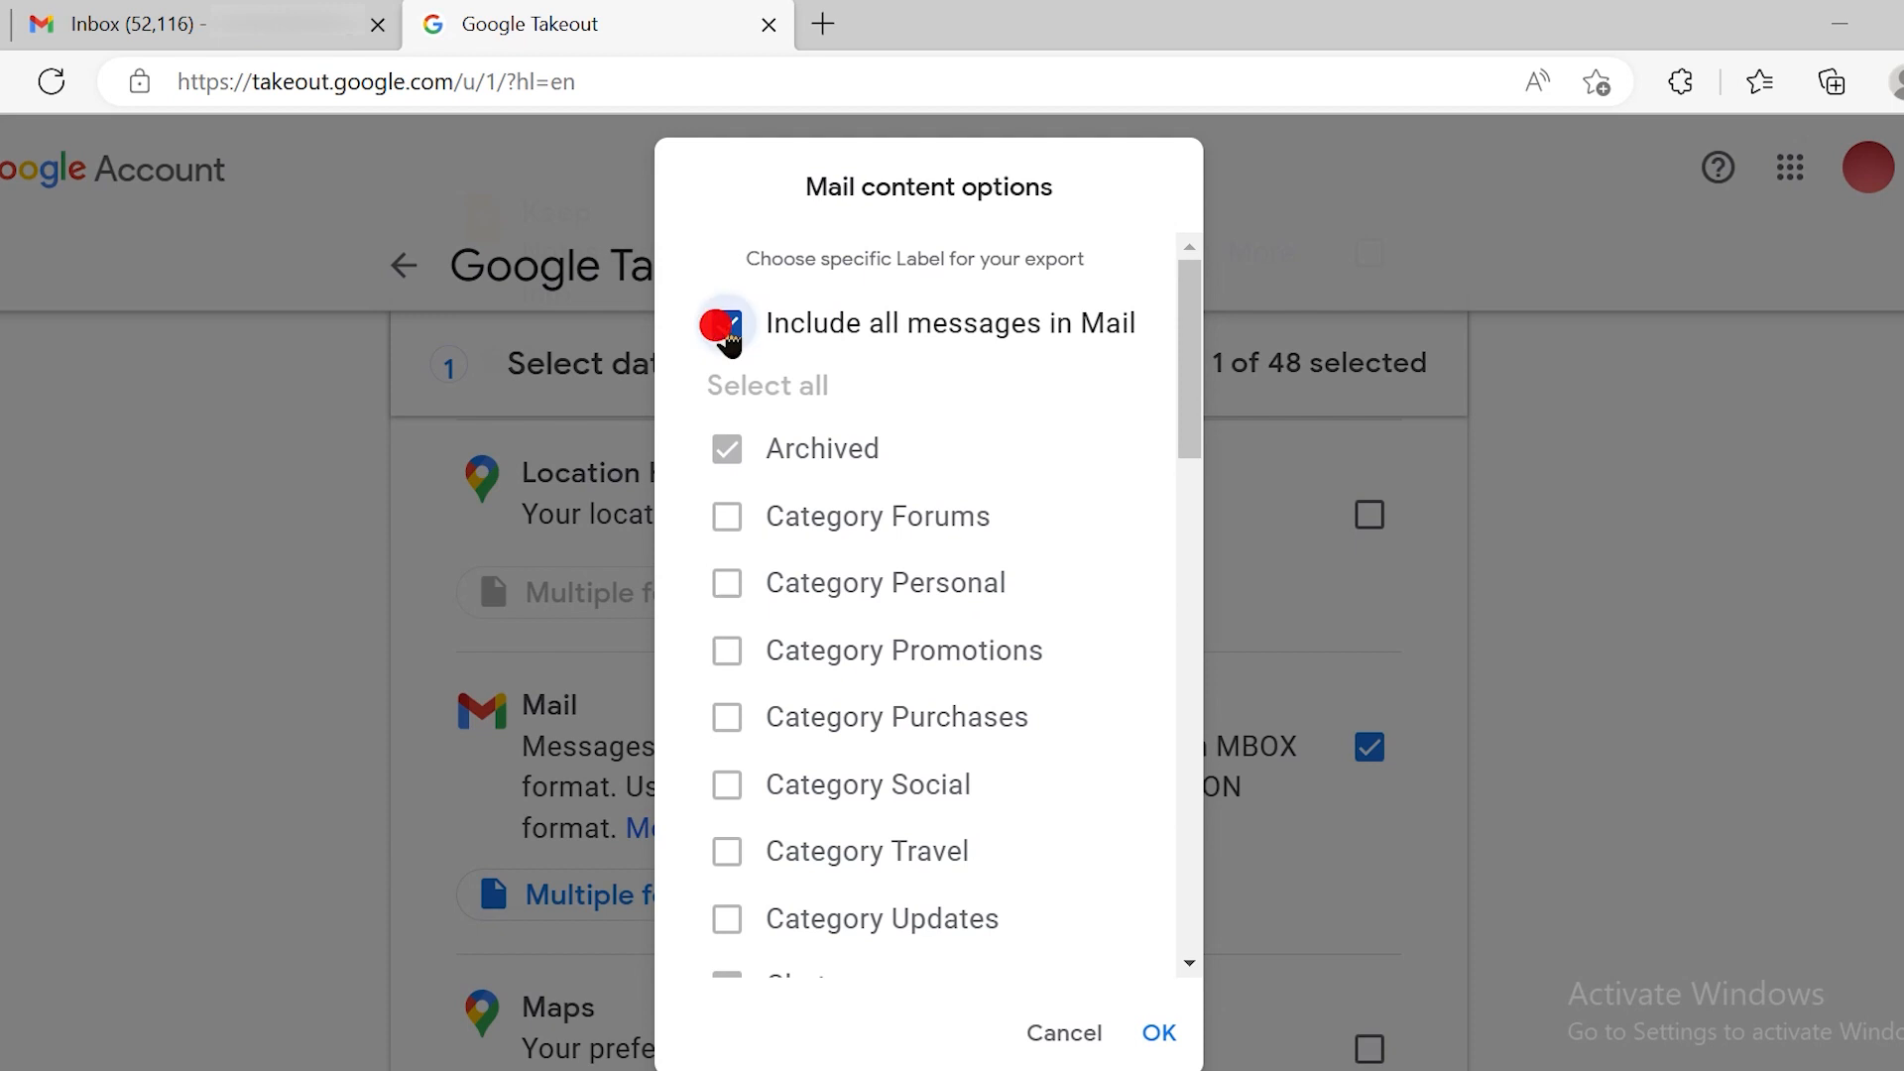
scroll("down", 3)
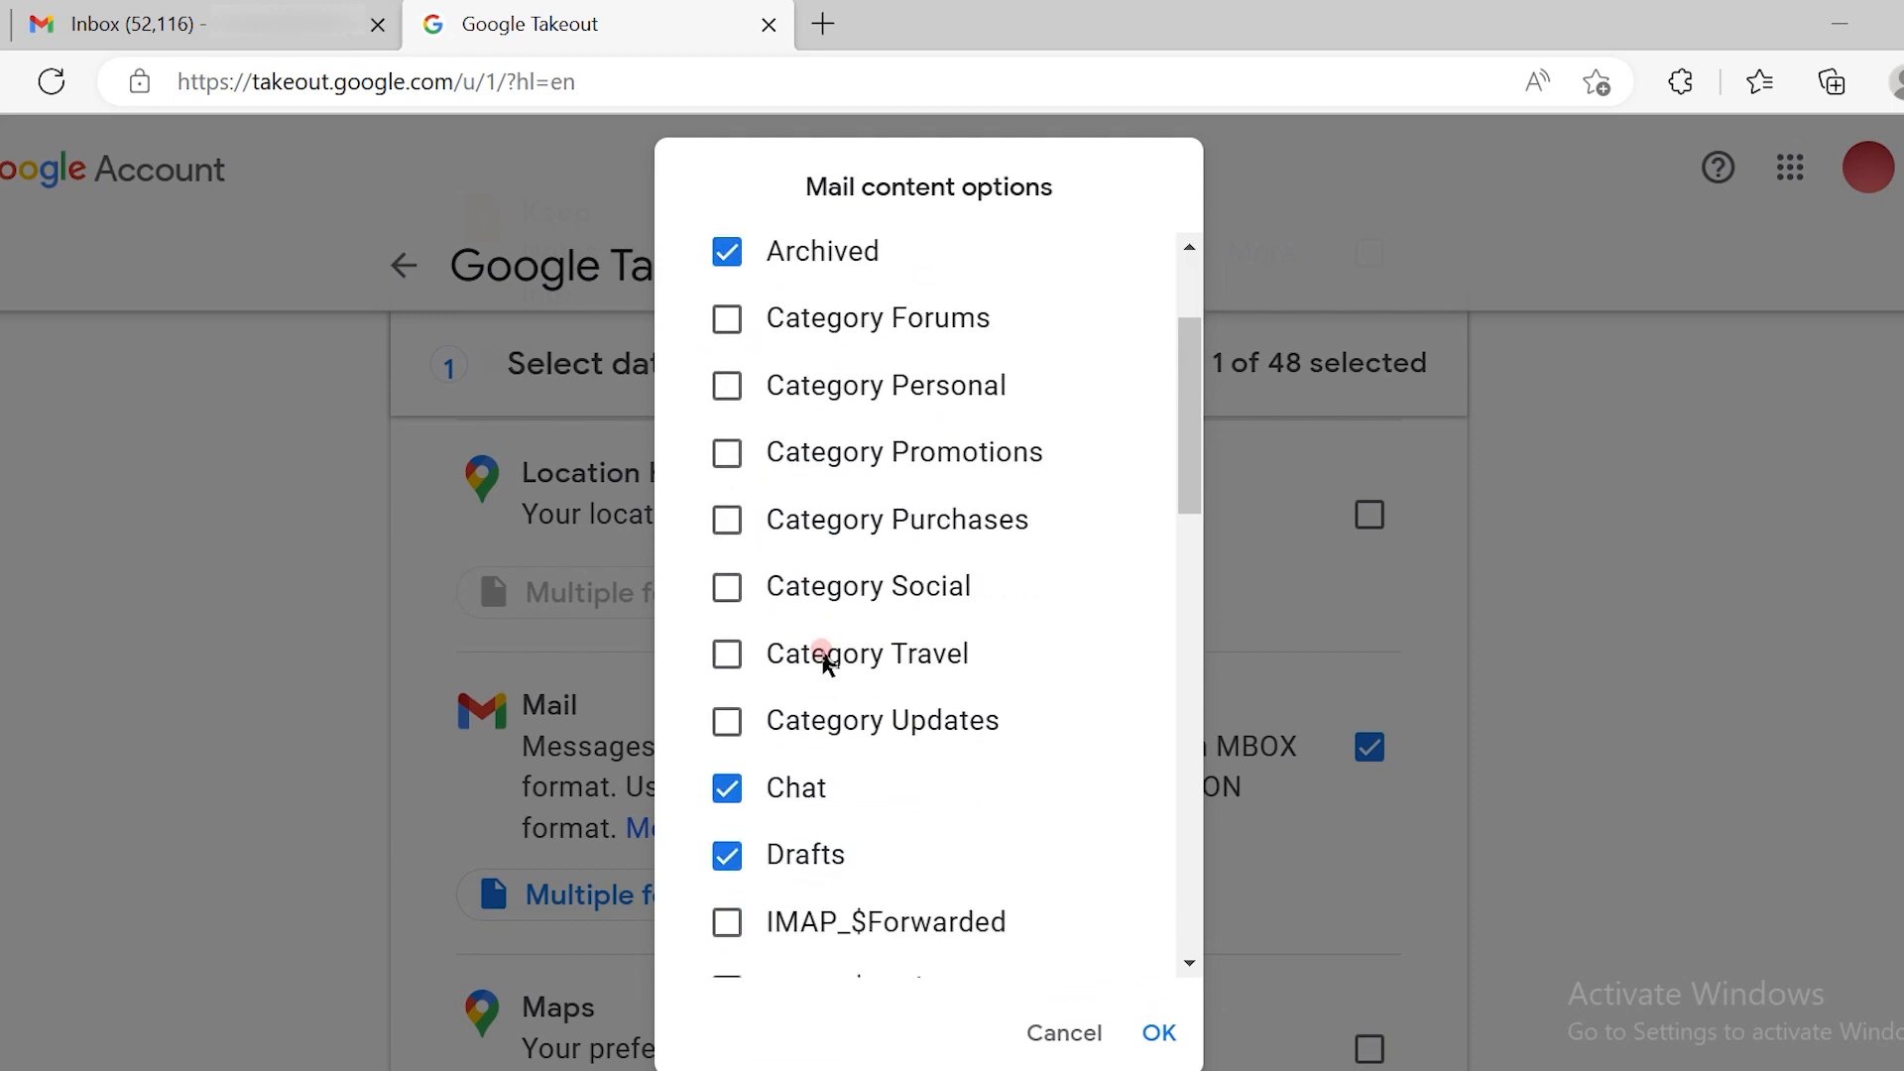
scroll("down", 3)
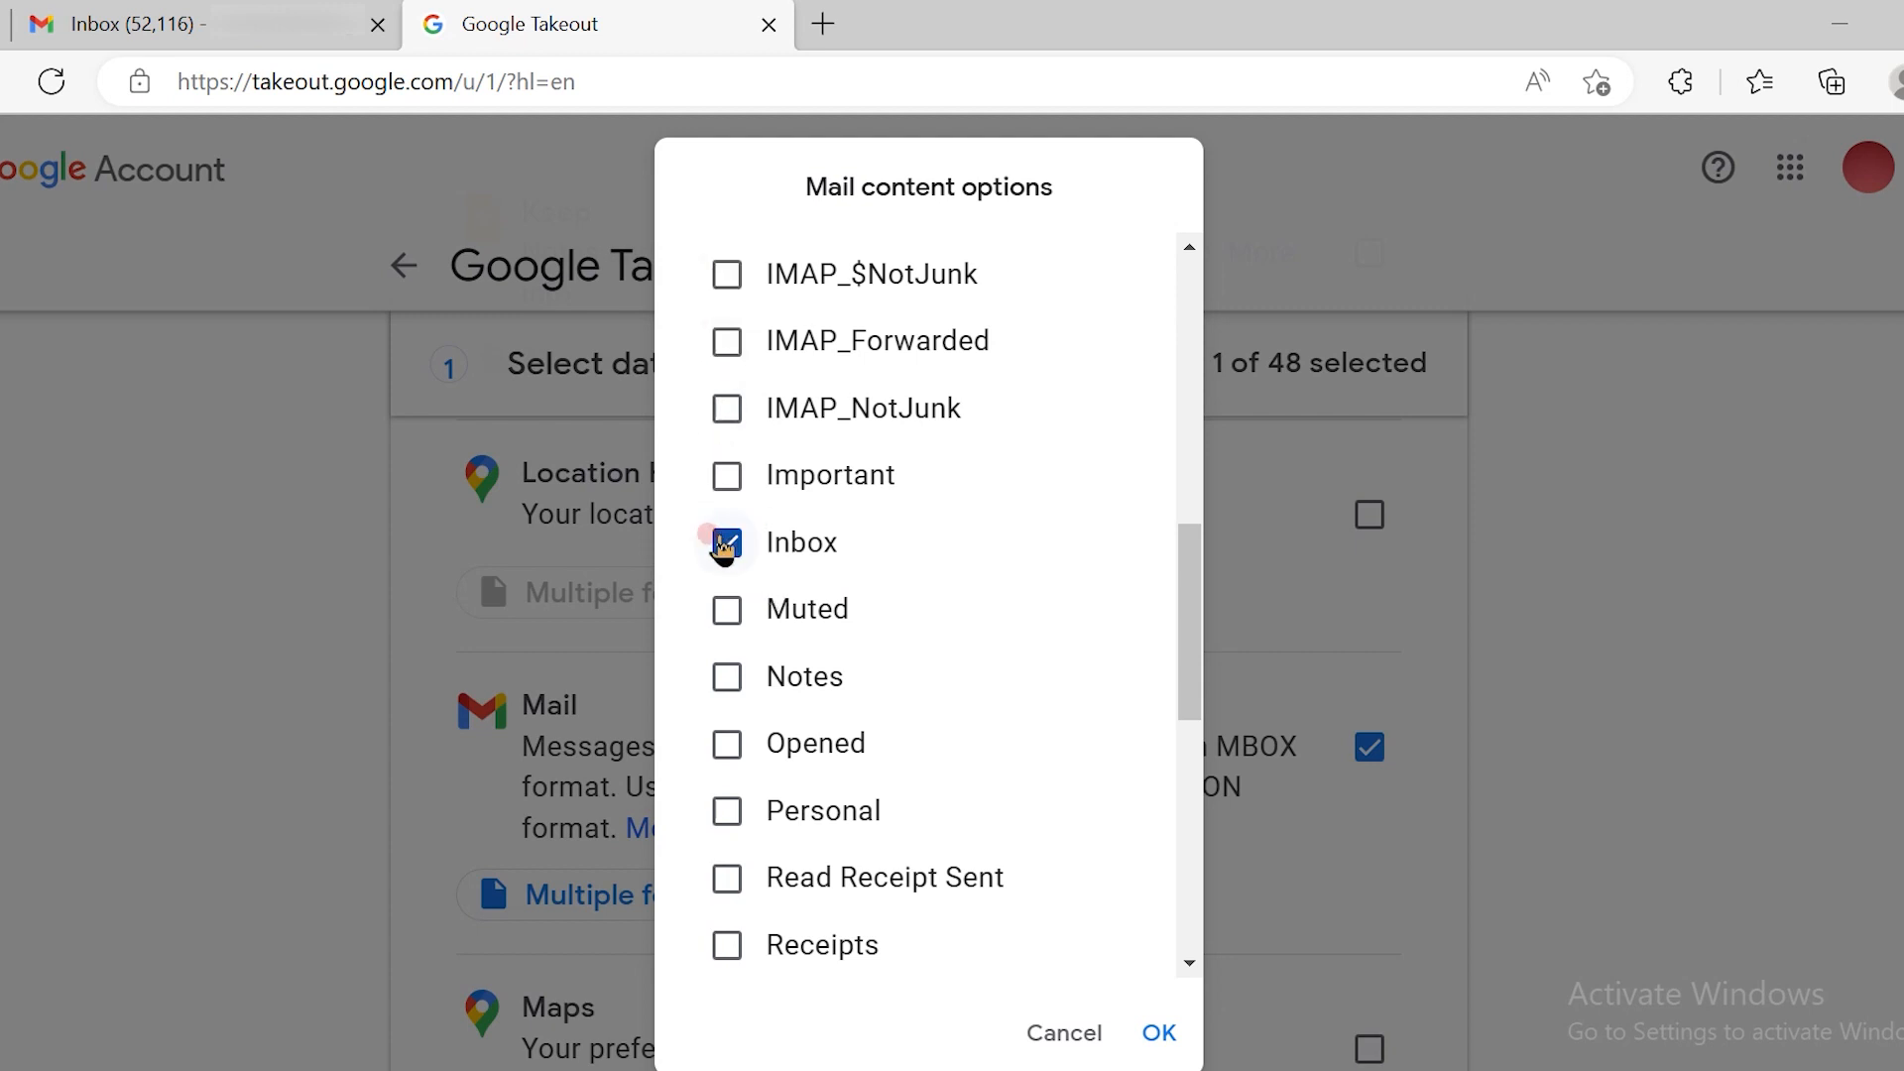
left_click(725, 542)
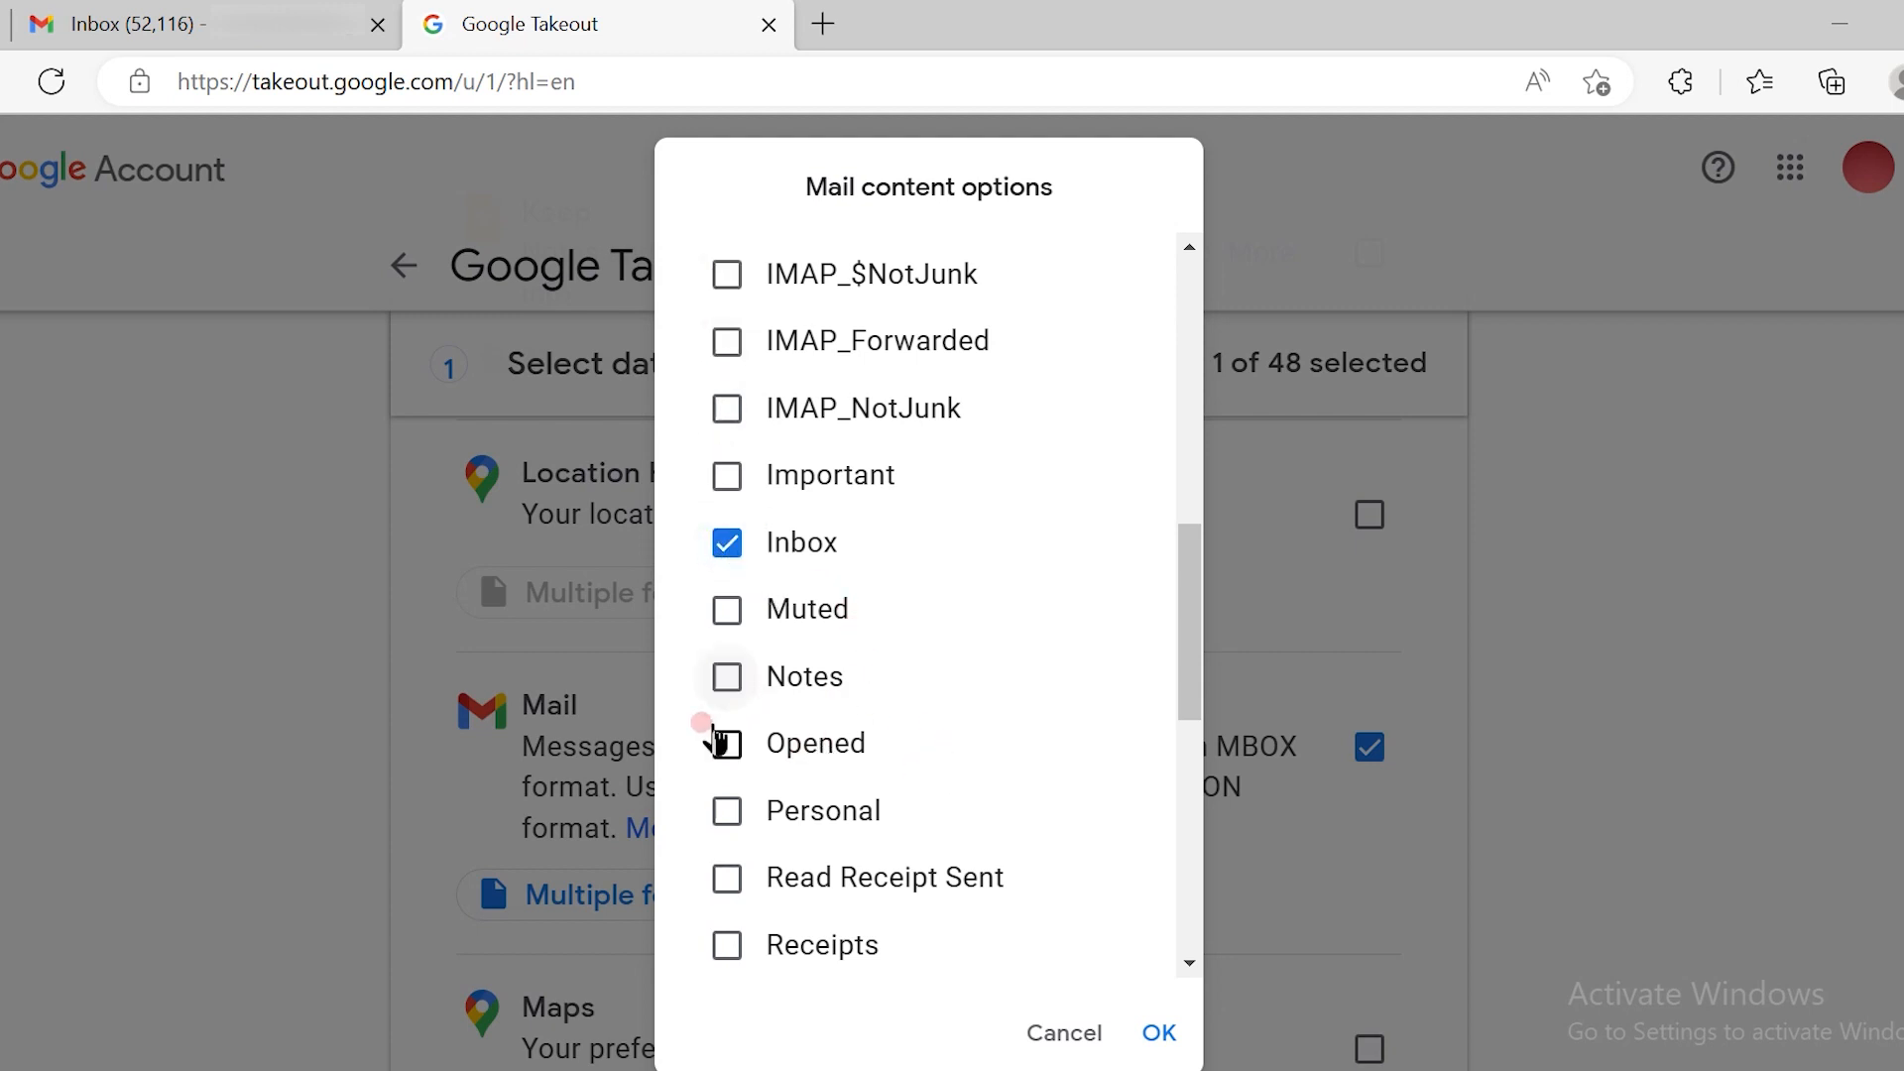
scroll("down", 3)
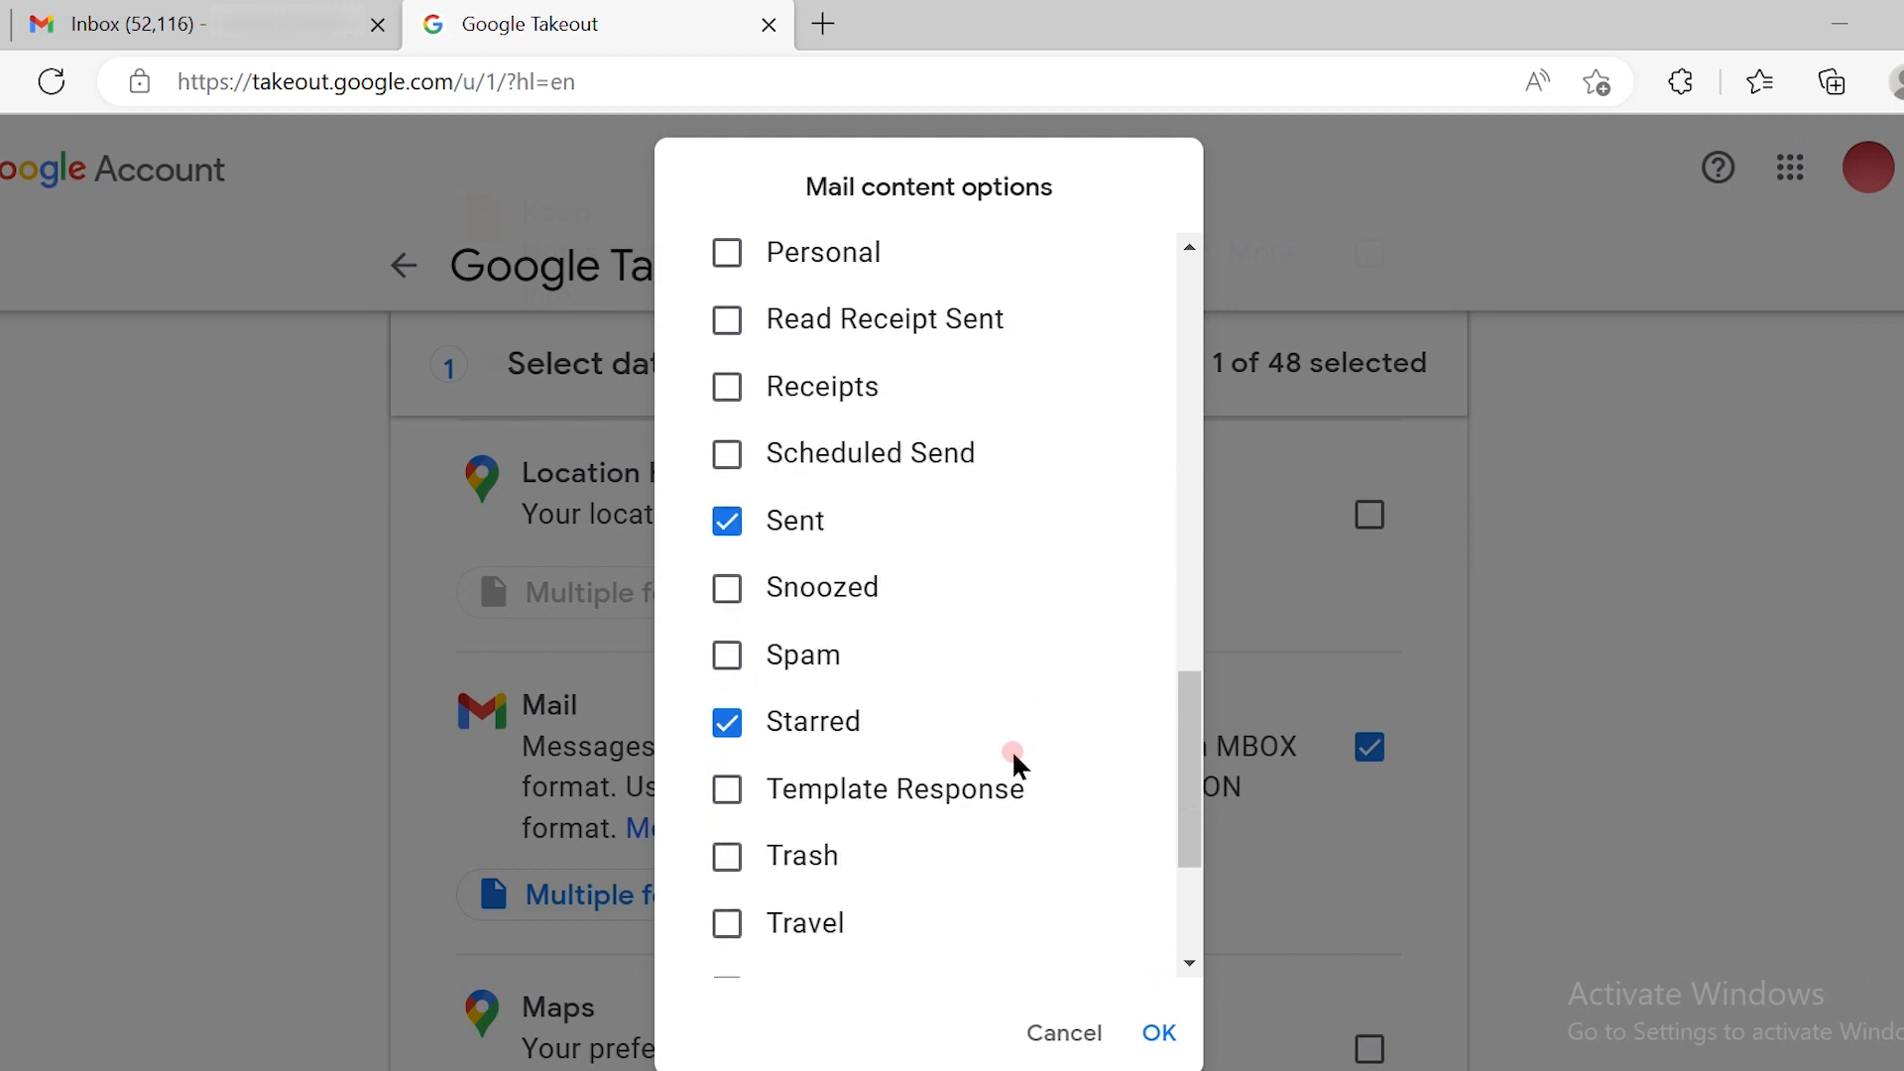
scroll("down", 3)
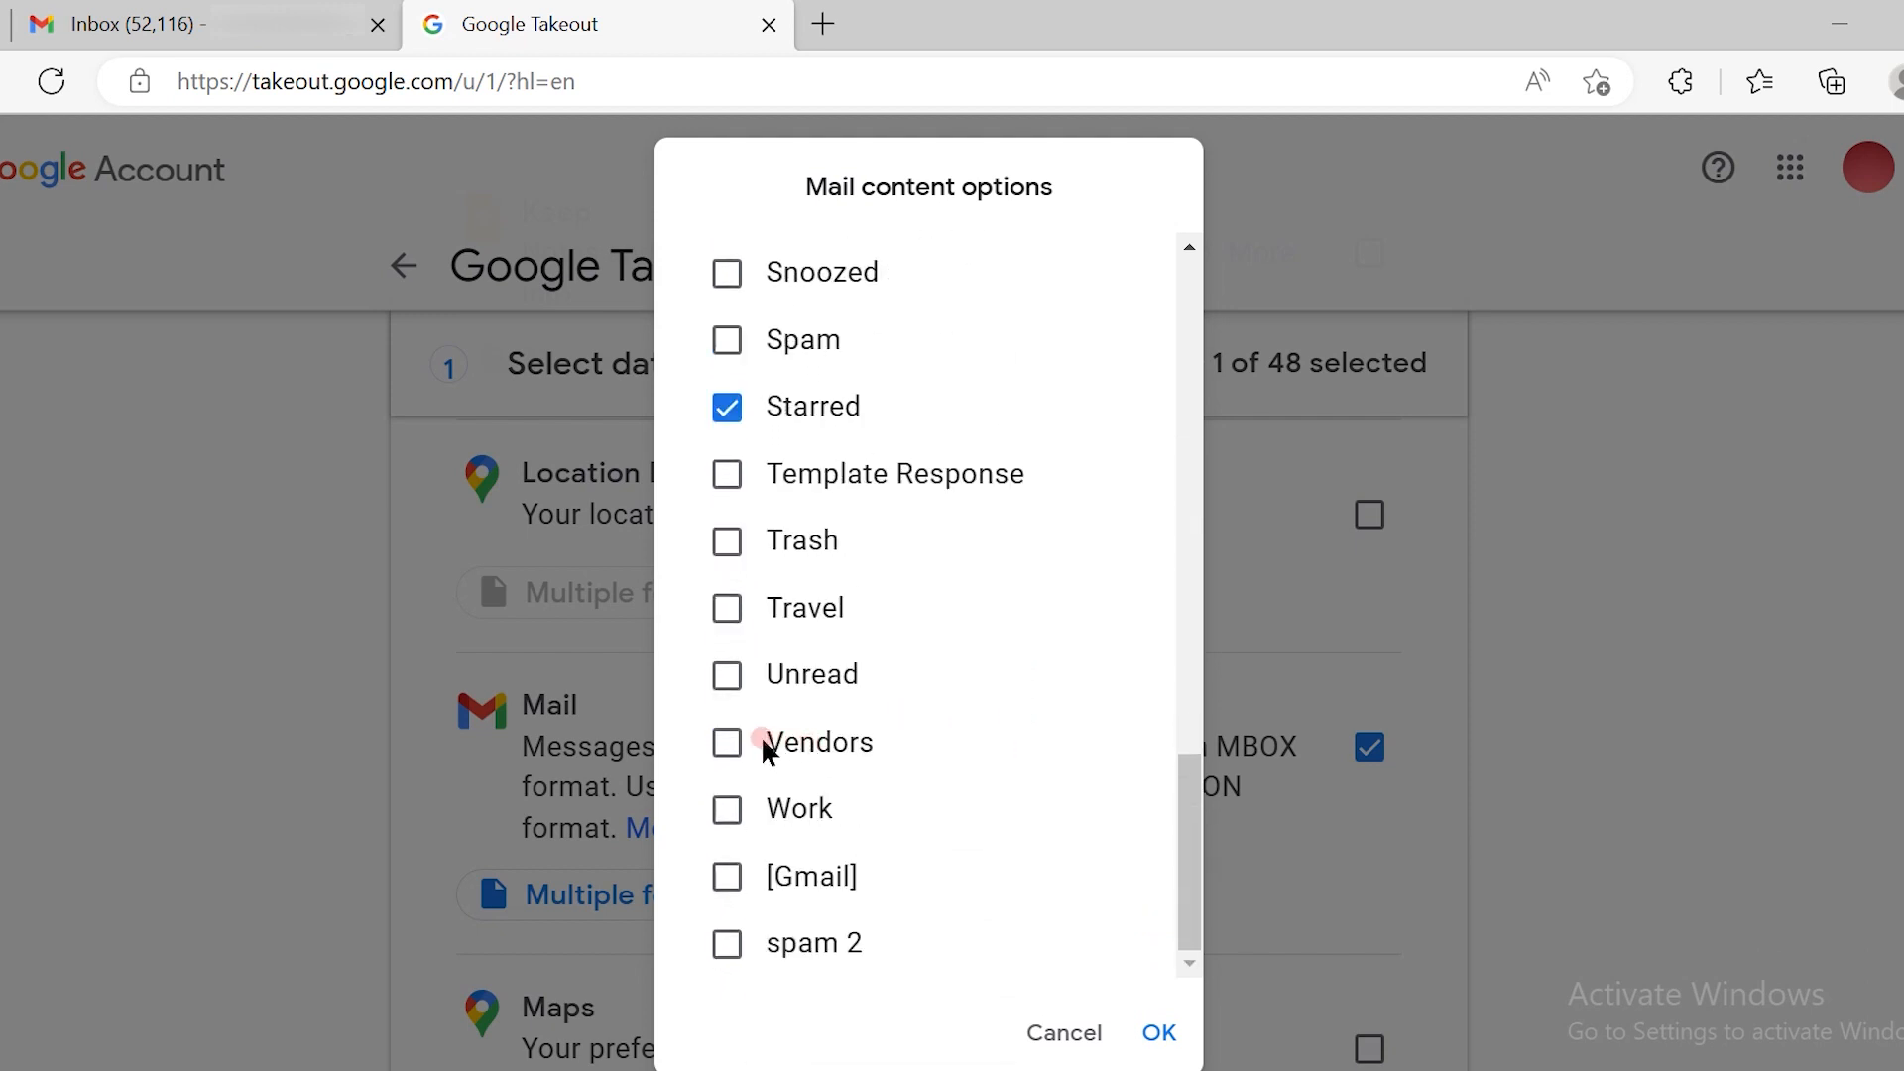
left_click(726, 742)
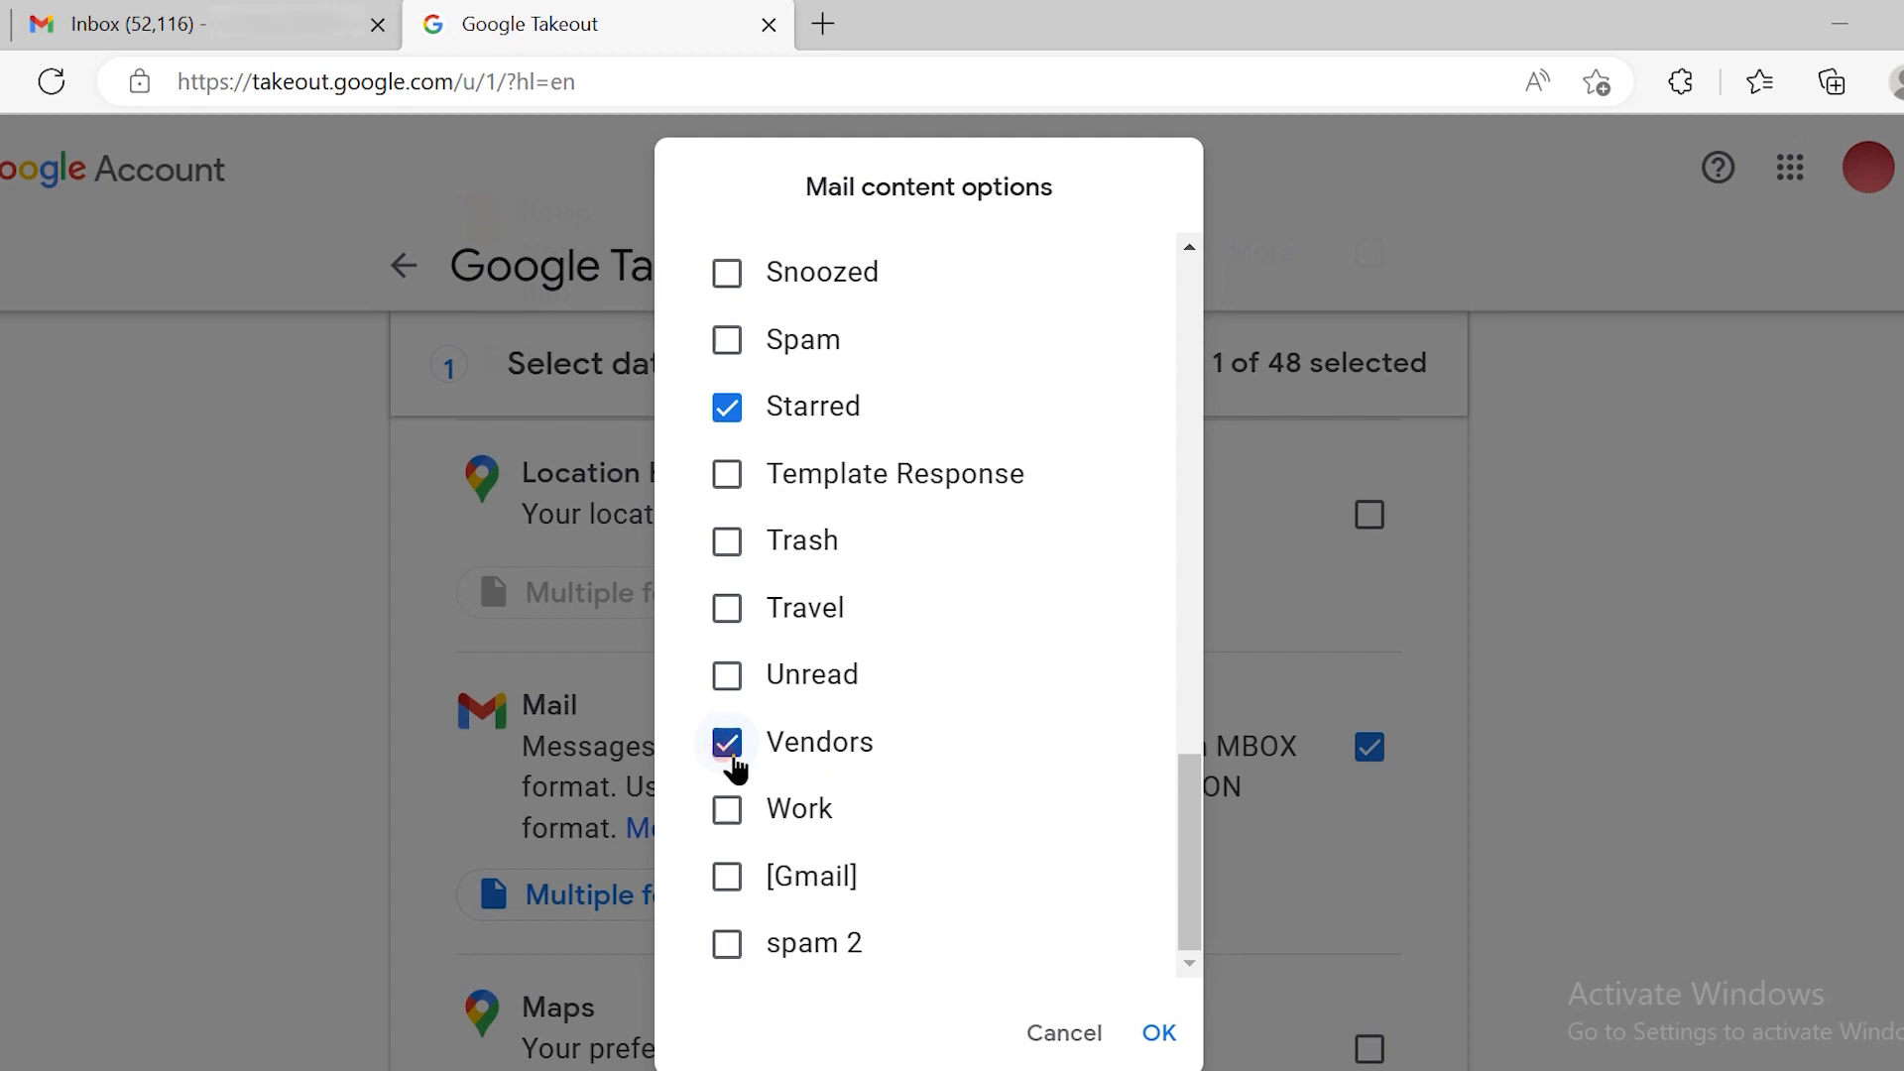
mouse_move(754, 394)
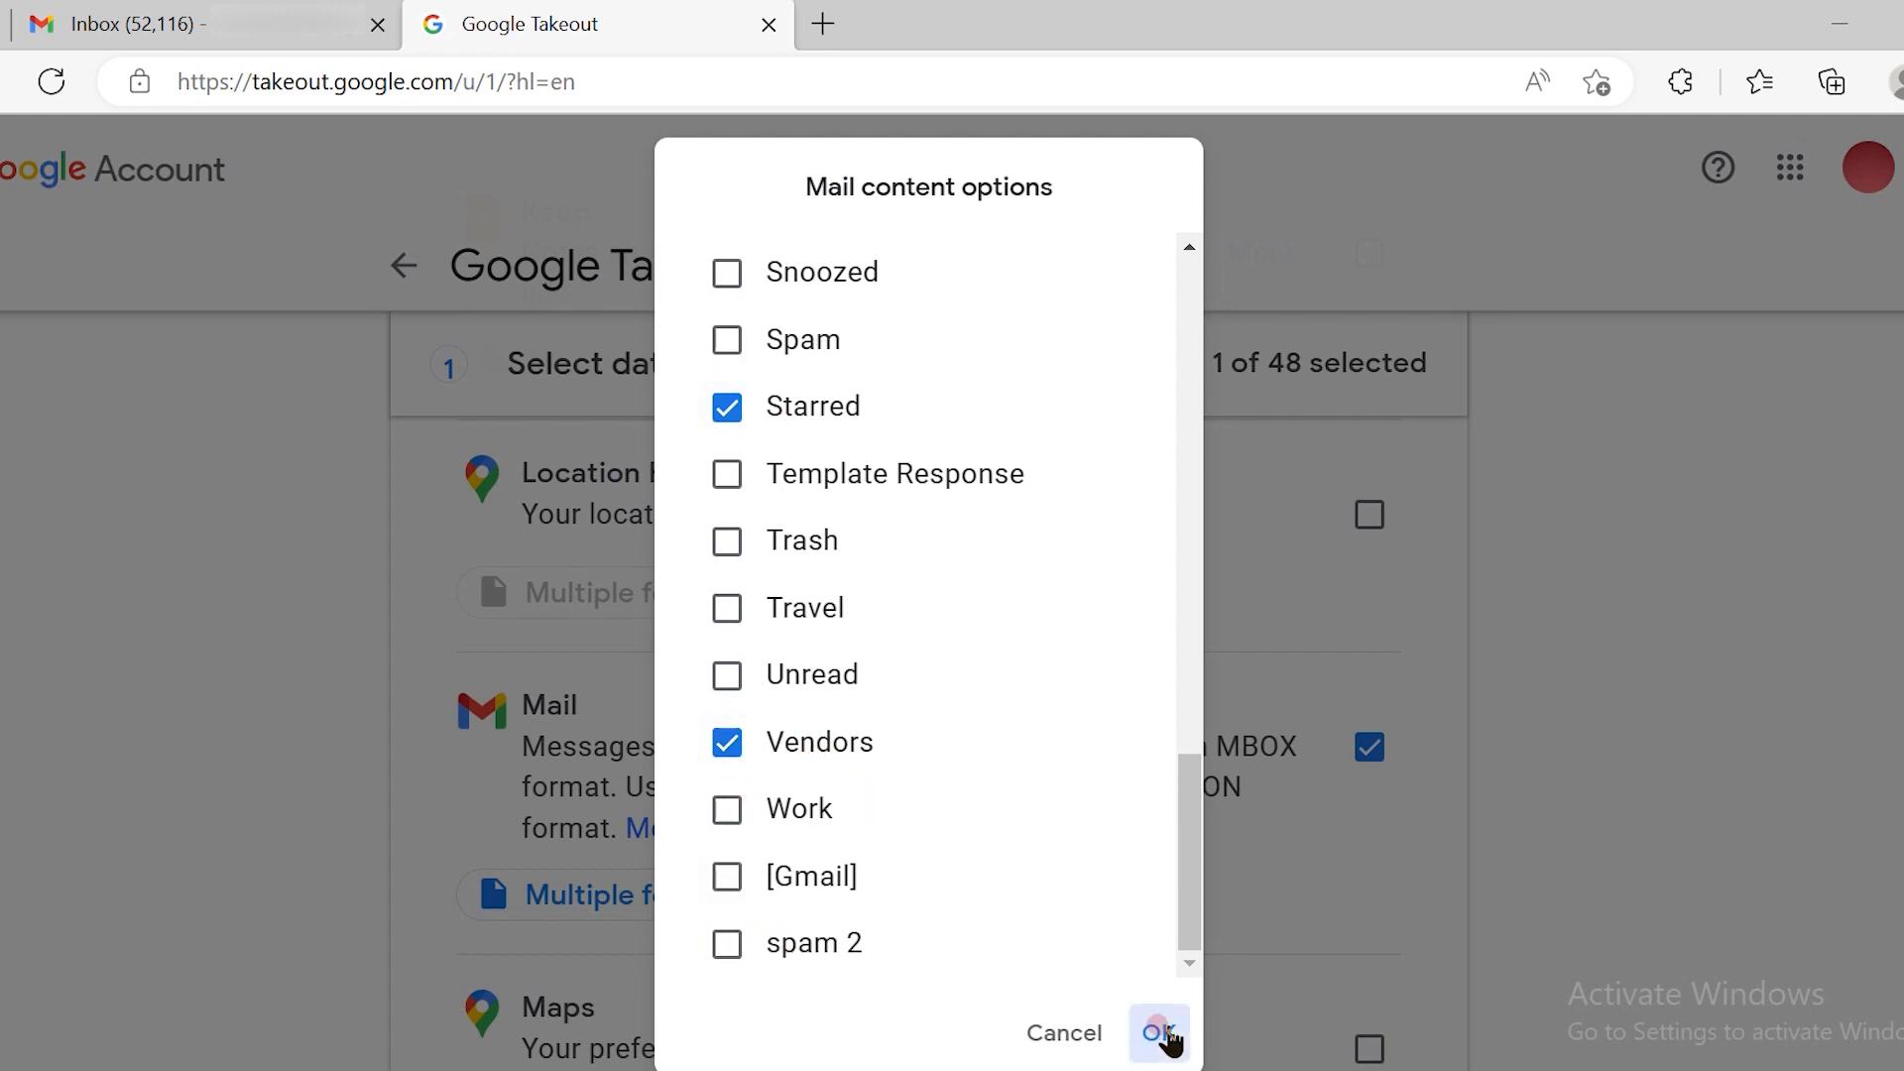
left_click(1156, 1031)
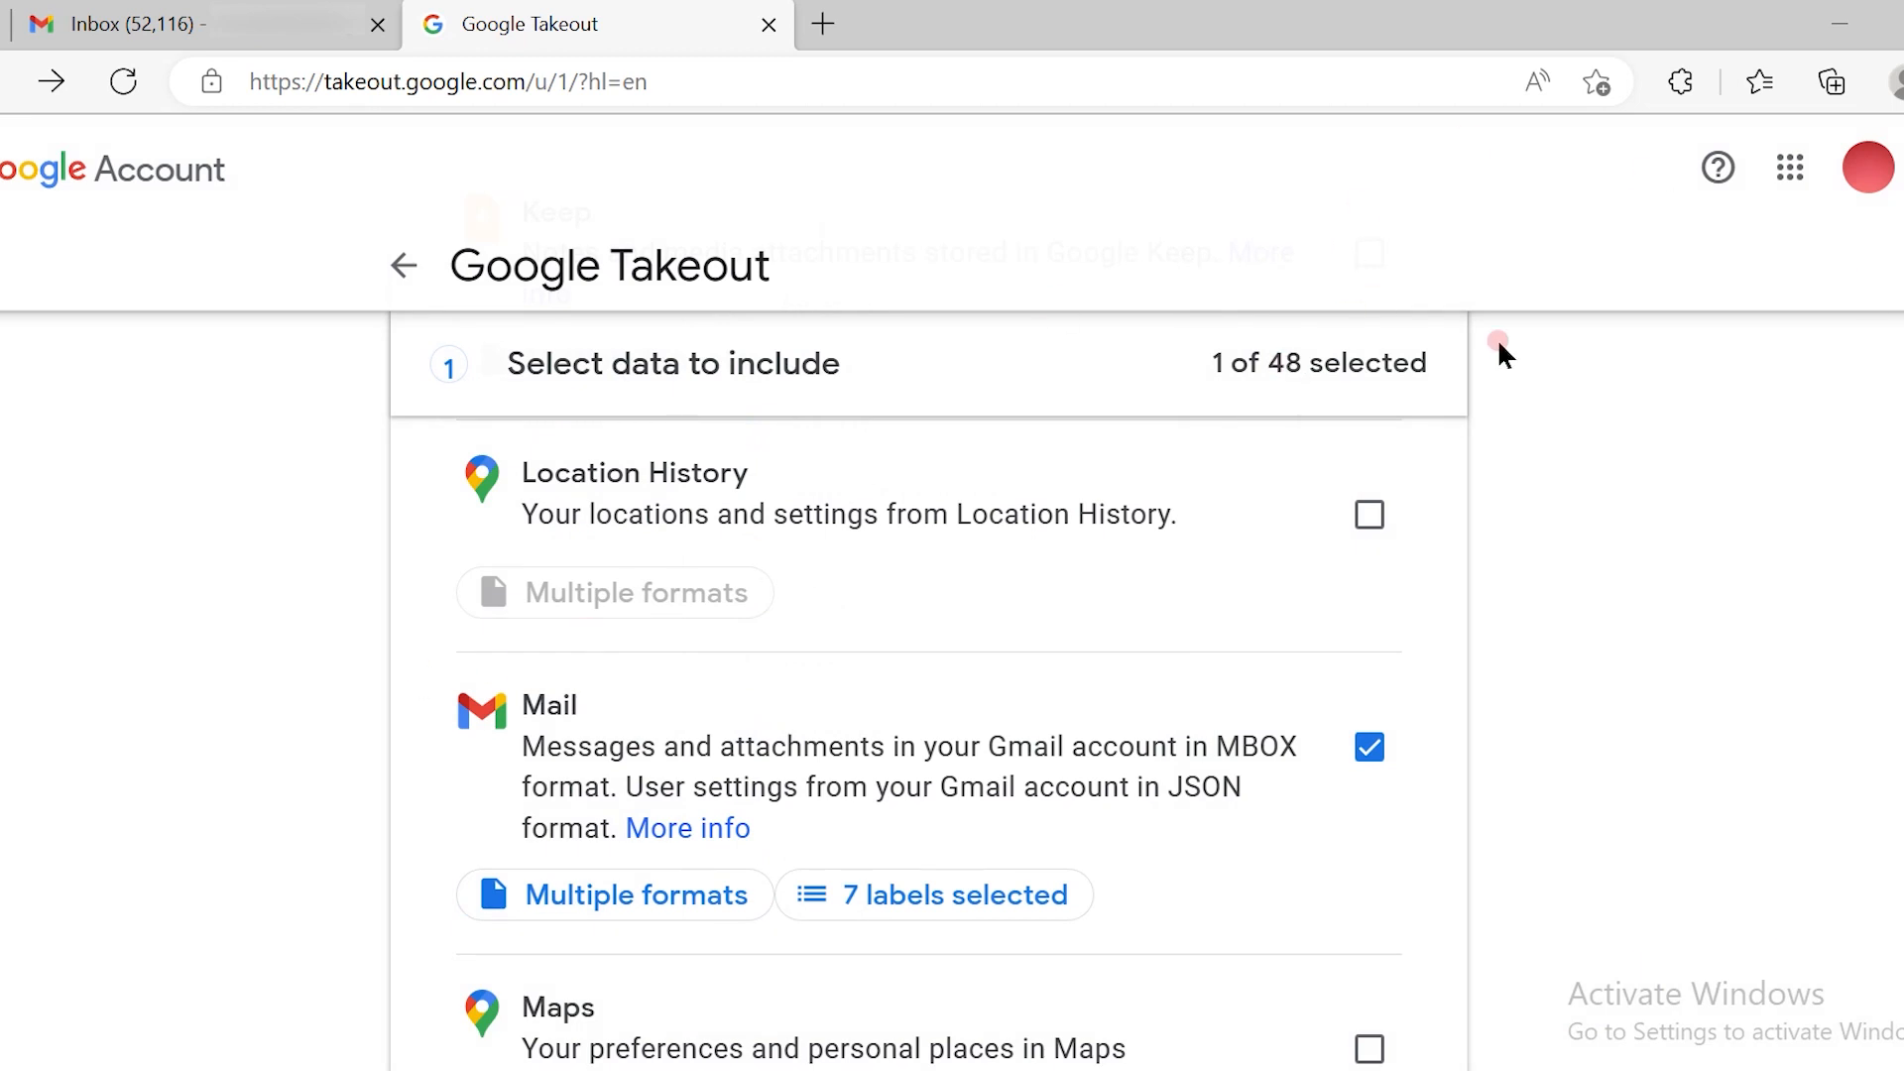
Step: Proceed past data selection to the destination, frequency and file type step
scroll("down", 3)
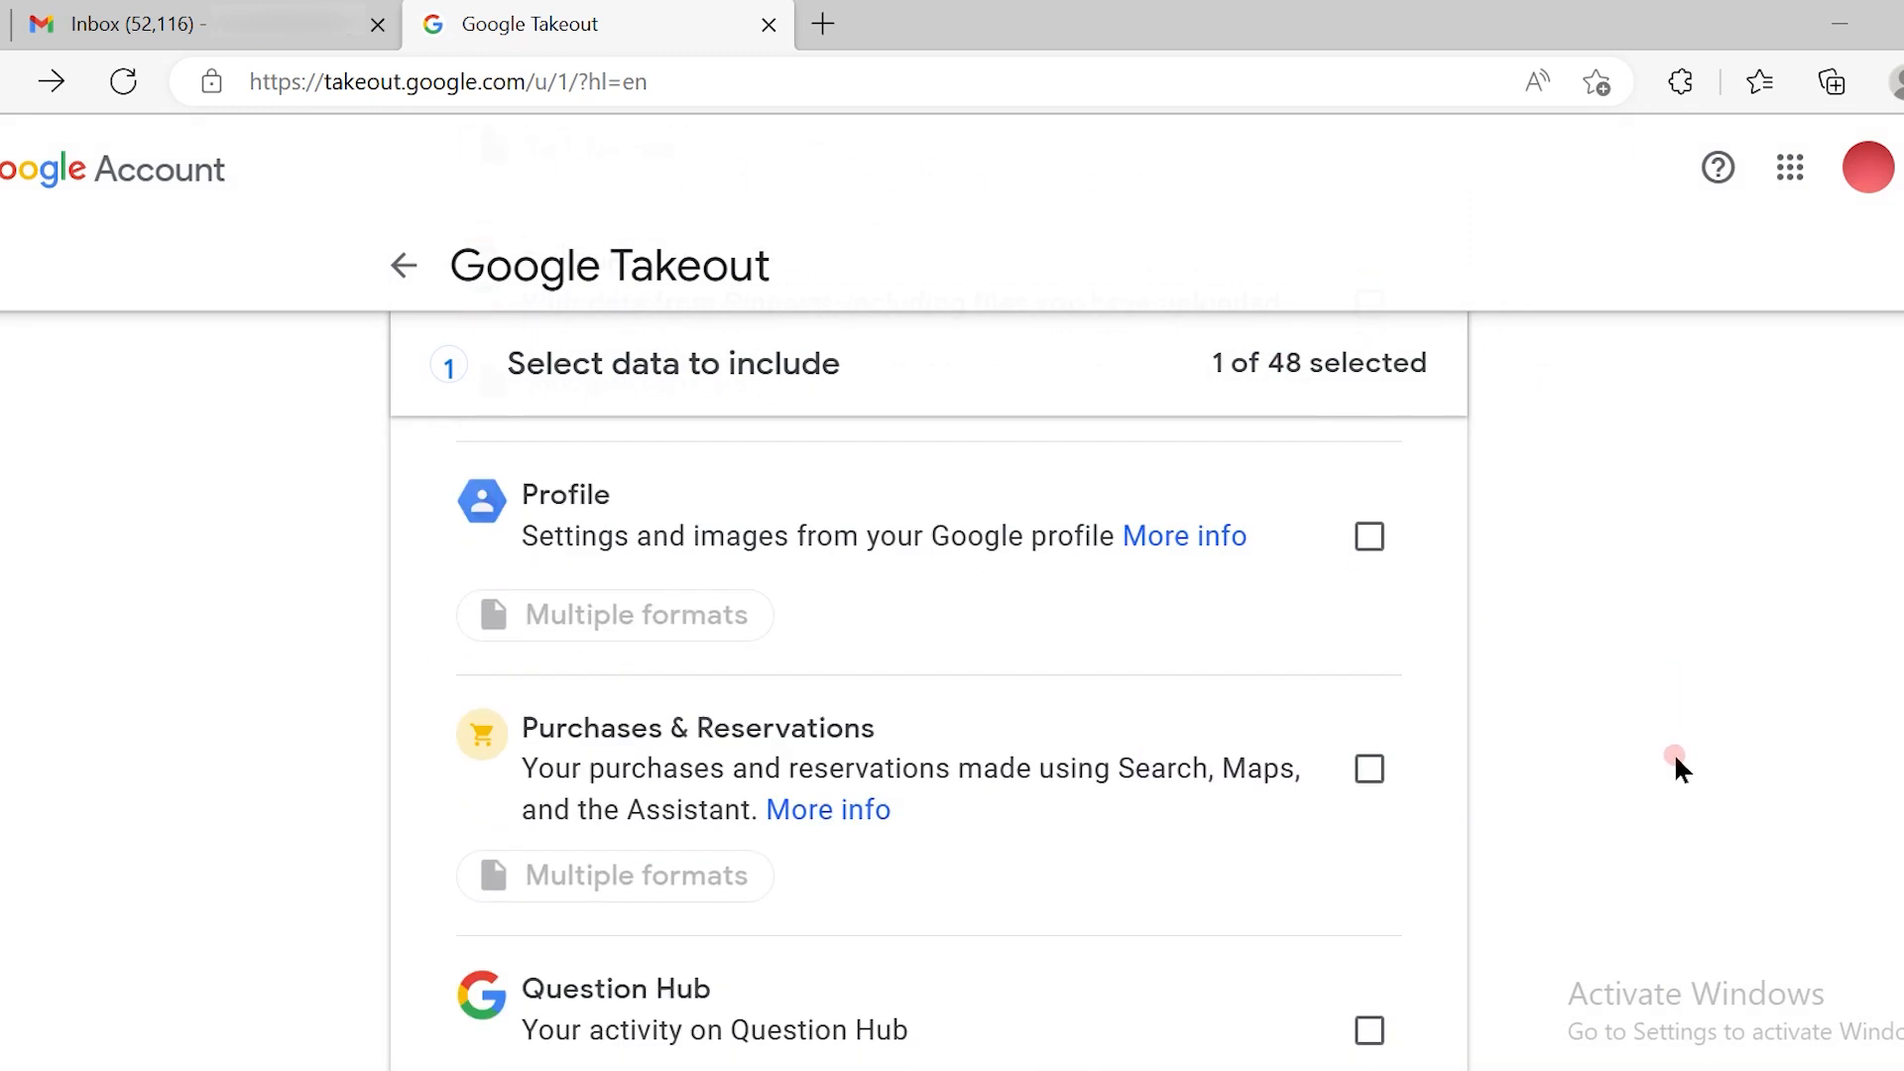
scroll("down", 3)
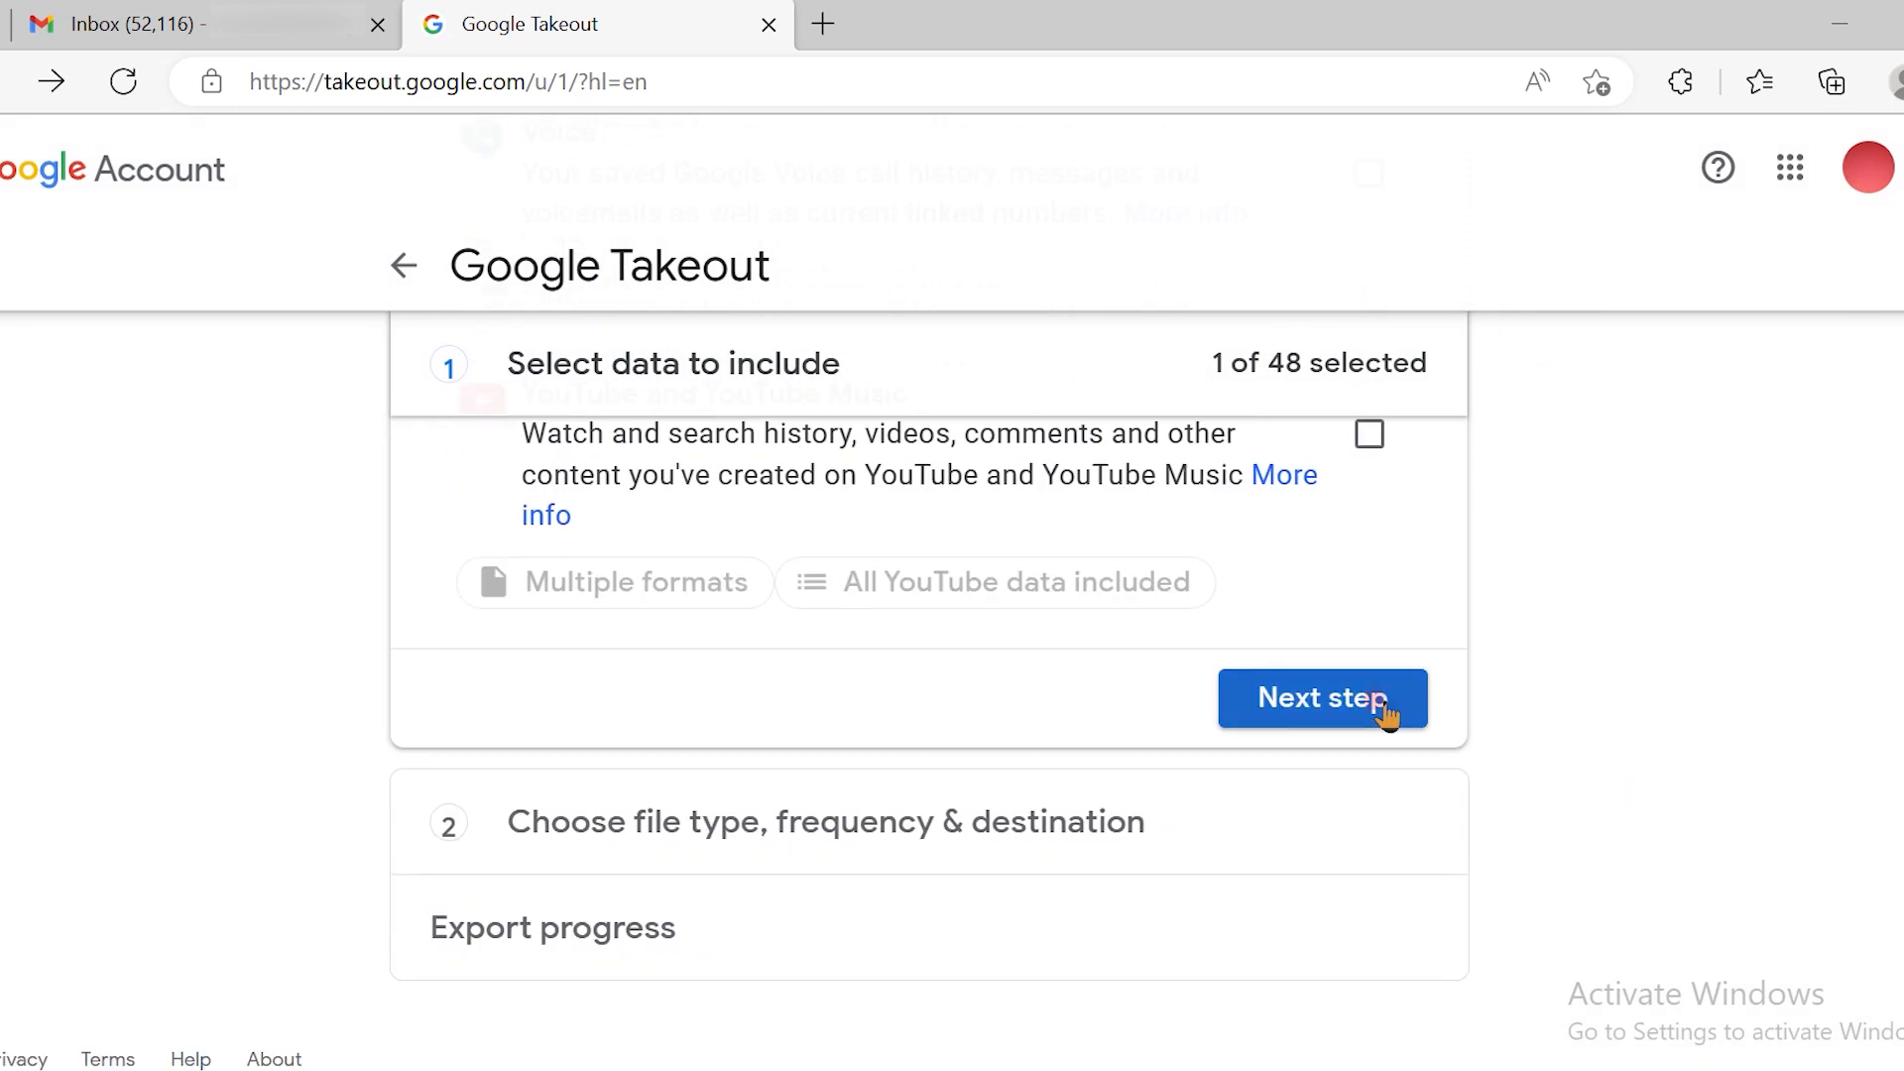
left_click(1321, 698)
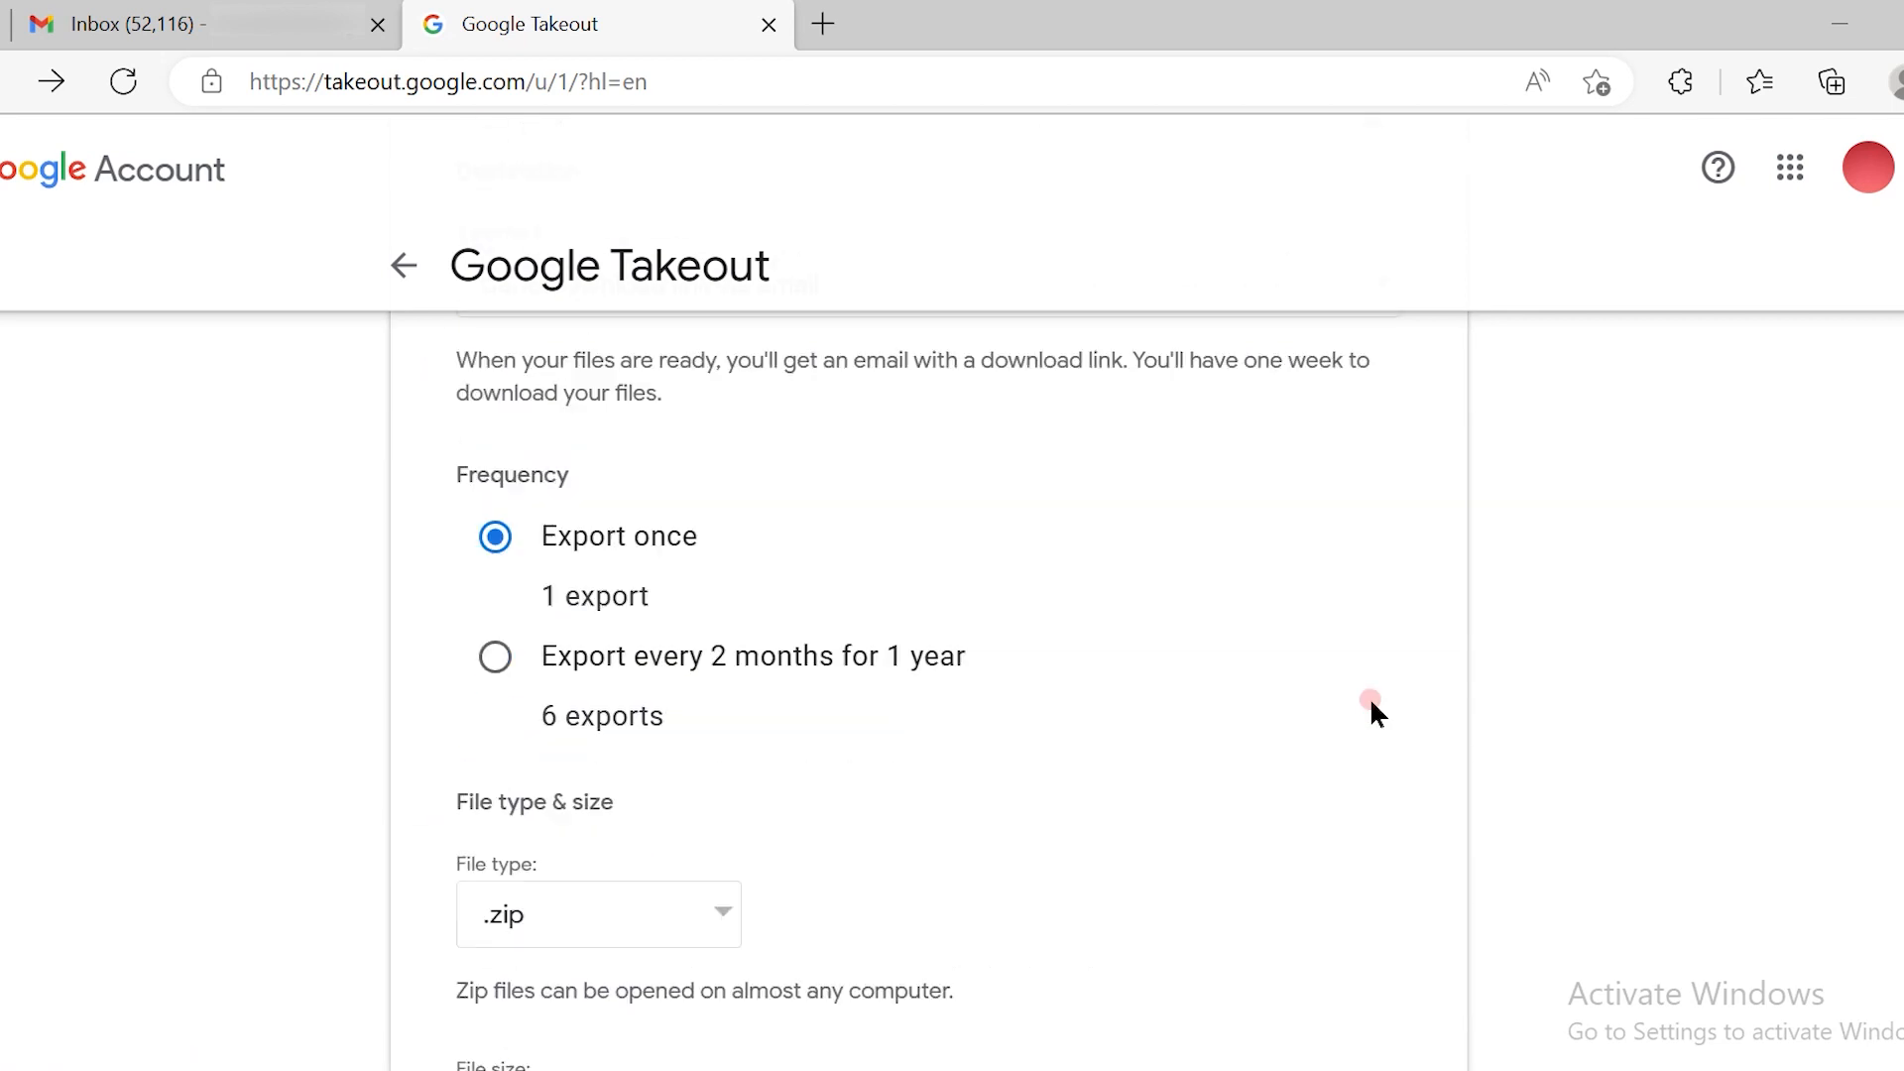
scroll("up", 3)
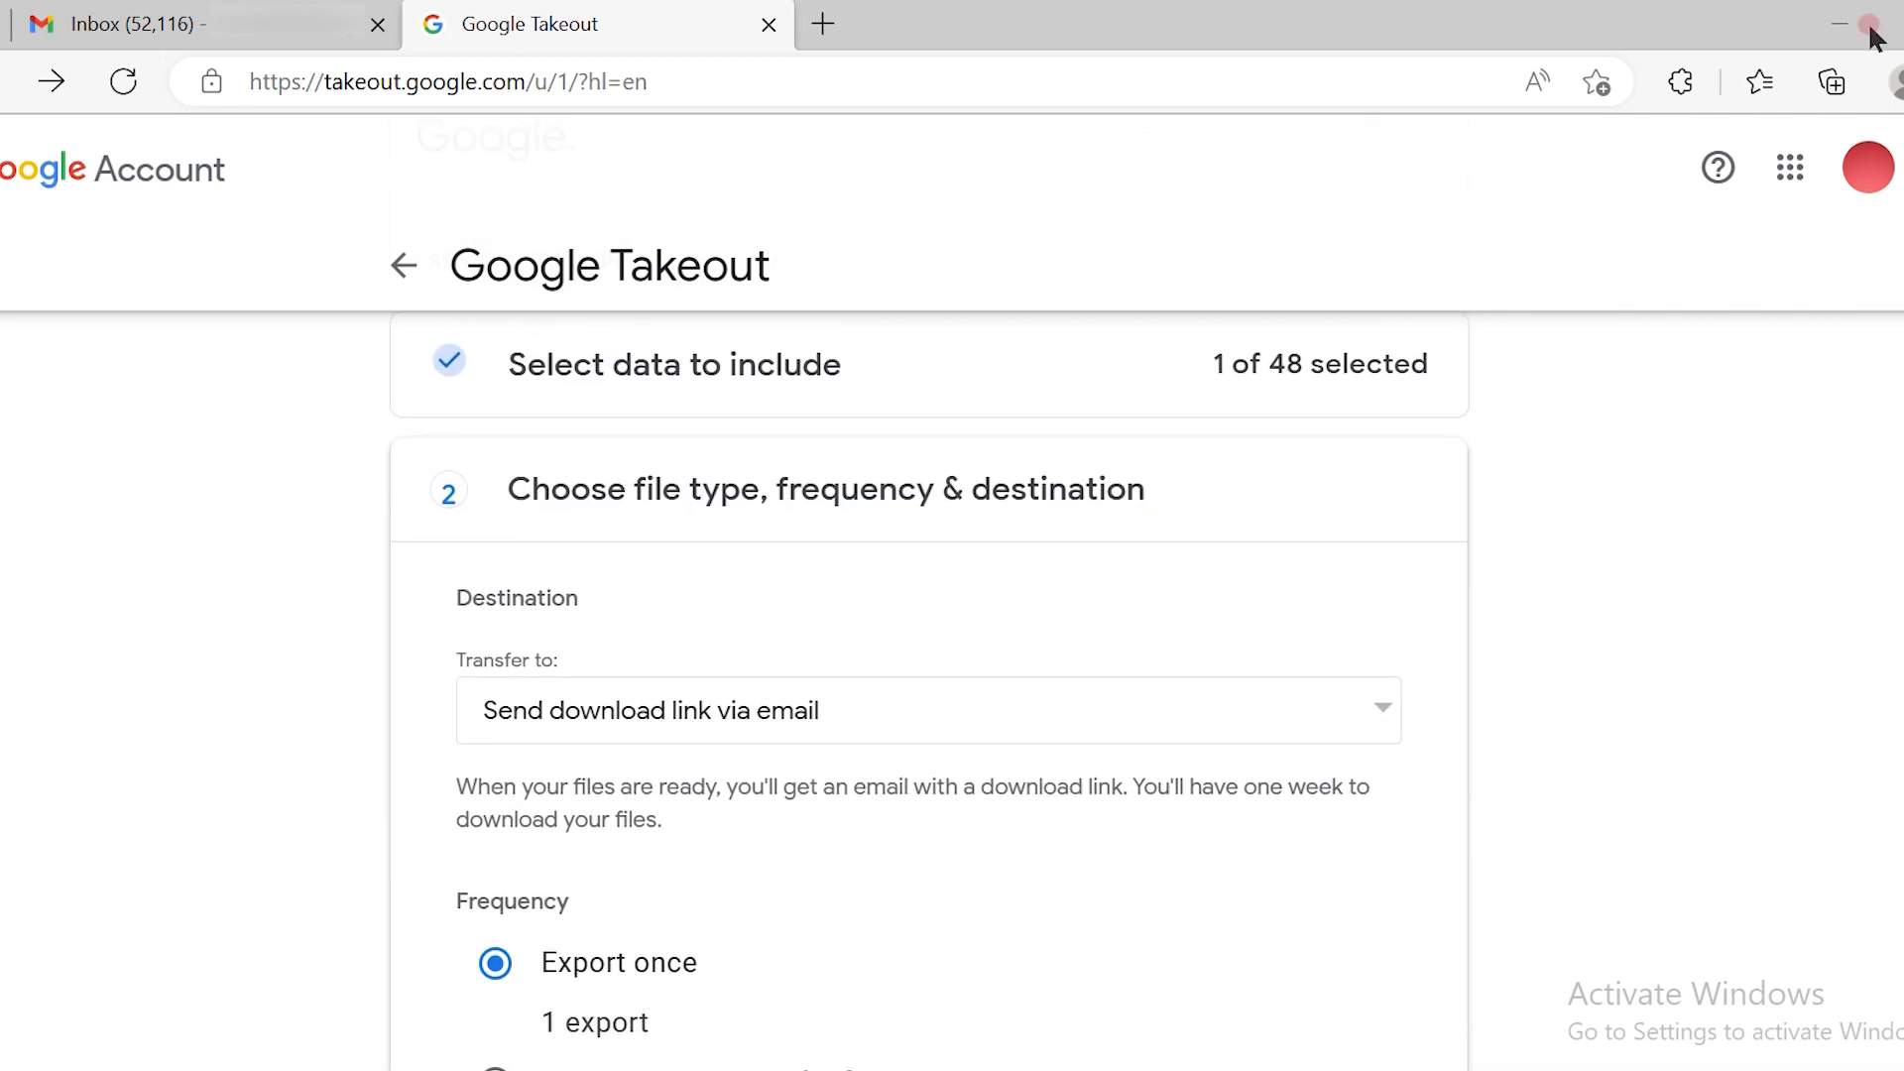
mouse_move(605, 640)
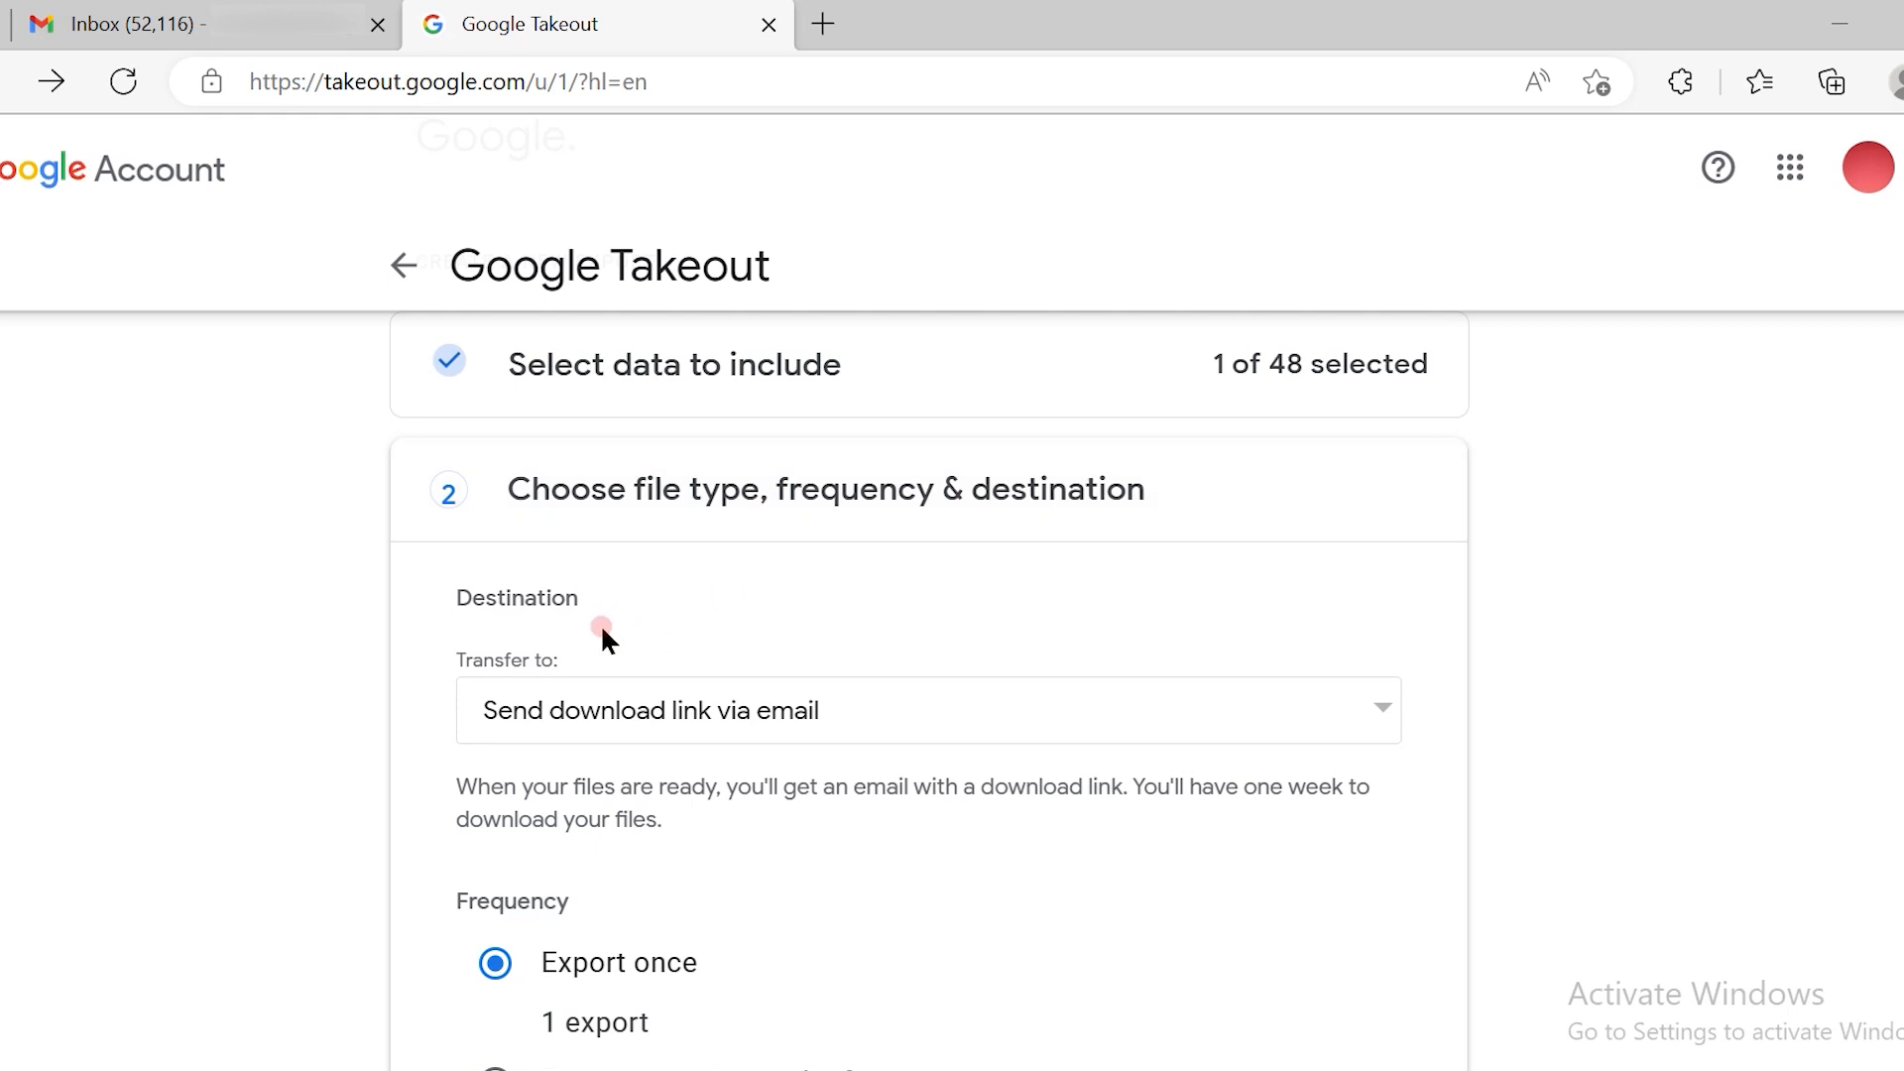
mouse_move(1008, 497)
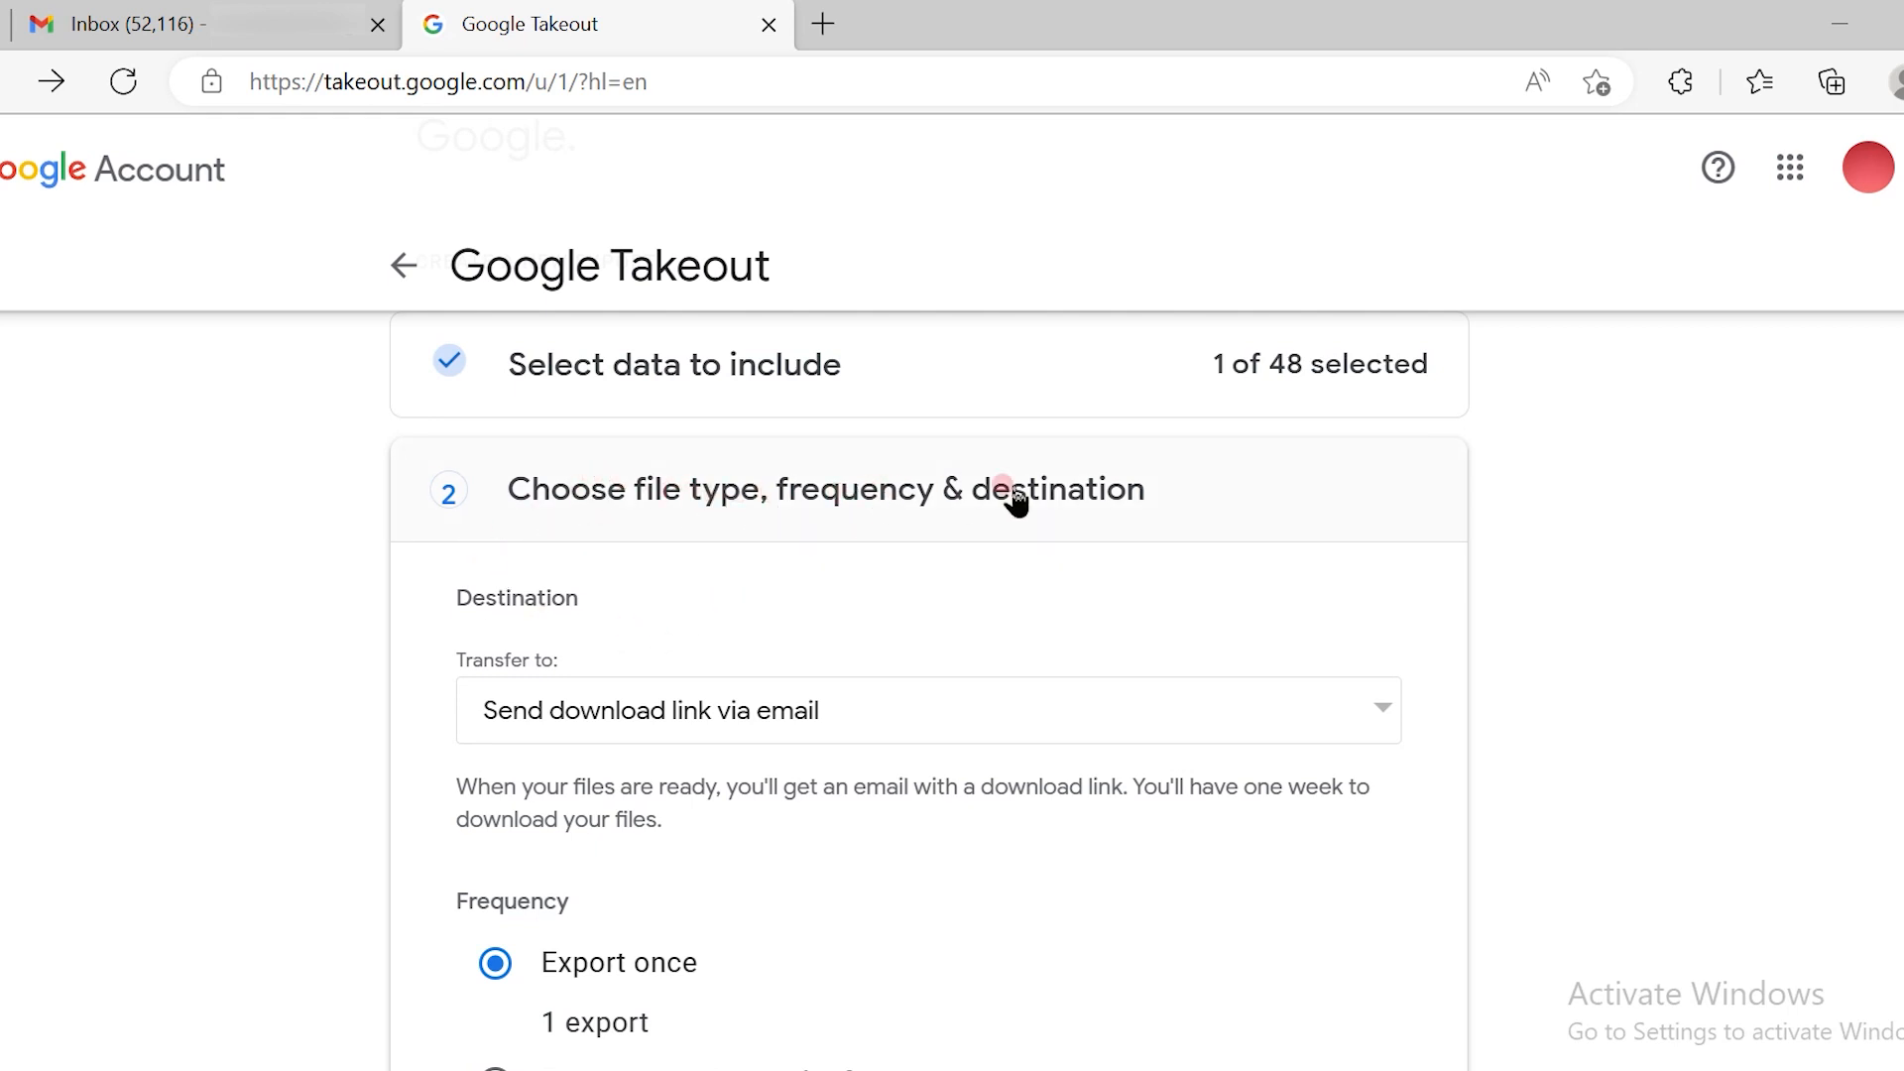
mouse_move(862, 502)
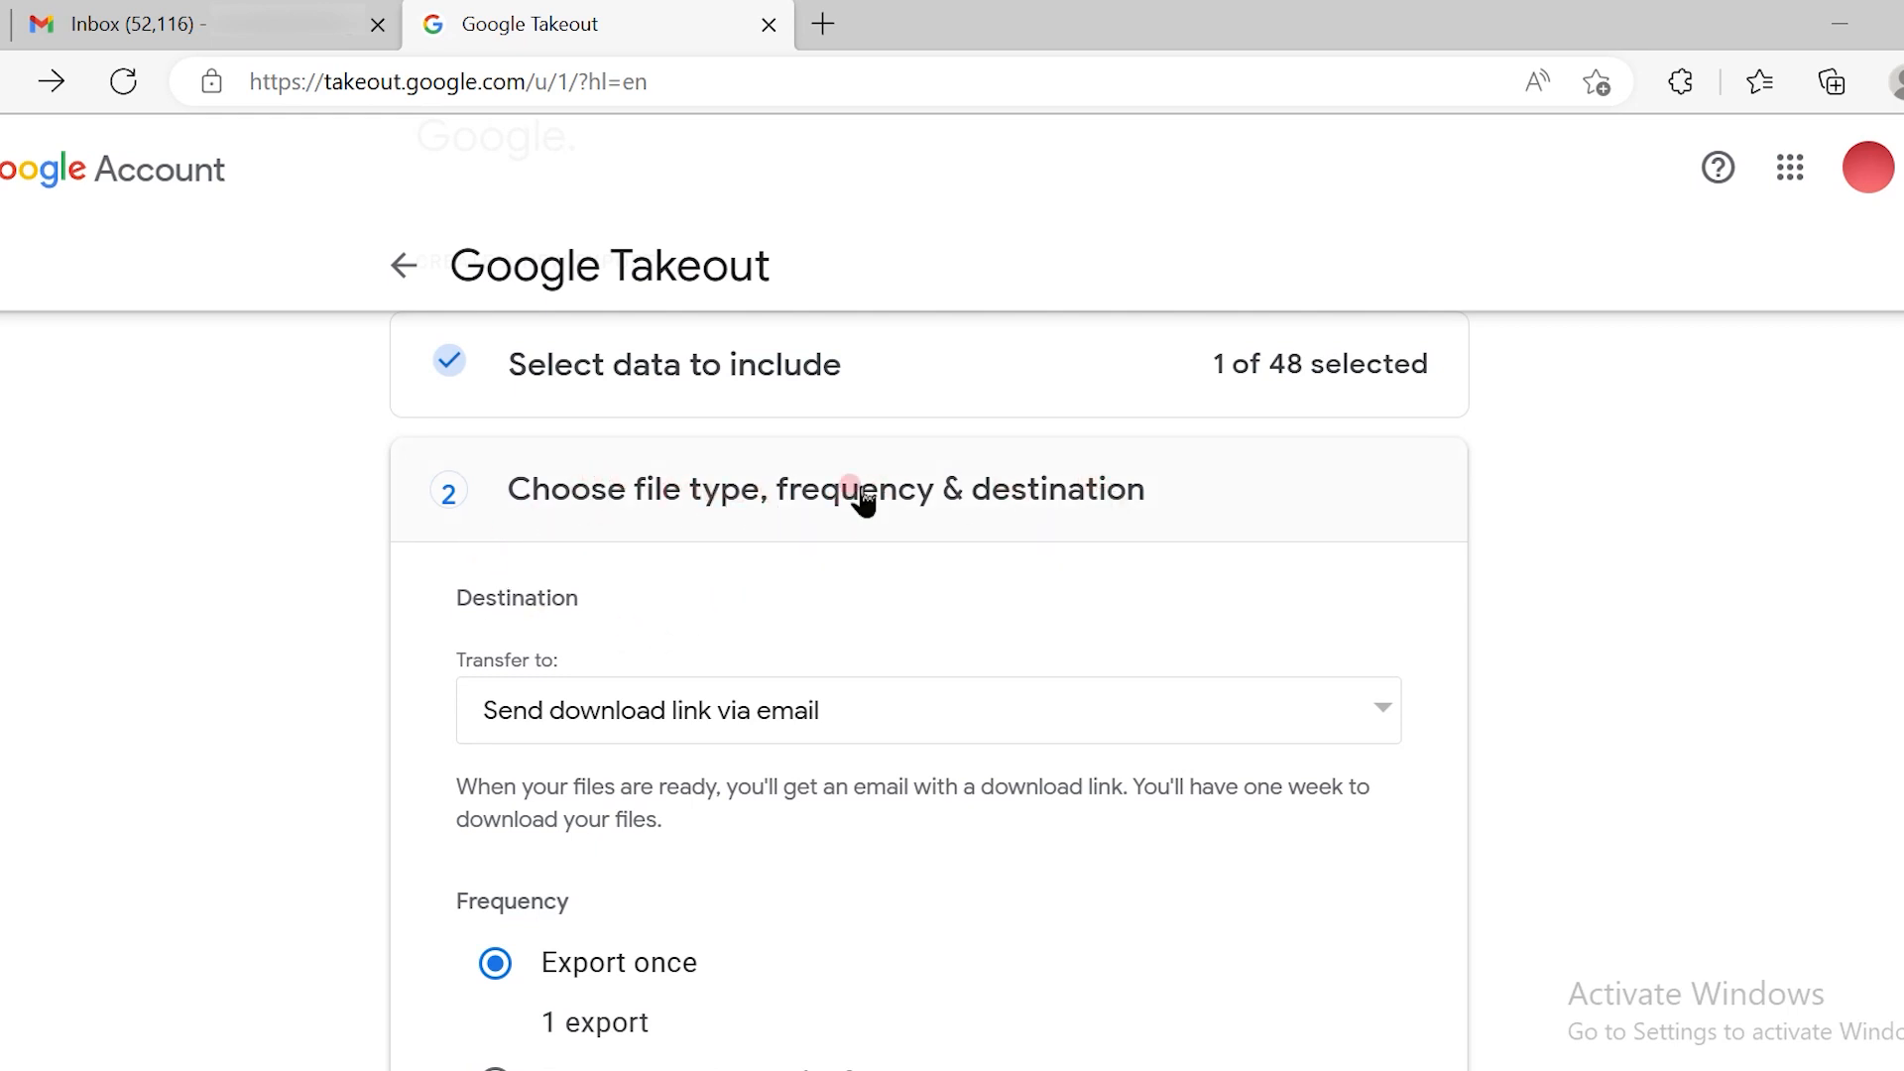
mouse_move(879, 728)
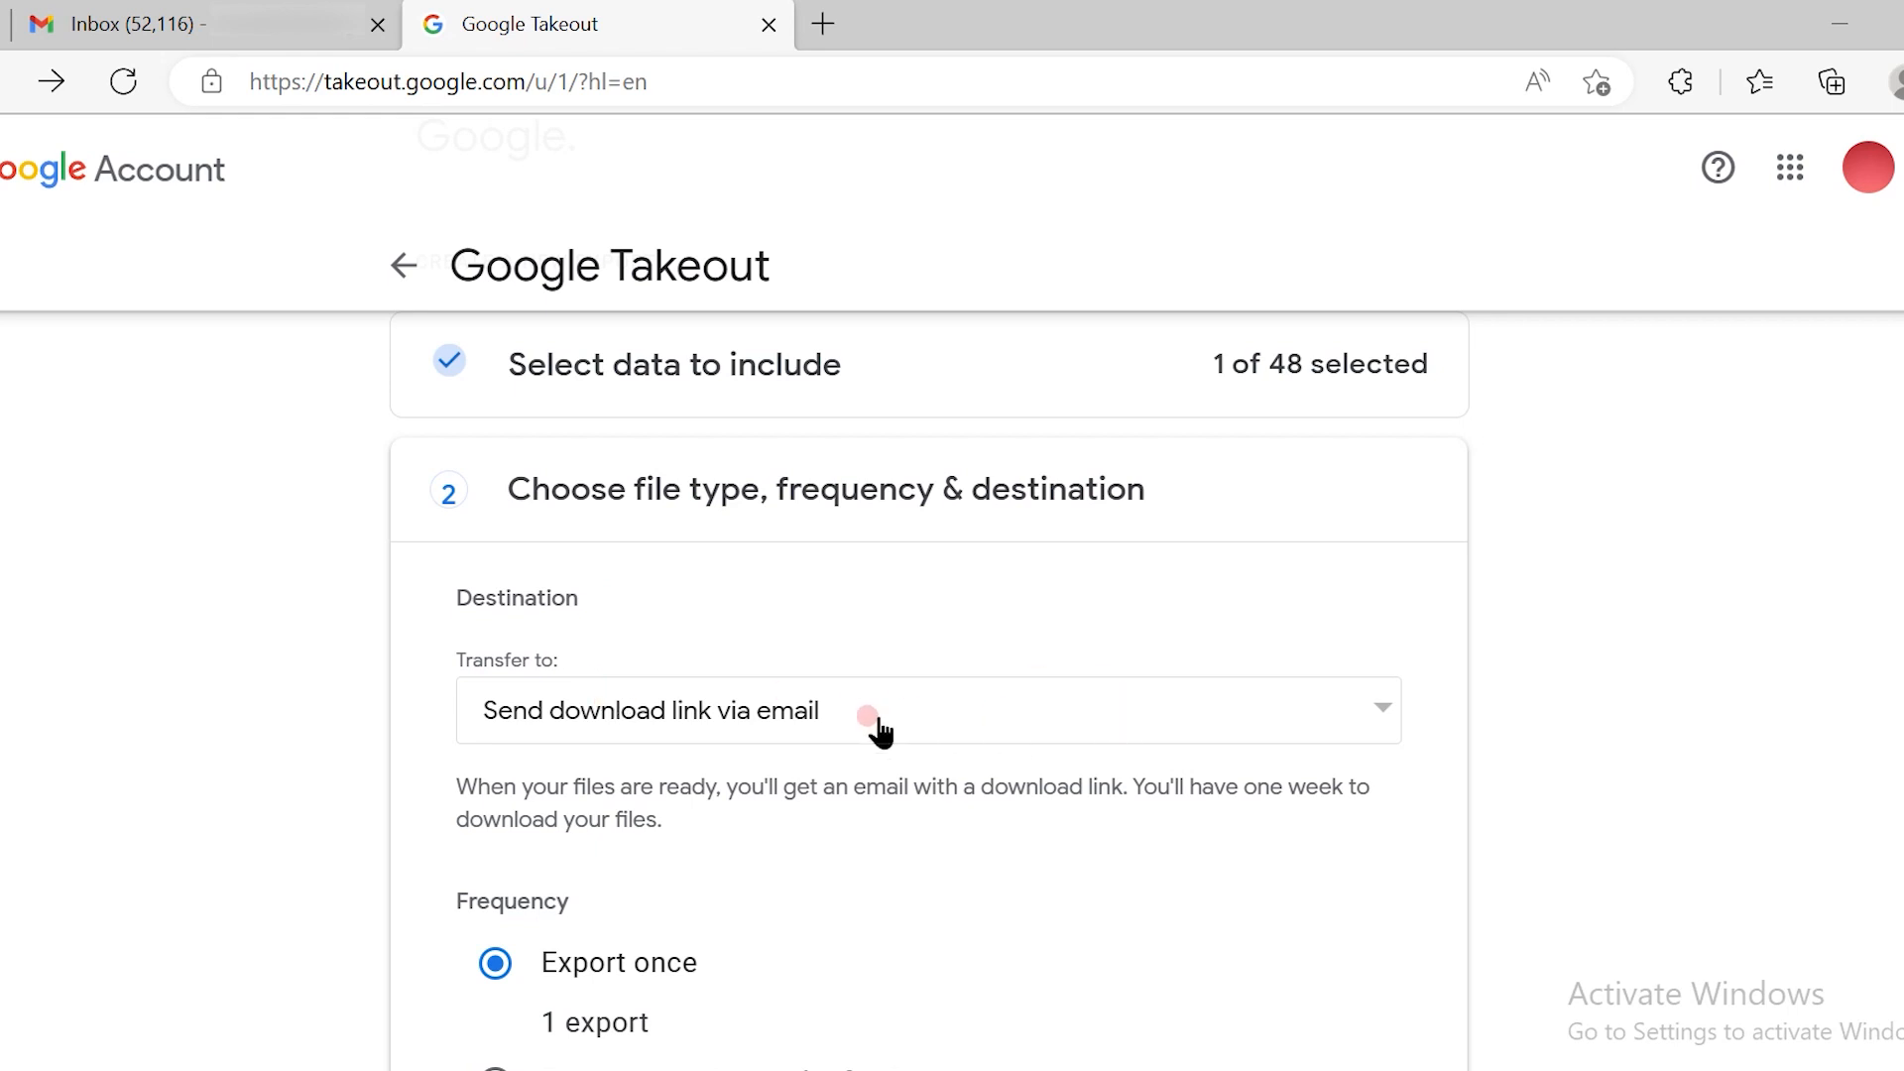
Step: Keep 'Send download link via email' as the destination and leave frequency at Export once
left_click(928, 710)
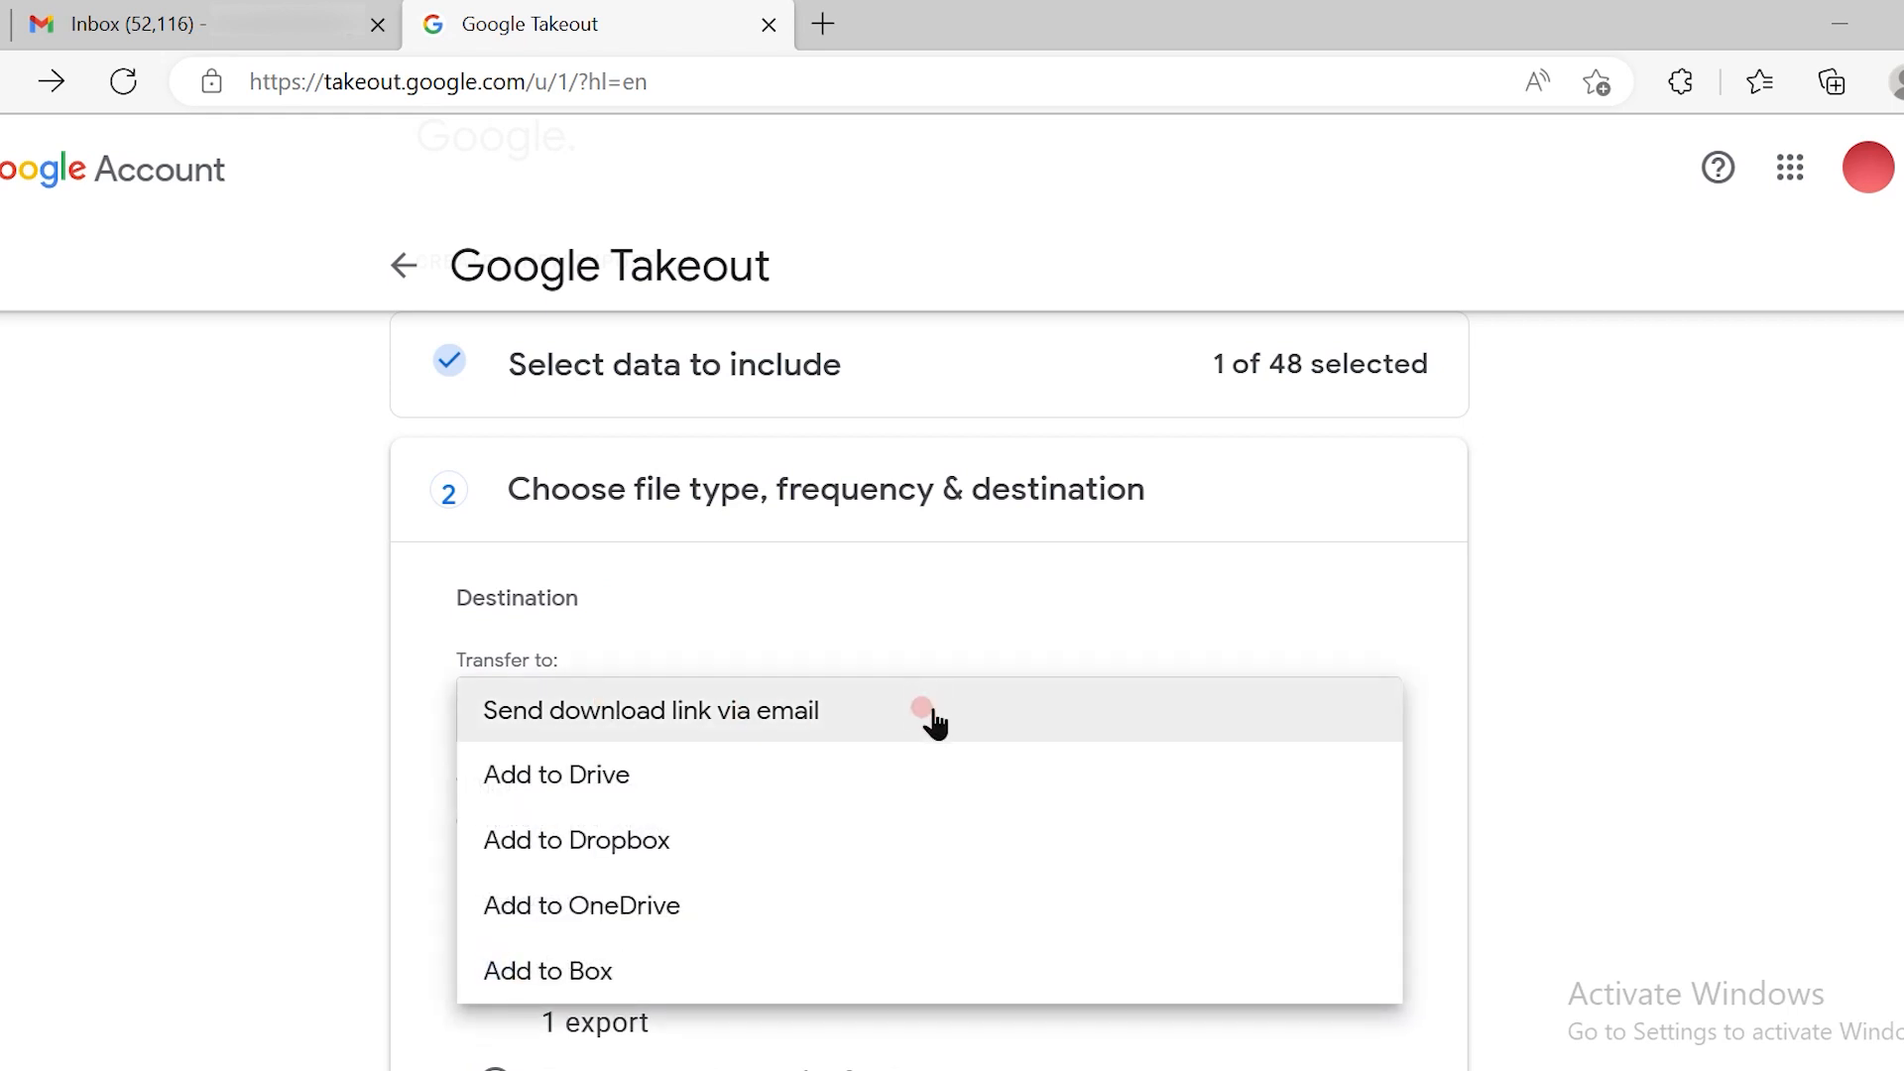
mouse_move(631, 720)
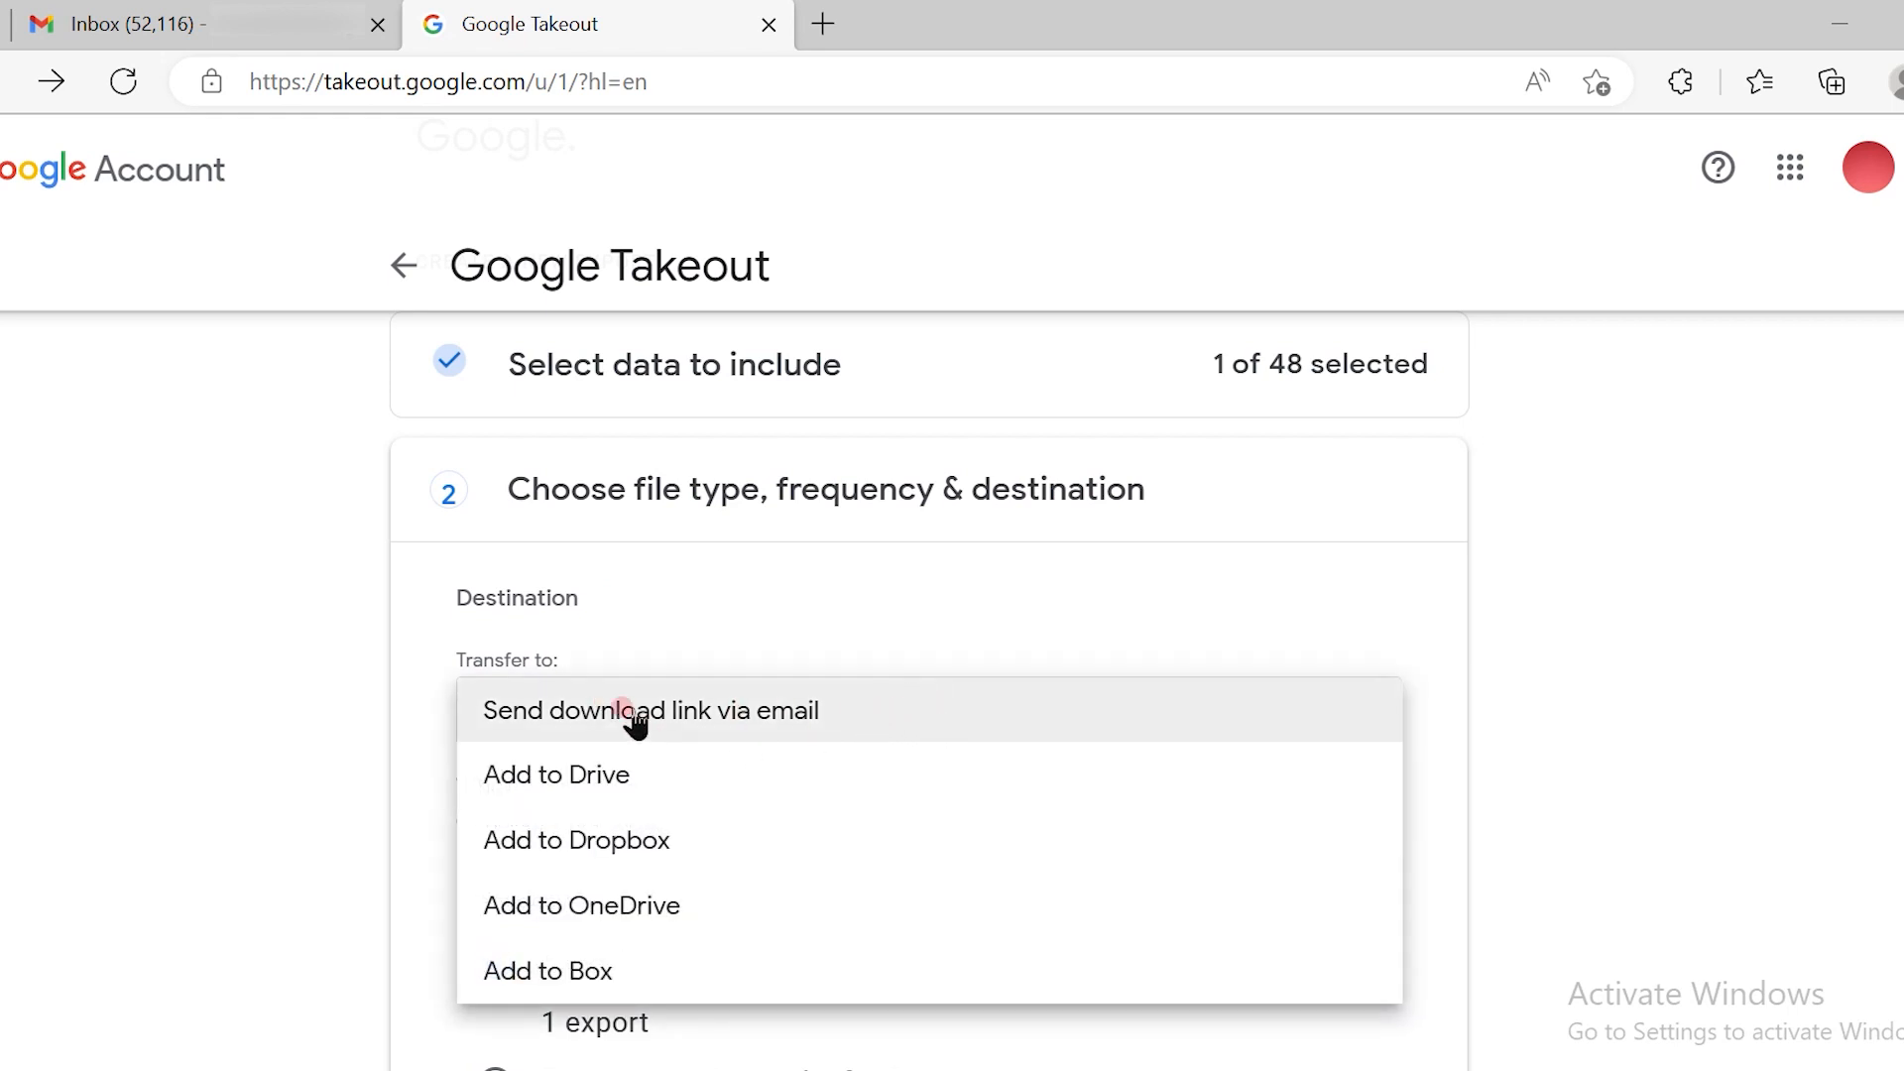
left_click(650, 710)
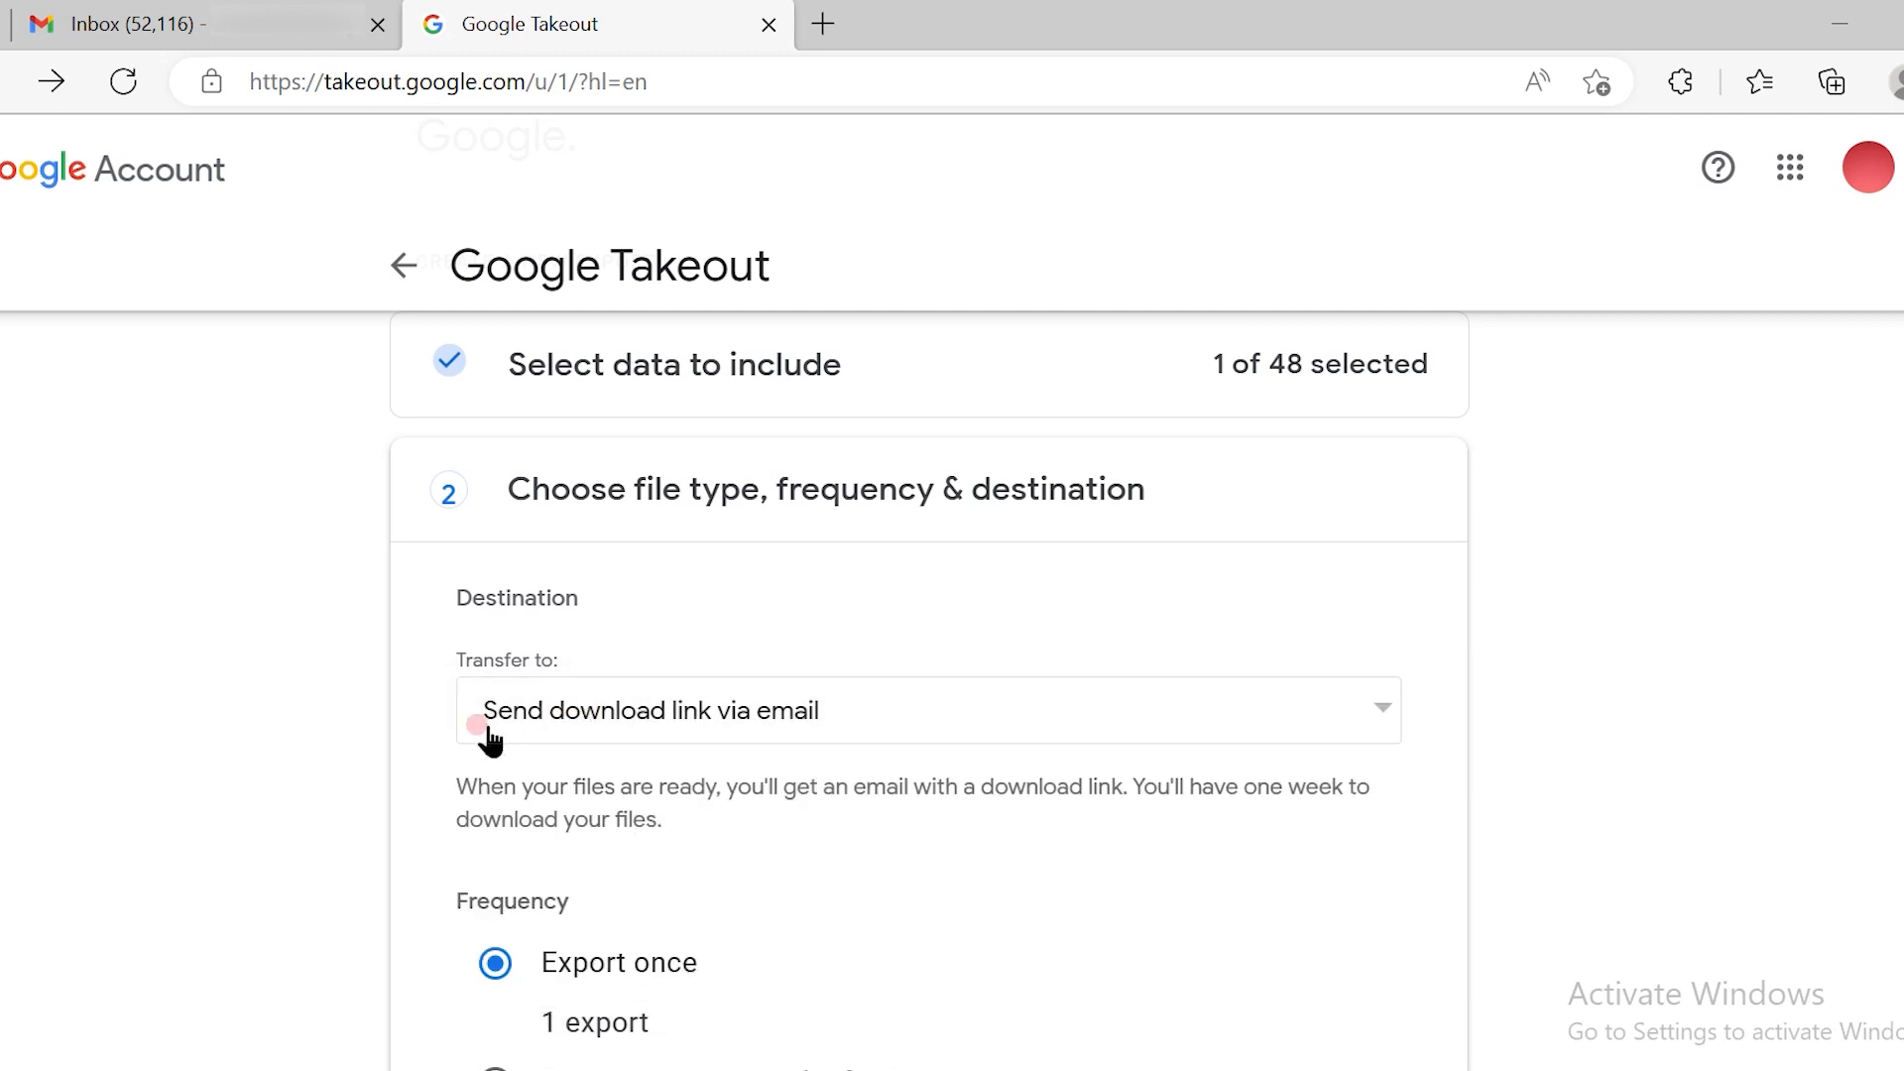
mouse_move(508, 765)
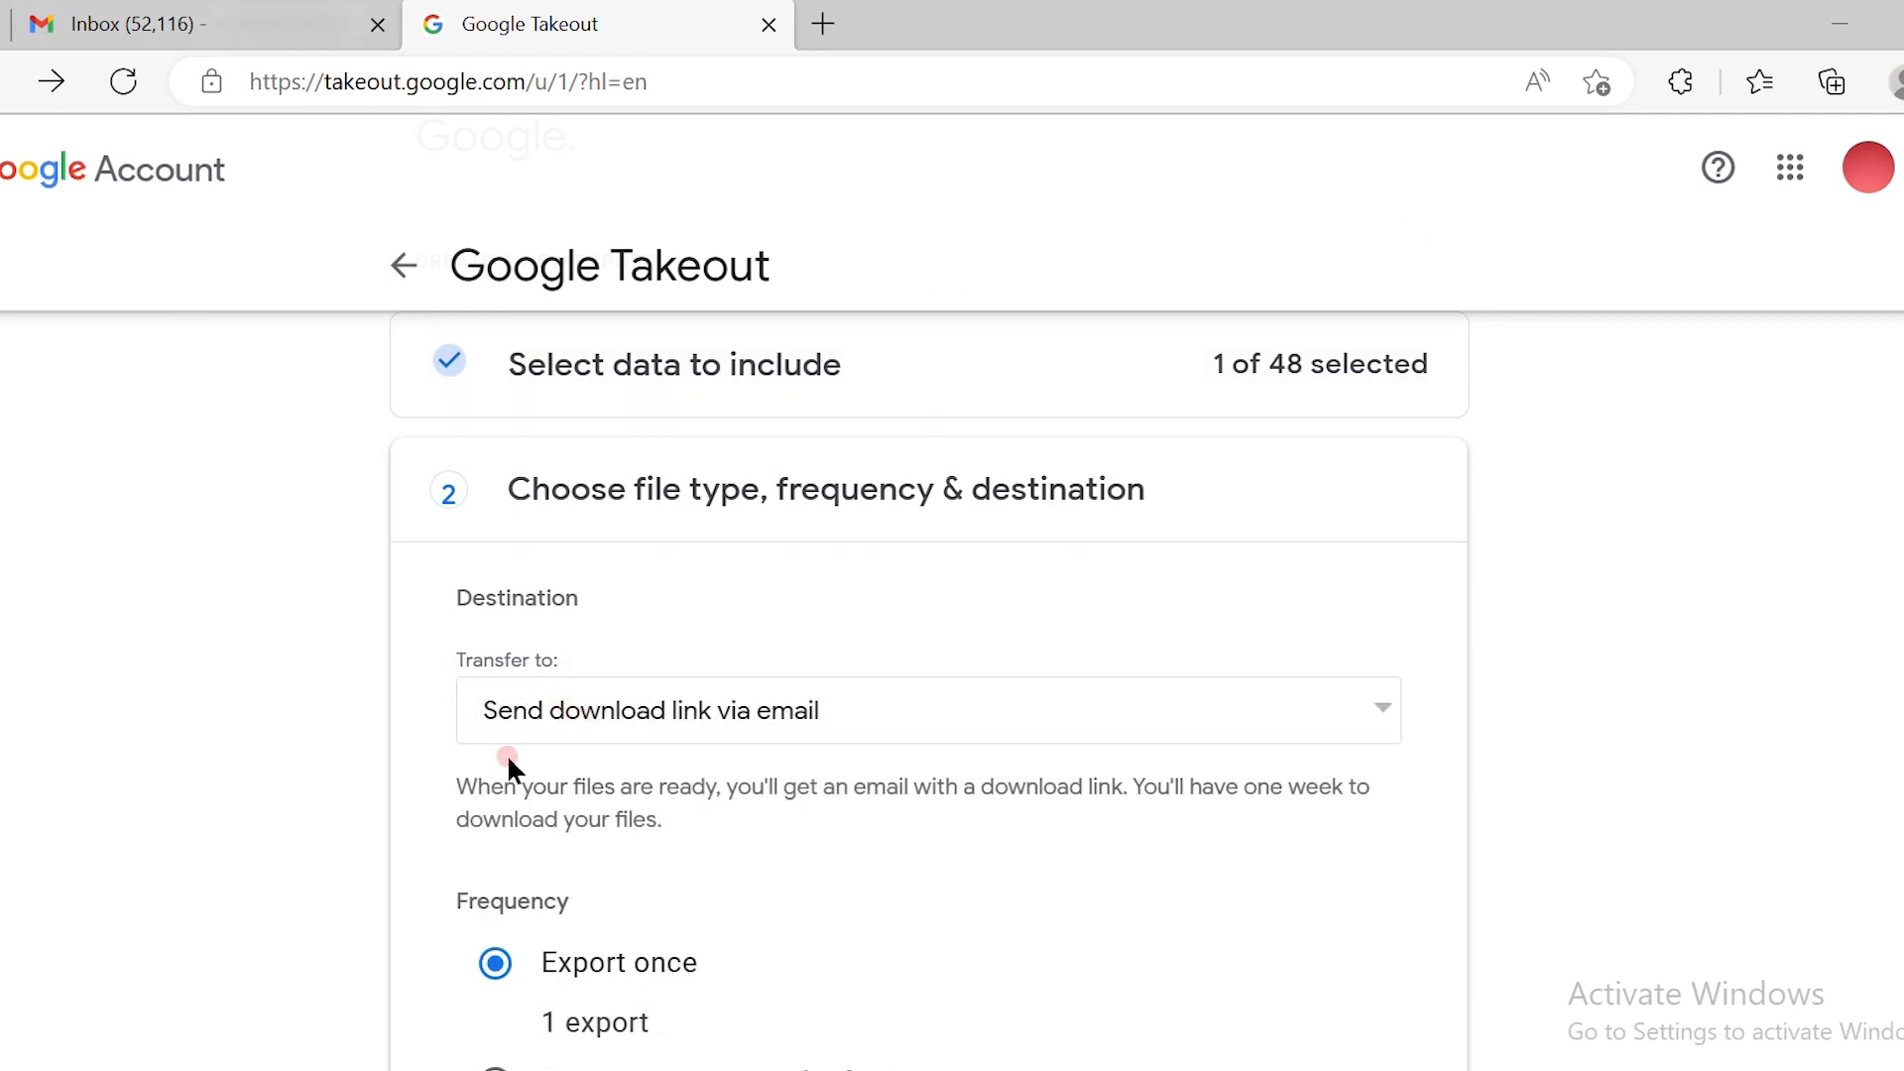
scroll("down", 3)
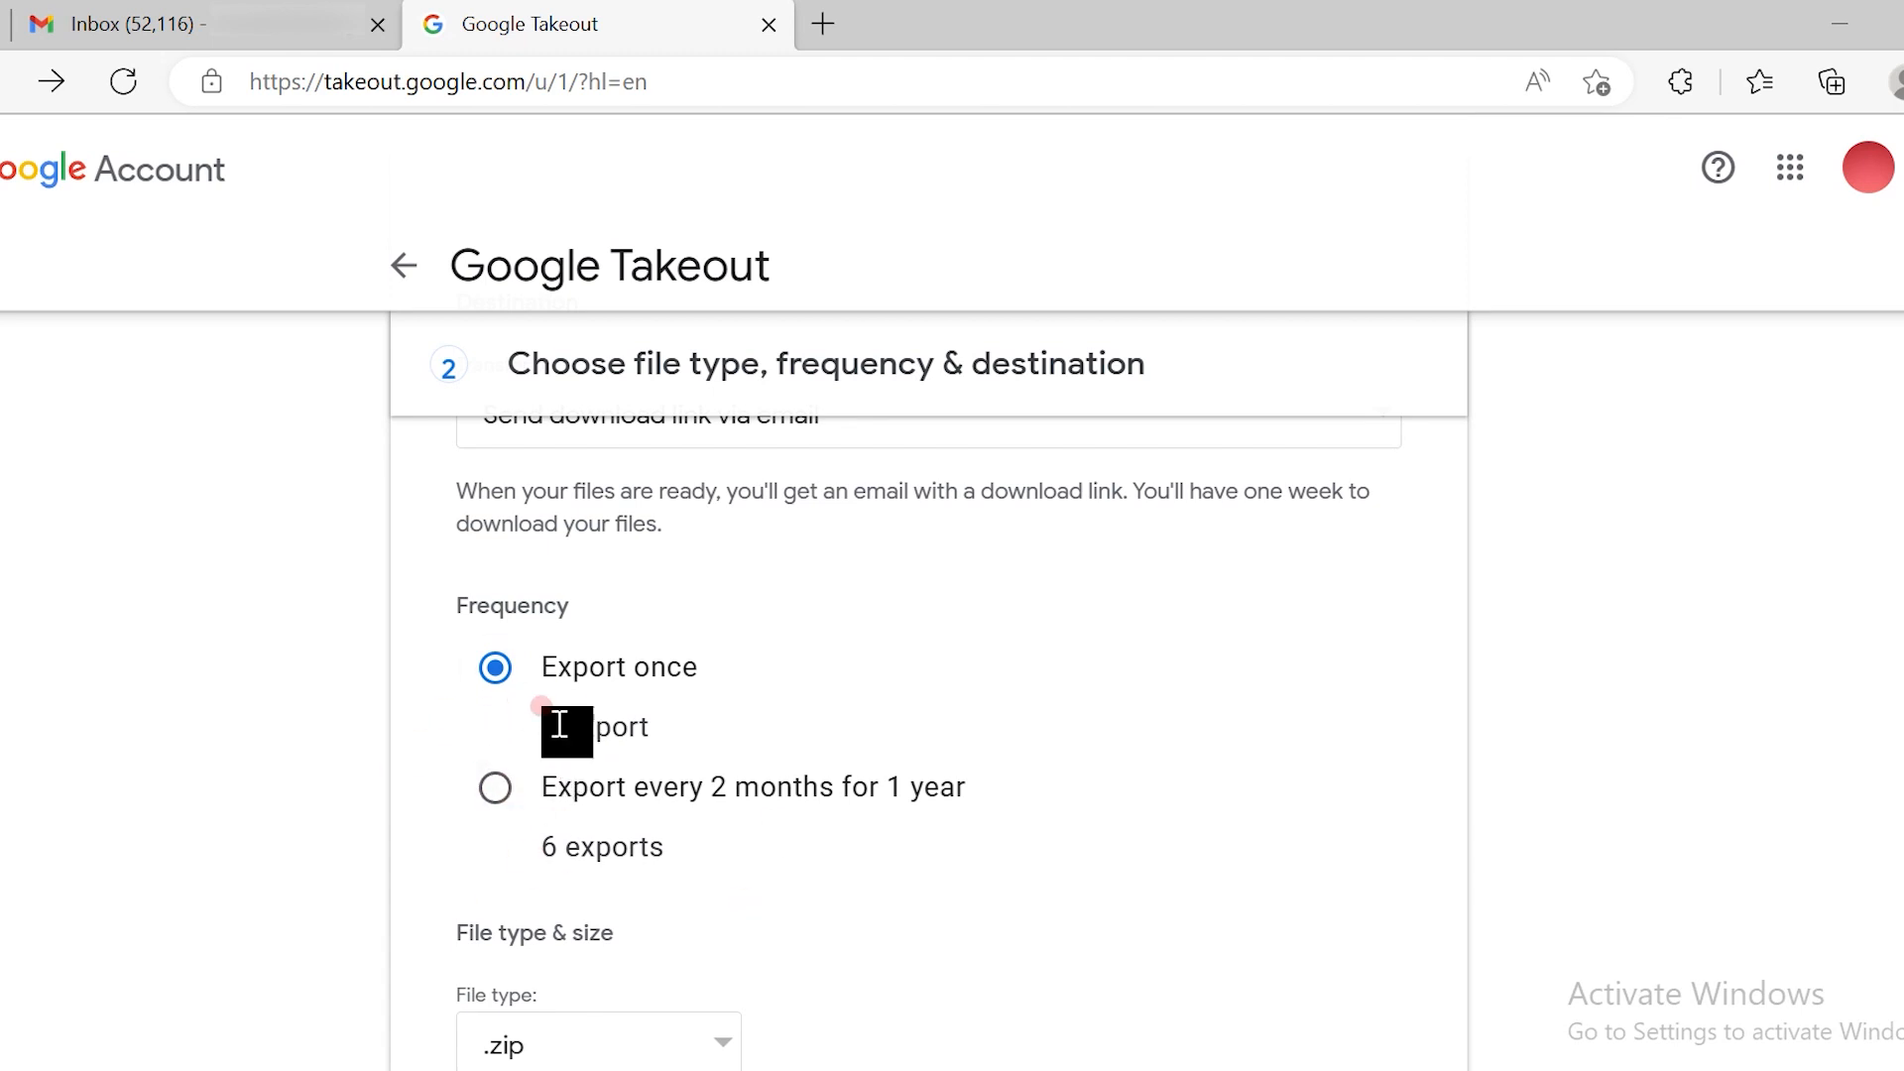
mouse_move(886, 807)
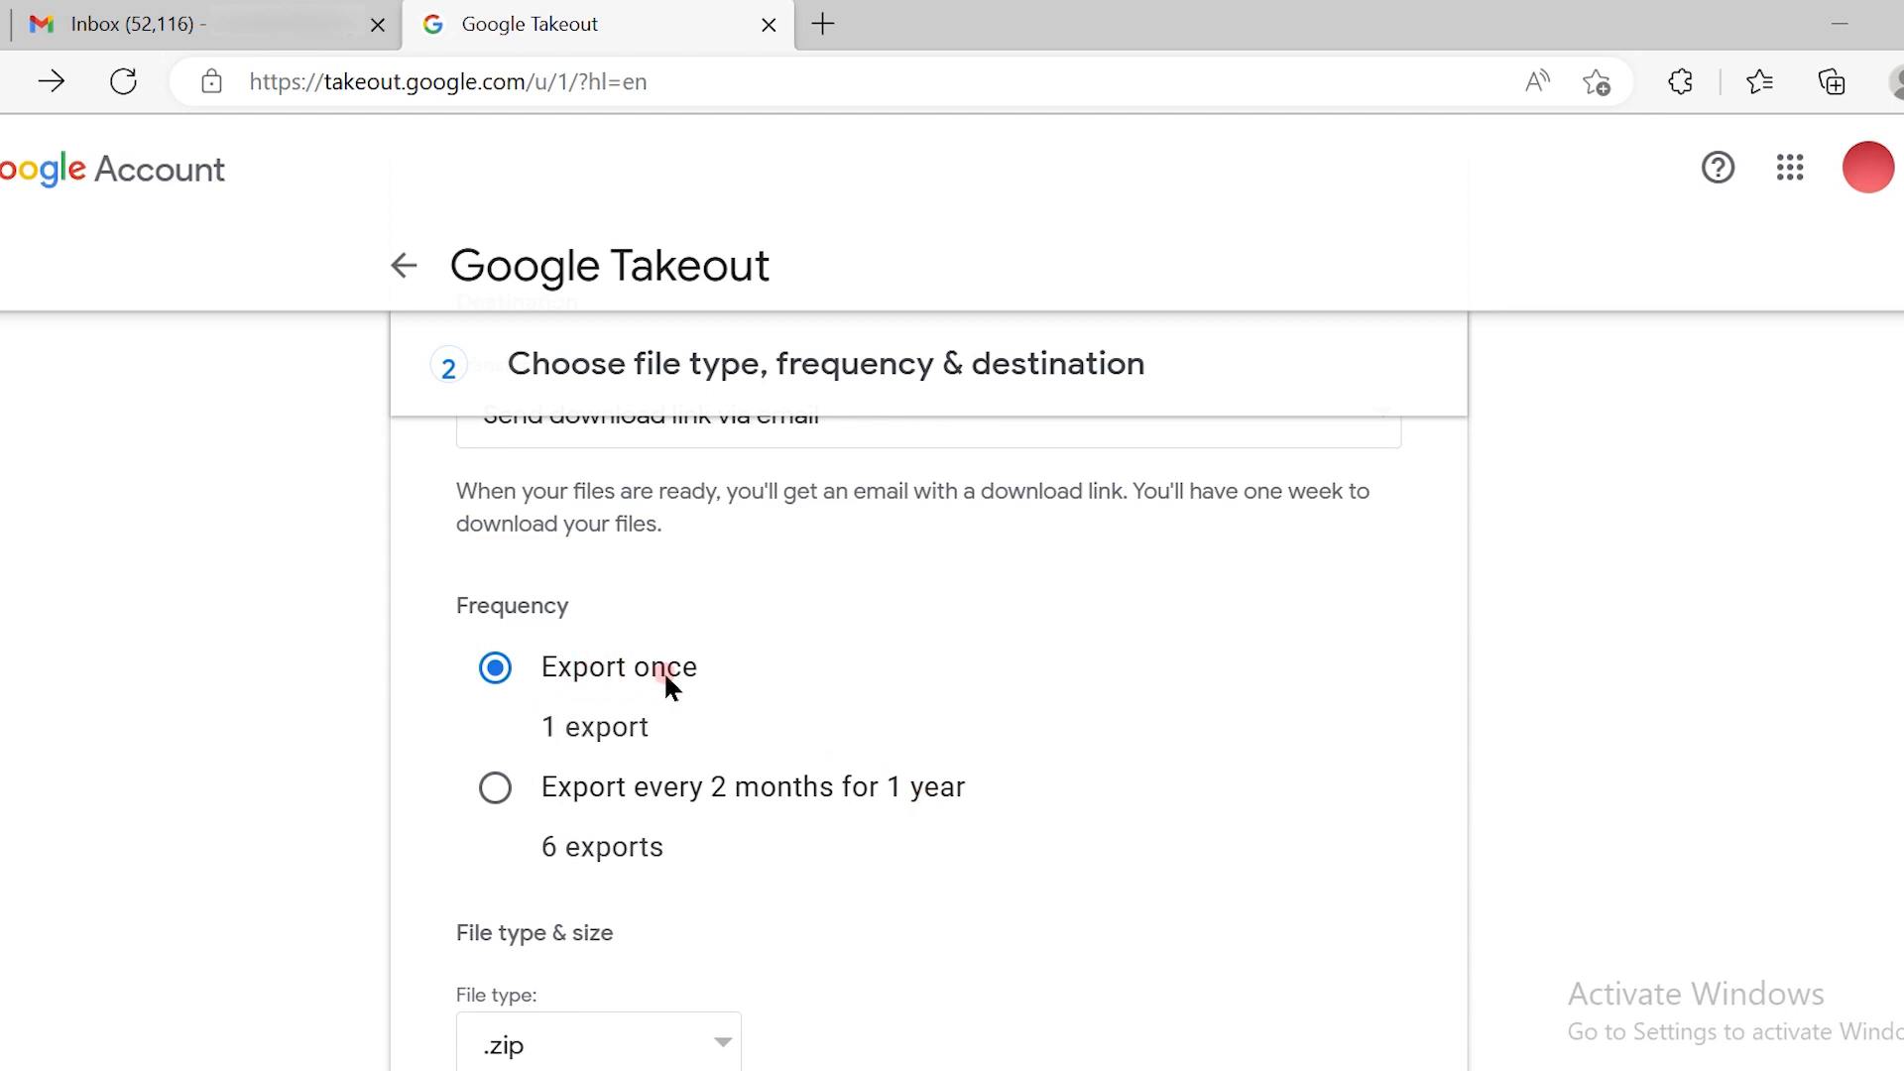
Step: Keep .zip as file type, set the size limit to 4 GB and create the export
scroll("down", 3)
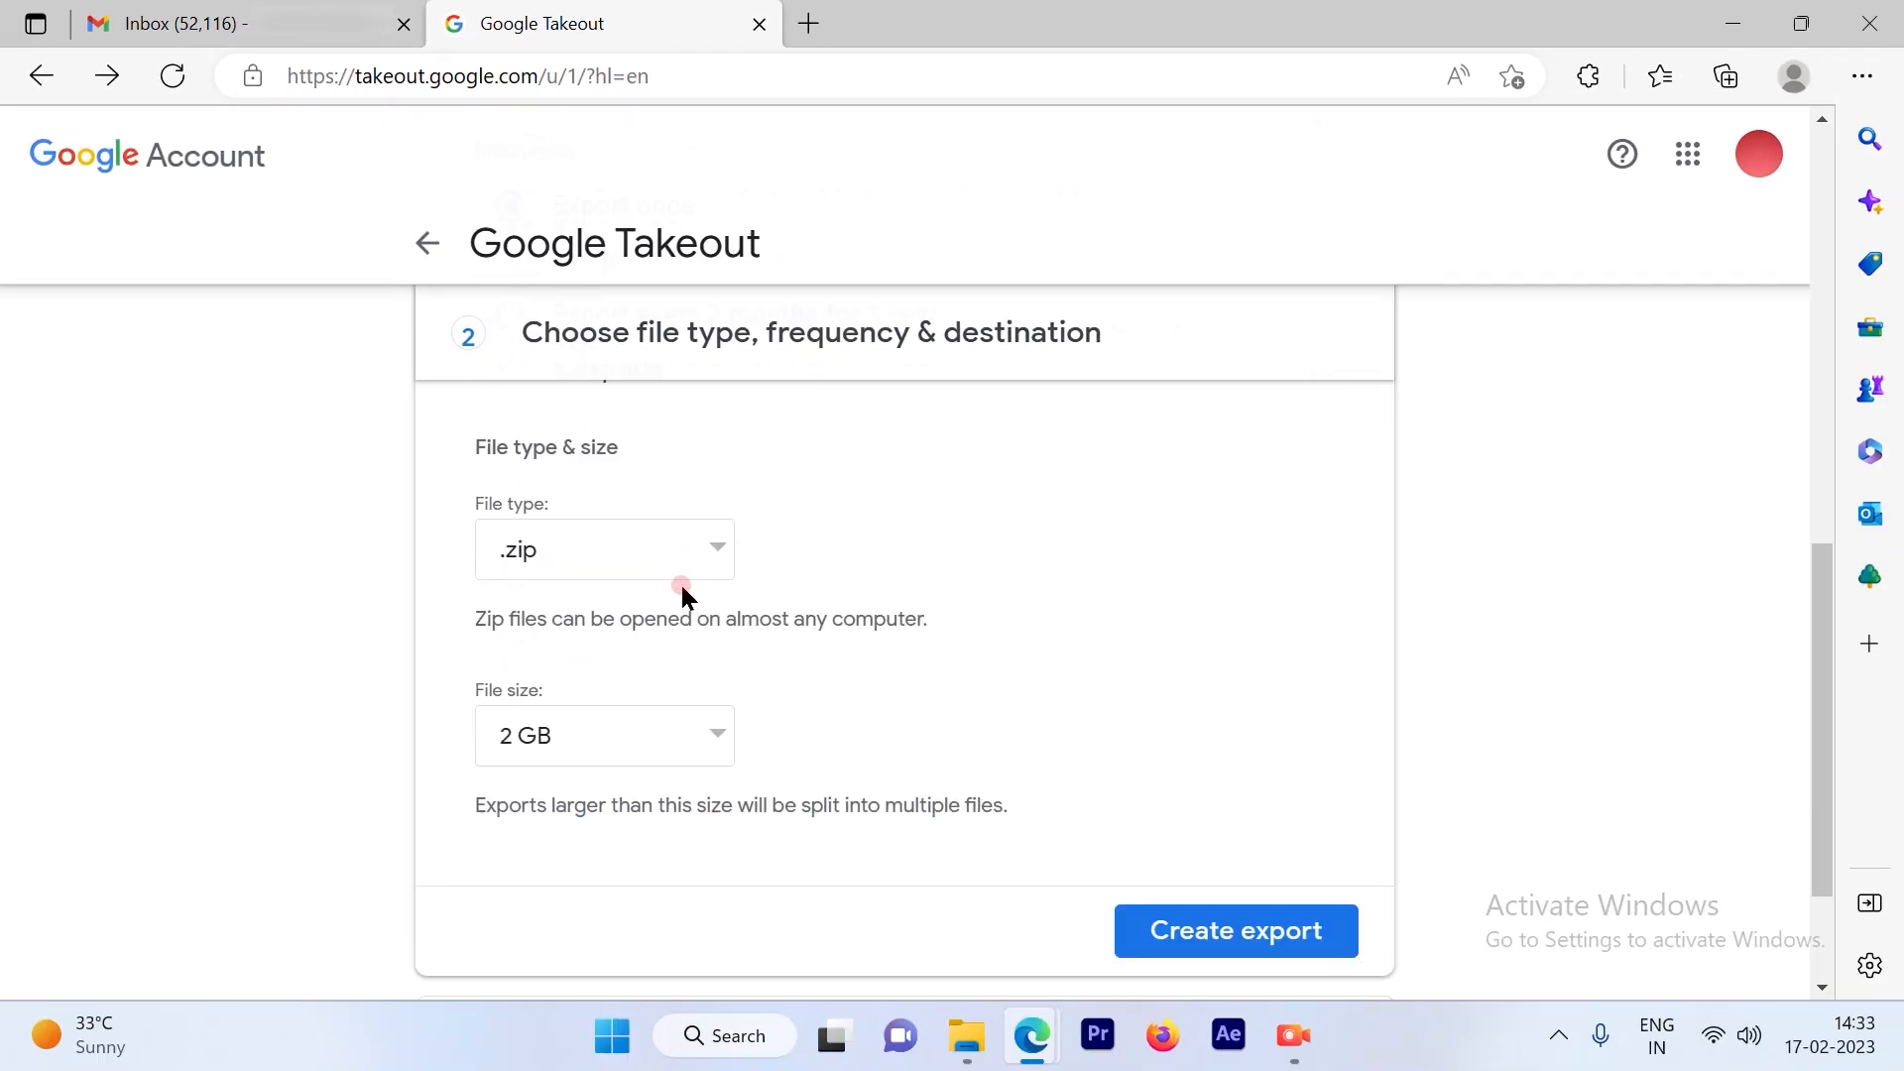
left_click(603, 547)
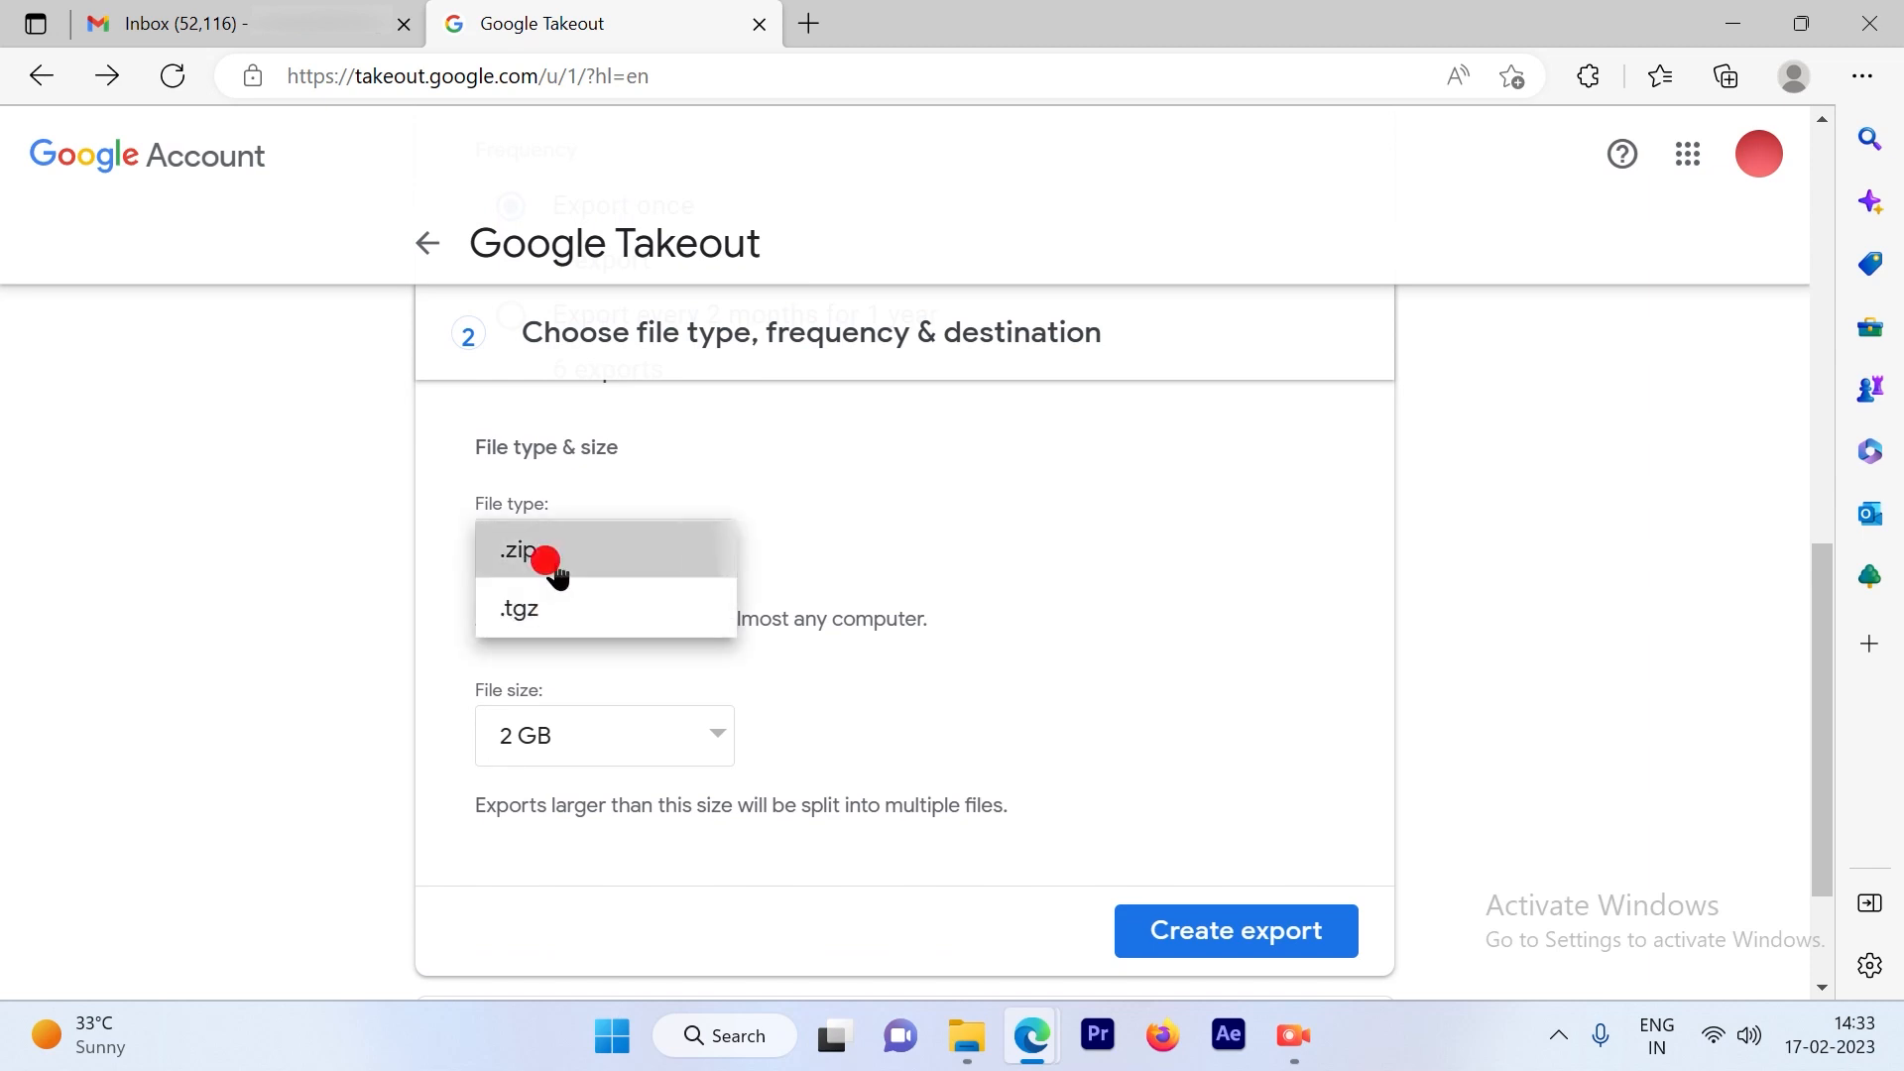
mouse_move(517, 609)
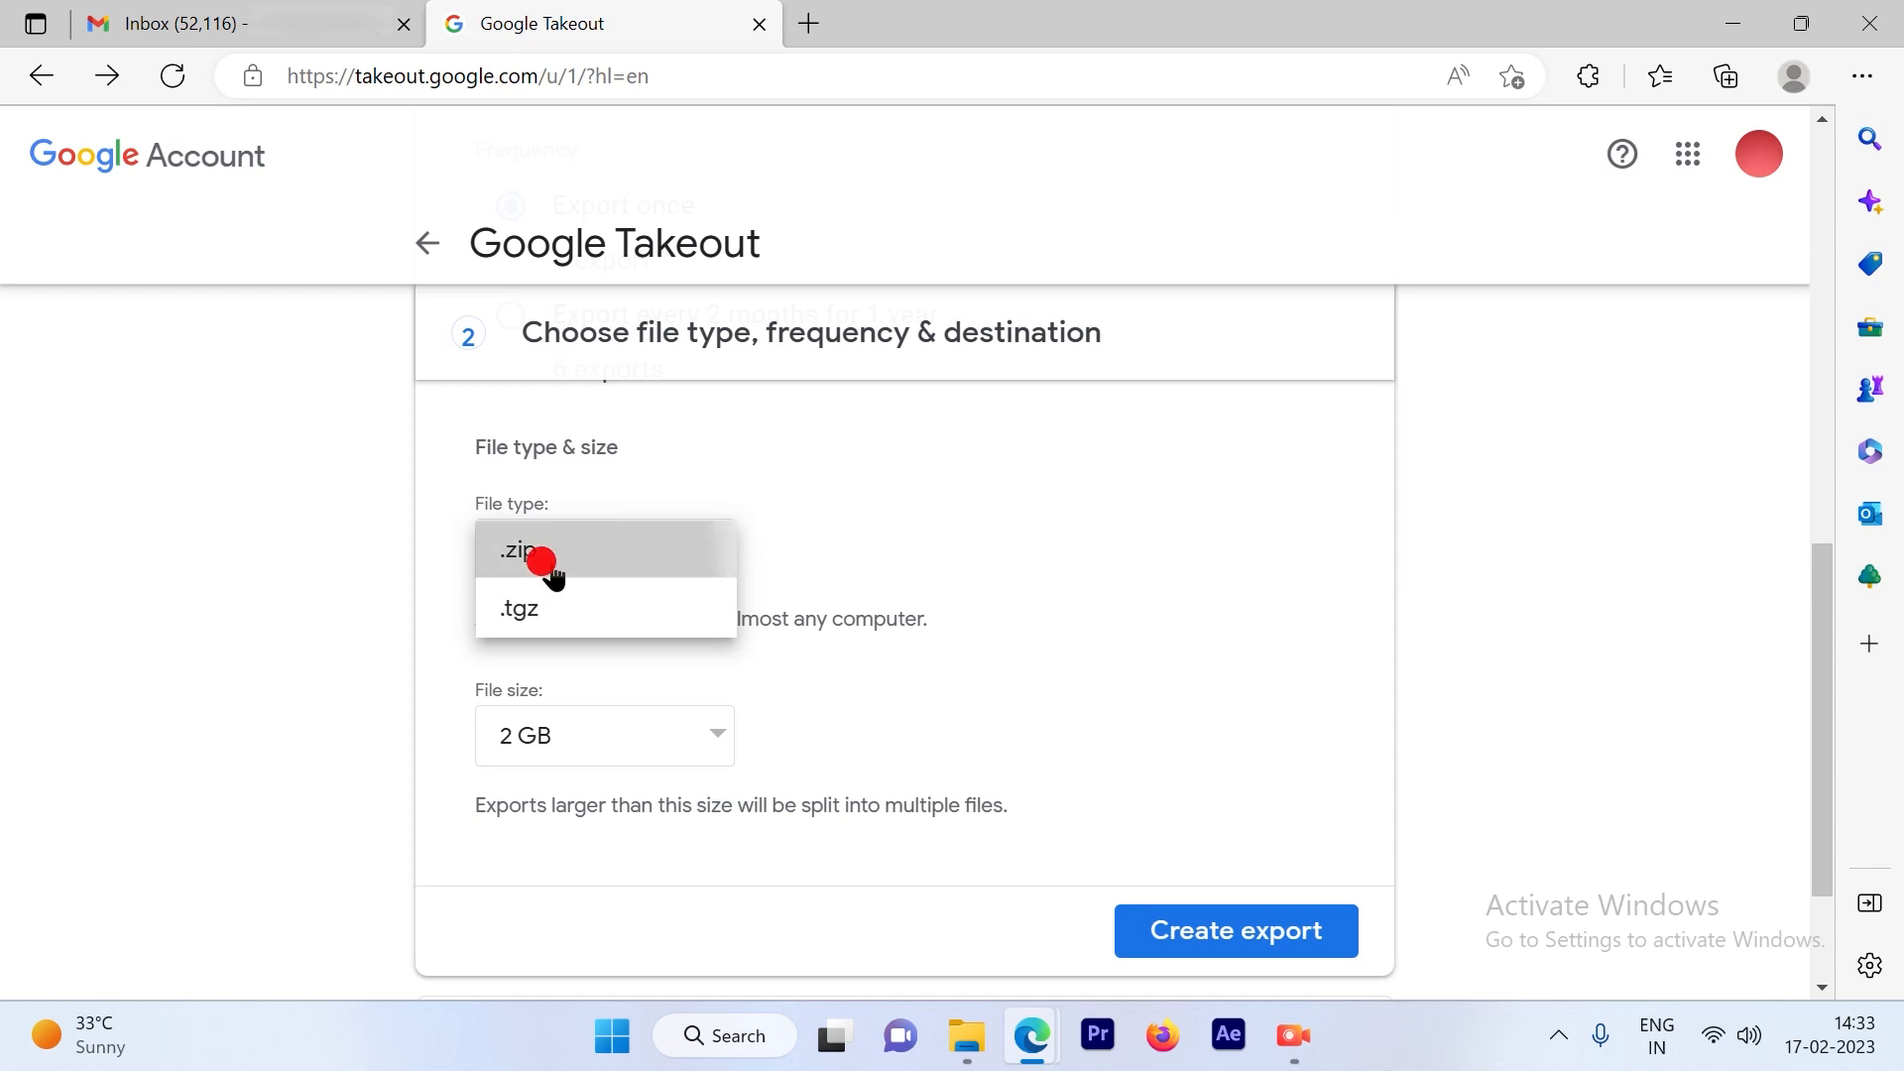
left_click(519, 549)
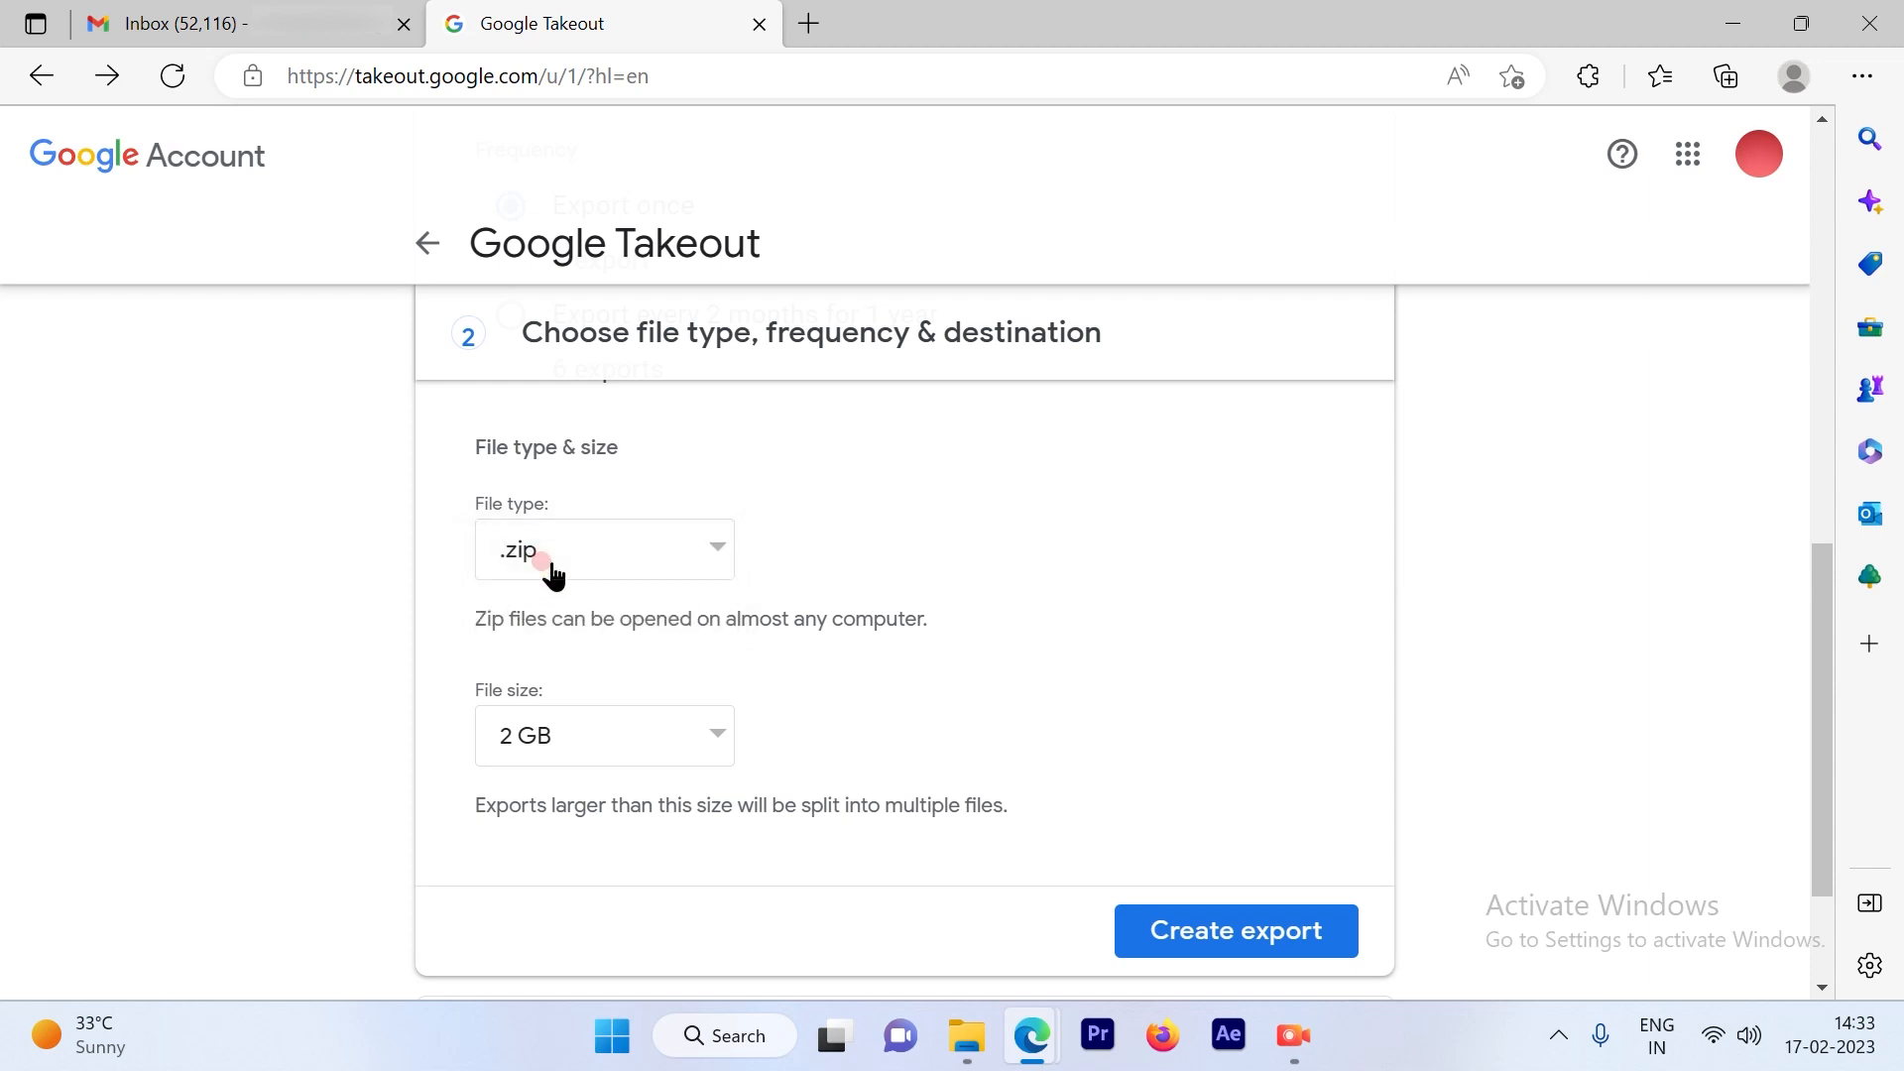
mouse_move(662, 728)
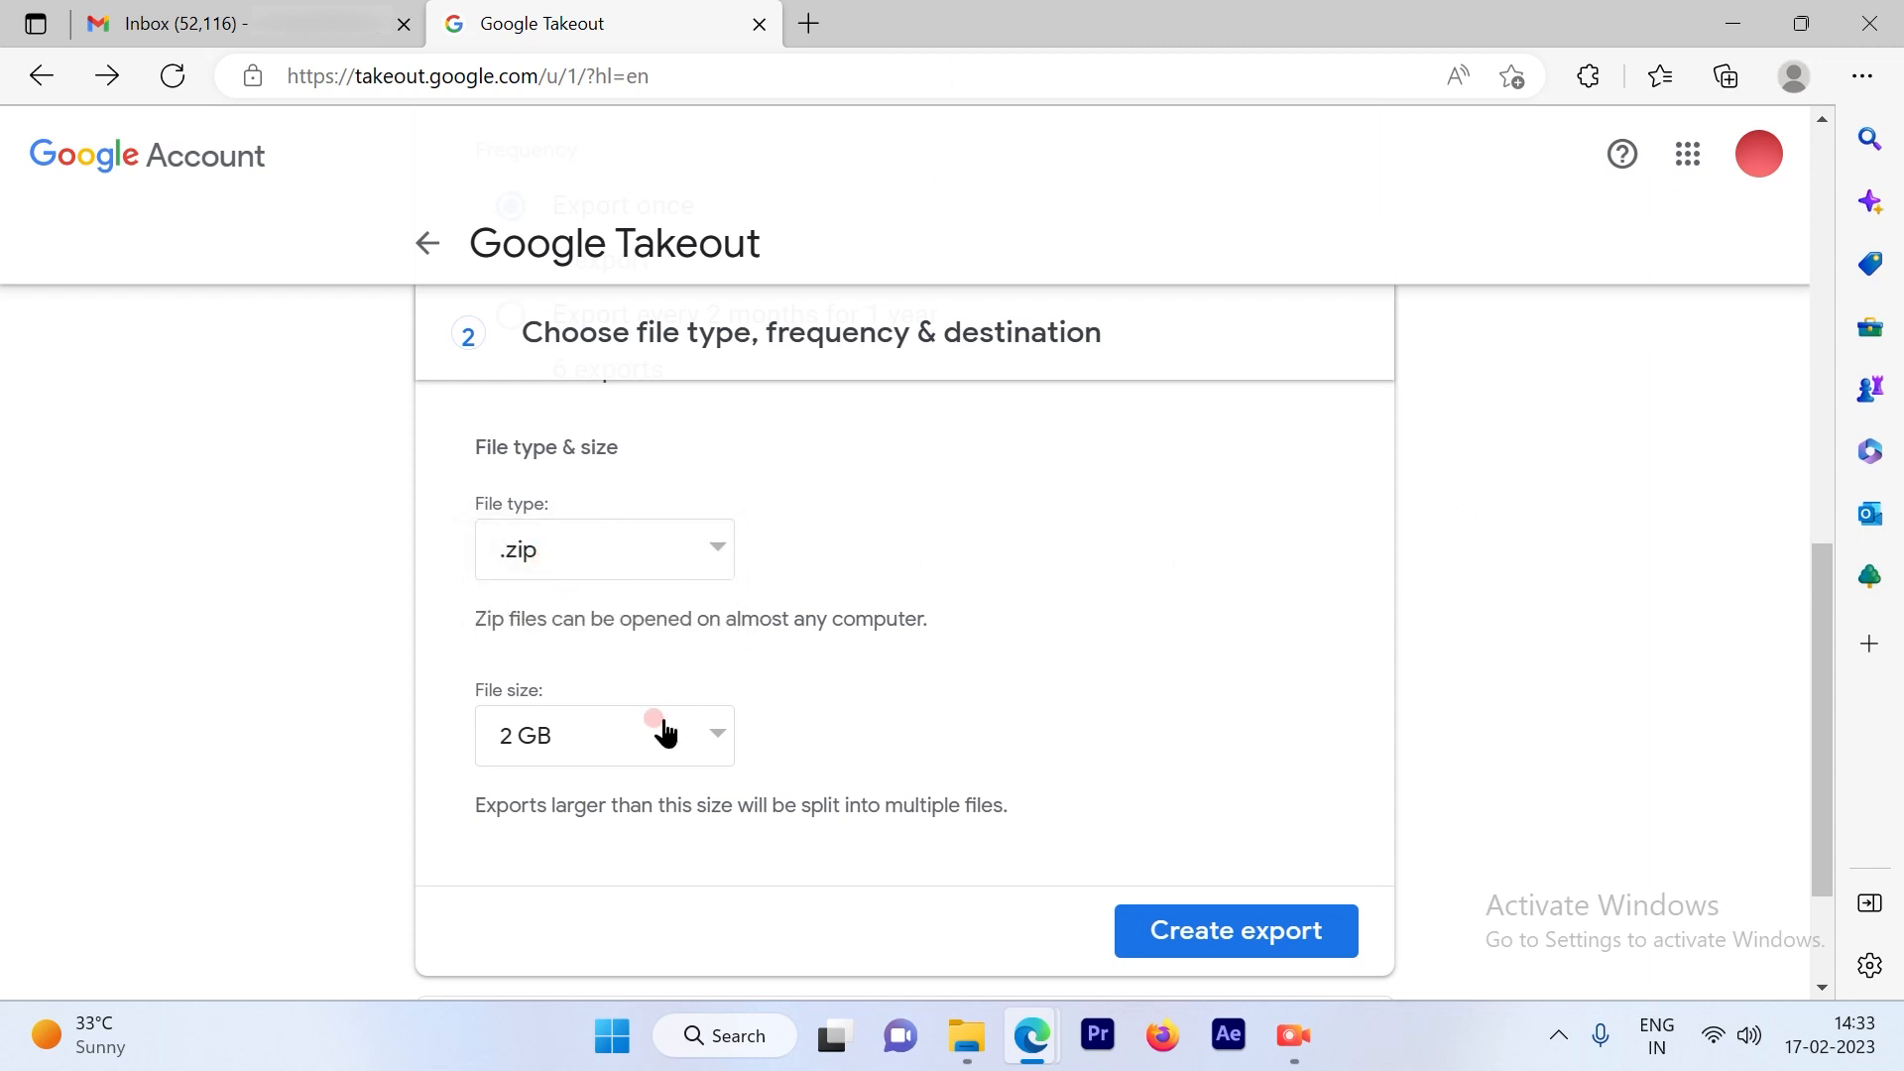
left_click(603, 733)
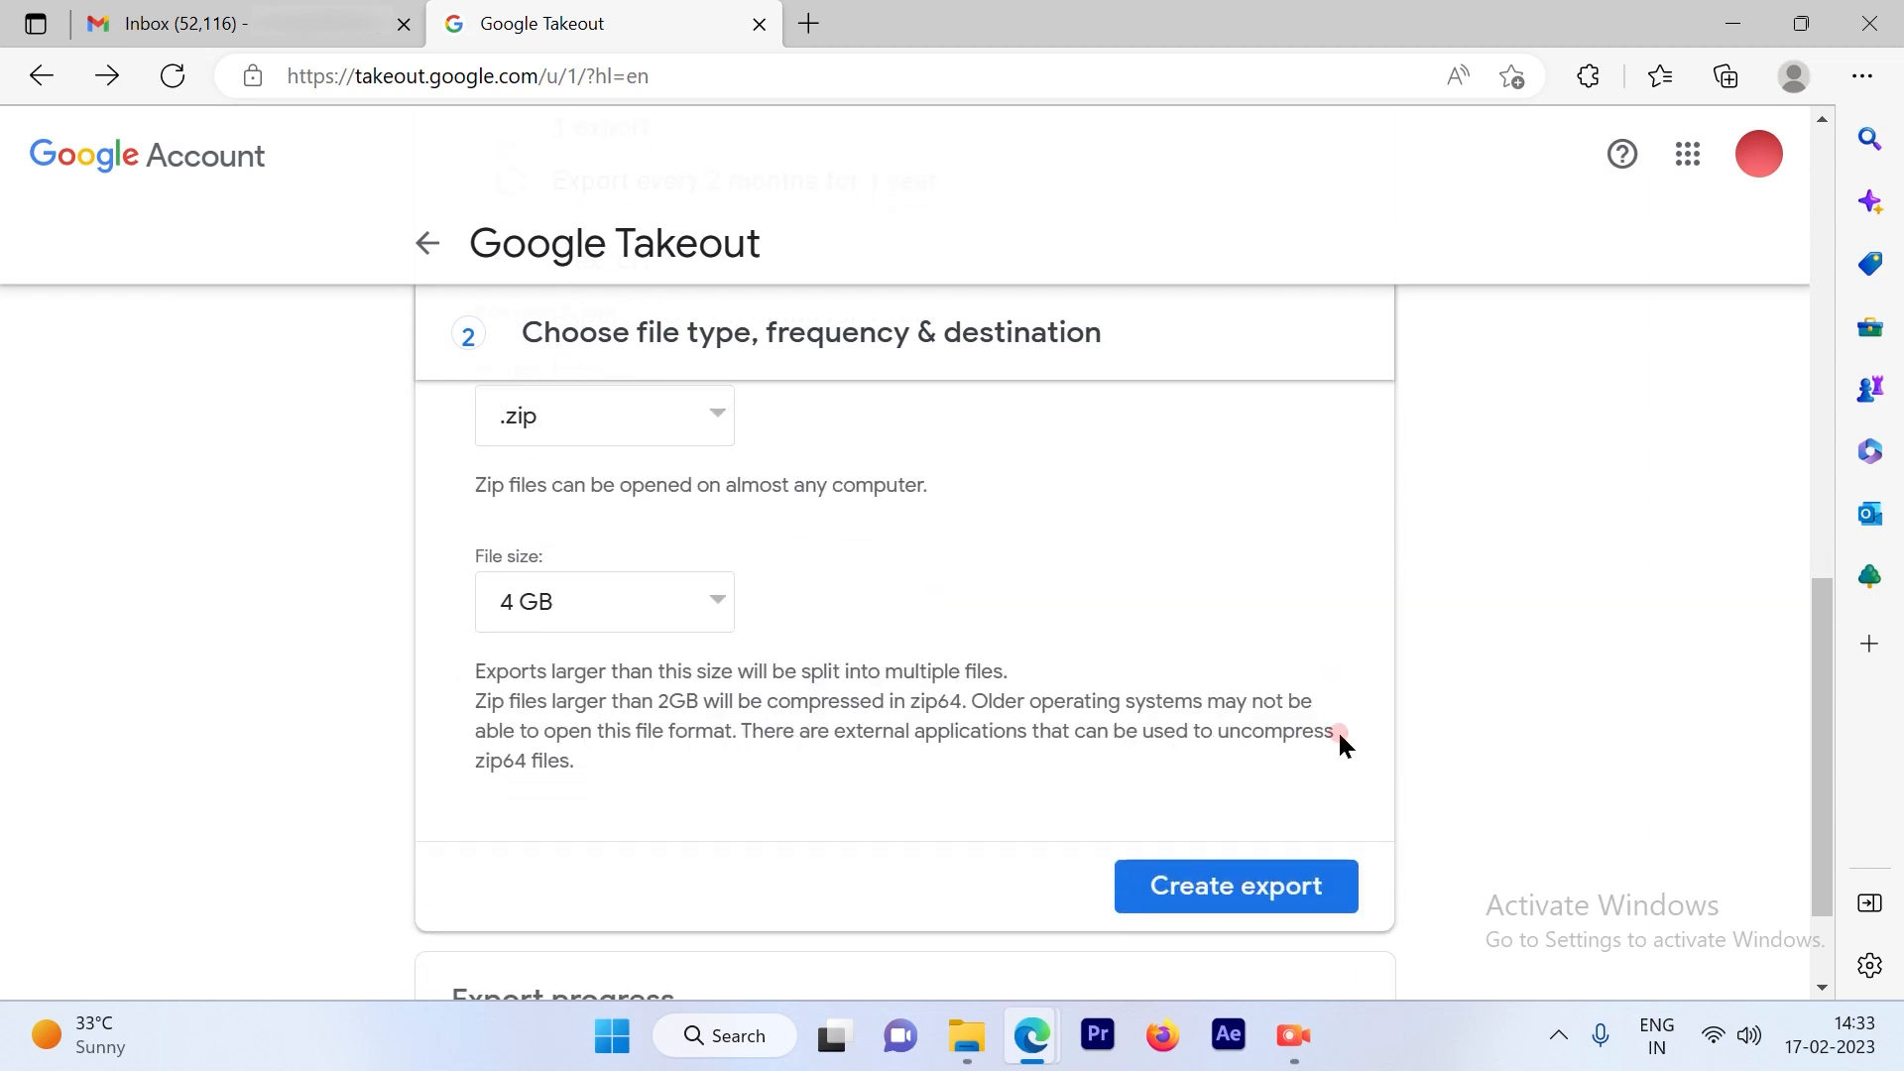
left_click(1233, 884)
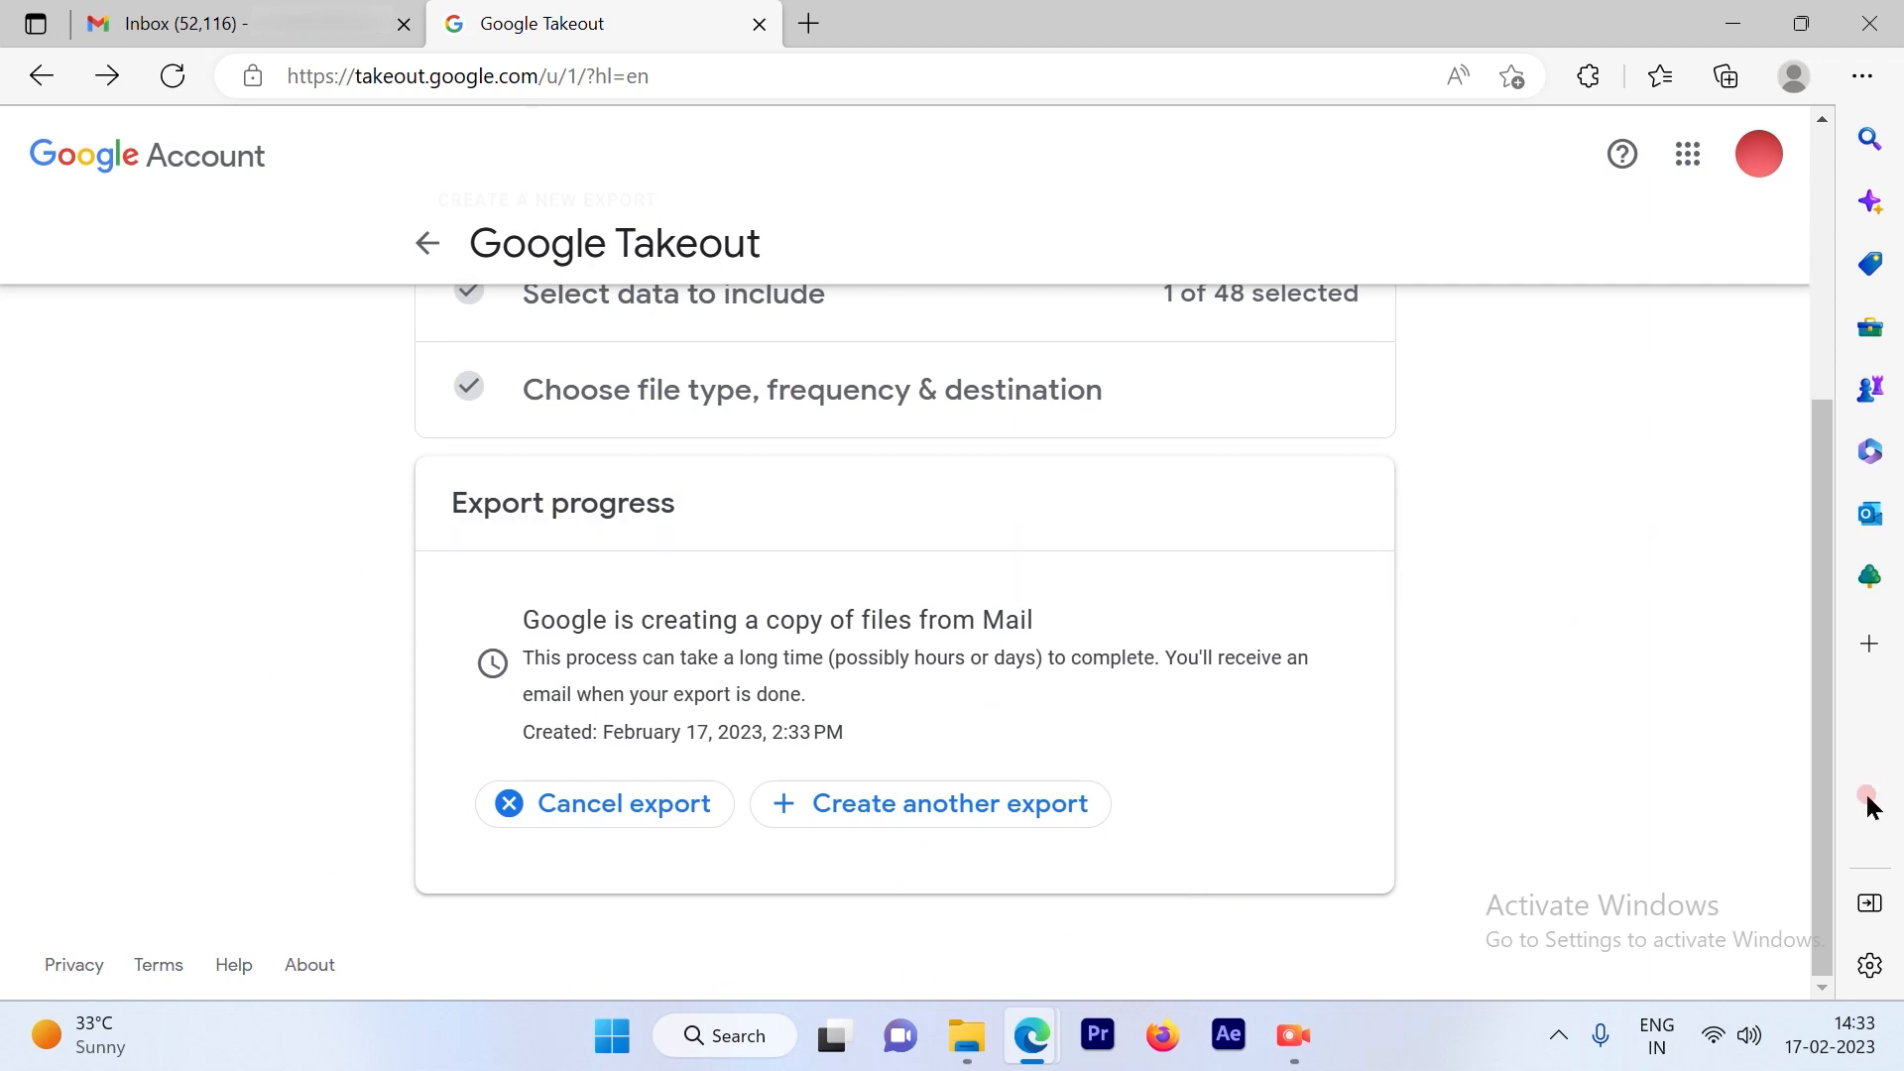
mouse_move(657, 630)
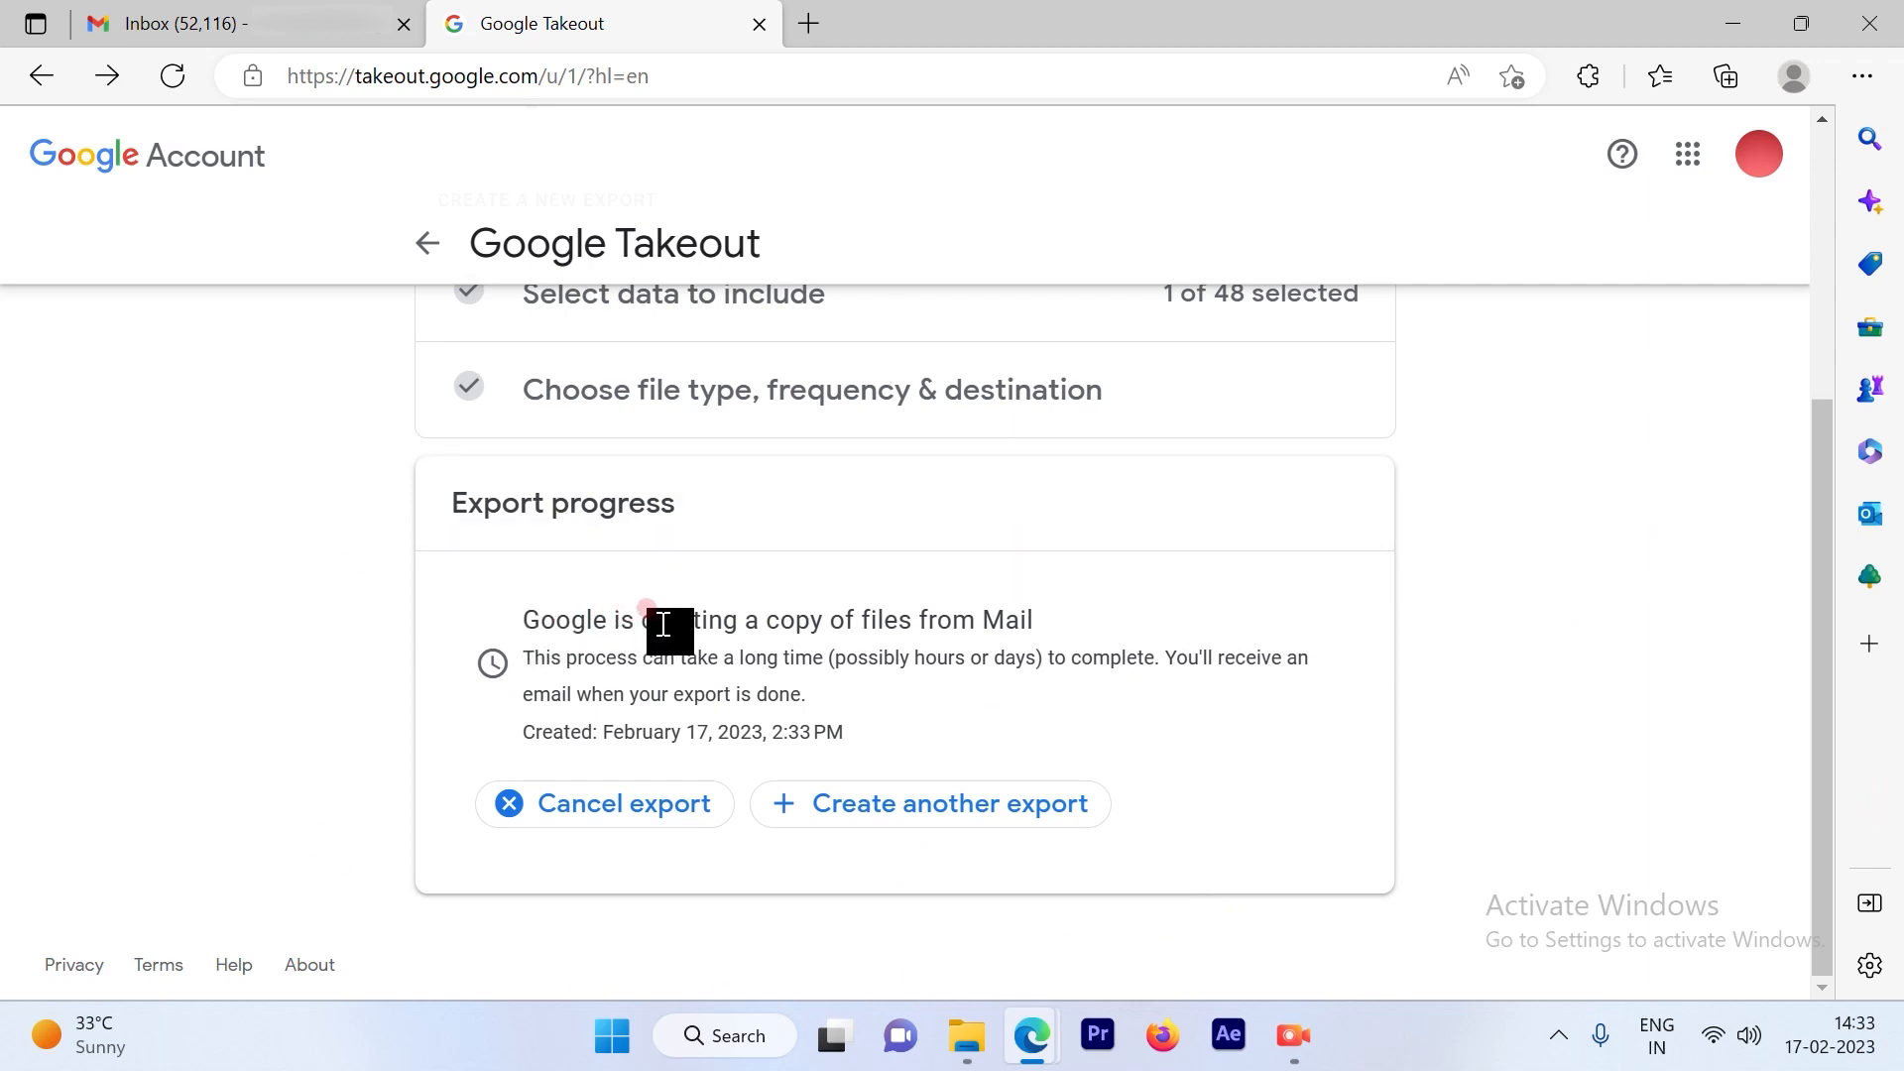
mouse_move(1041, 640)
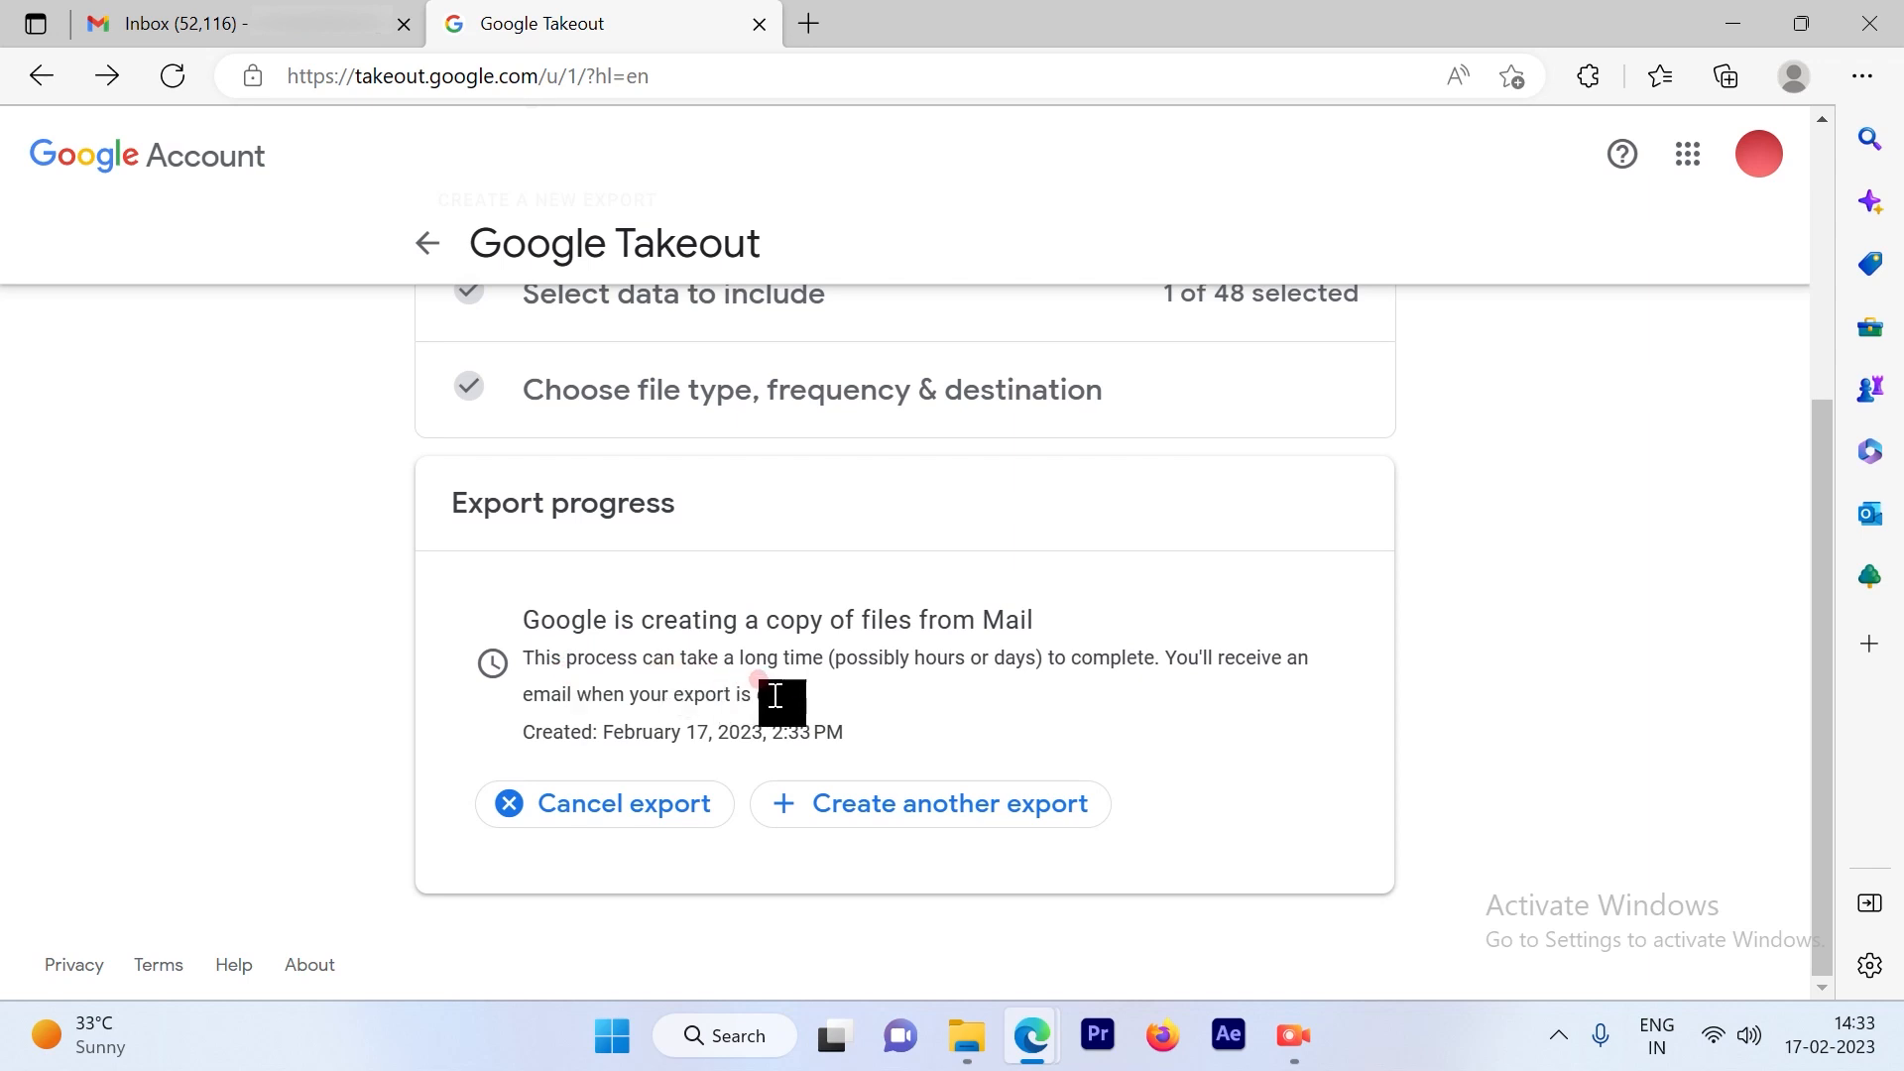
mouse_move(1511, 607)
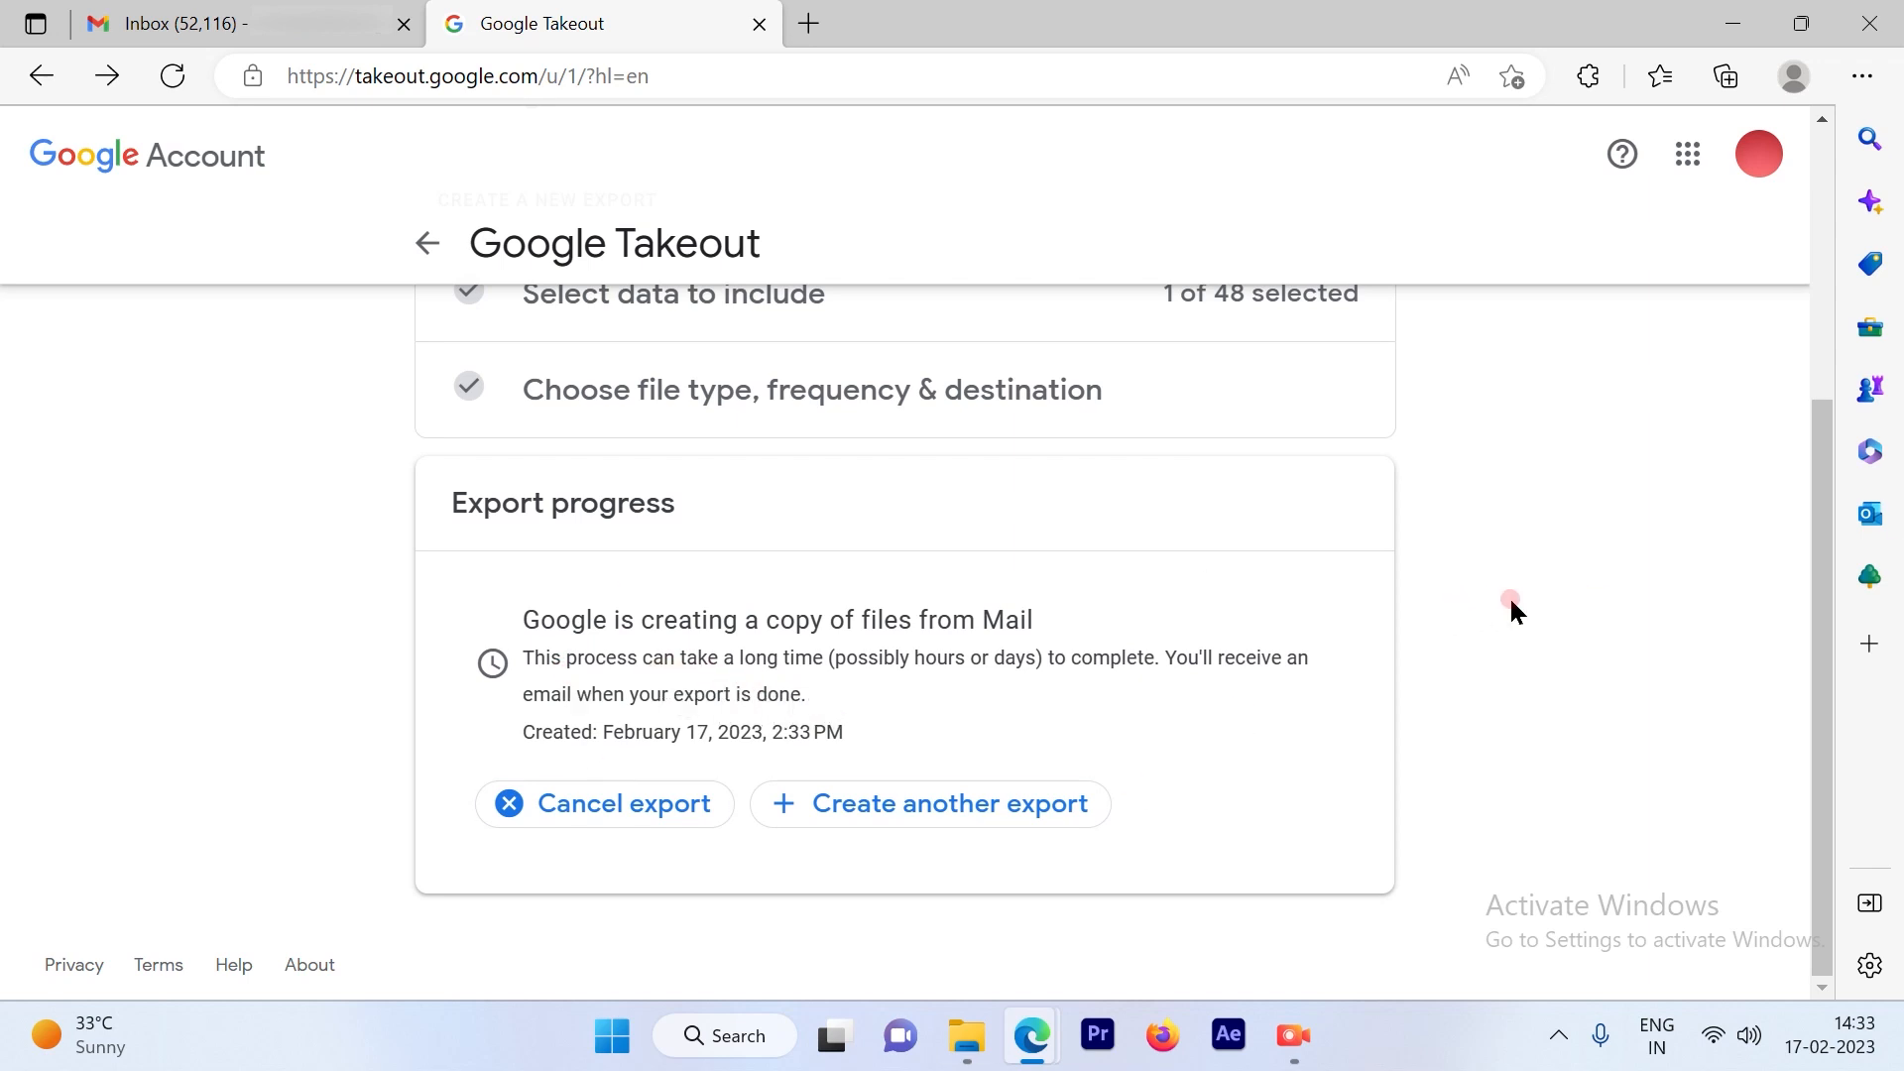
mouse_move(1614, 143)
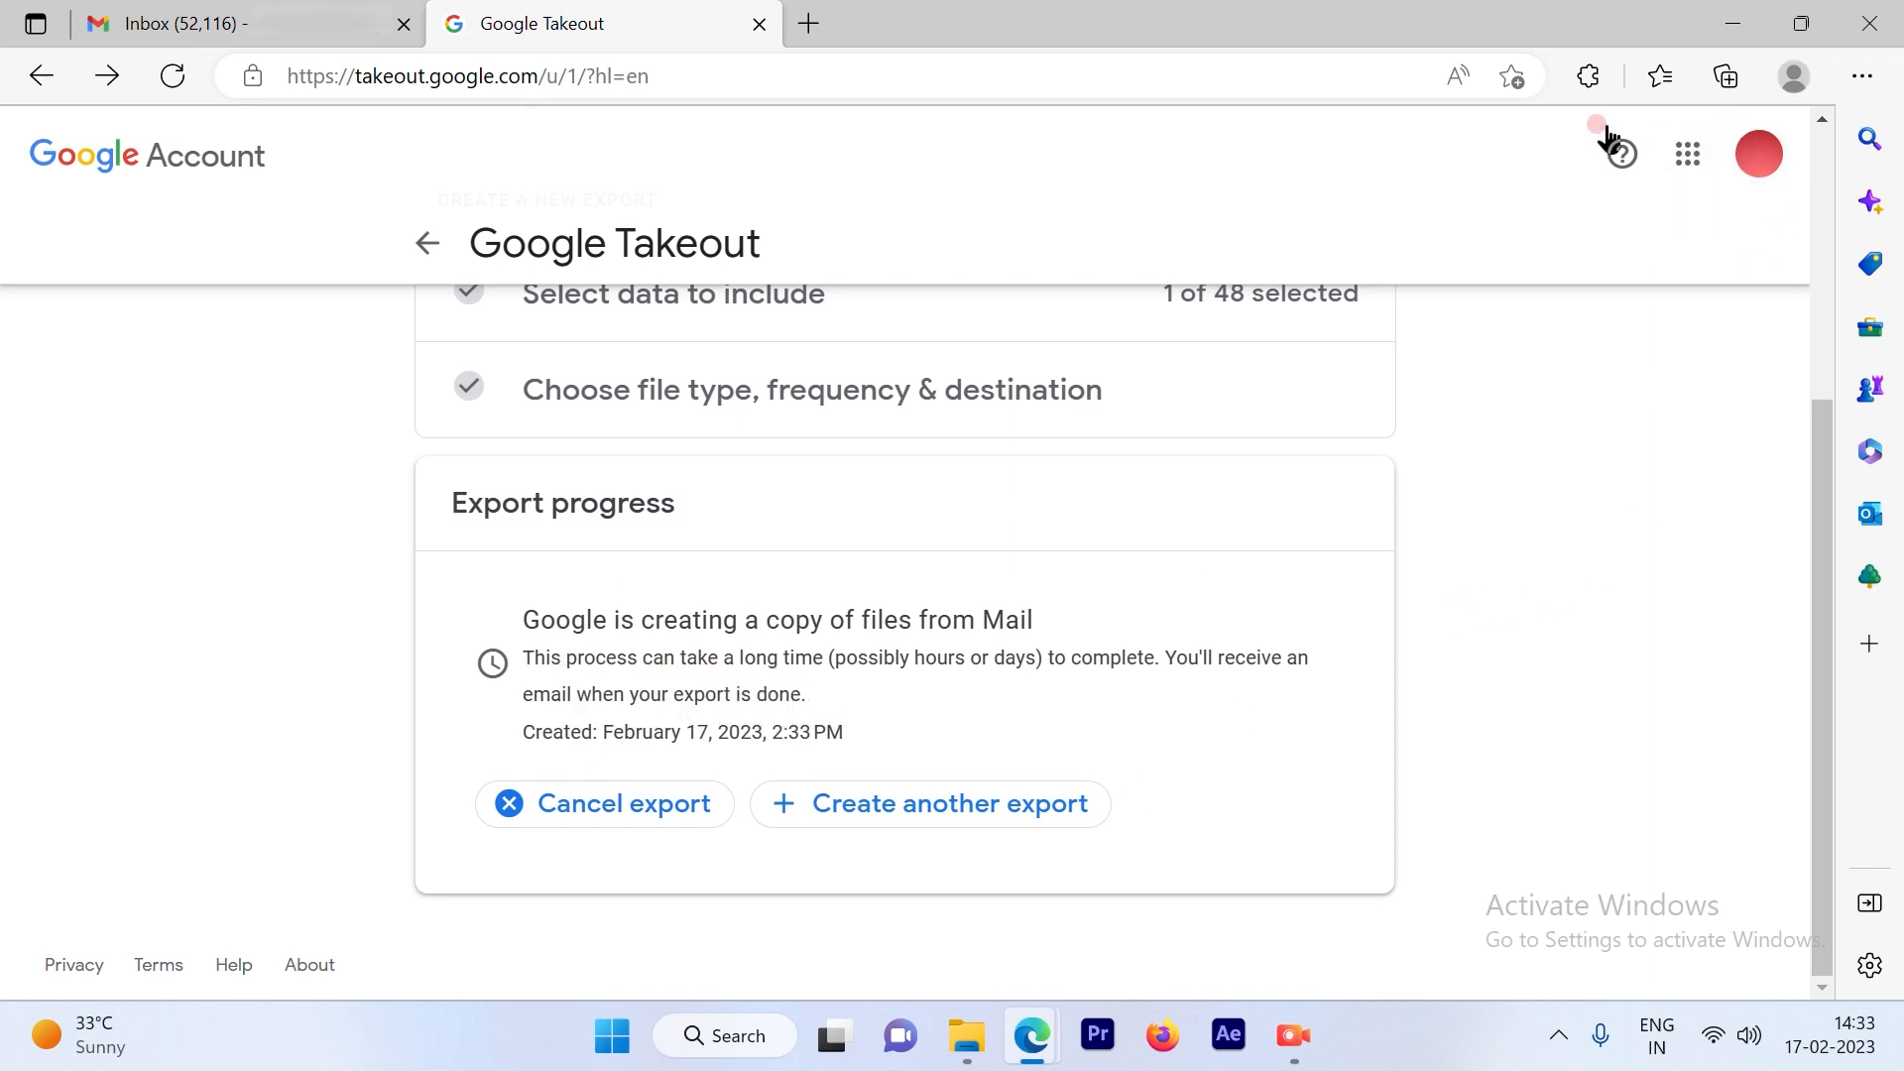
Step: Return to the Gmail inbox tab while the Mail export copies in the background
left_click(218, 24)
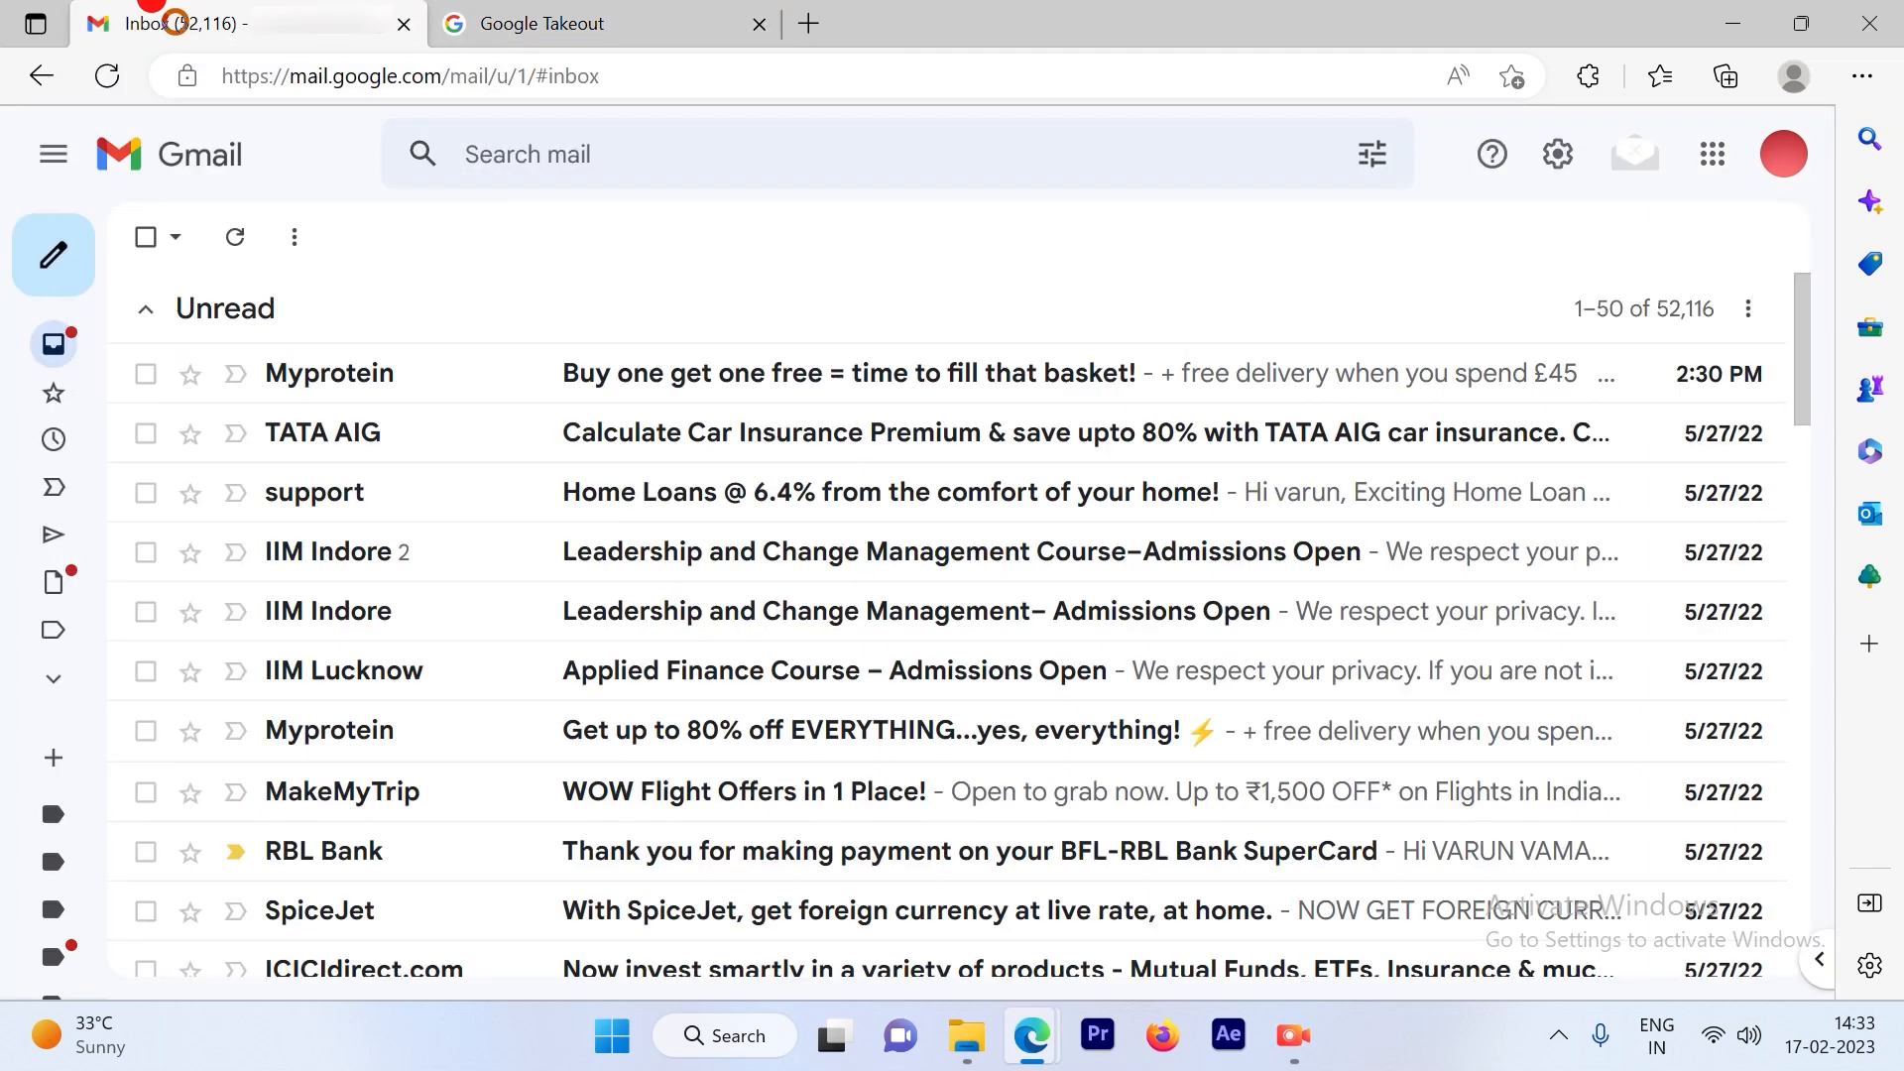
left_click(51, 154)
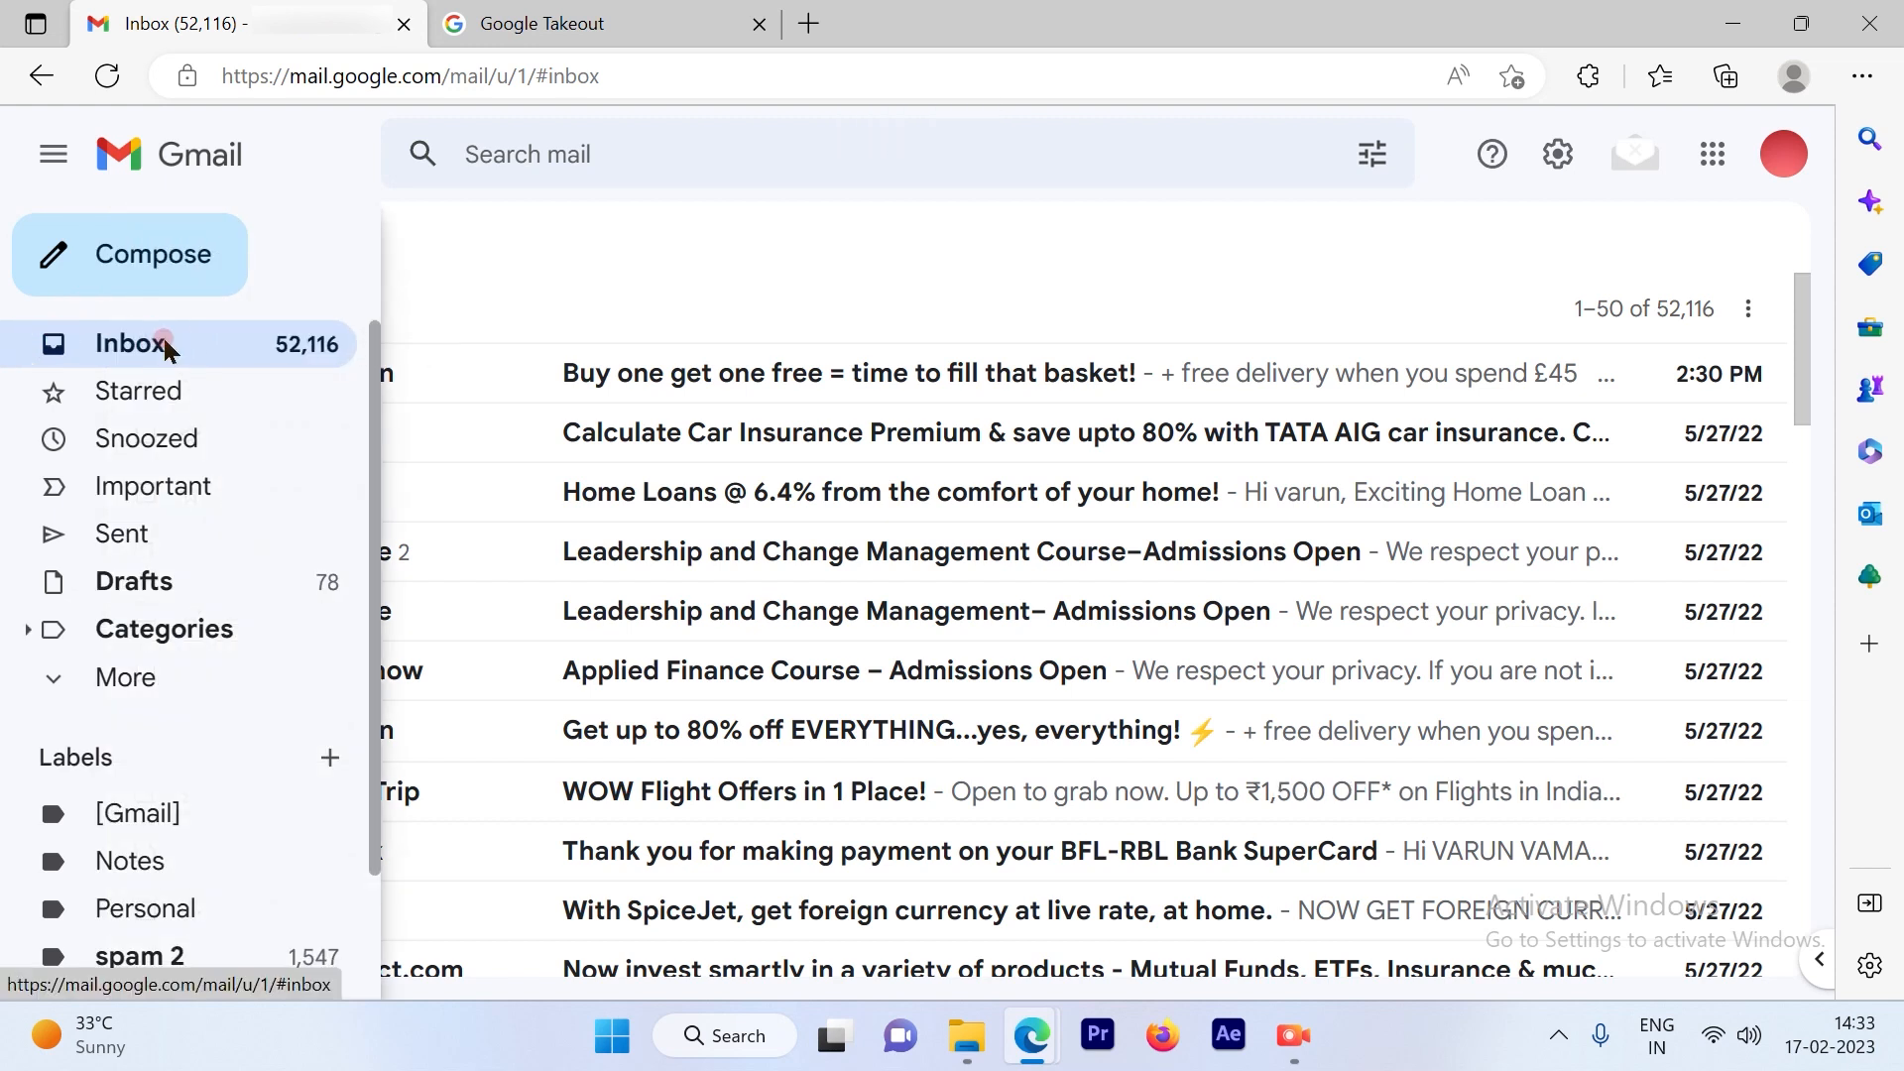
left_click(52, 154)
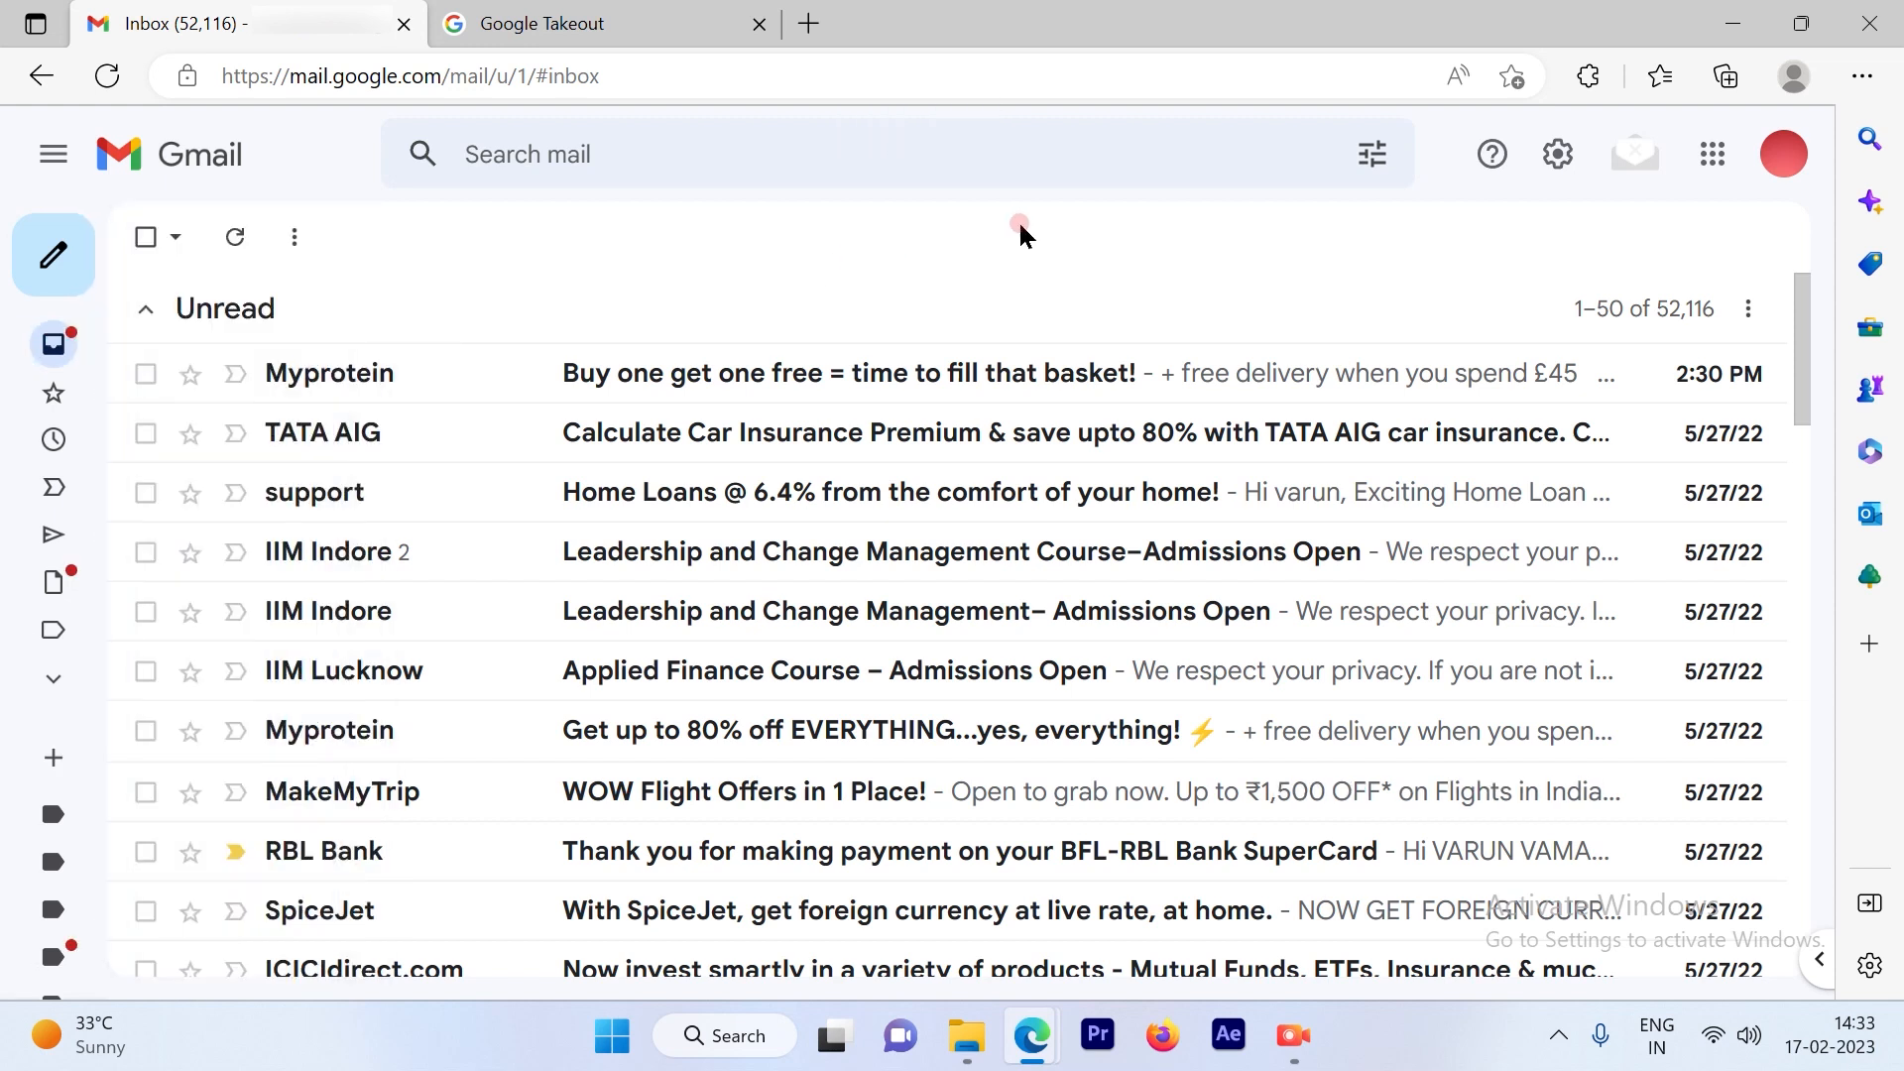
mouse_move(1032, 236)
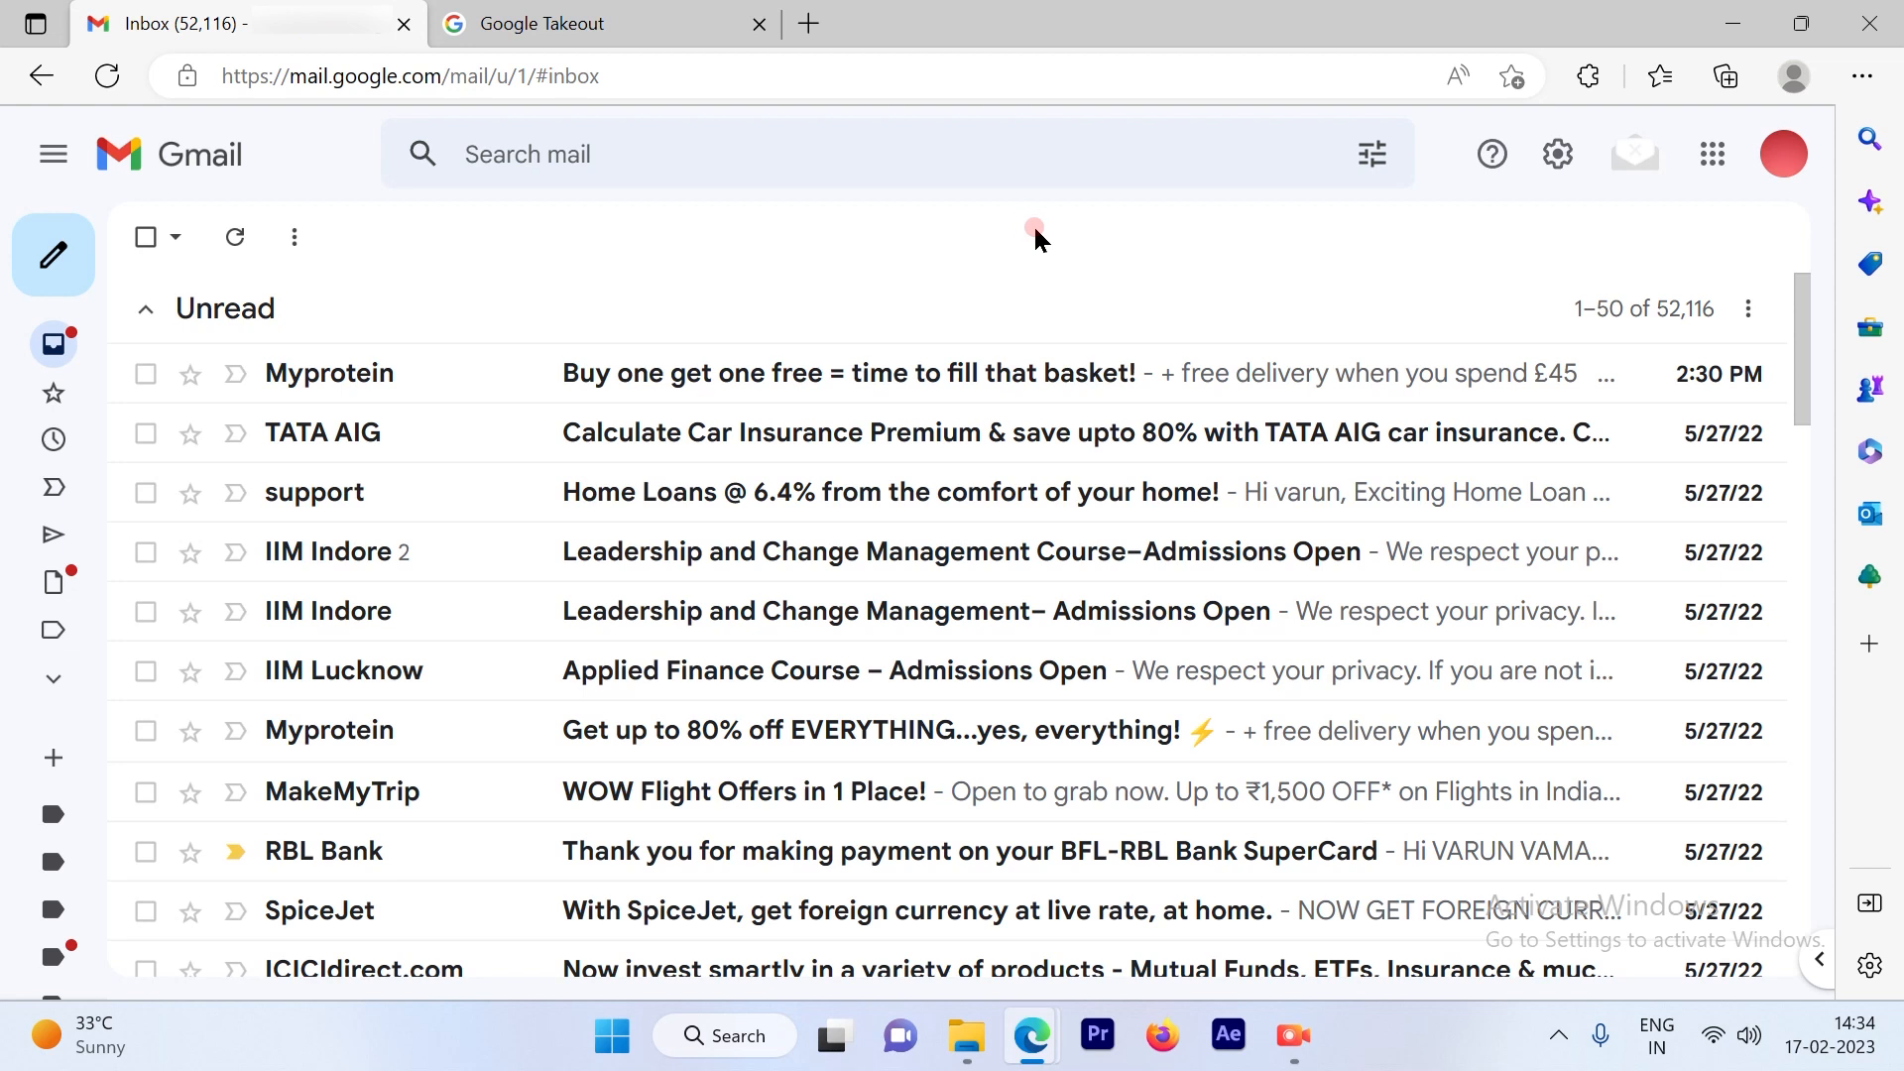
mouse_move(1311, 300)
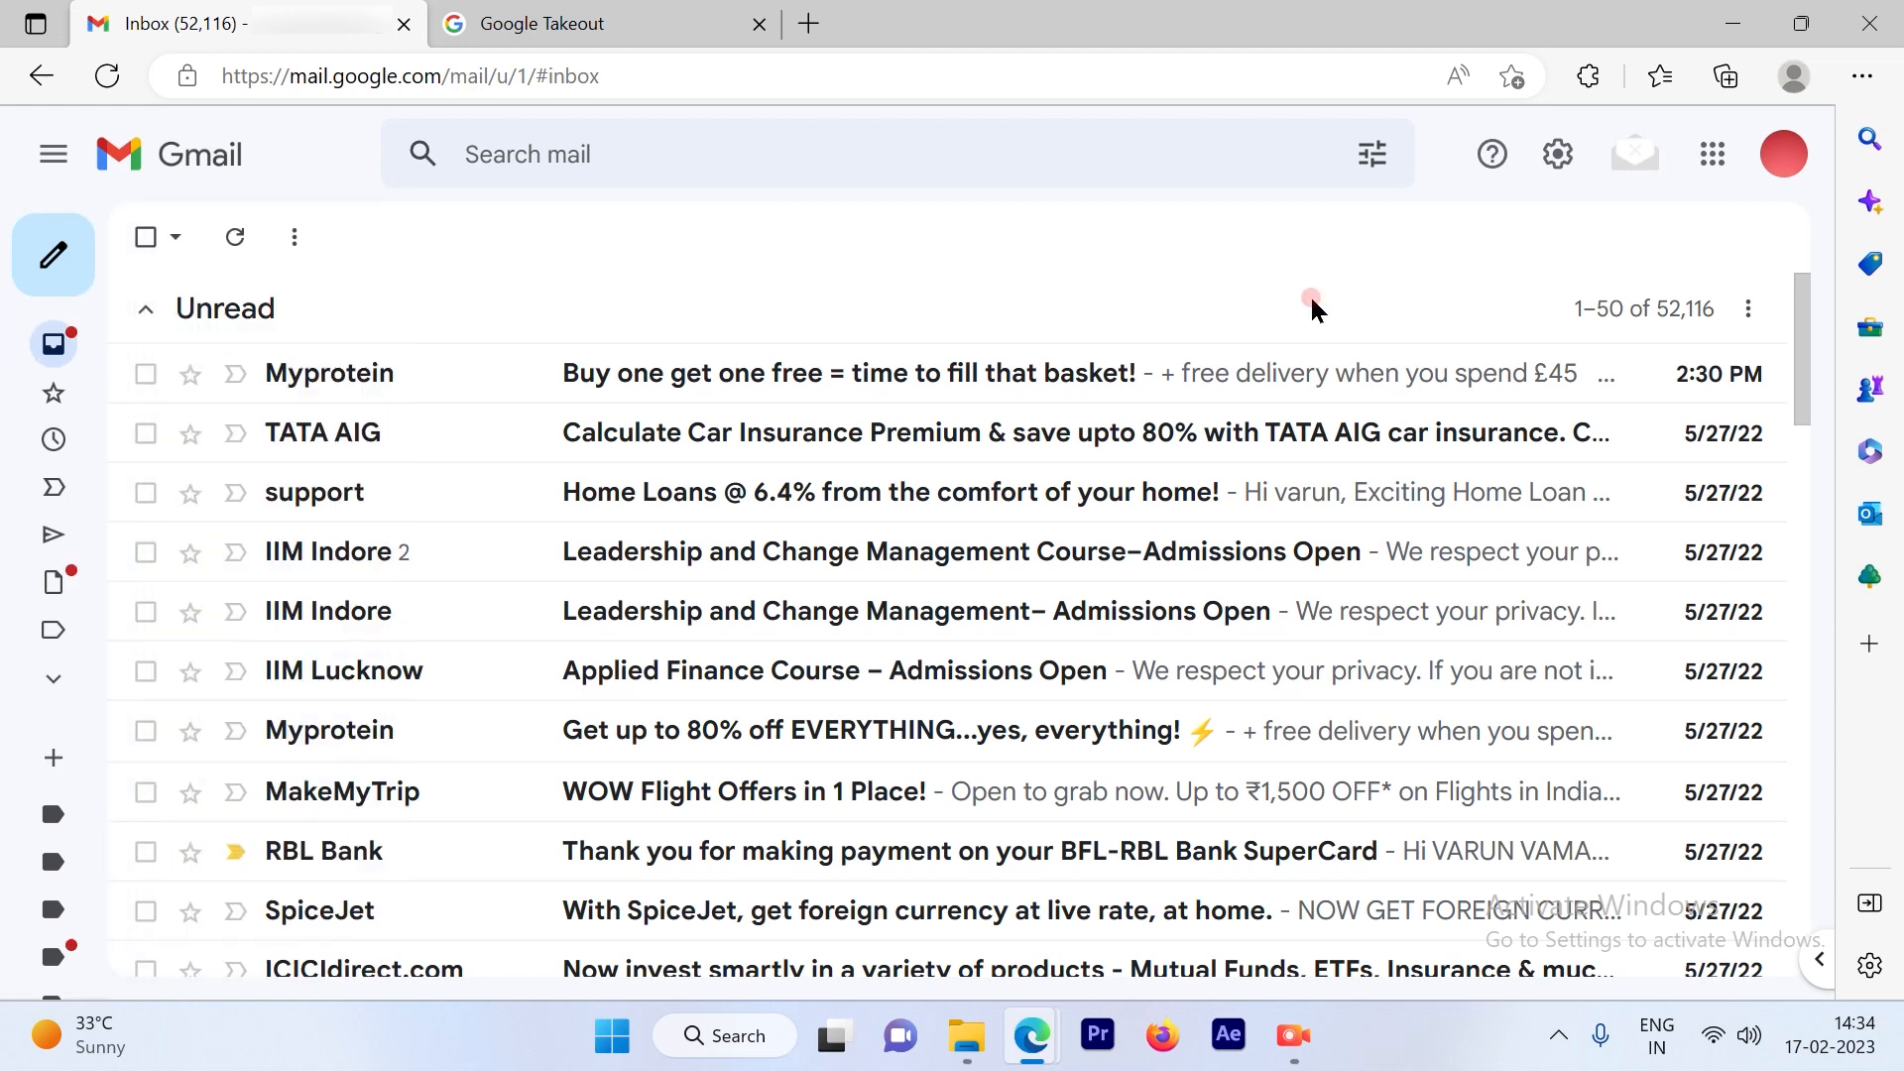